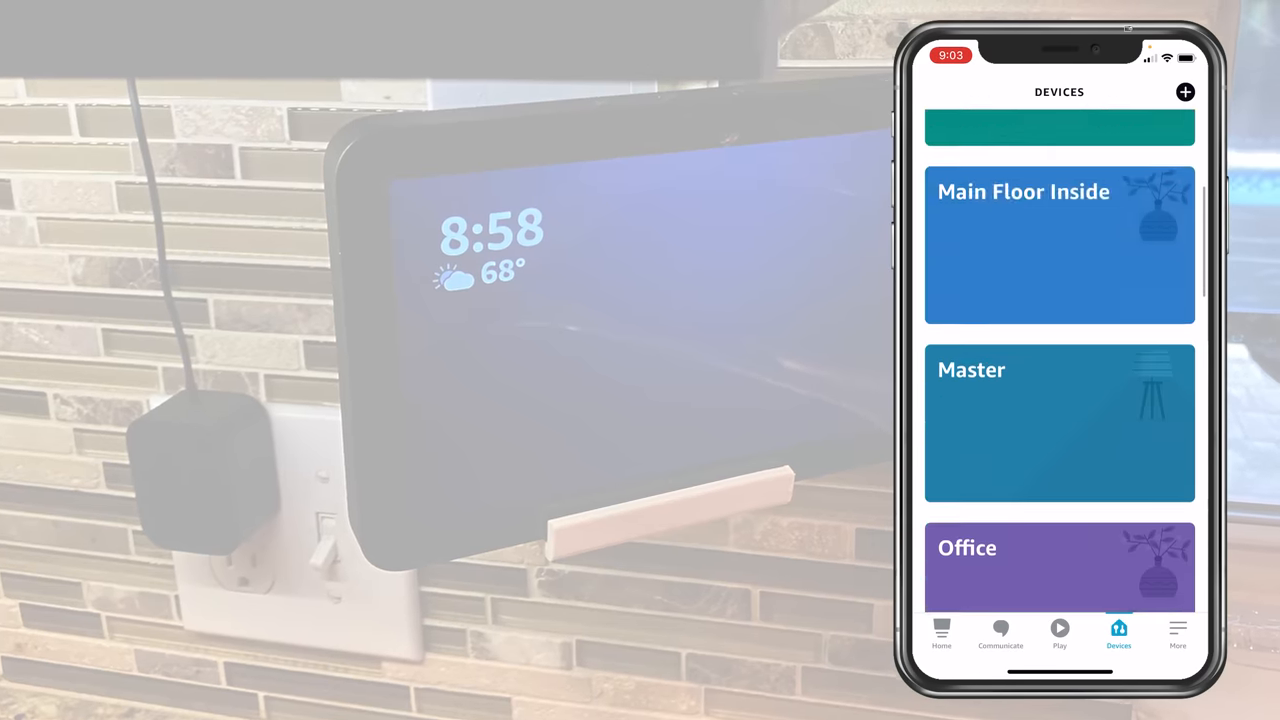
Step: Open the 'Drop all other camera traffic' rule and expand Source to show the Cameras group
{"action": "scroll", "scroll_direction": "up", "scroll_amount": 3}
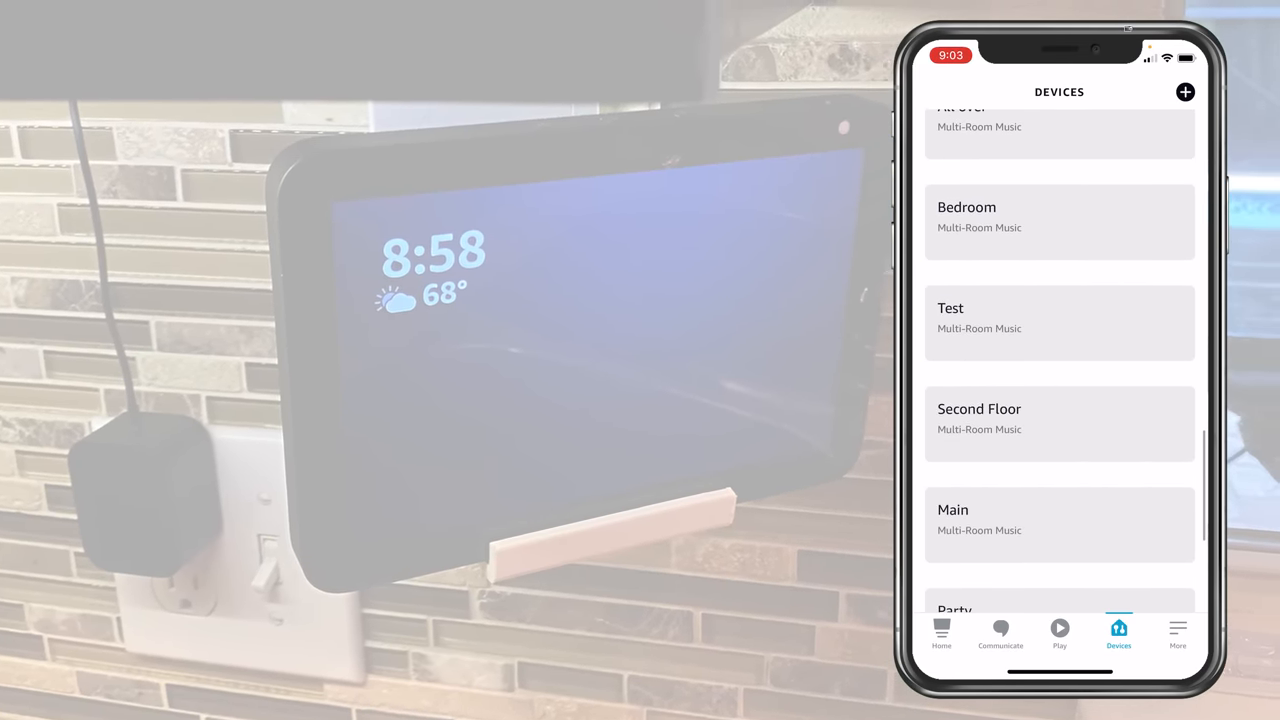
{"action": "left_click", "coordinate": [1059, 217]}
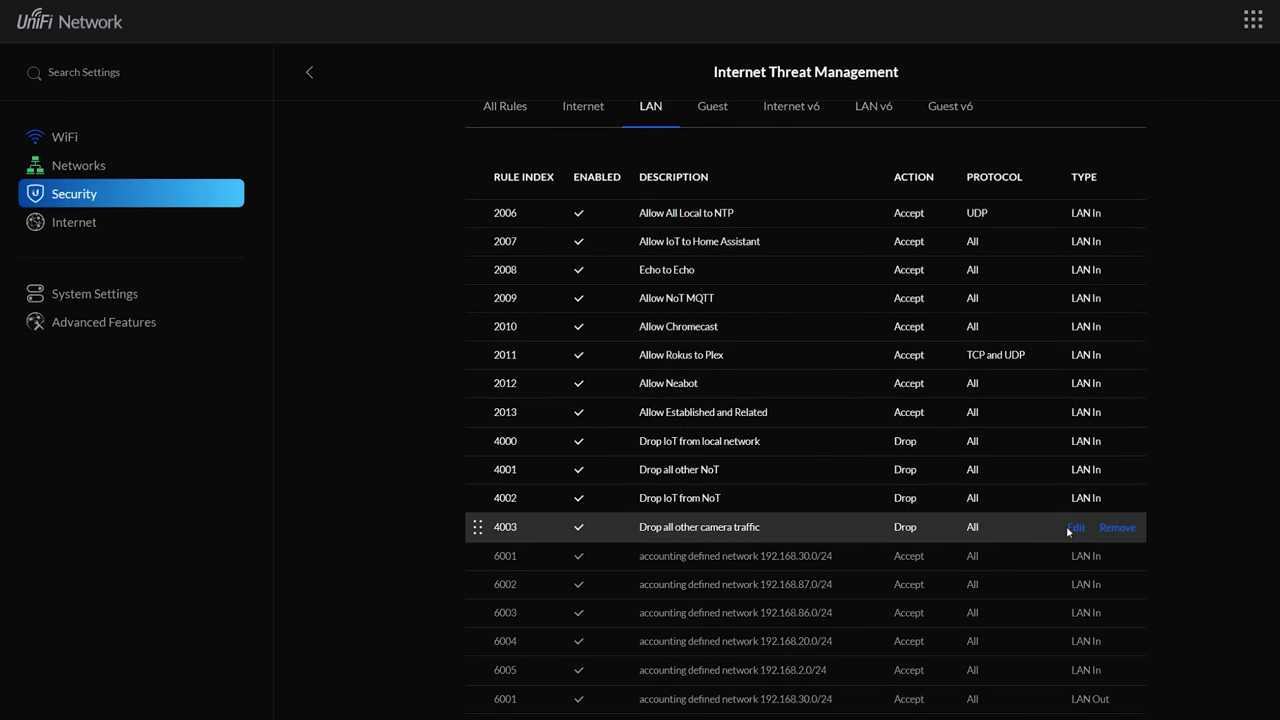
{"action": "left_click", "coordinate": [1073, 527]}
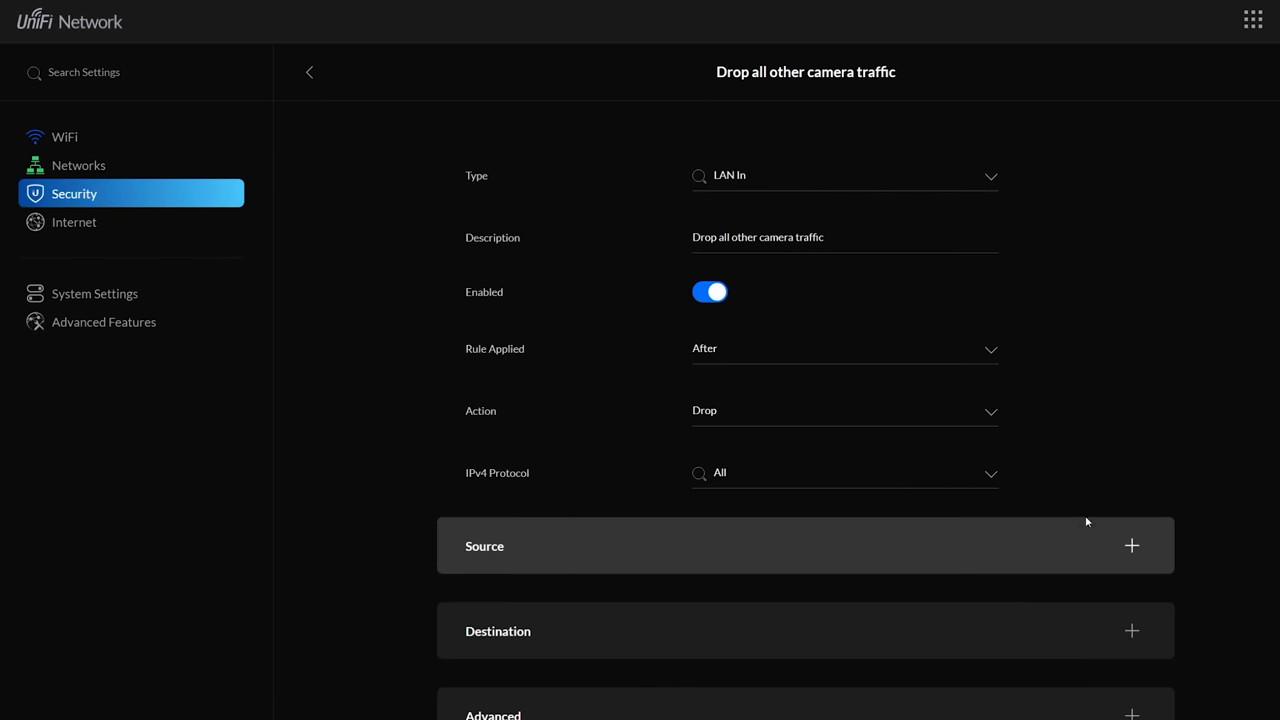
{"action": "left_click", "coordinate": [1131, 545]}
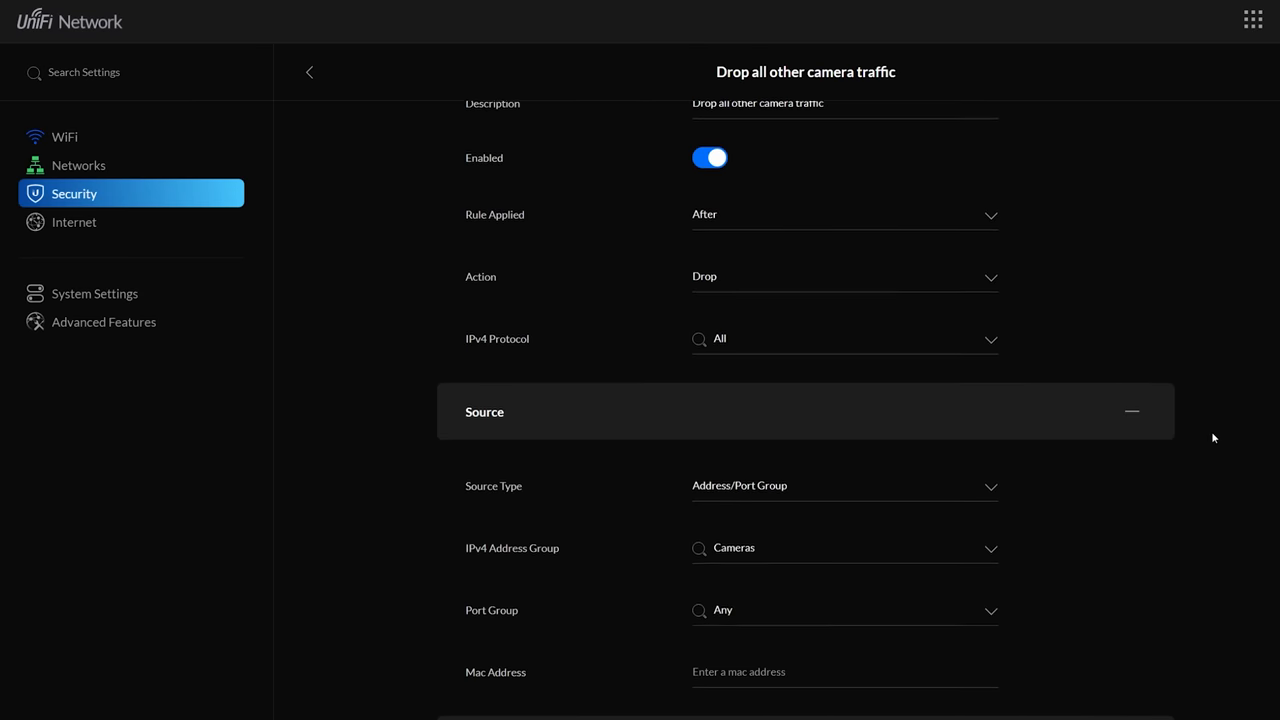
{"action": "scroll", "scroll_direction": "down", "scroll_amount": 3}
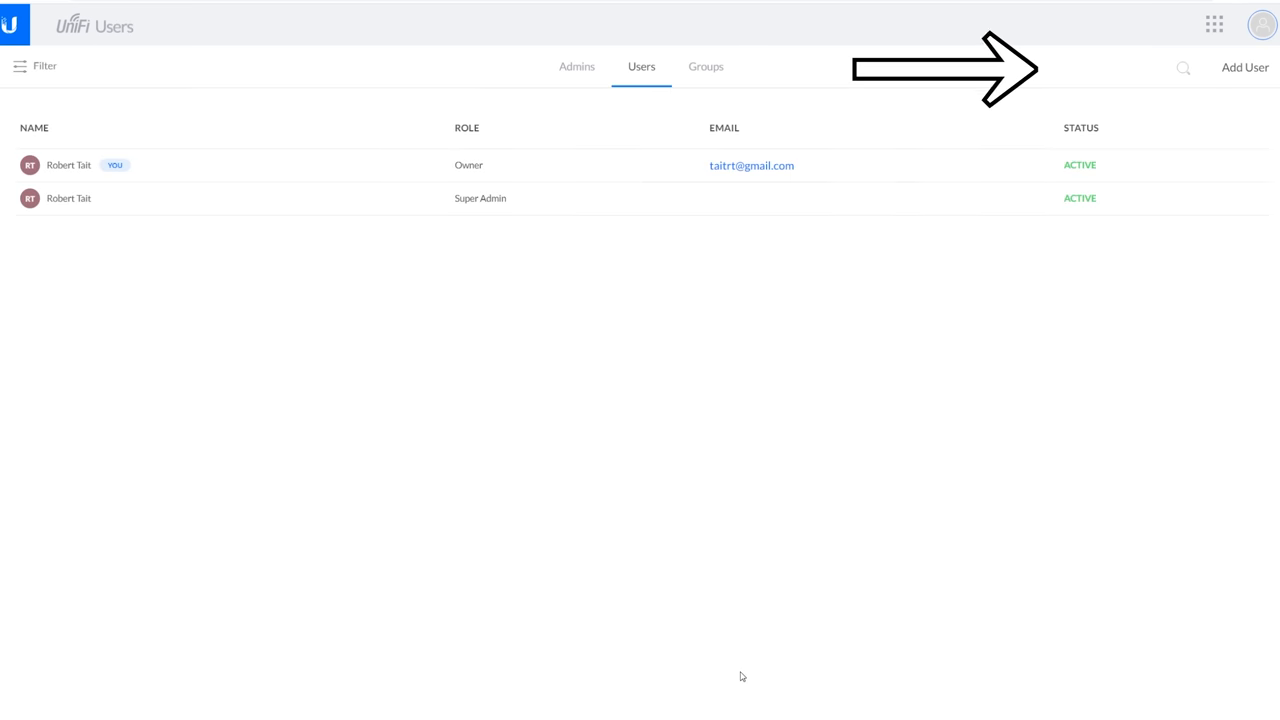
{"action": "mouse_move", "coordinate": [127, 198]}
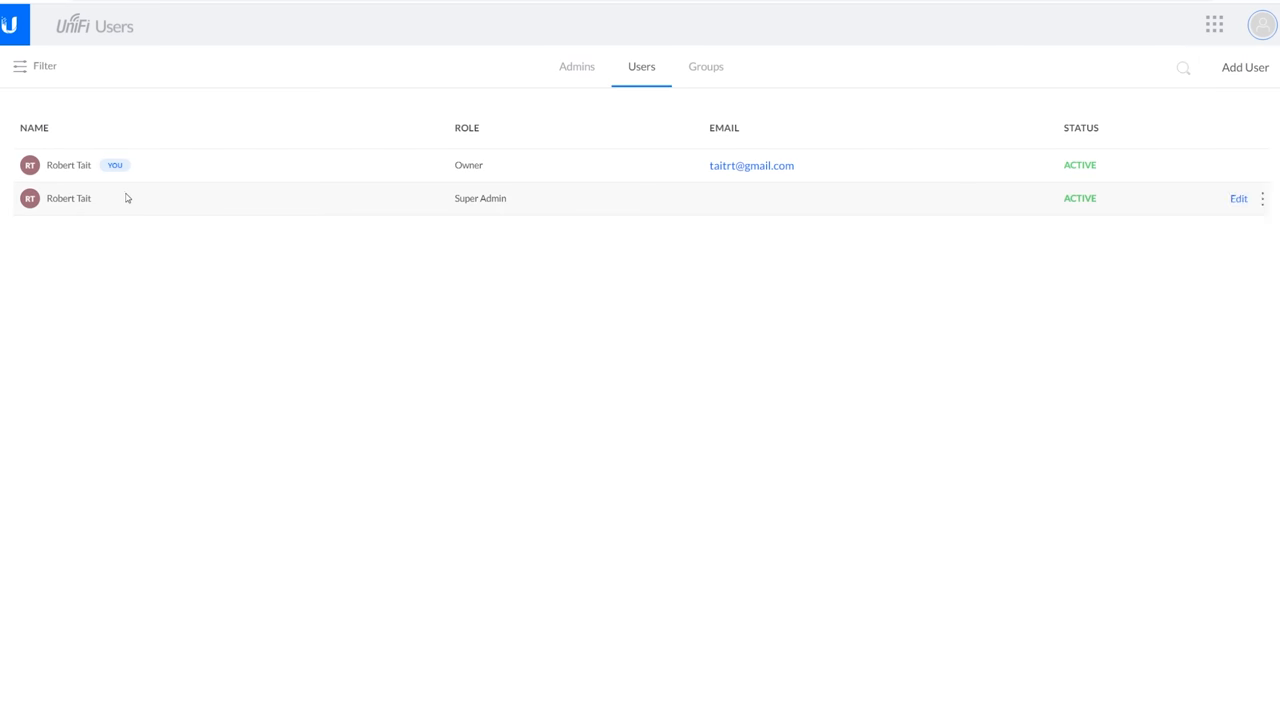
Step: Check the owner's local username on its Profile tab, then open the UDM-Pro console settings
{"action": "left_click", "coordinate": [1238, 198]}
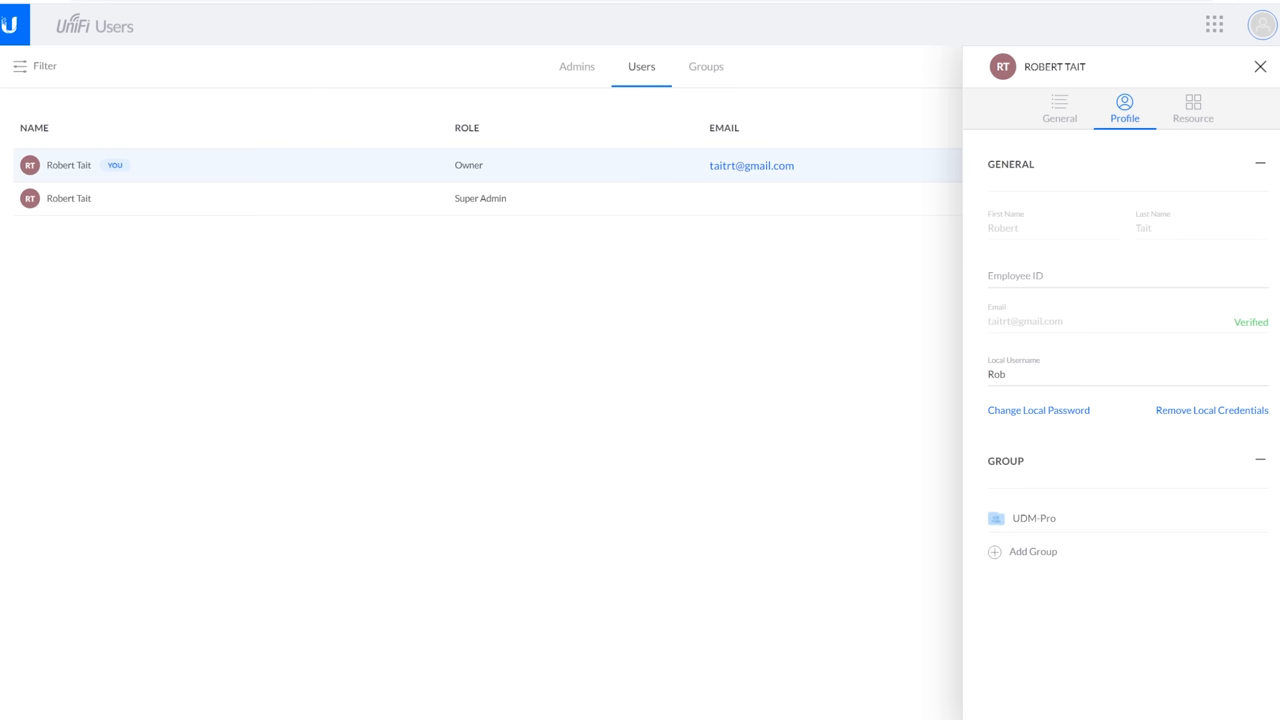
{"action": "left_click", "coordinate": [1214, 24]}
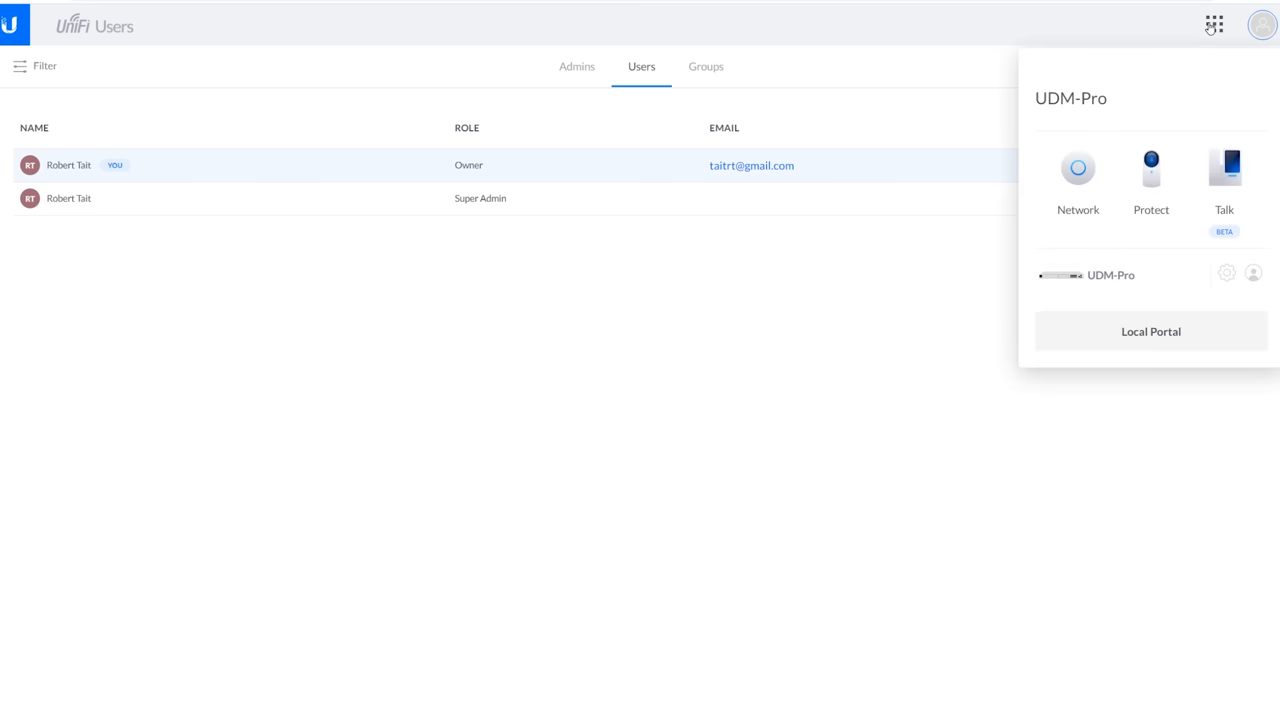
{"action": "left_click", "coordinate": [1226, 273]}
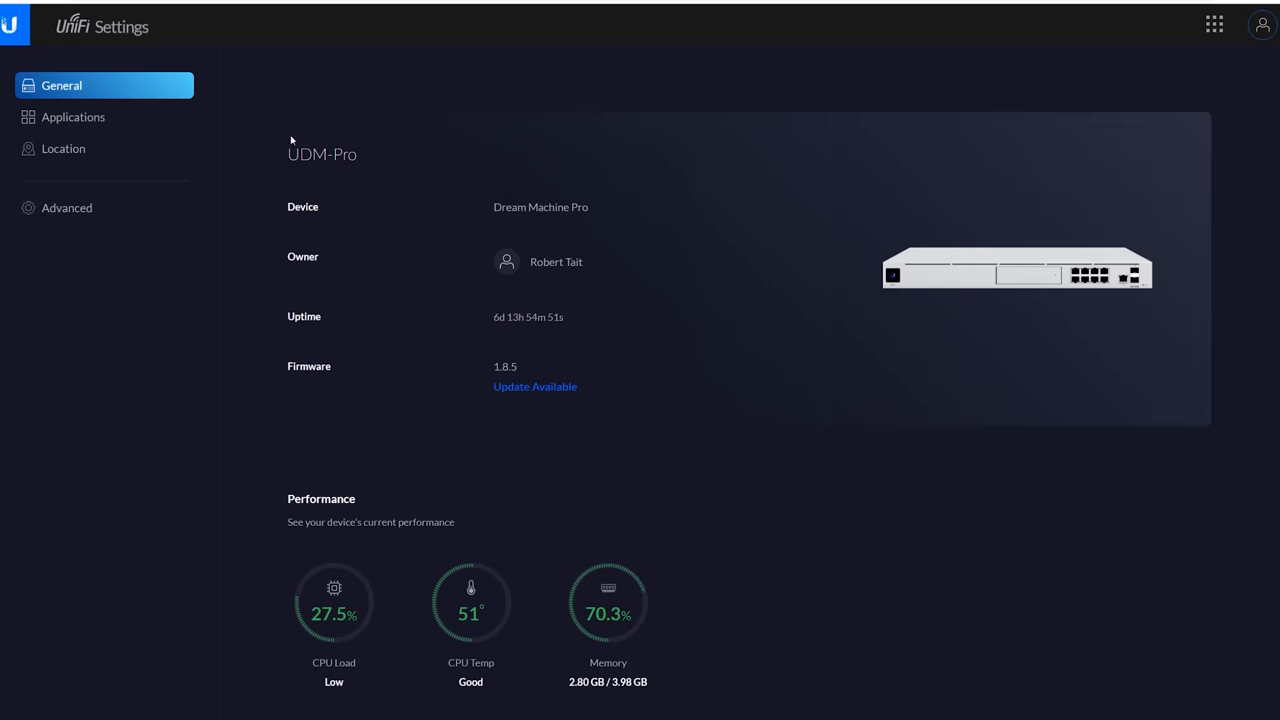
{"action": "left_click", "coordinate": [66, 207]}
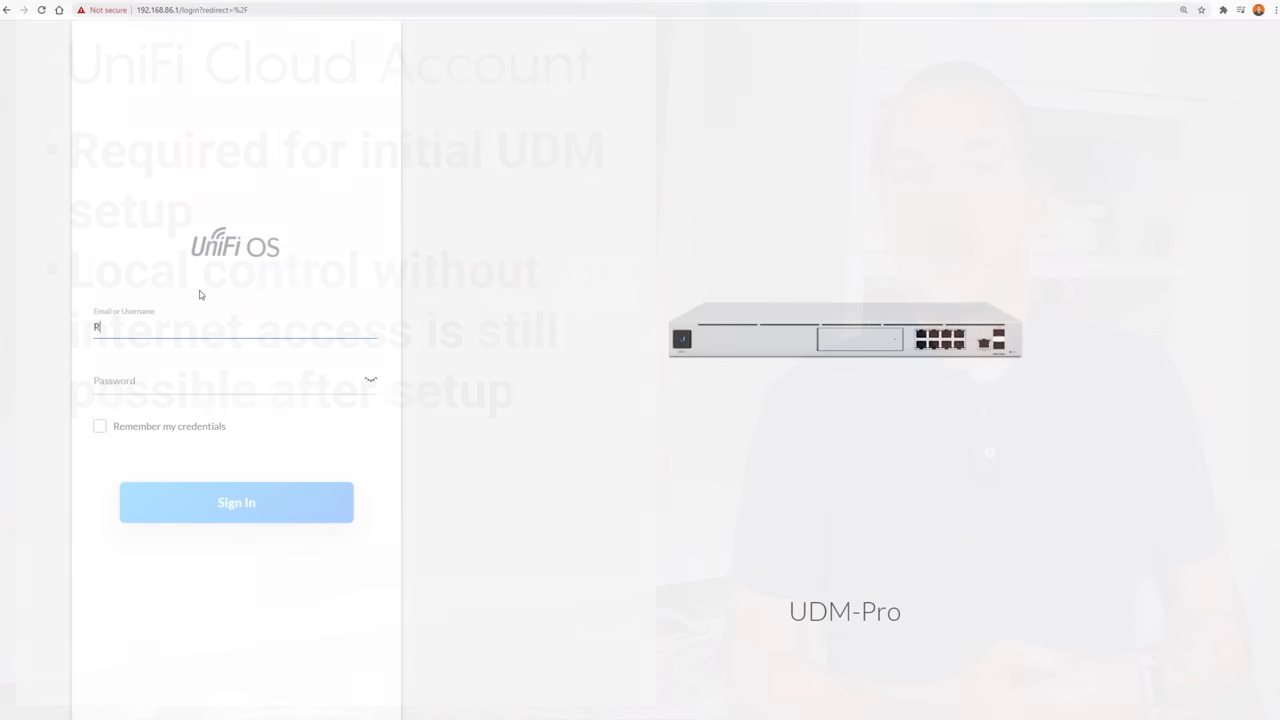
Step: Sign in with the local account and enable the New settings toggle under User Interface
{"action": "type", "text": "password"}
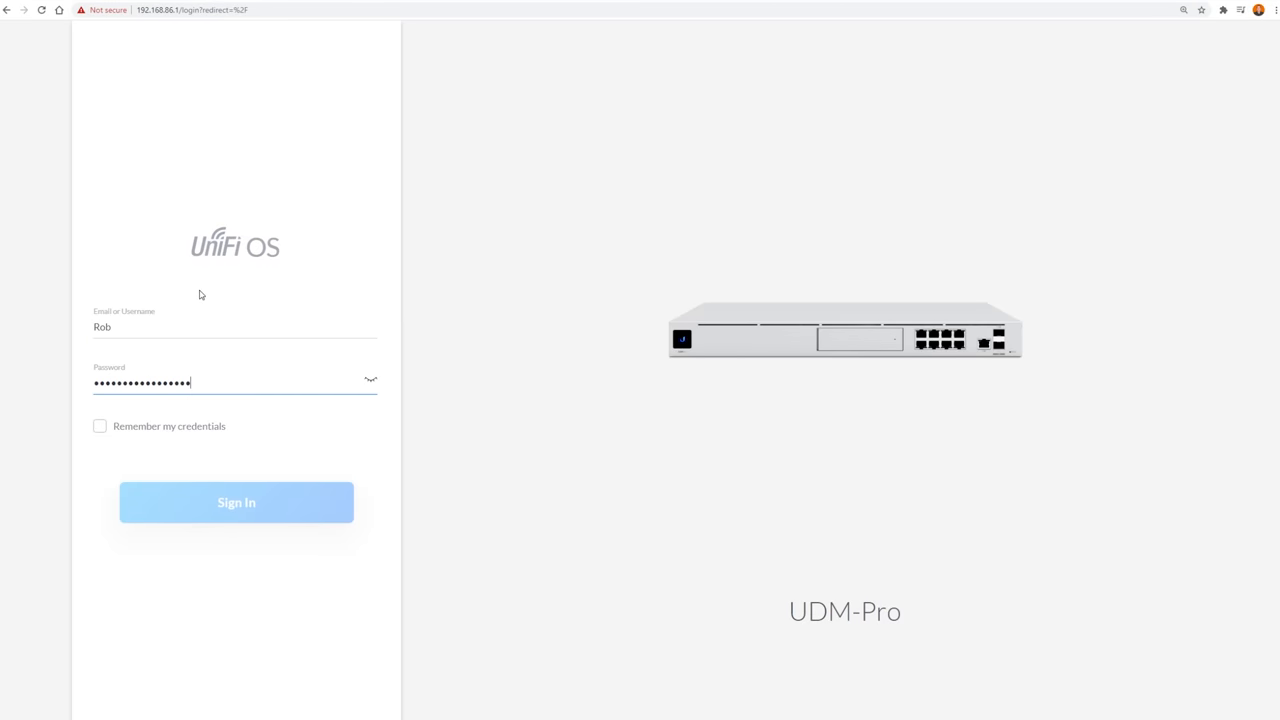
{"action": "left_click", "coordinate": [236, 502]}
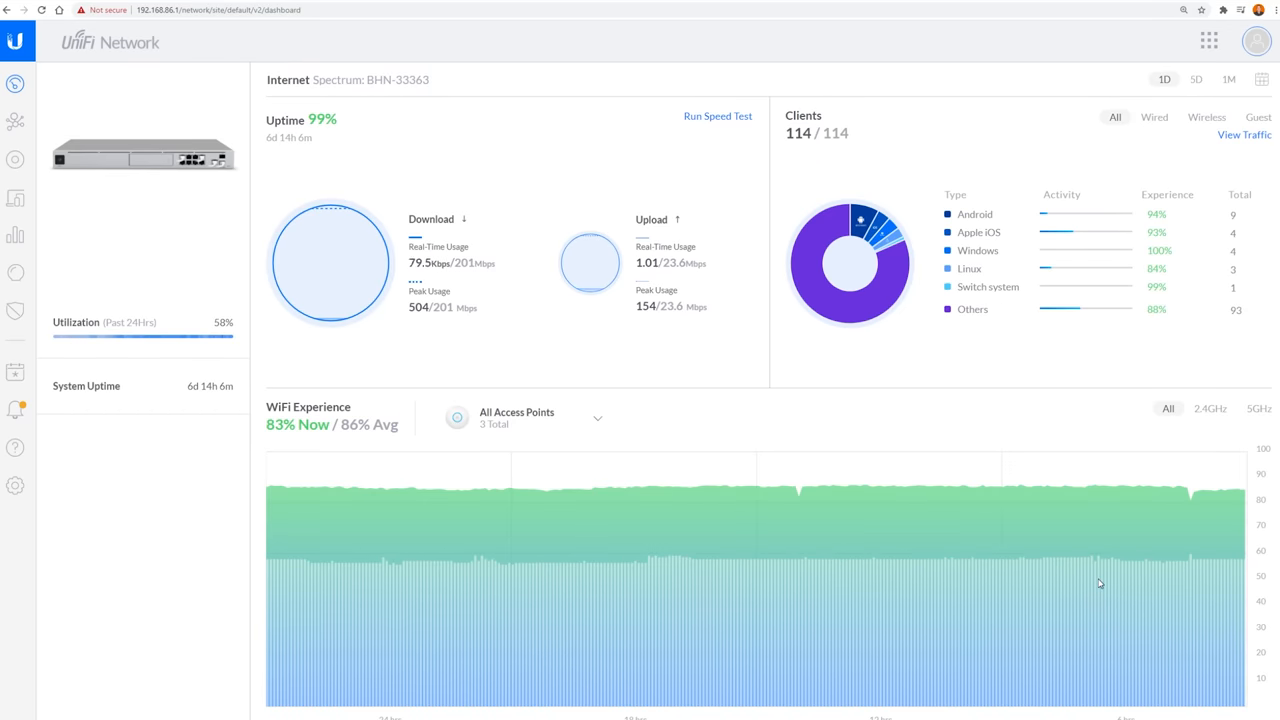
{"action": "left_click", "coordinate": [15, 485]}
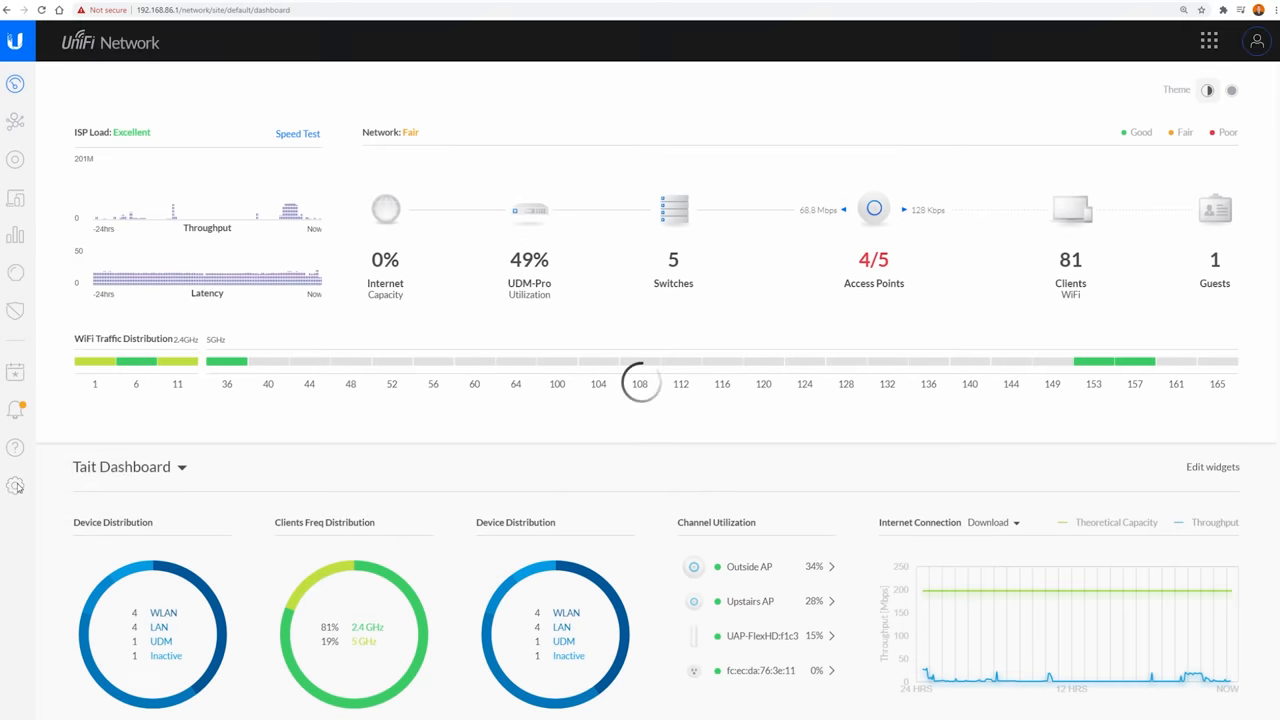
{"action": "left_click", "coordinate": [15, 485]}
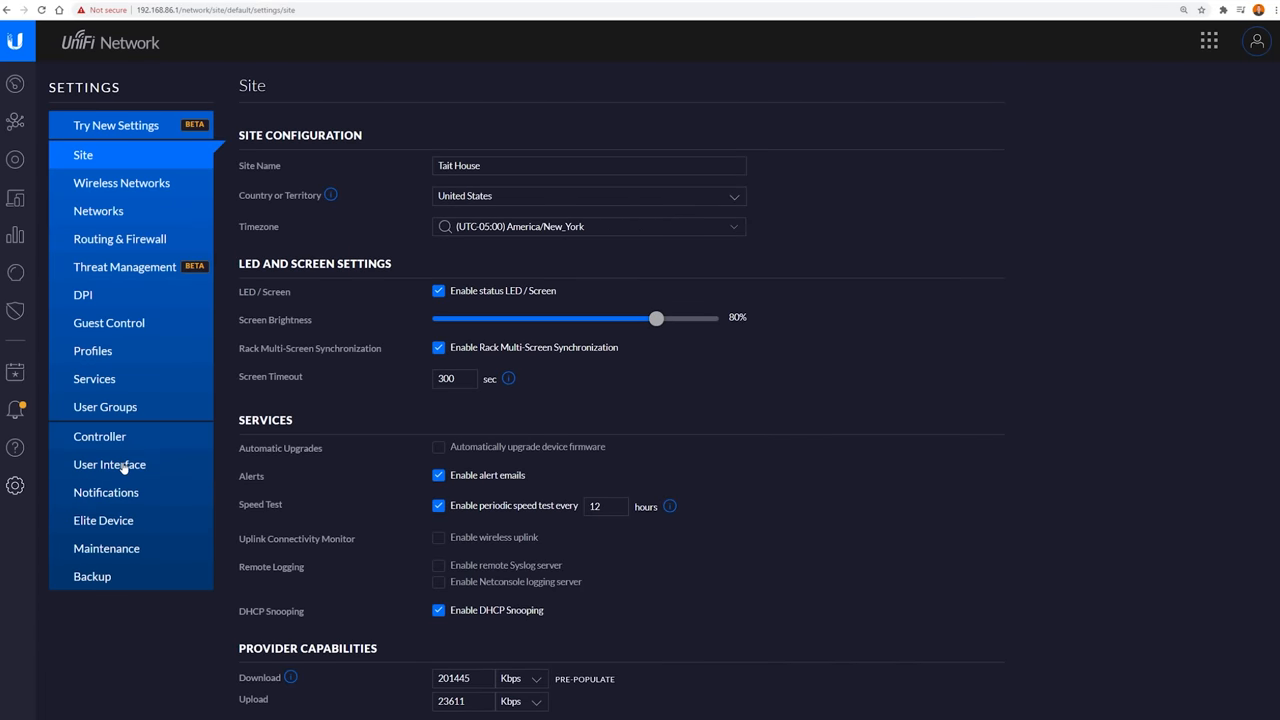
{"action": "left_click", "coordinate": [110, 464]}
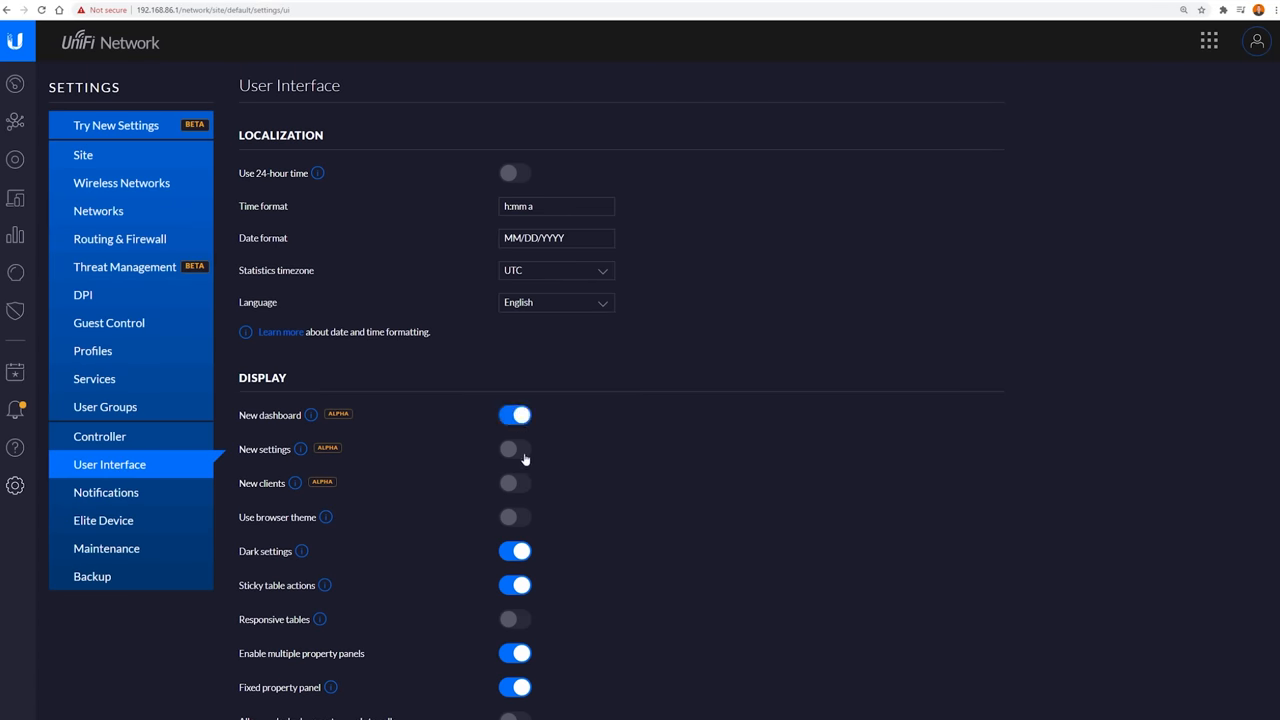
{"action": "left_click", "coordinate": [515, 448]}
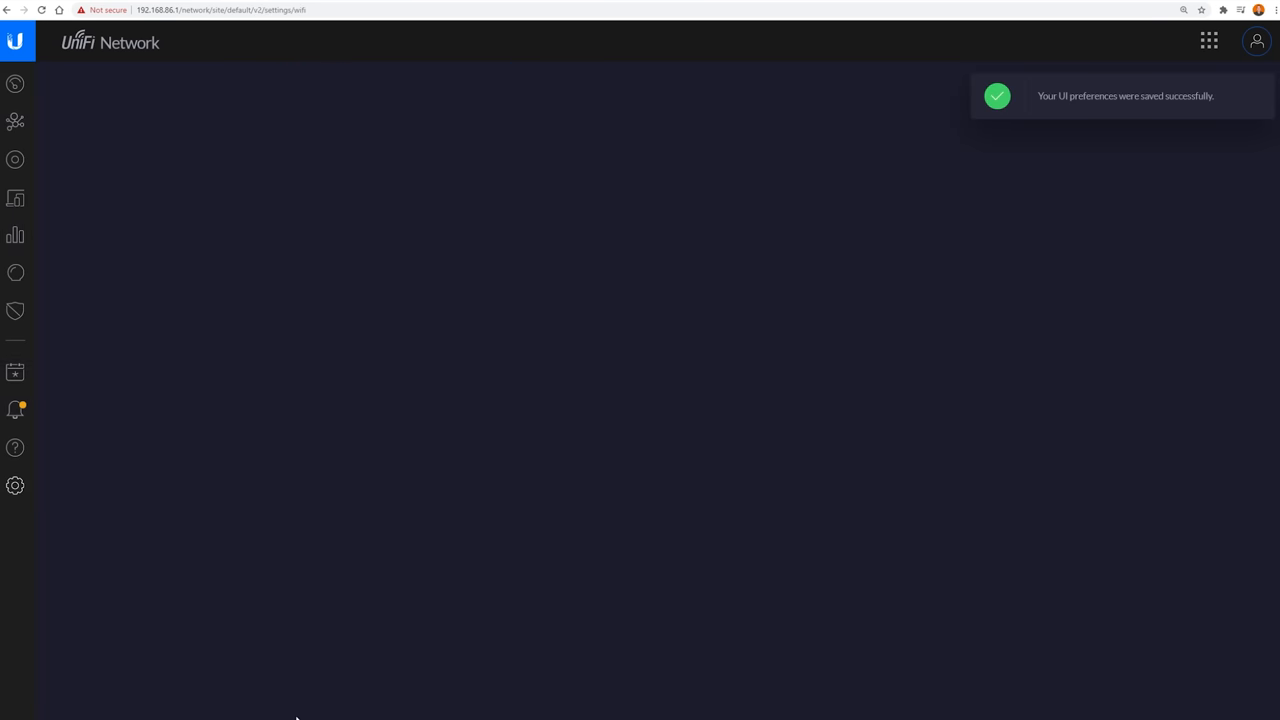
Step: Toggle a beta dashboard/settings display option in System Settings
{"action": "left_click", "coordinate": [15, 485]}
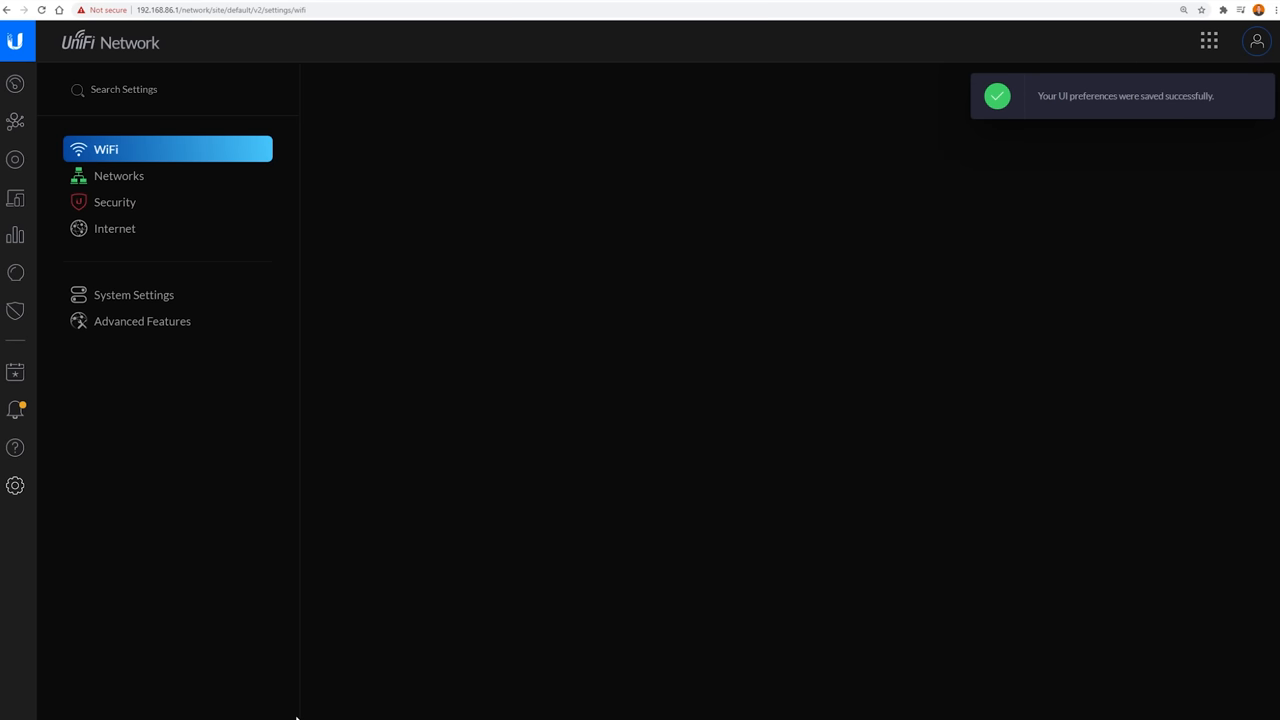
{"action": "left_click", "coordinate": [134, 294]}
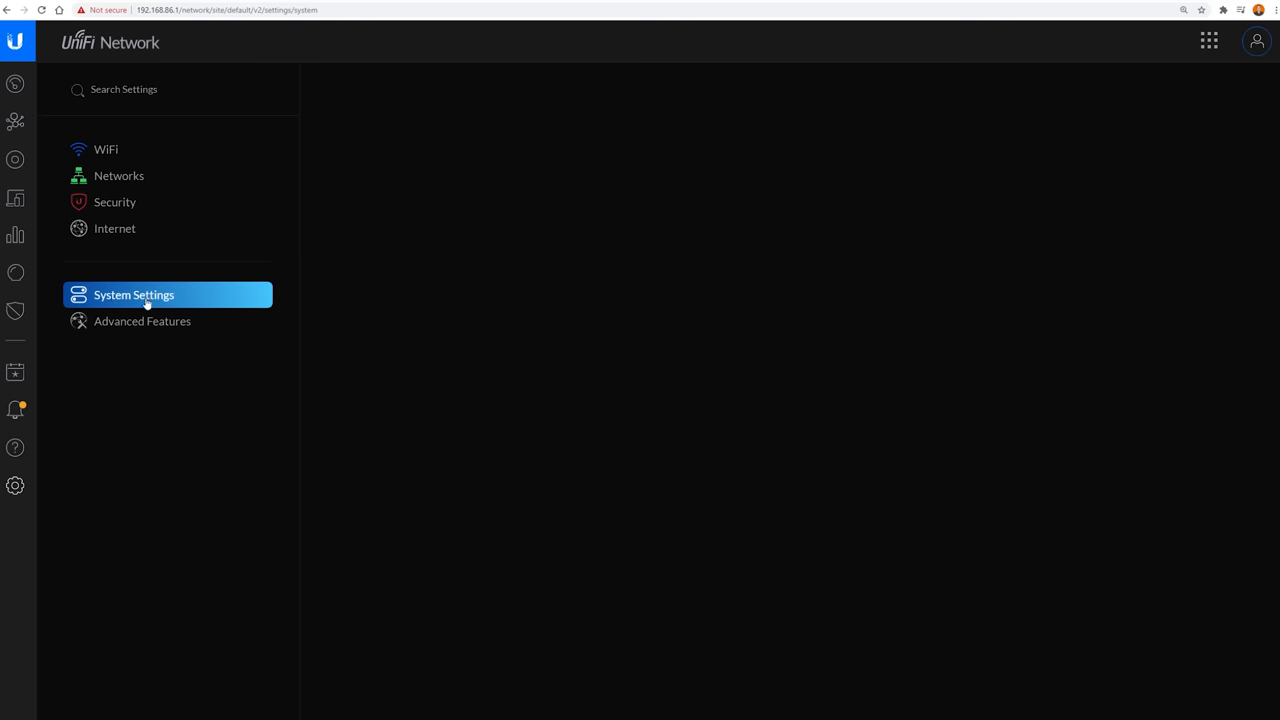
{"action": "left_click", "coordinate": [133, 294]}
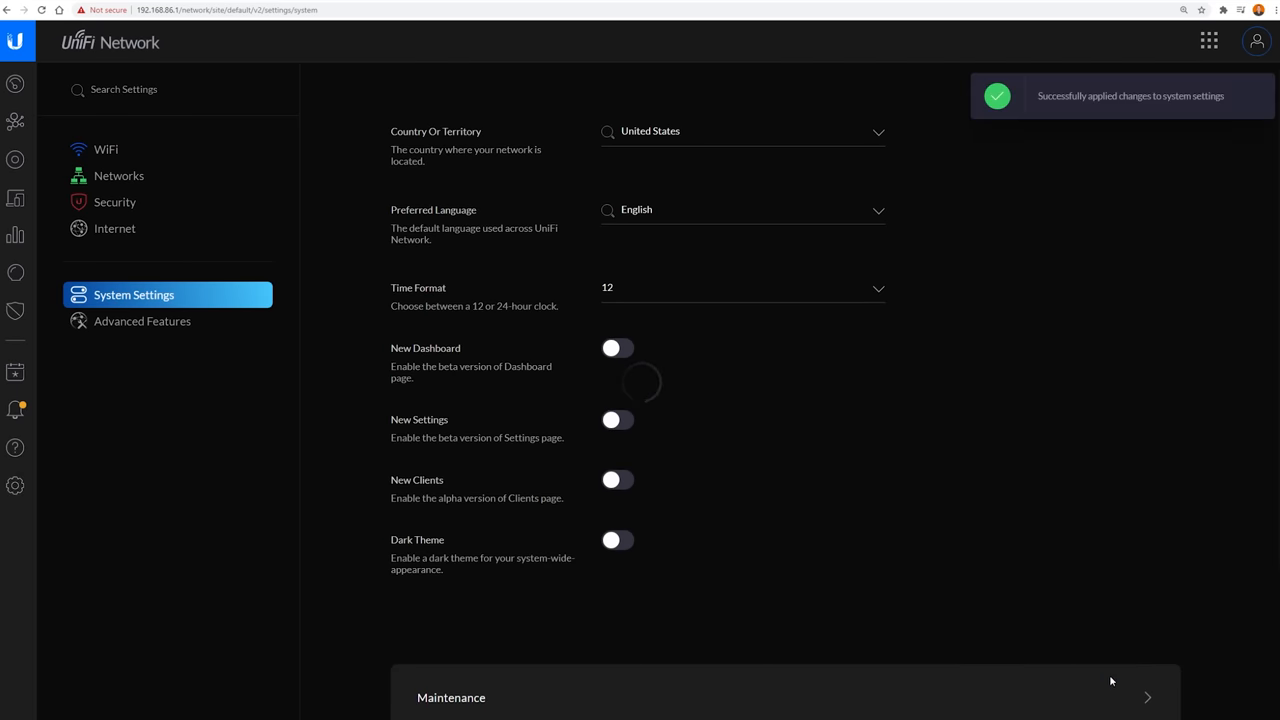
{"action": "left_click", "coordinate": [118, 175]}
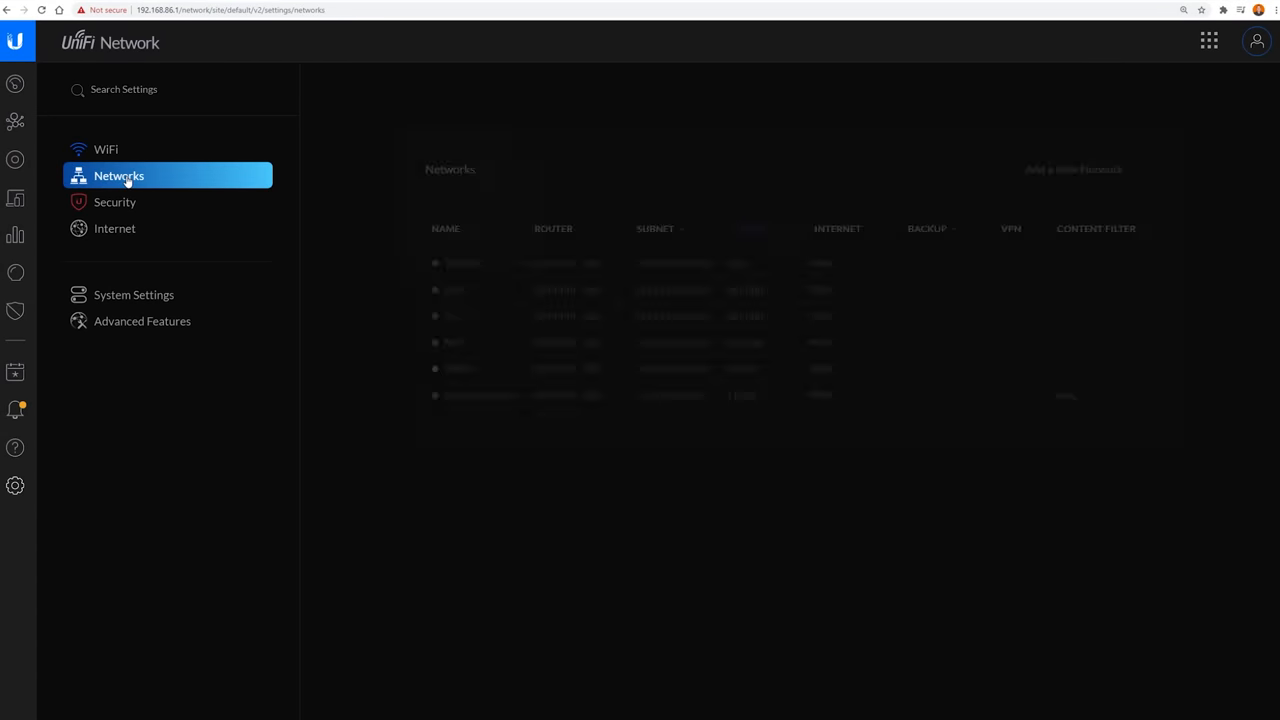
Step: Add a new network named IoT with VLAN ID 20 under Advanced
{"action": "left_click", "coordinate": [1072, 168]}
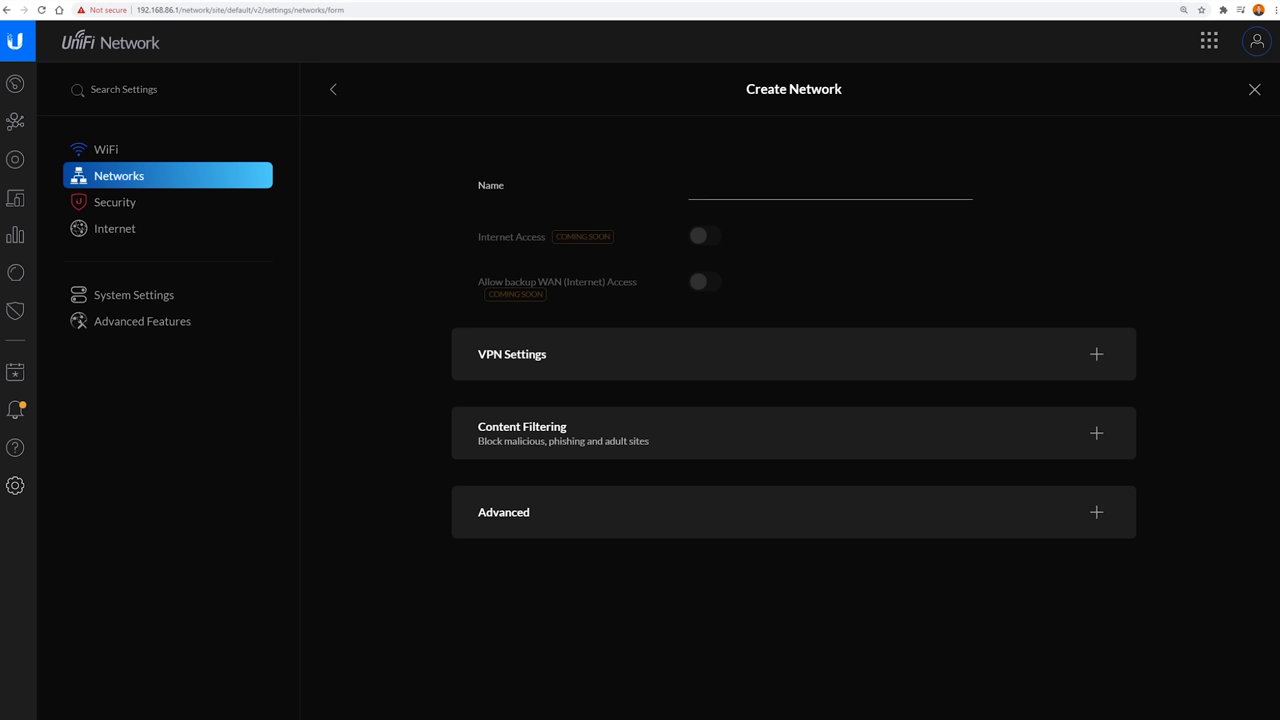
{"action": "type", "text": "lo"}
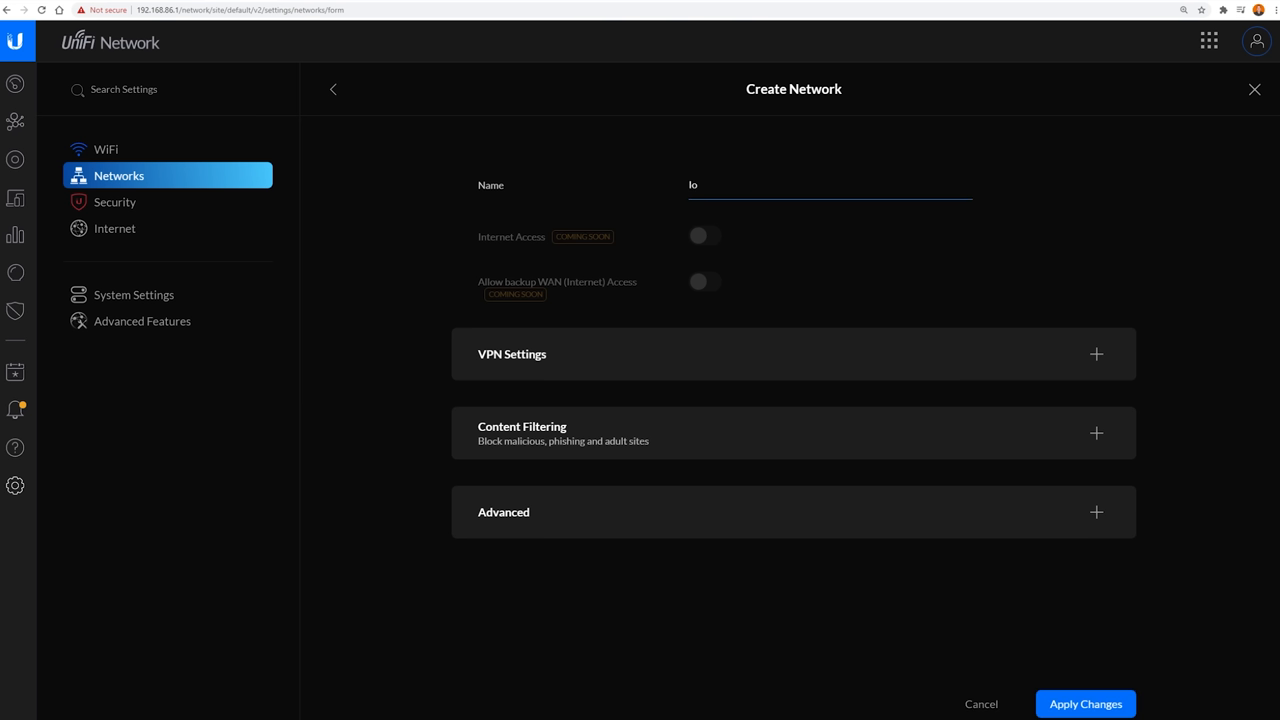
{"action": "type", "text": "T"}
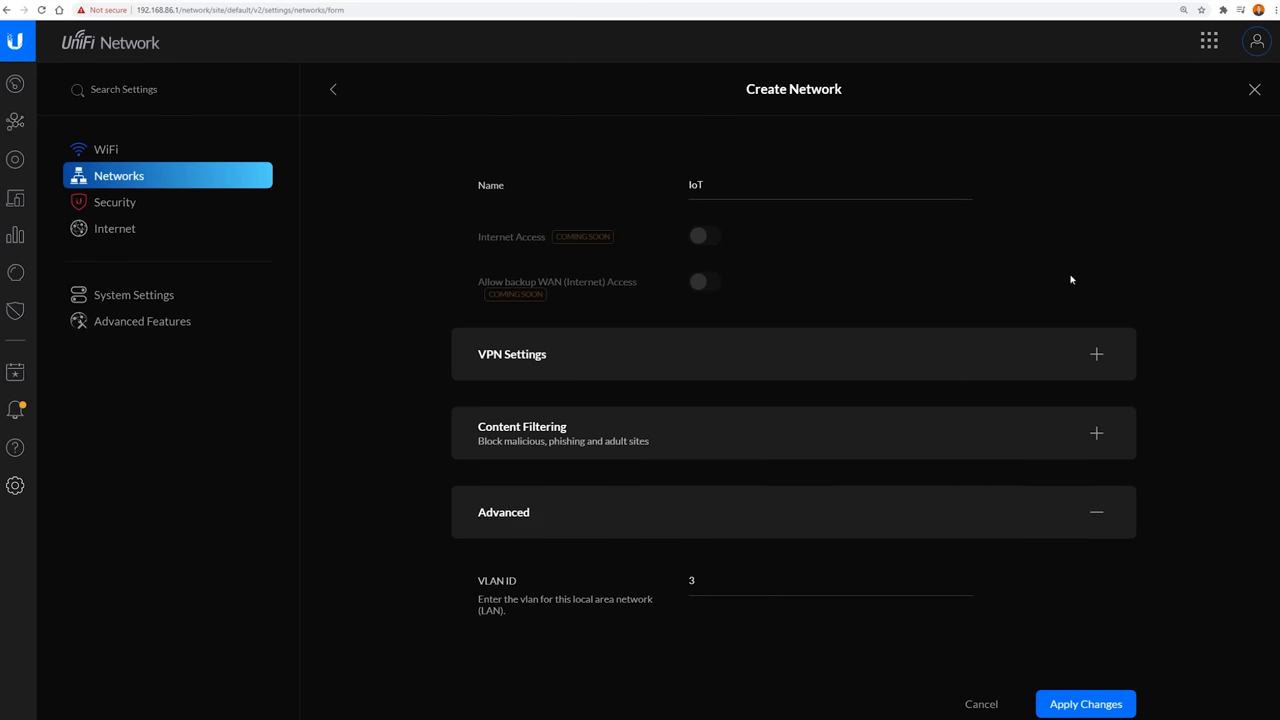
{"action": "scroll", "scroll_direction": "down", "scroll_amount": 3}
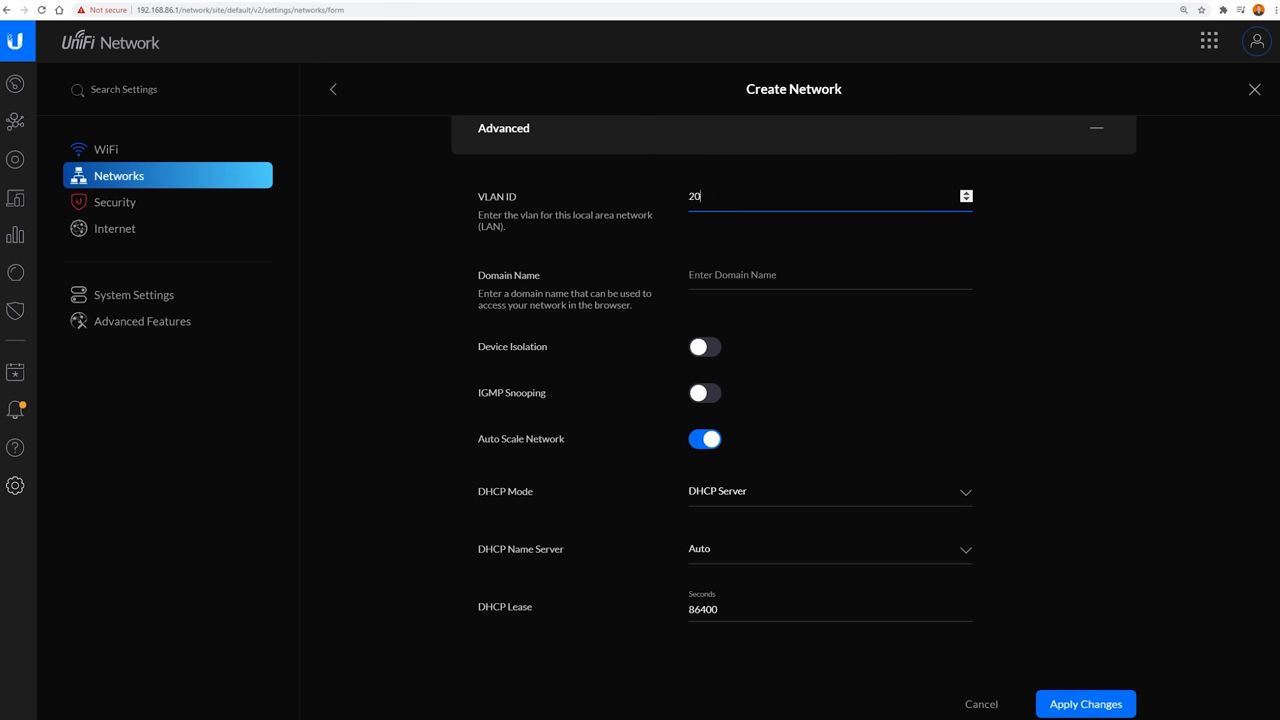
{"action": "left_click", "coordinate": [1076, 322]}
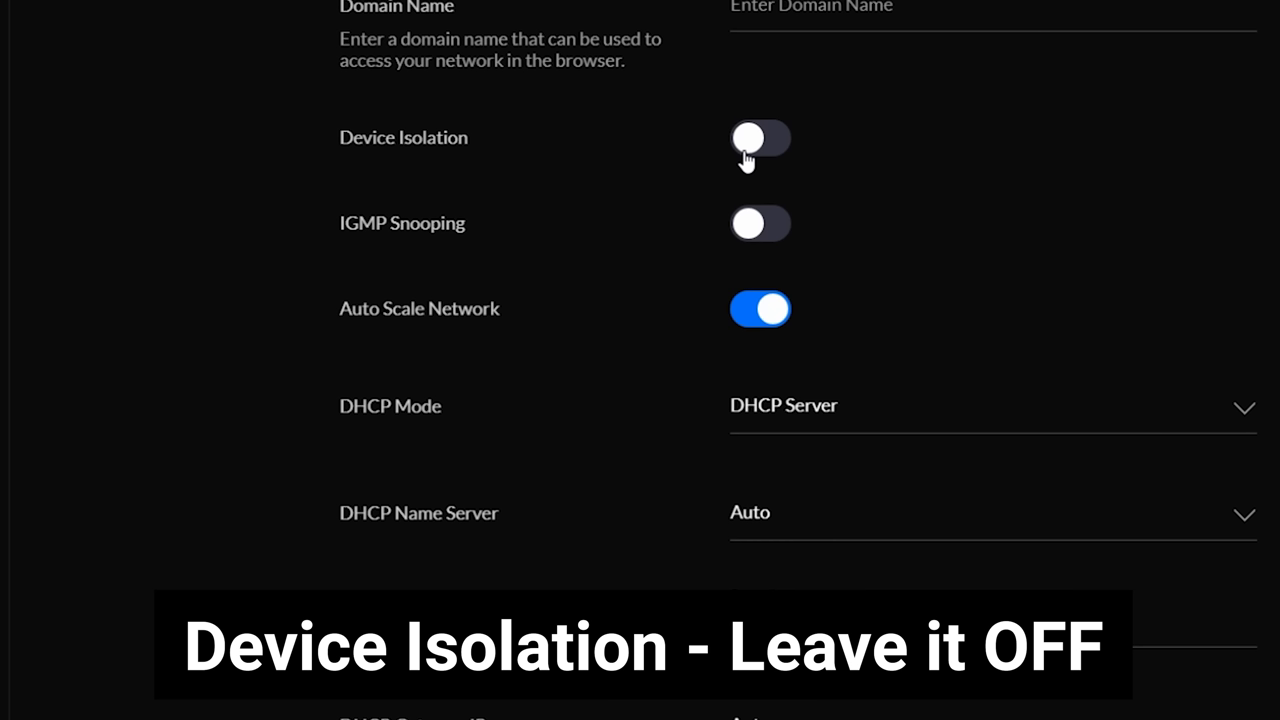
{"action": "mouse_move", "coordinate": [748, 224]}
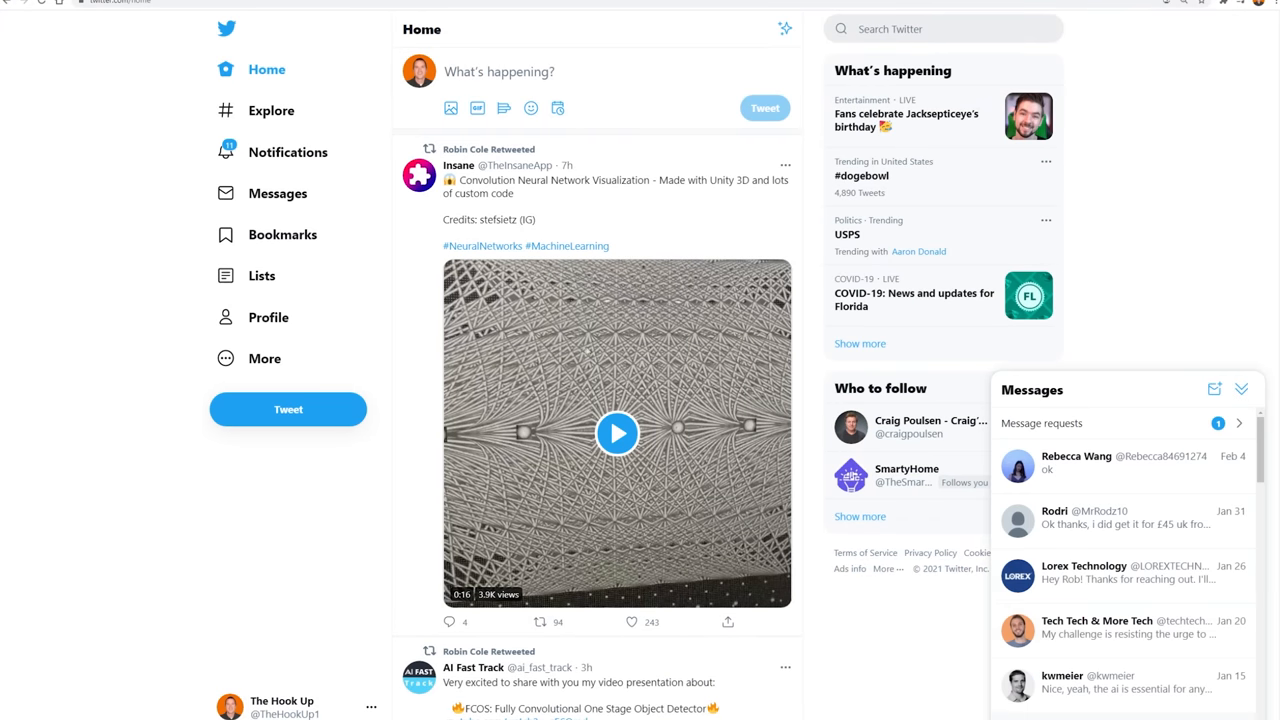
{"action": "mouse_move", "coordinate": [1130, 520]}
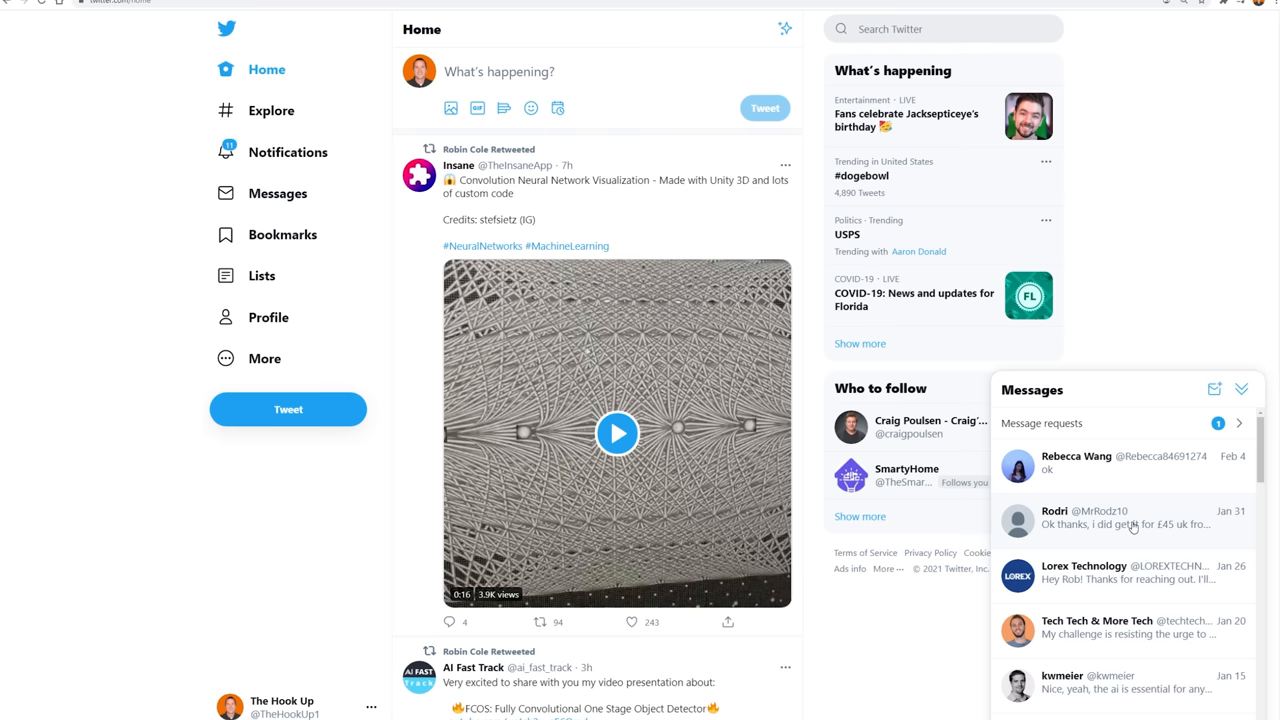
Step: Follow the suggested tech channel account on Twitter, view its profile, and return Home
{"action": "left_click", "coordinate": [1100, 517]}
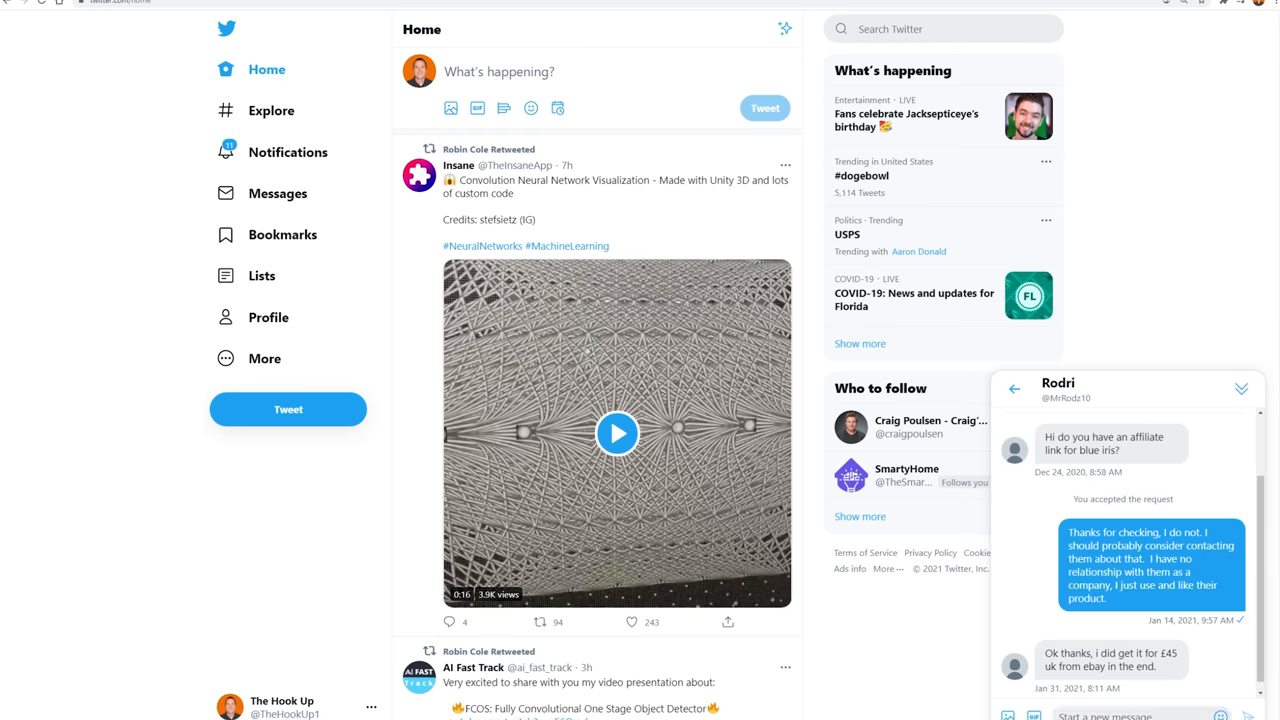
{"action": "left_click", "coordinate": [1241, 389]}
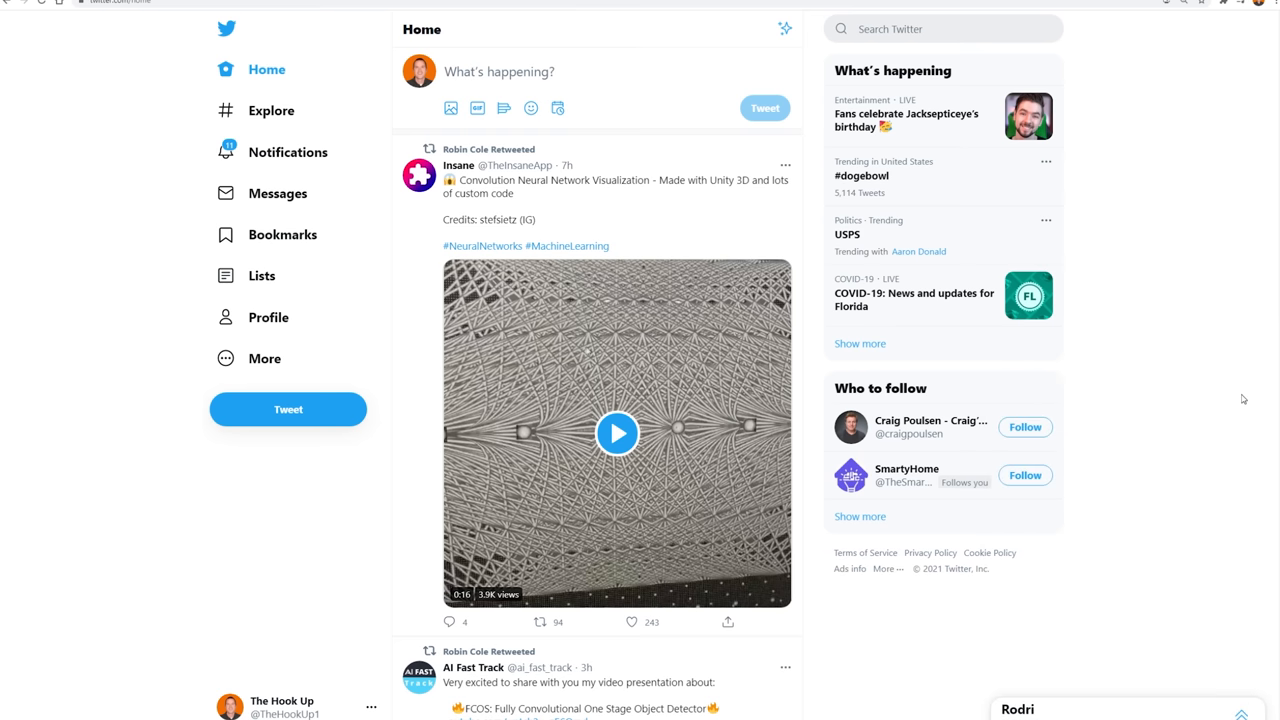
{"action": "left_click", "coordinate": [1024, 427]}
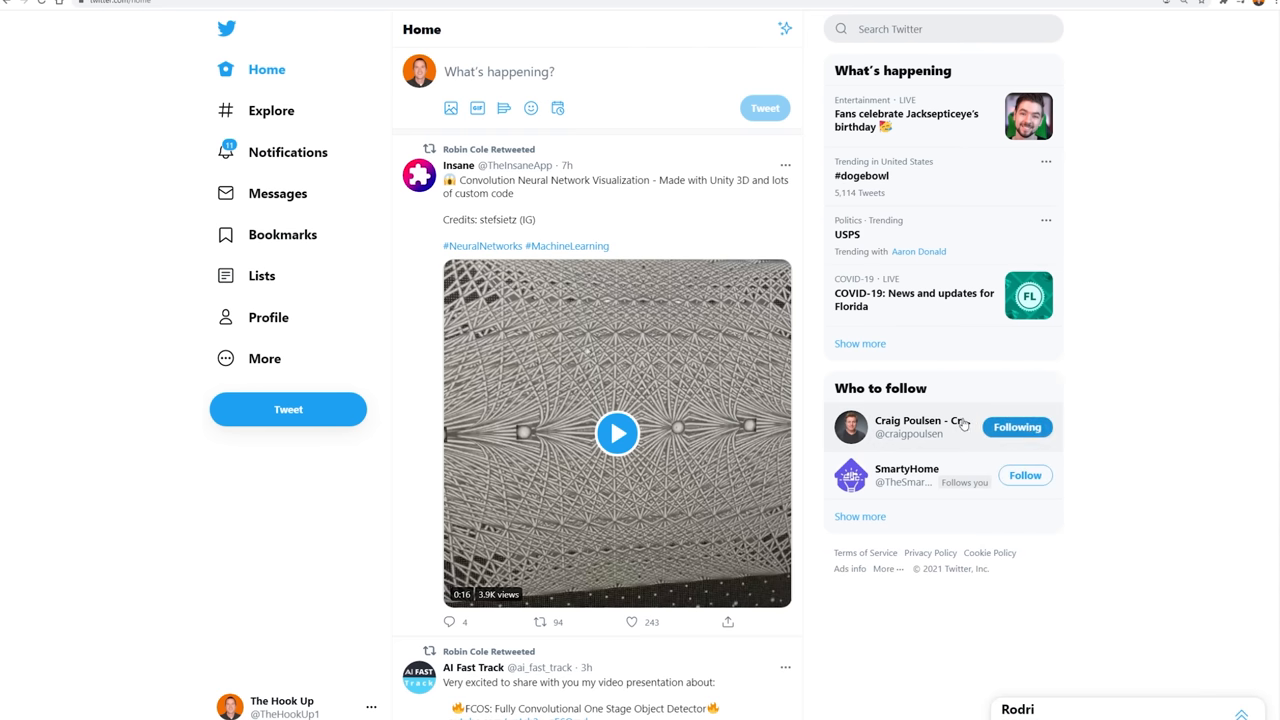
{"action": "left_click", "coordinate": [908, 420]}
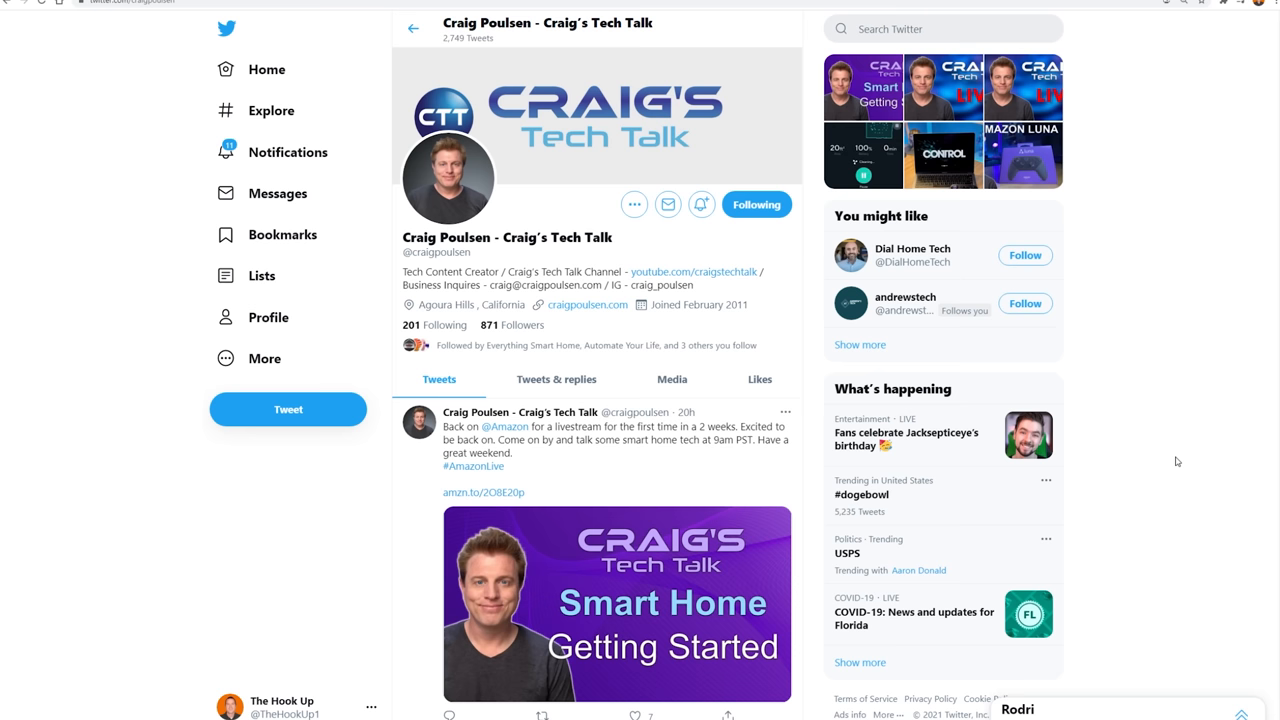
{"action": "left_click", "coordinate": [266, 69]}
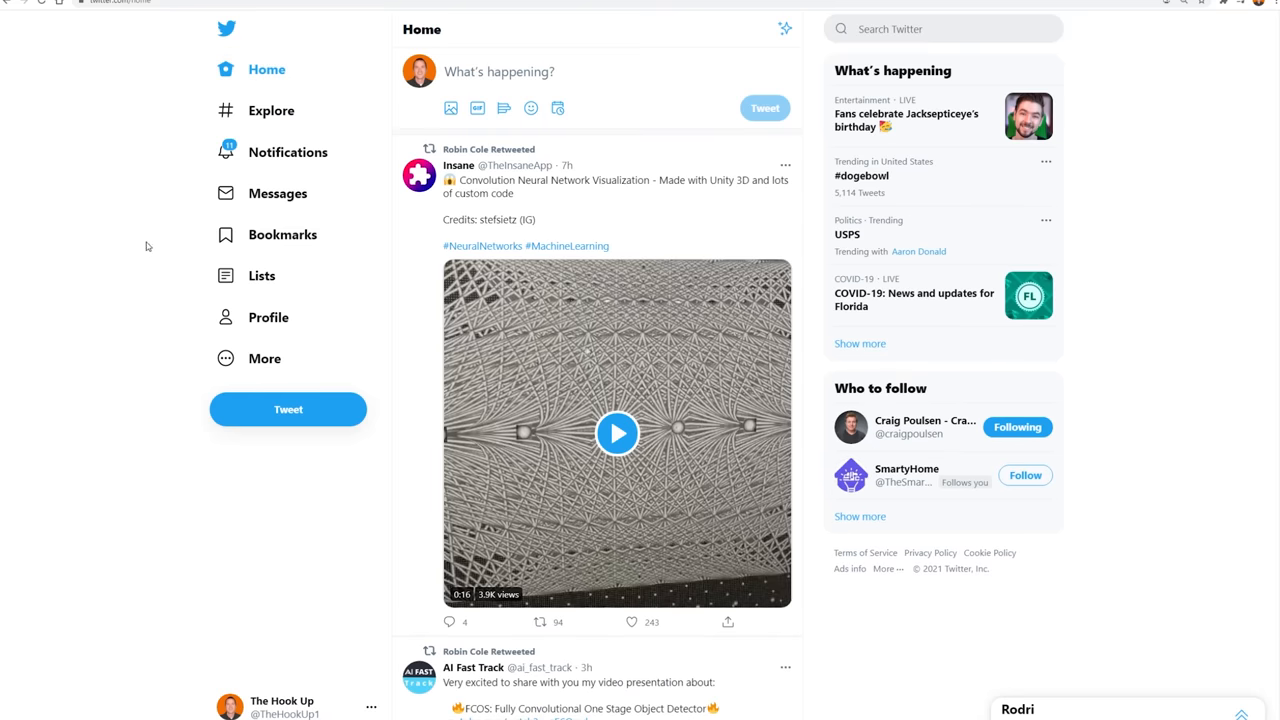
{"action": "scroll", "scroll_direction": "down", "scroll_amount": 3}
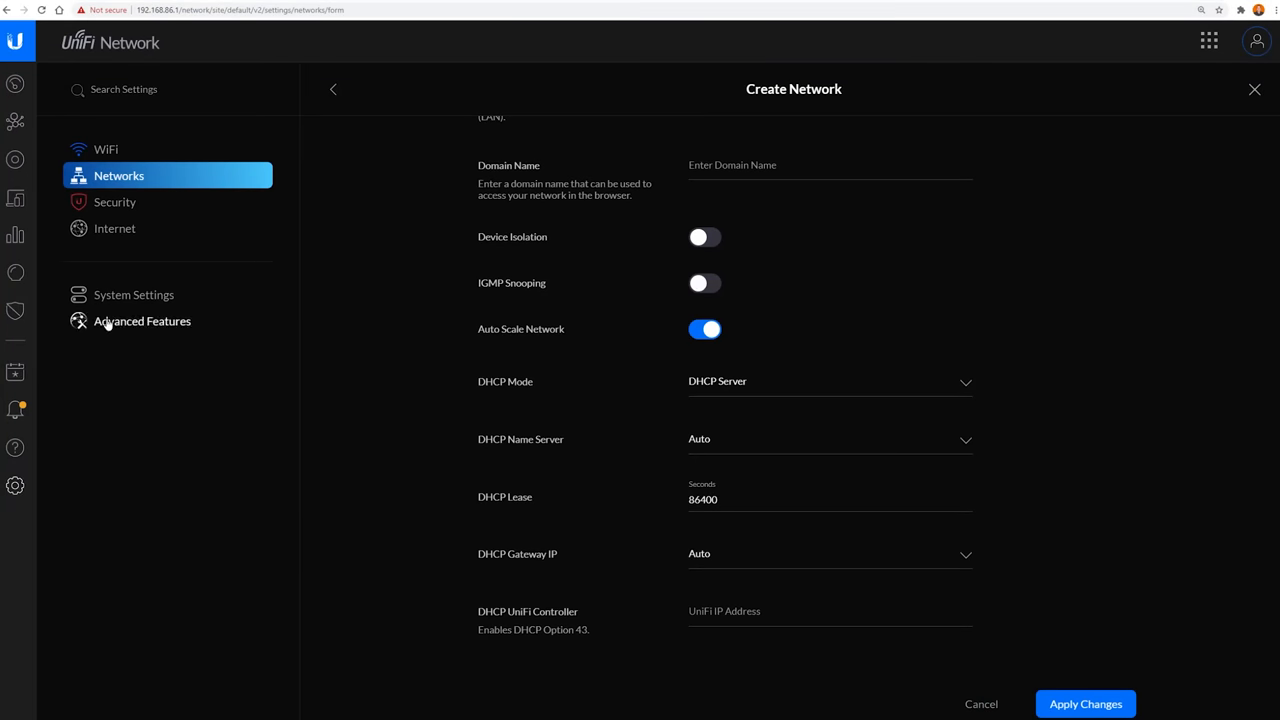
{"action": "left_click", "coordinate": [142, 321]}
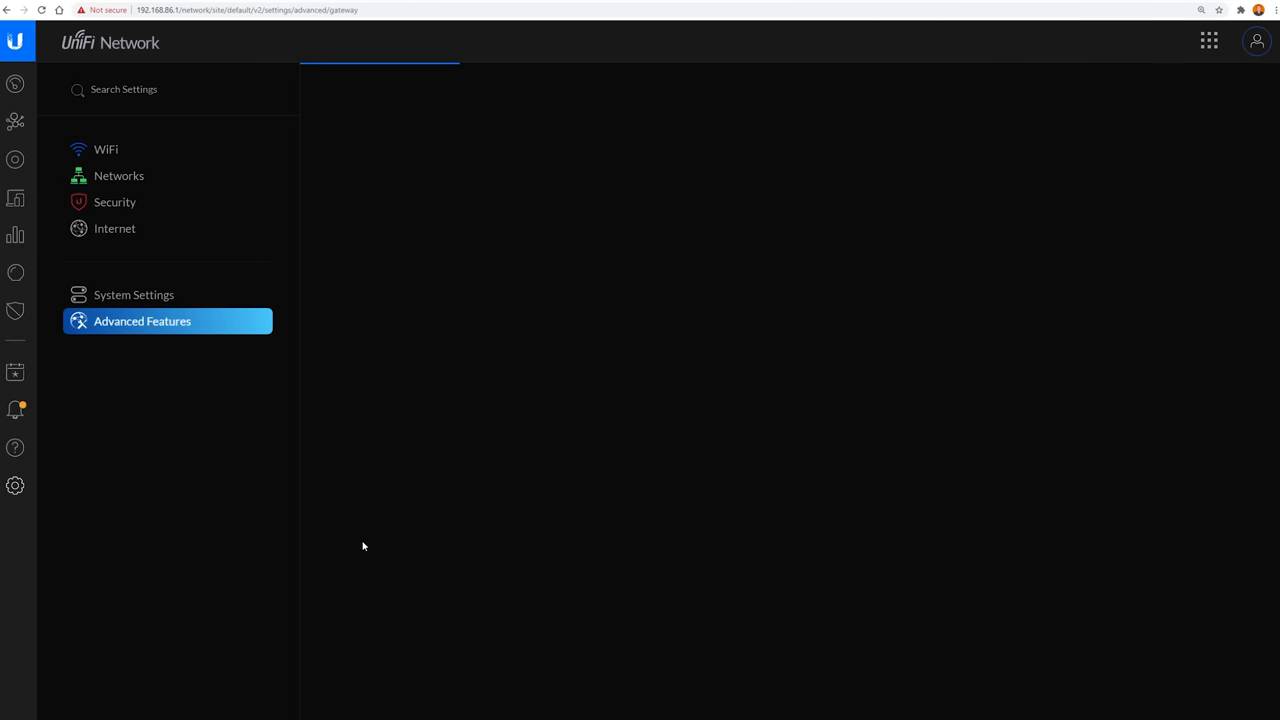
Step: Change the IoT gateway subnet to 192.168.20.1/24 and auto-configure the DHCP range
{"action": "left_click", "coordinate": [142, 321]}
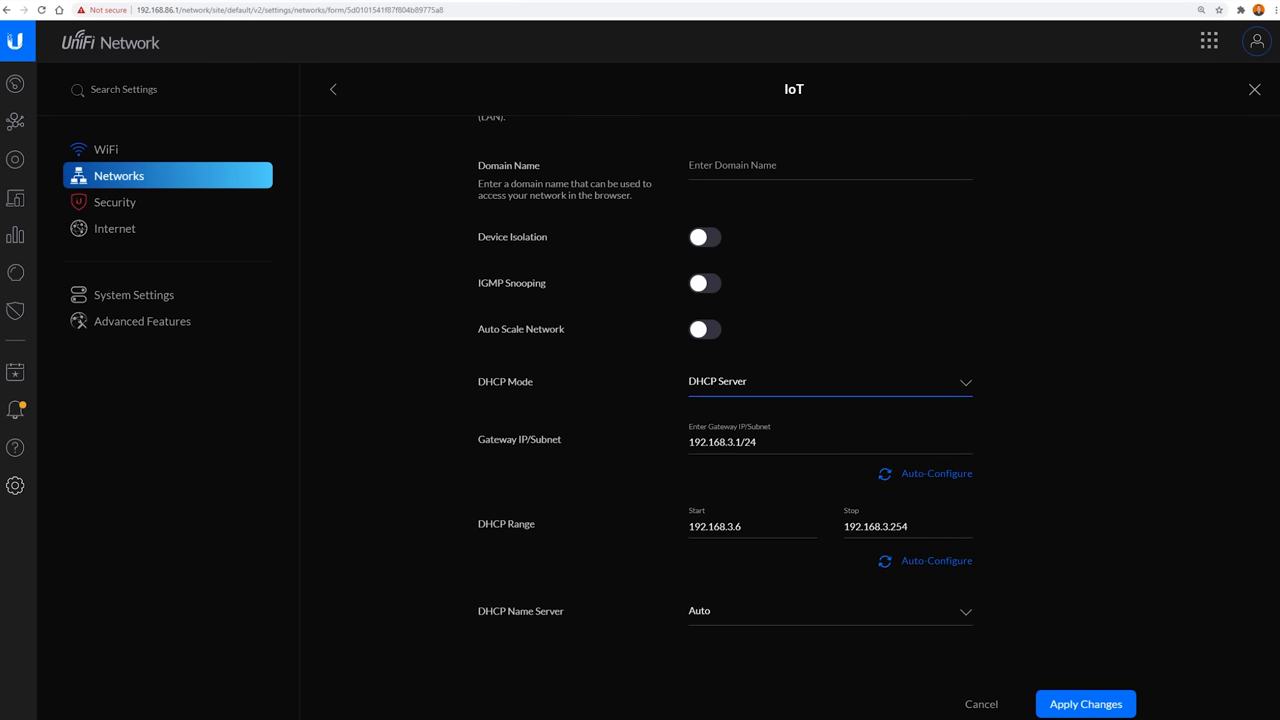
{"action": "left_click", "coordinate": [728, 442]}
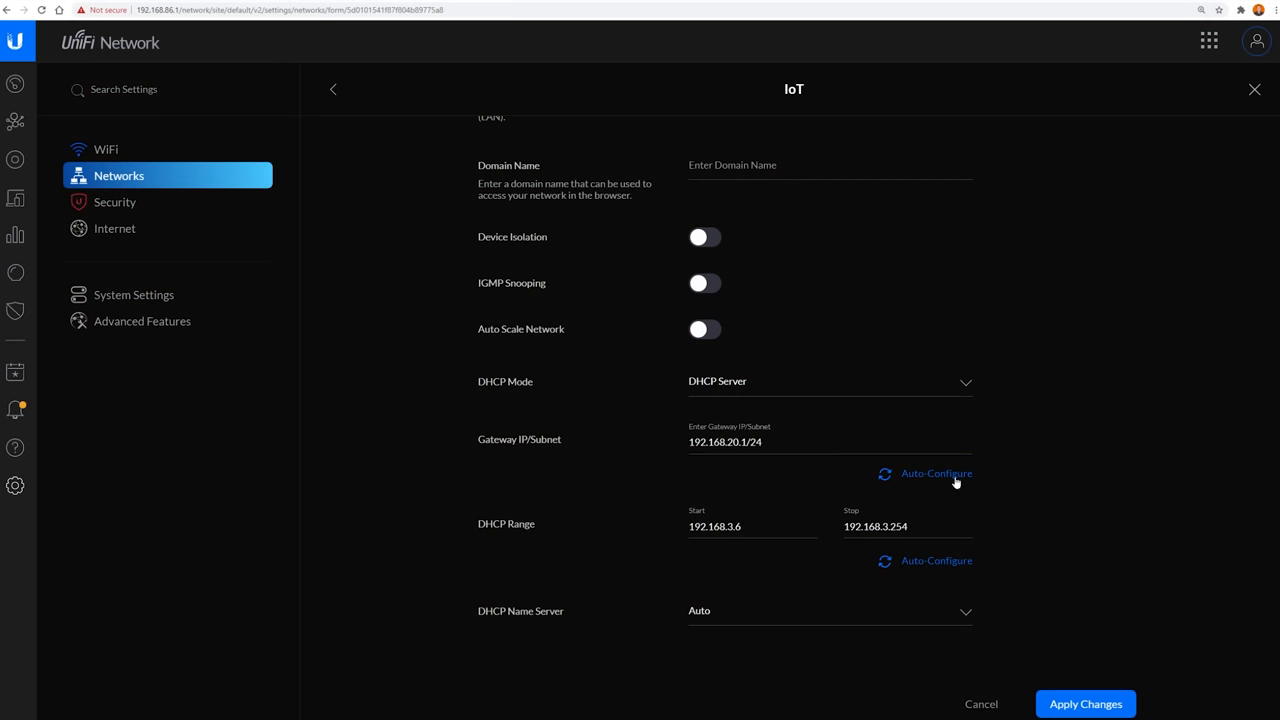
{"action": "mouse_move", "coordinate": [908, 574]}
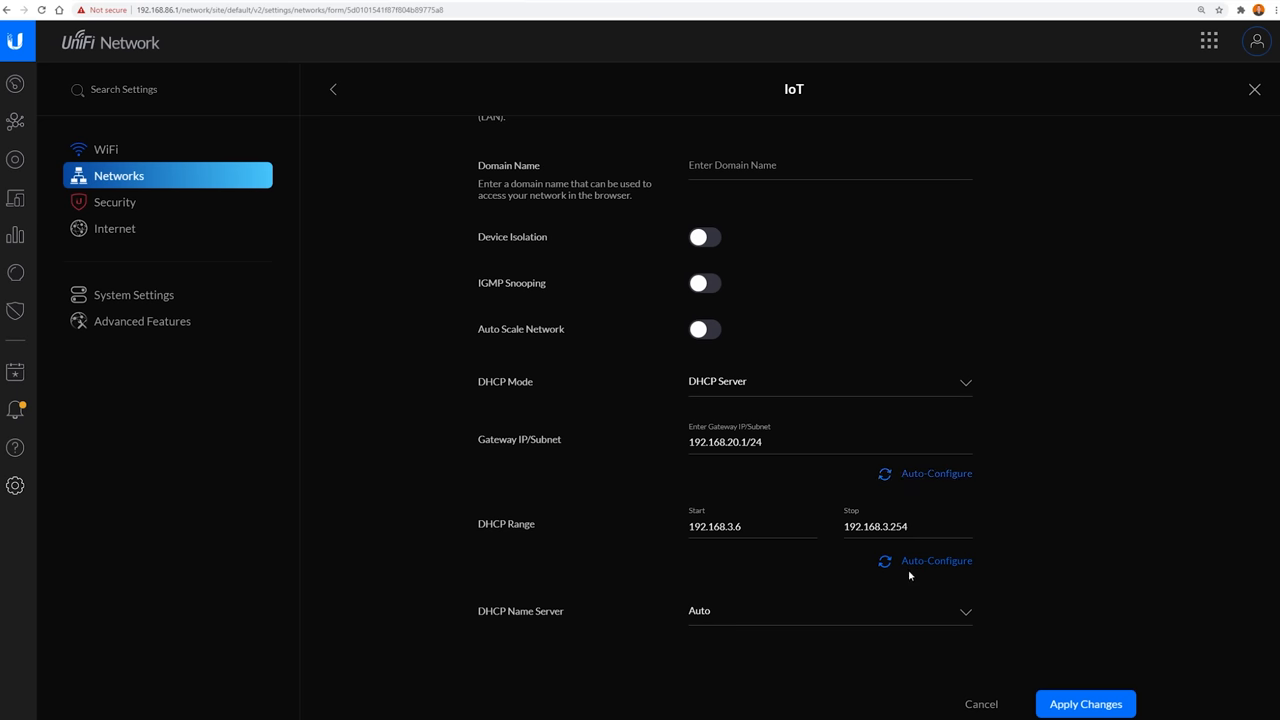
{"action": "left_click", "coordinate": [910, 560]}
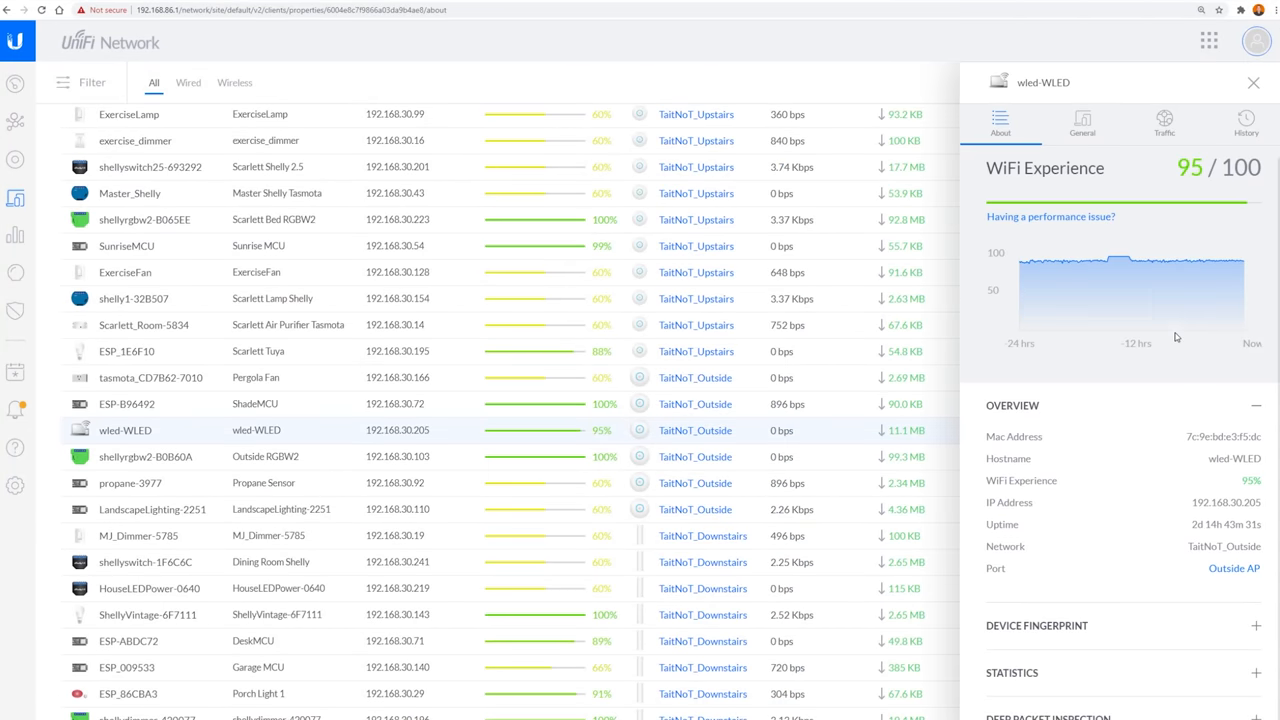
Step: Reserve fixed IP 192.168.30.205 on NoT for the wled-WLED client and apply
{"action": "left_click", "coordinate": [1081, 120]}
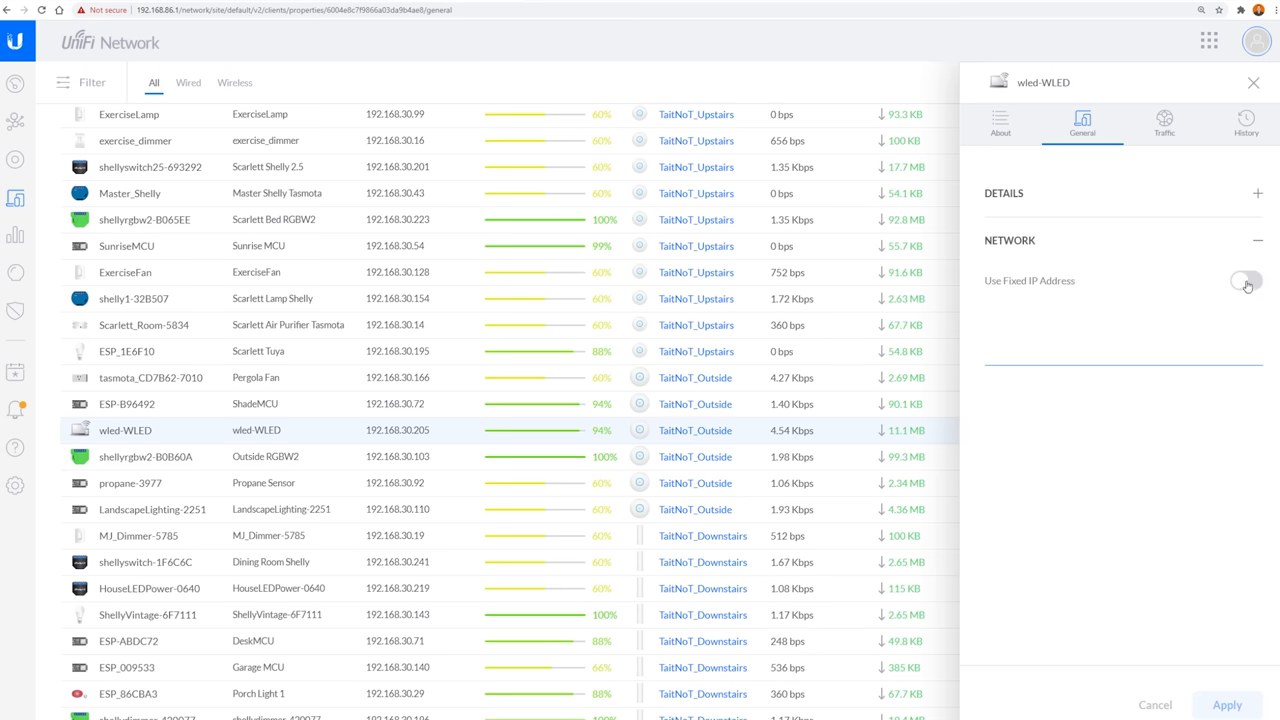
{"action": "left_click", "coordinate": [1247, 281]}
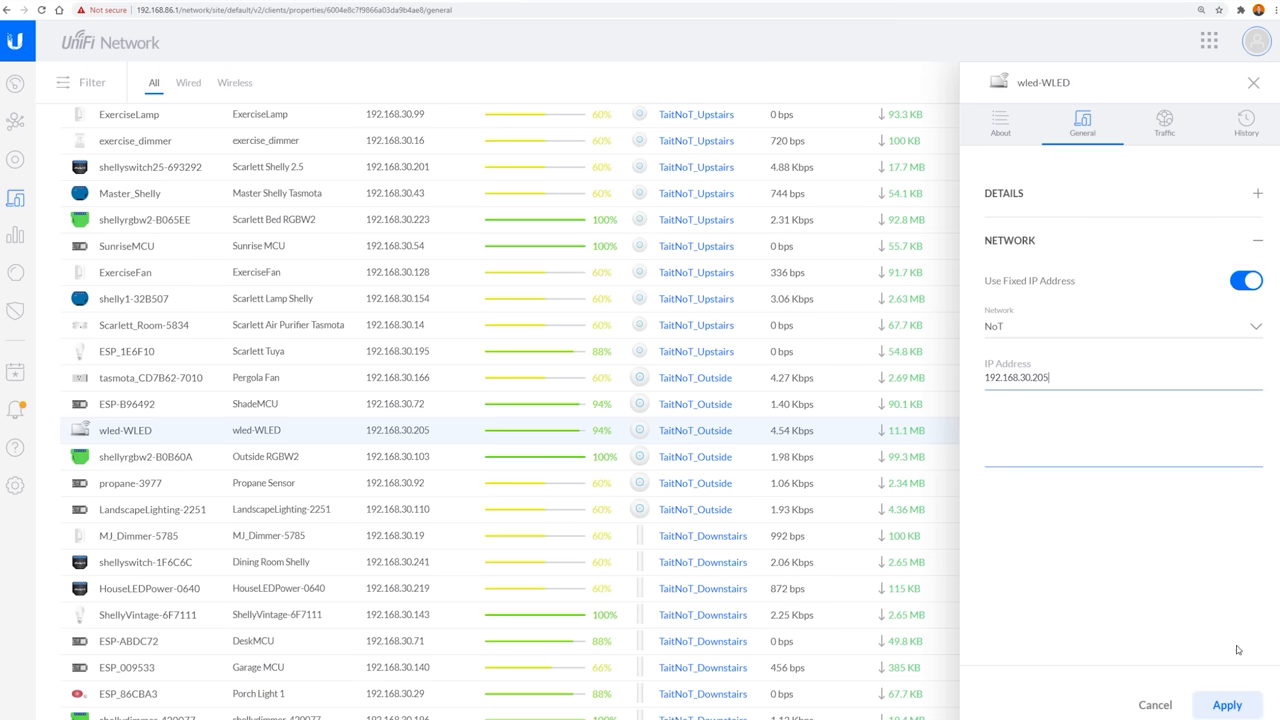
{"action": "left_click", "coordinate": [1227, 705]}
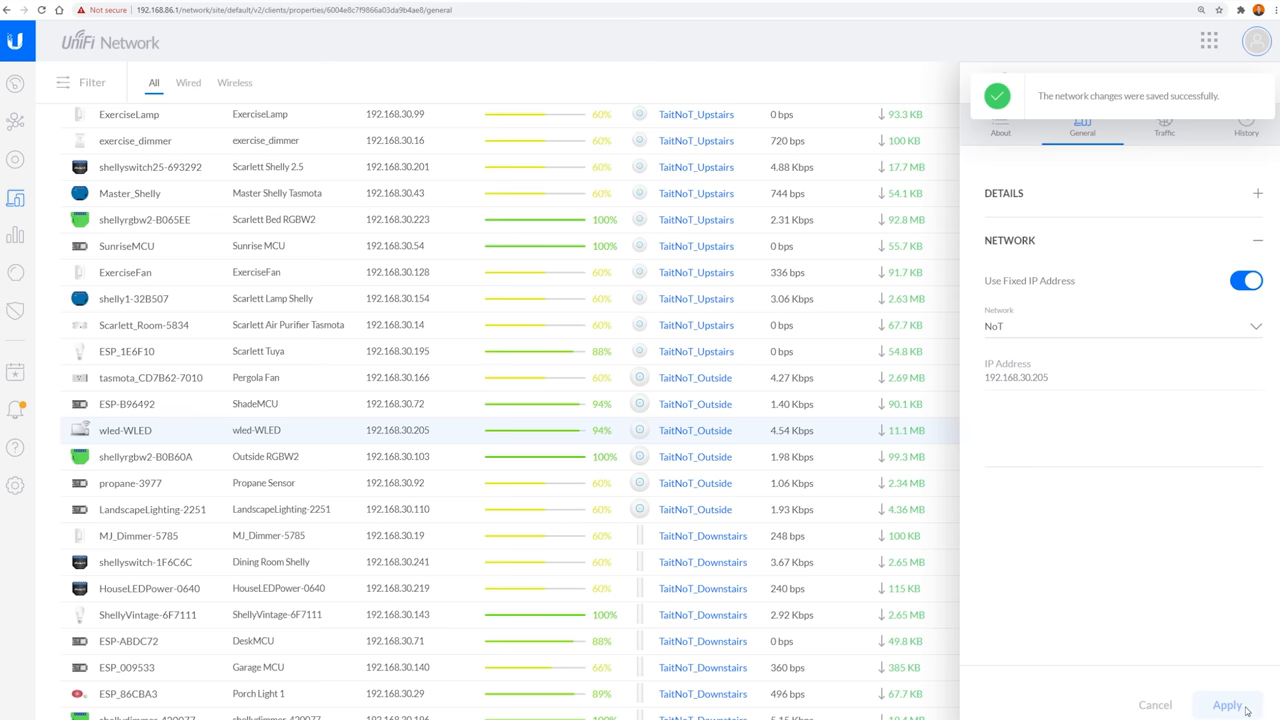
{"action": "left_click", "coordinate": [1227, 705]}
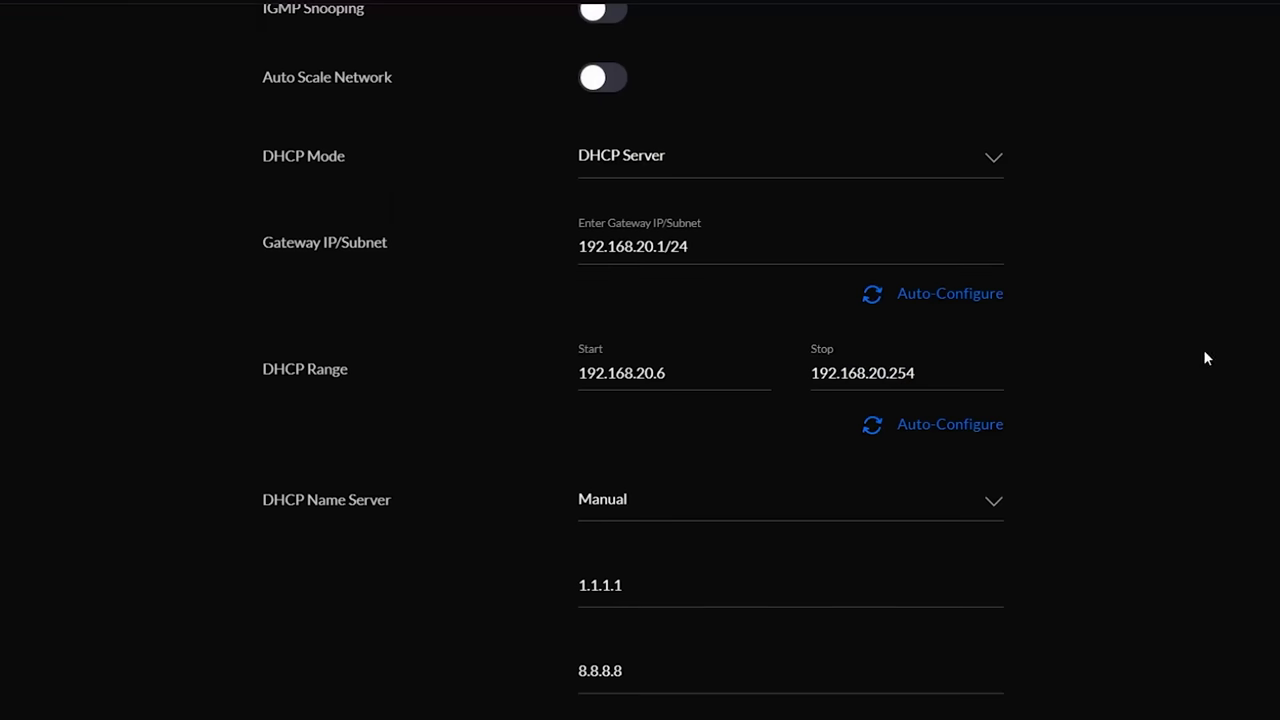
Step: Open the IoT network and review its 192.168.20.6–192.168.20.254 DHCP range
{"action": "left_click", "coordinate": [674, 373]}
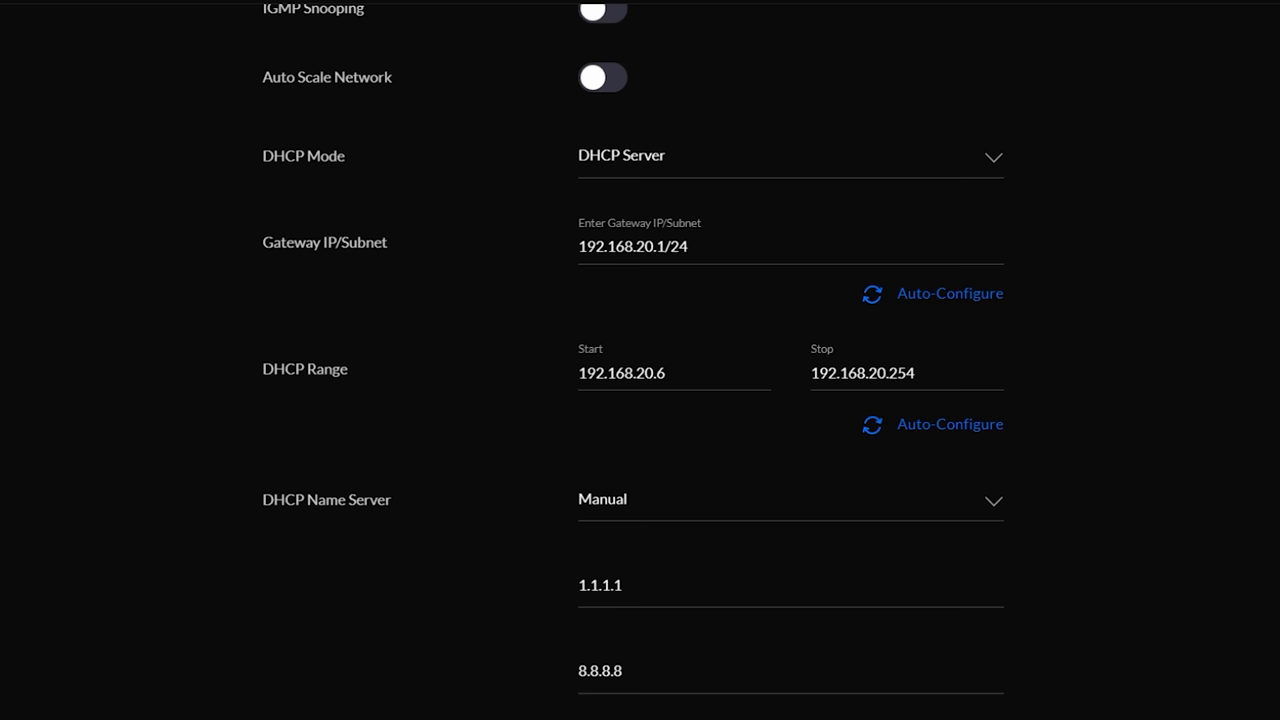
{"action": "left_click", "coordinate": [790, 499]}
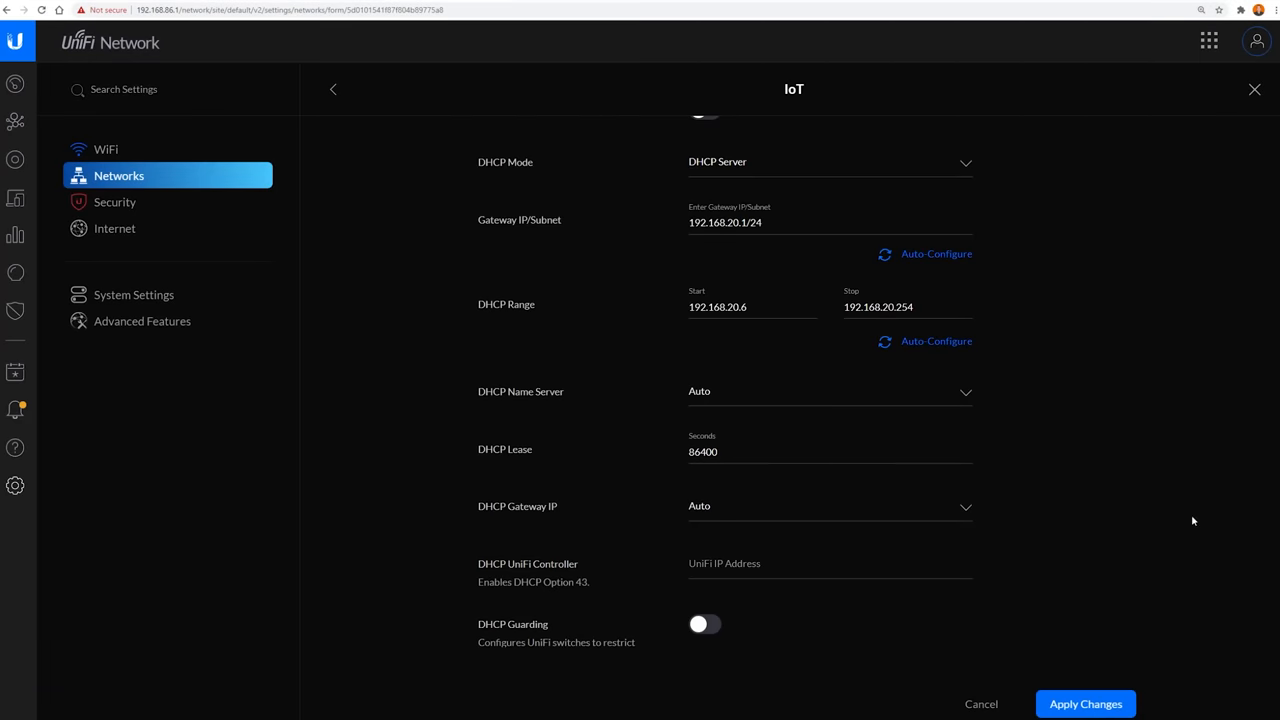
Step: Set the IoT DHCP name server to manual with 1.1.1.1 and 8.8.8.8
{"action": "left_click", "coordinate": [829, 391]}
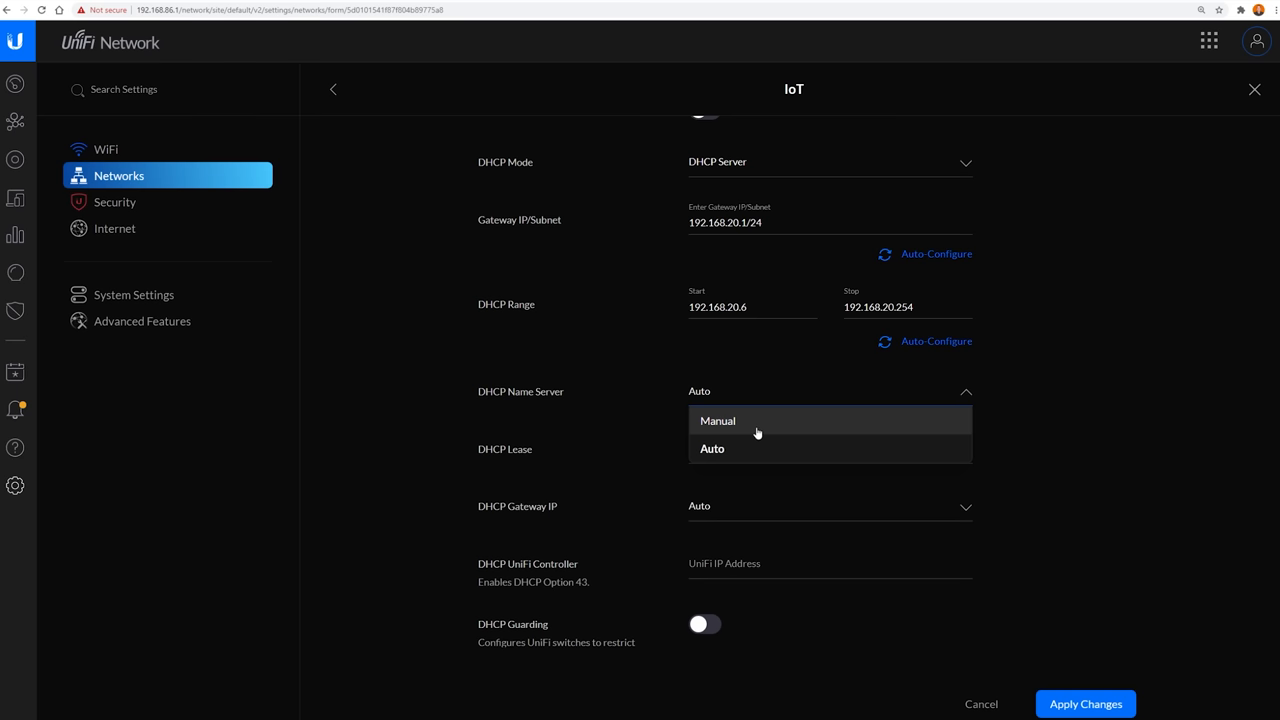
{"action": "left_click", "coordinate": [717, 420]}
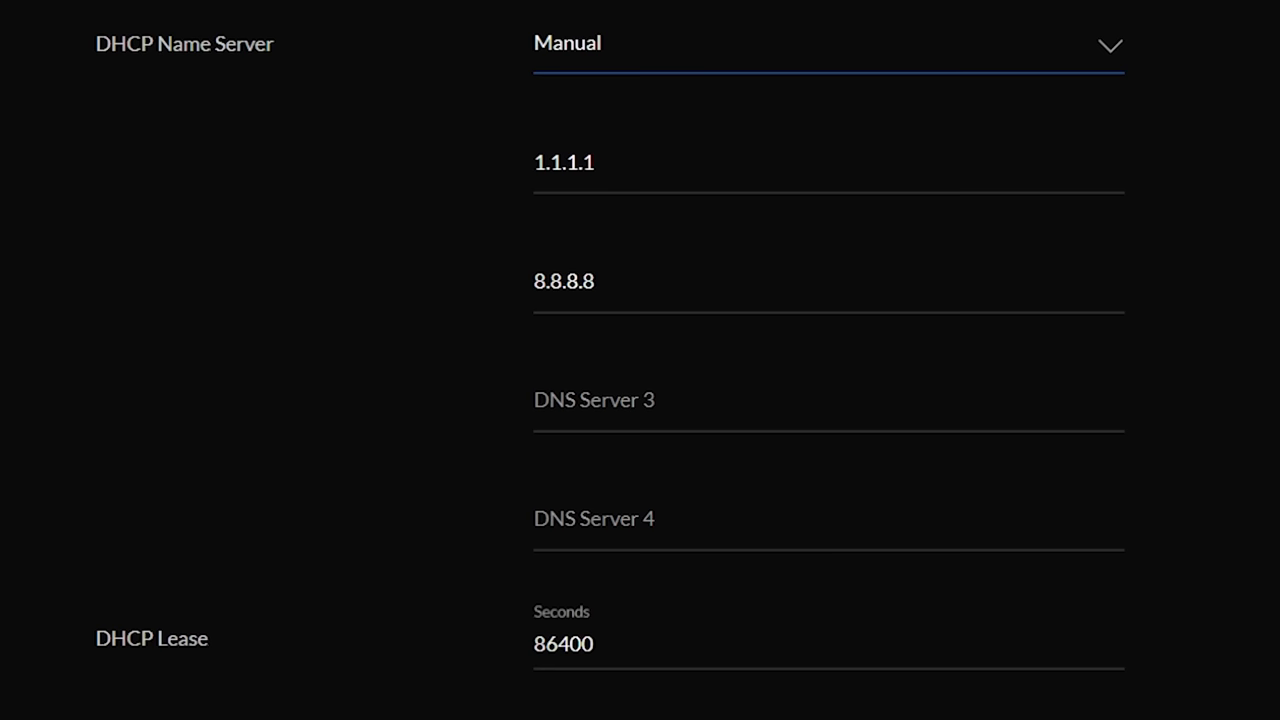
{"action": "scroll", "scroll_direction": "down", "scroll_amount": 3}
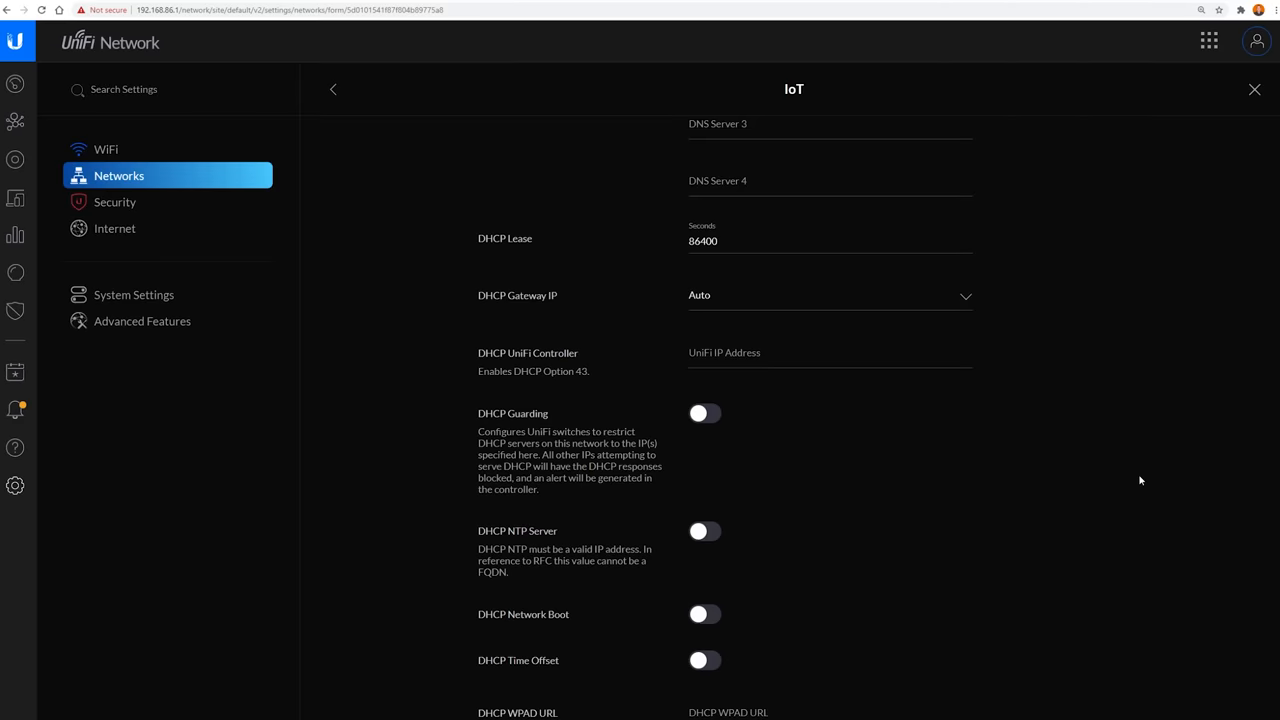
Step: Enable the DHCP NTP server with address 192.168.86.168
{"action": "left_click", "coordinate": [704, 531]}
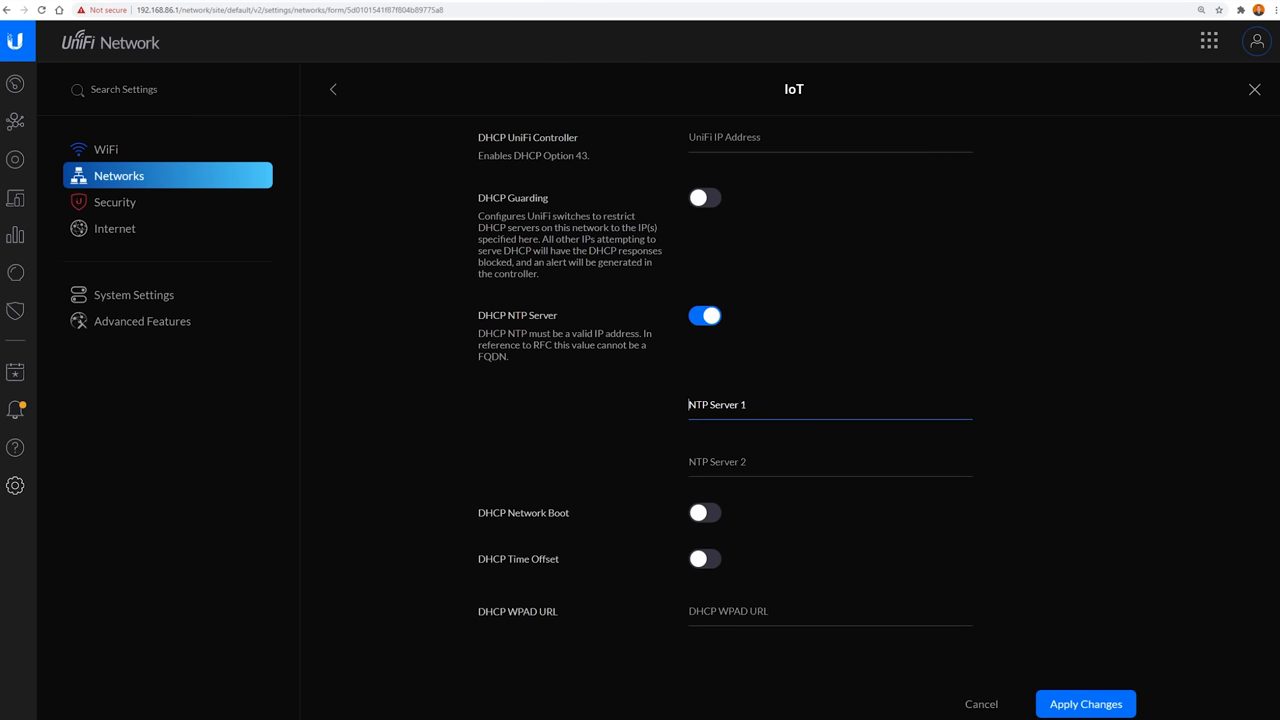
{"action": "type", "text": "192.168.86"}
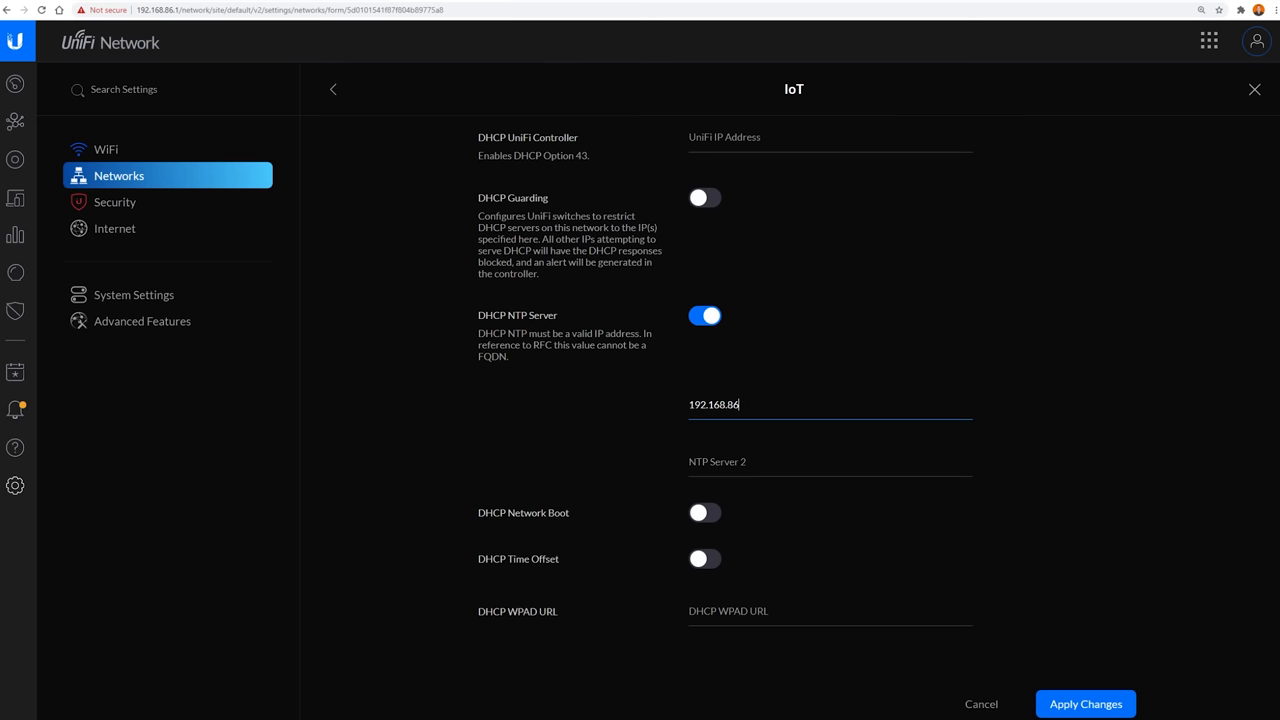
{"action": "type", "text": ".168"}
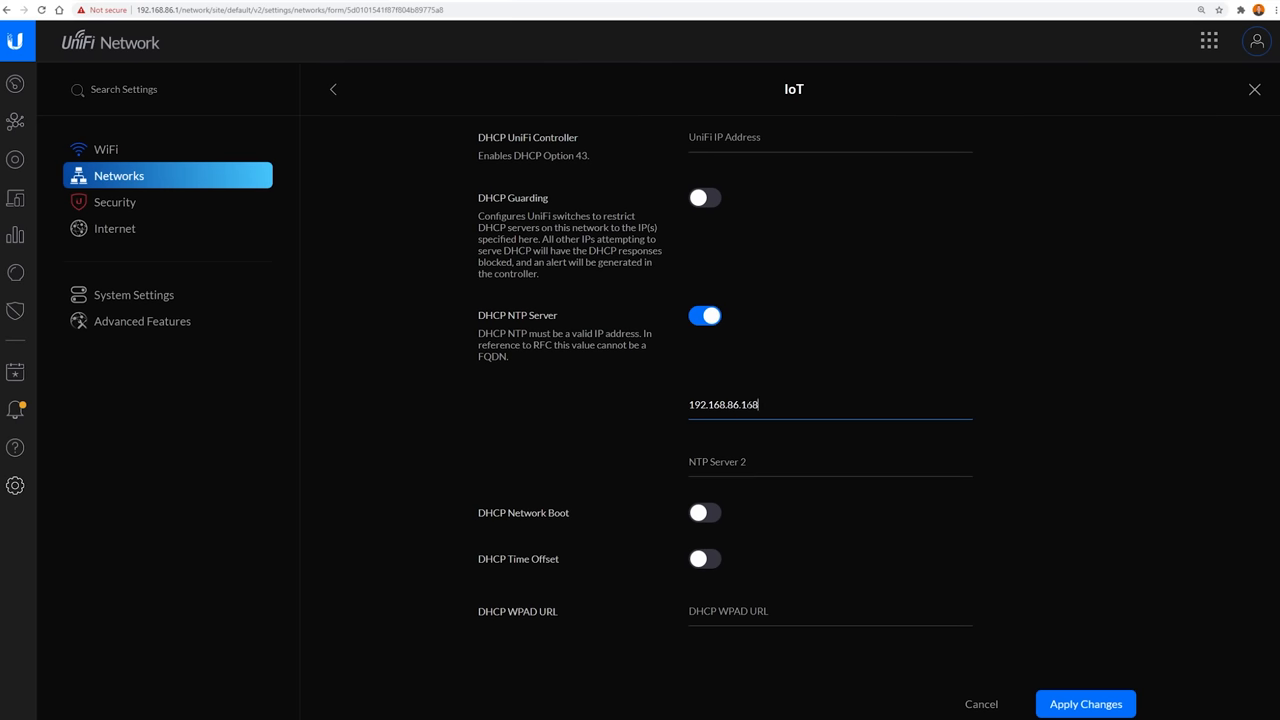
{"action": "mouse_move", "coordinate": [1078, 451]}
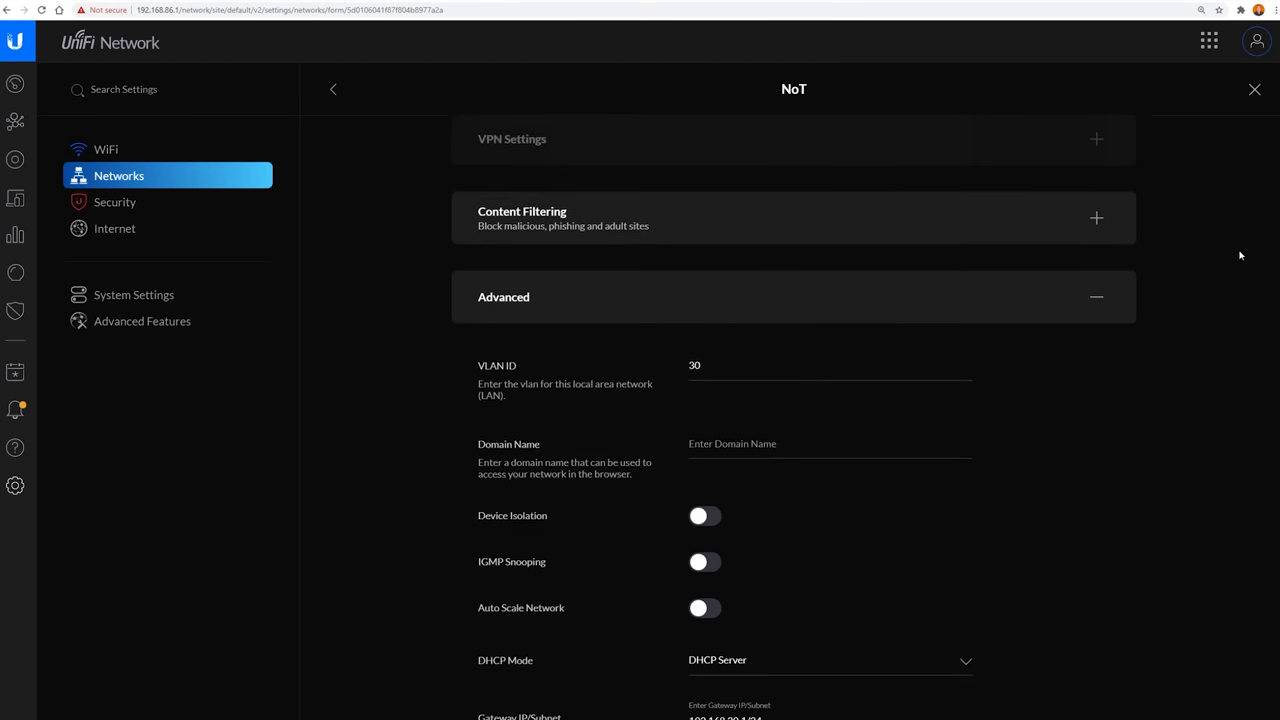
{"action": "scroll", "scroll_direction": "down", "scroll_amount": 3}
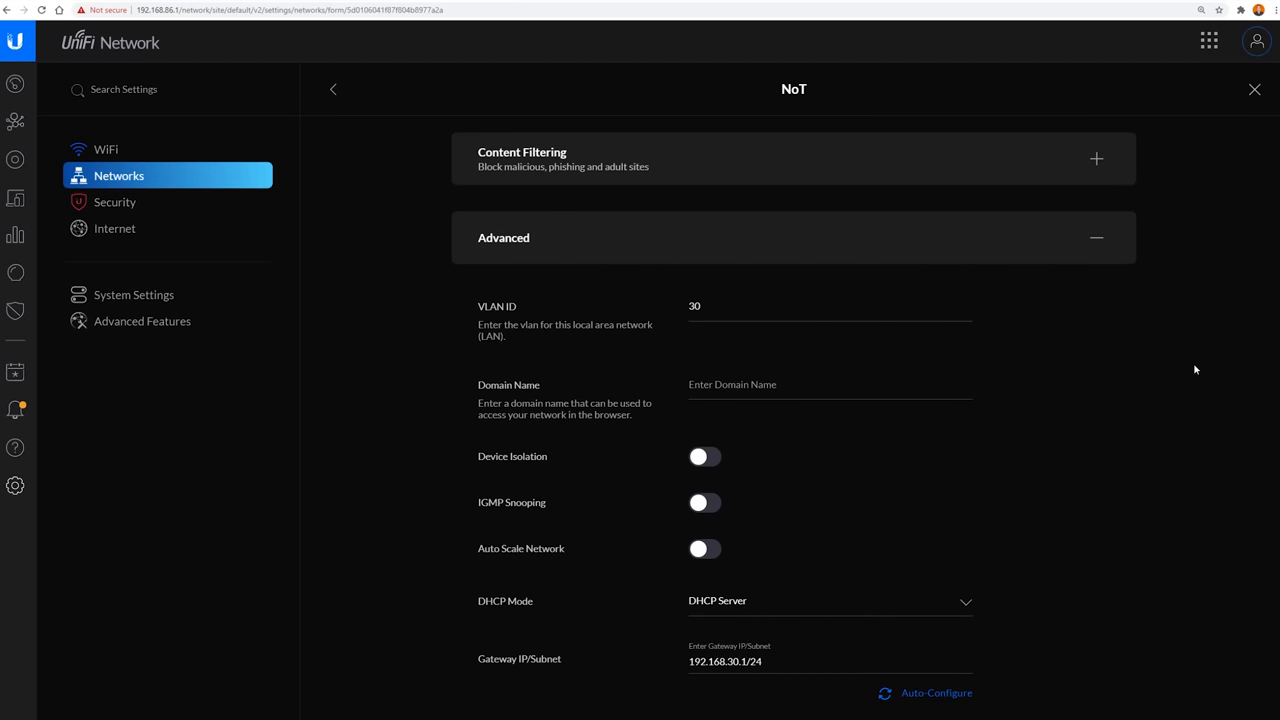
{"action": "scroll", "scroll_direction": "down", "scroll_amount": 3}
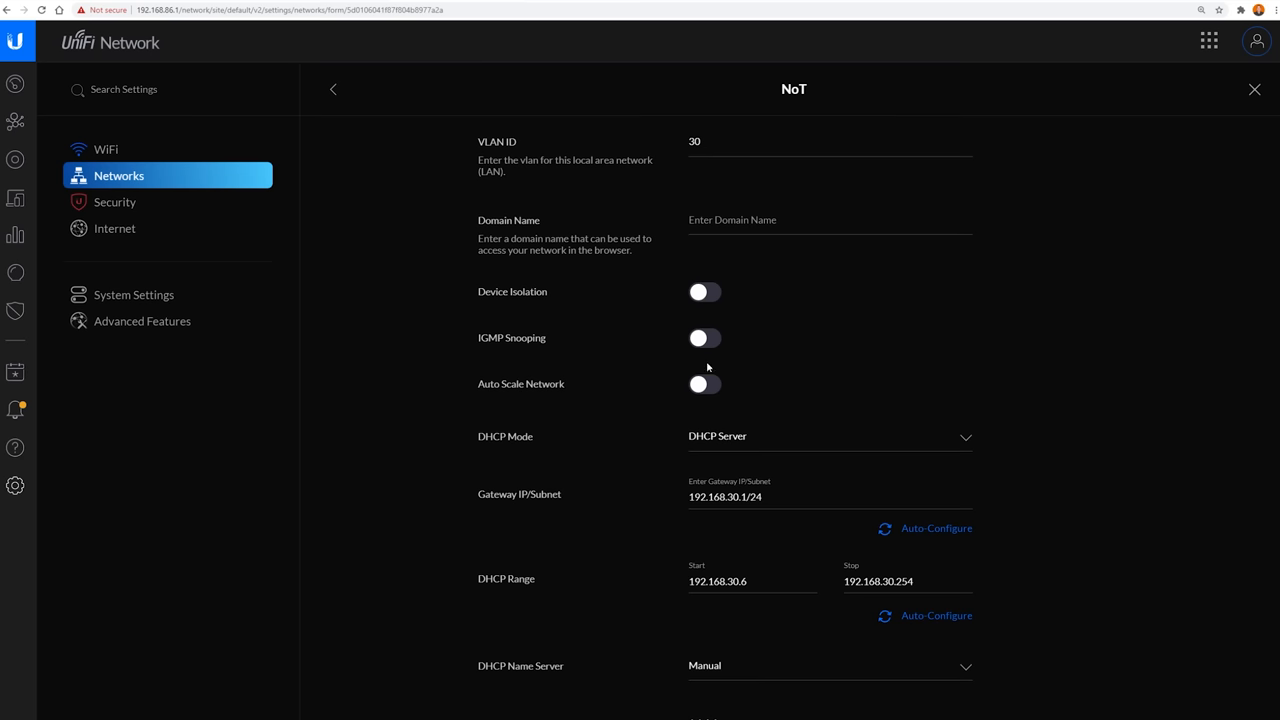
{"action": "scroll", "scroll_direction": "down", "scroll_amount": 3}
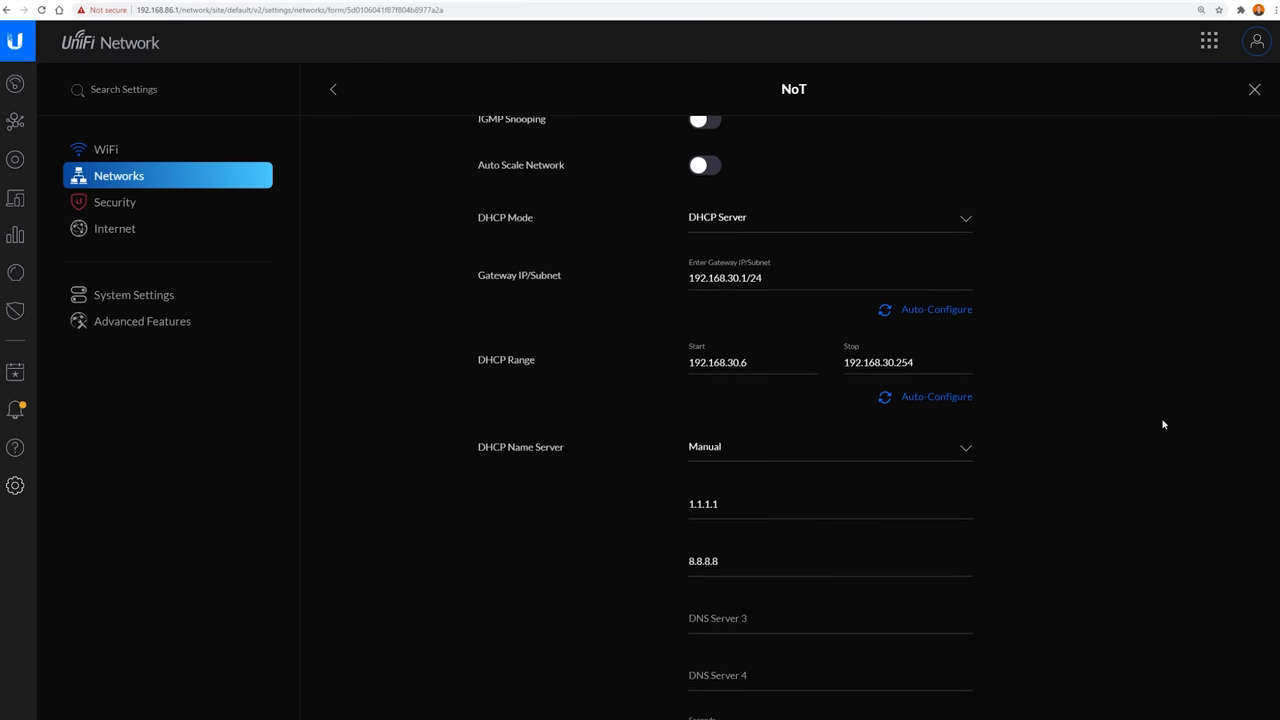
{"action": "mouse_move", "coordinate": [1218, 294]}
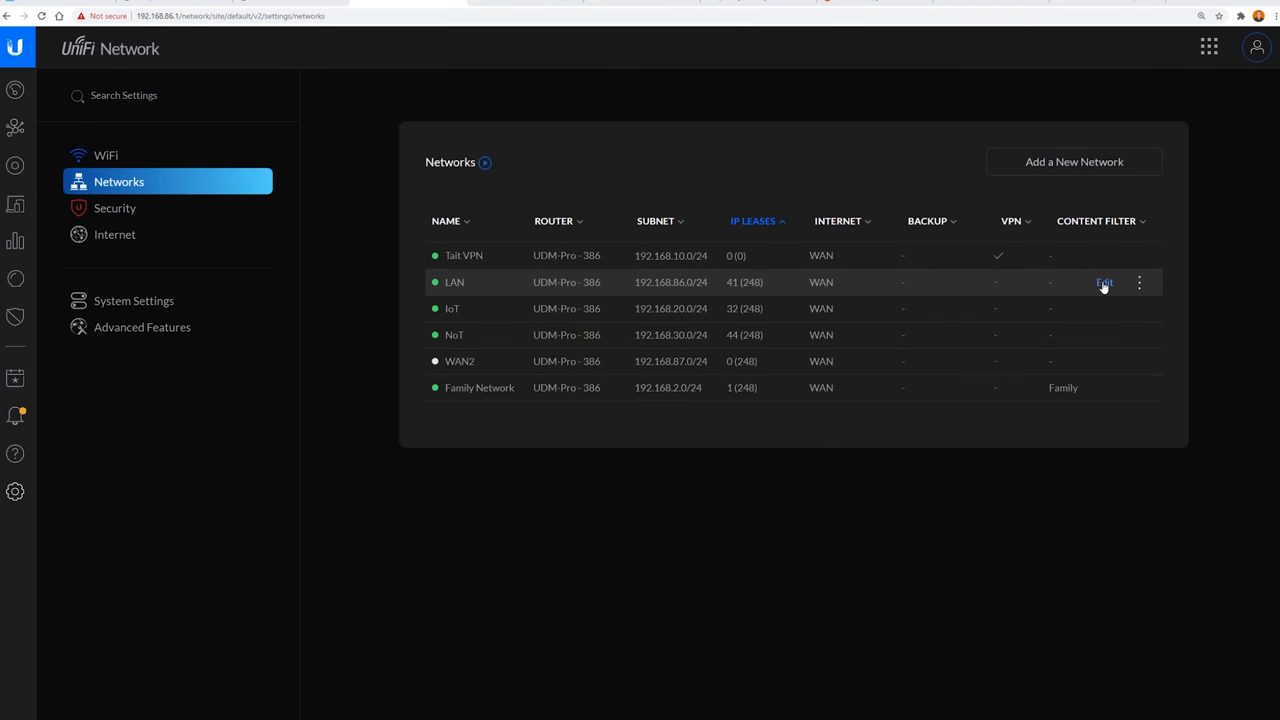
Step: Bring up the Downstairs AP's TaitIoT 2.4 GHz override showing VLAN 20 and SSID TaitIoT_Downstairs
{"action": "left_click", "coordinate": [1104, 282]}
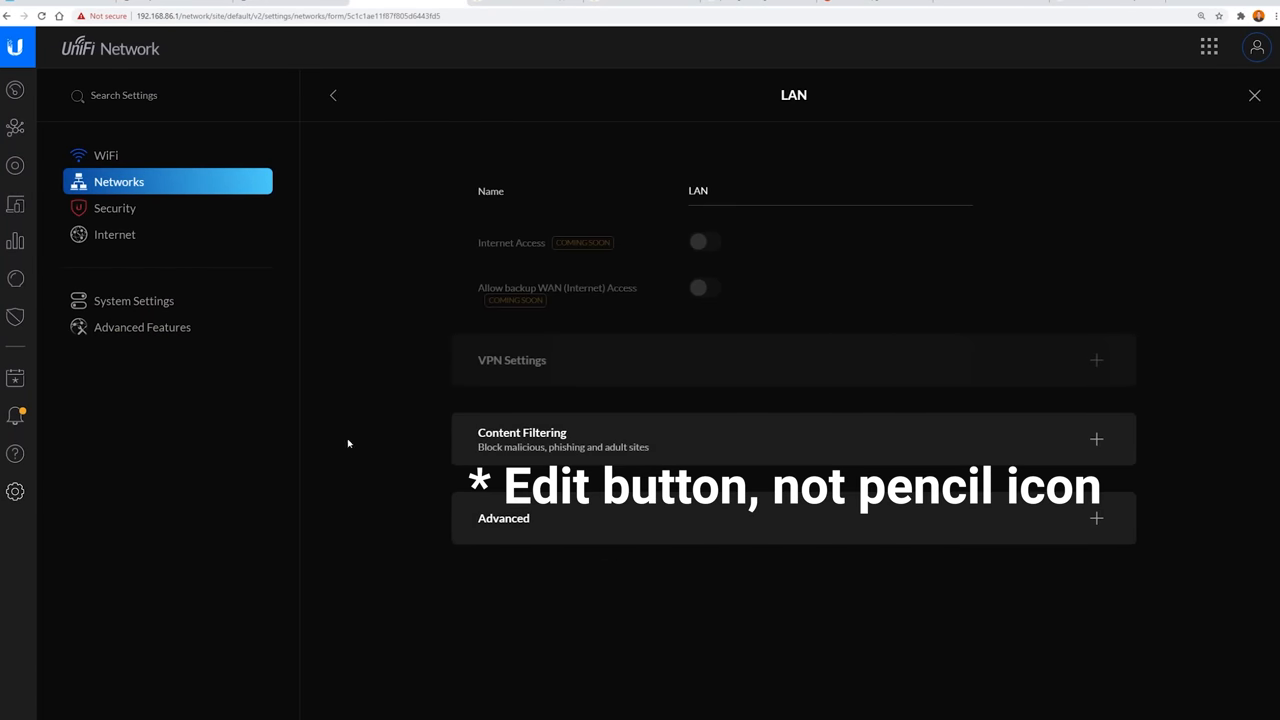
{"action": "left_click", "coordinate": [1096, 518]}
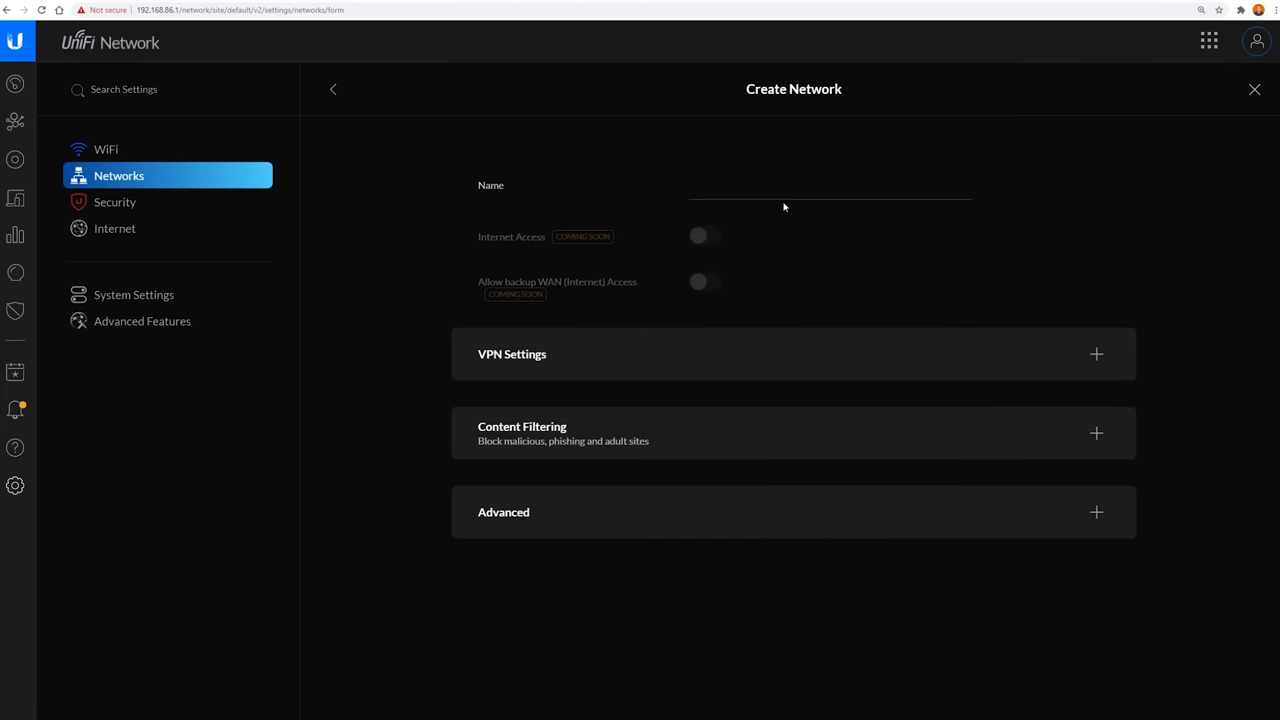
{"action": "type", "text": "Family Network"}
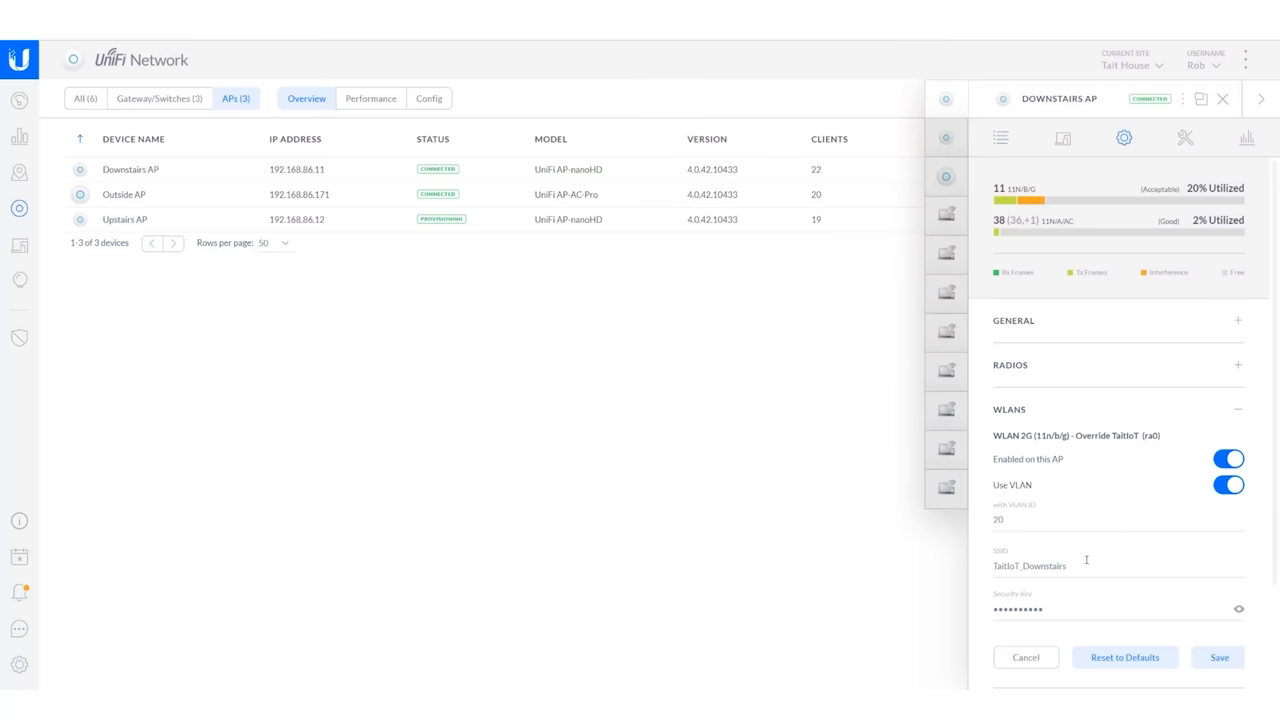
Step: Cancel the TaitIoT_Downstairs override edit and start a blank New WiFi Network form
{"action": "double_click", "coordinate": [1044, 566]}
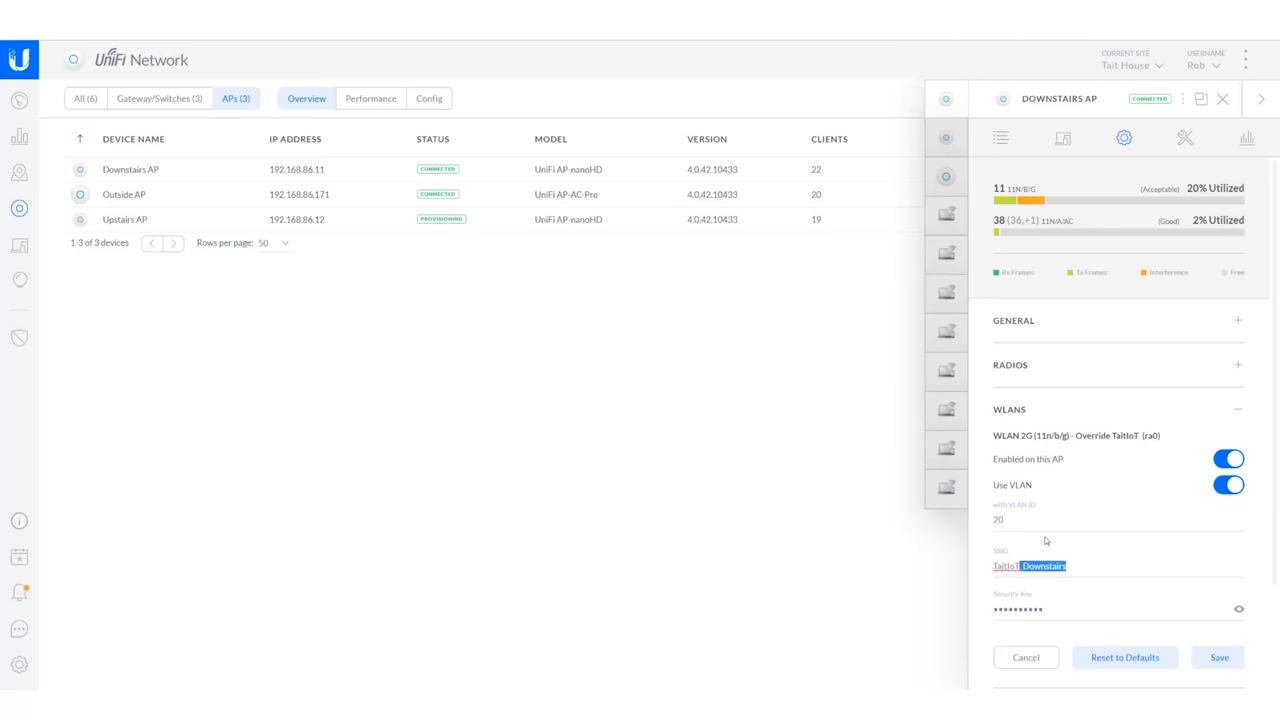
{"action": "mouse_move", "coordinate": [1036, 660]}
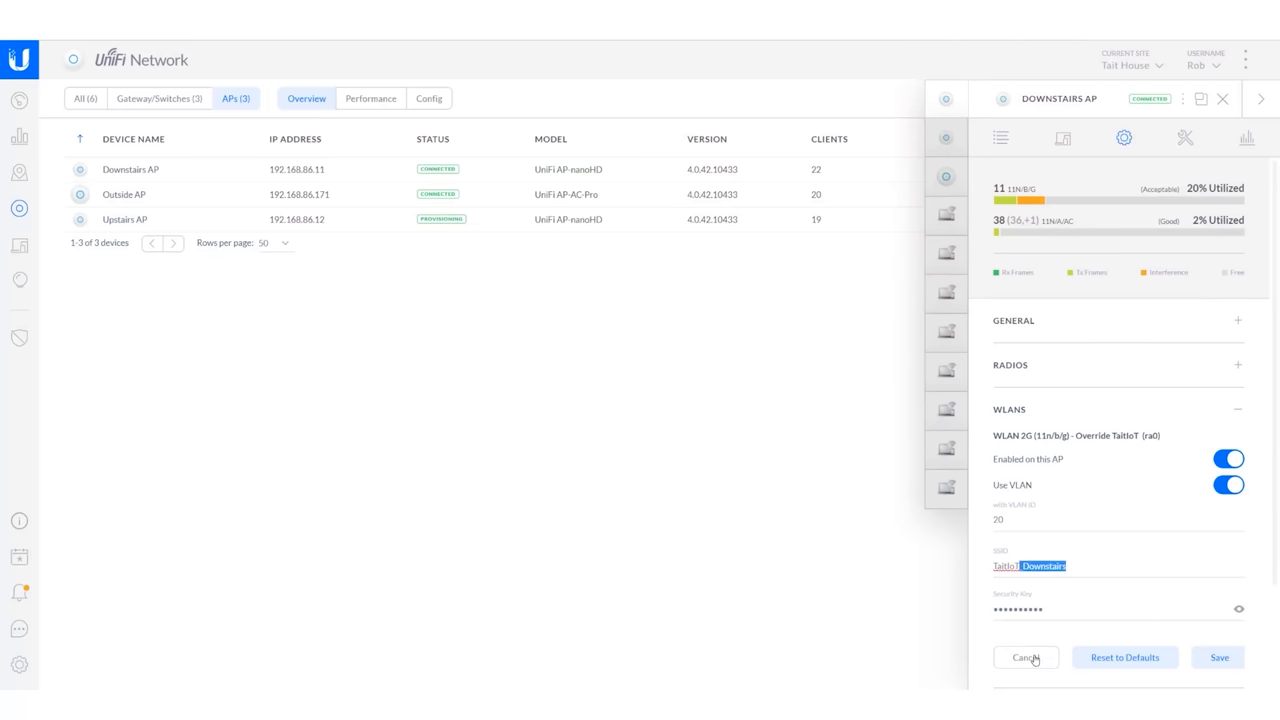
{"action": "left_click", "coordinate": [1025, 657]}
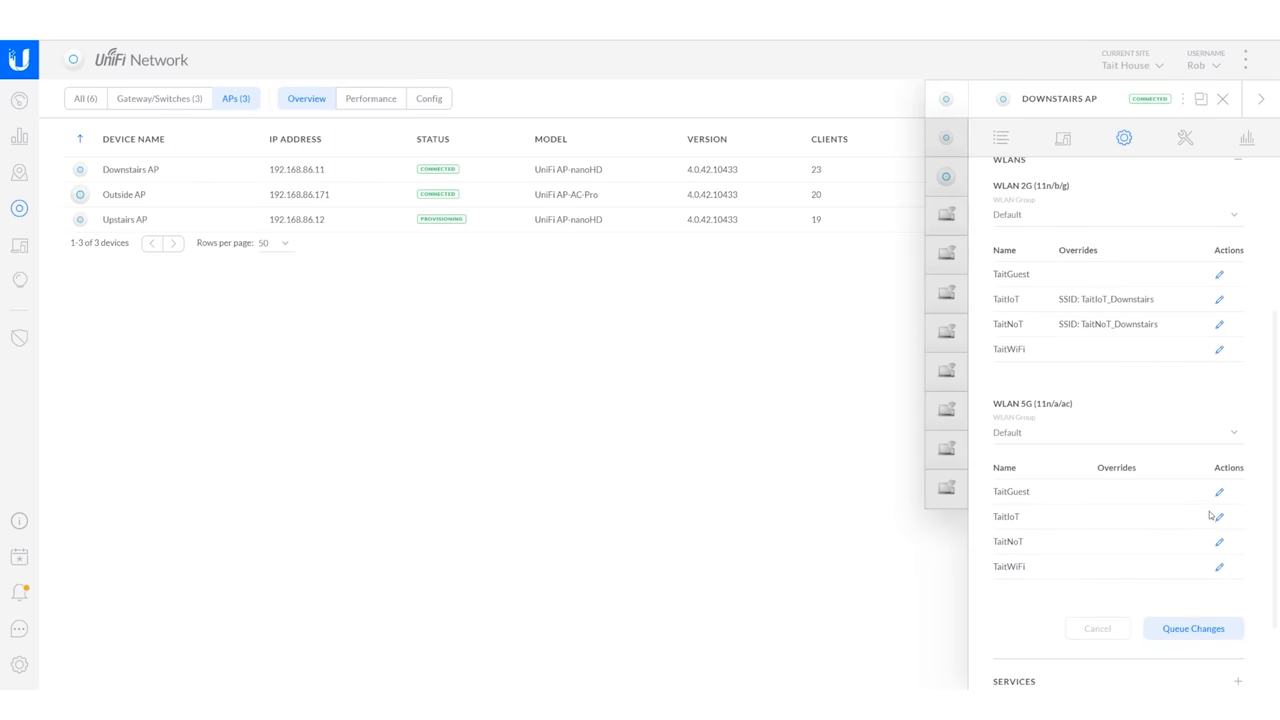
{"action": "left_click", "coordinate": [1219, 516]}
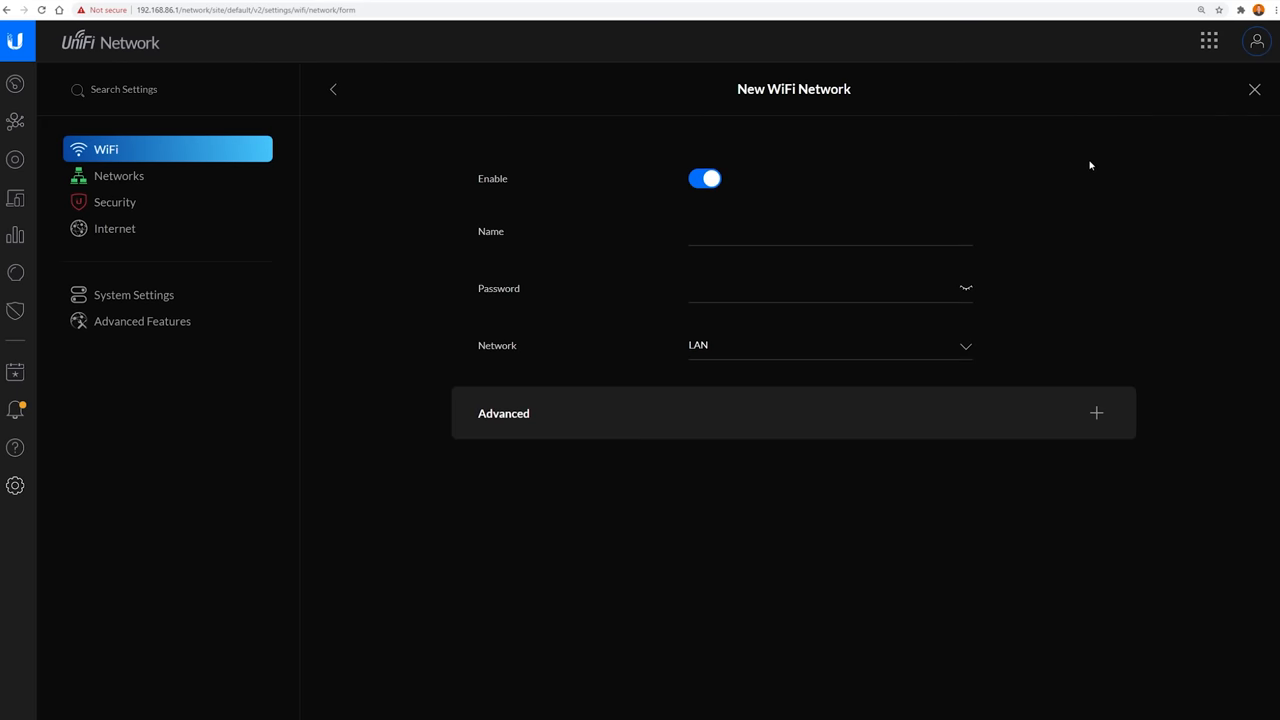
{"action": "mouse_move", "coordinate": [790, 438]}
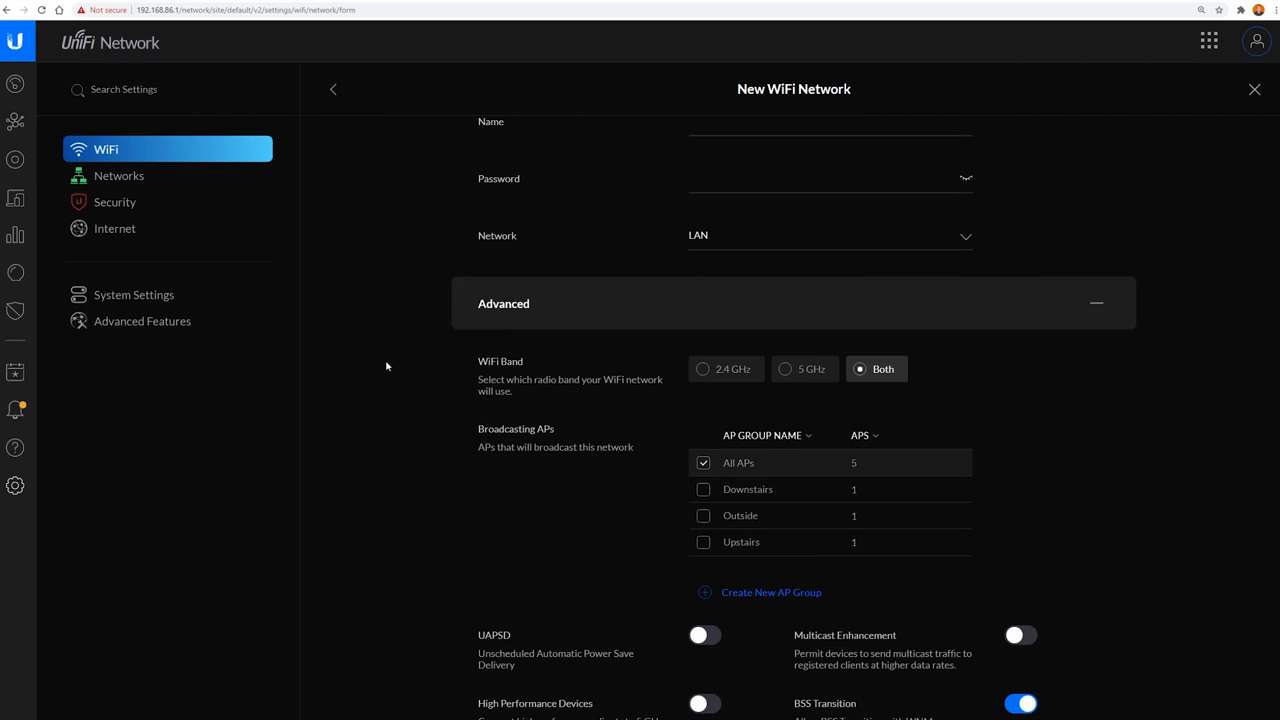
Step: Create the AP group 'New WiFi Group' with Outside AP as its member
{"action": "left_click", "coordinate": [771, 592]}
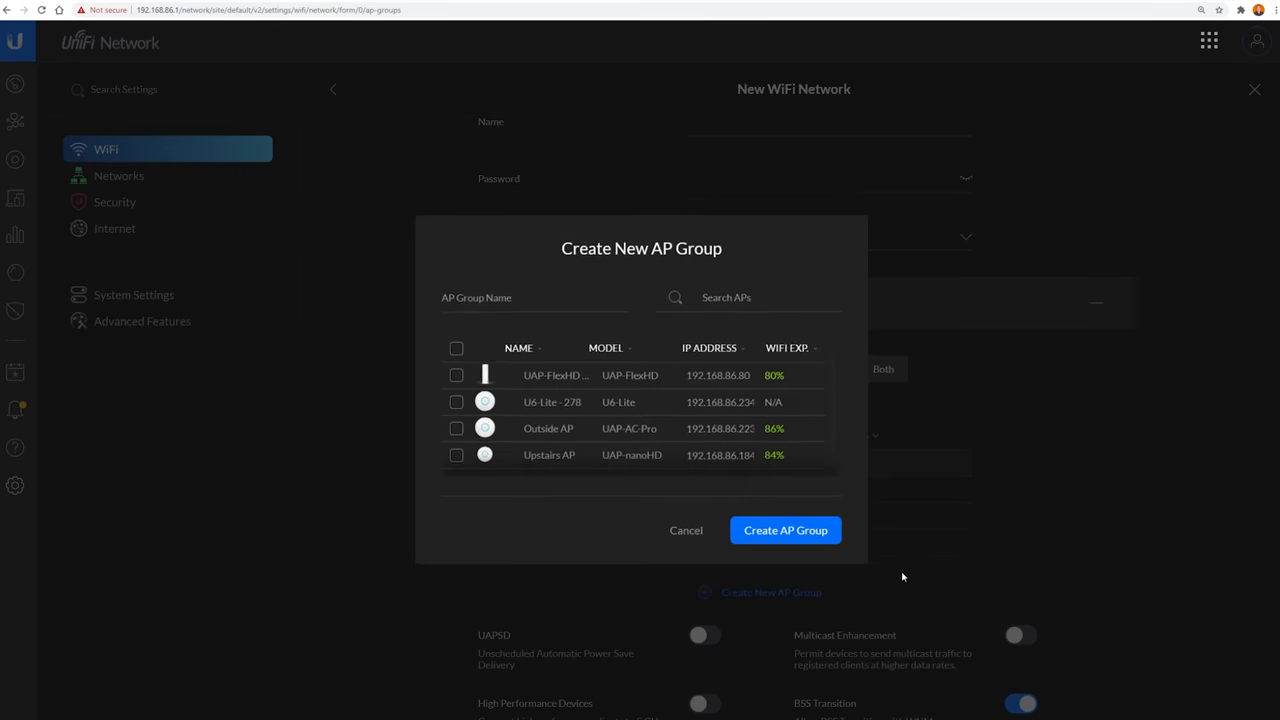
{"action": "left_click", "coordinate": [533, 297]}
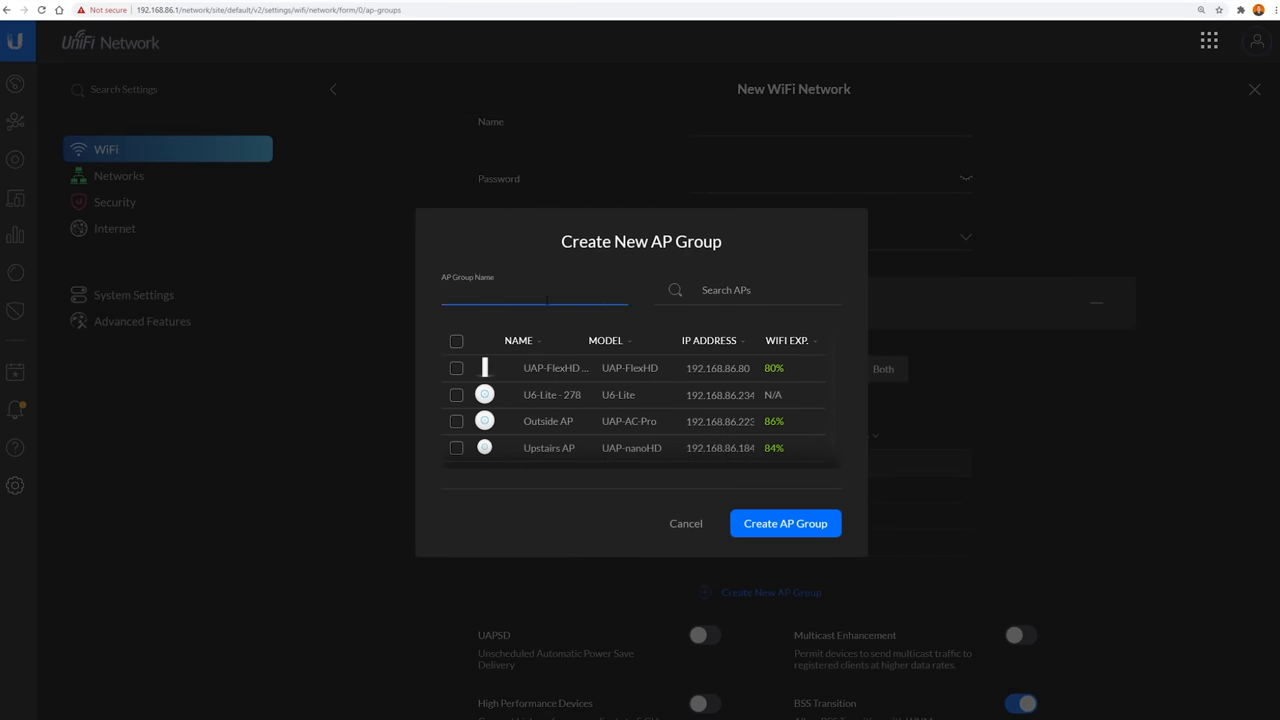
{"action": "type", "text": "New WiFi"}
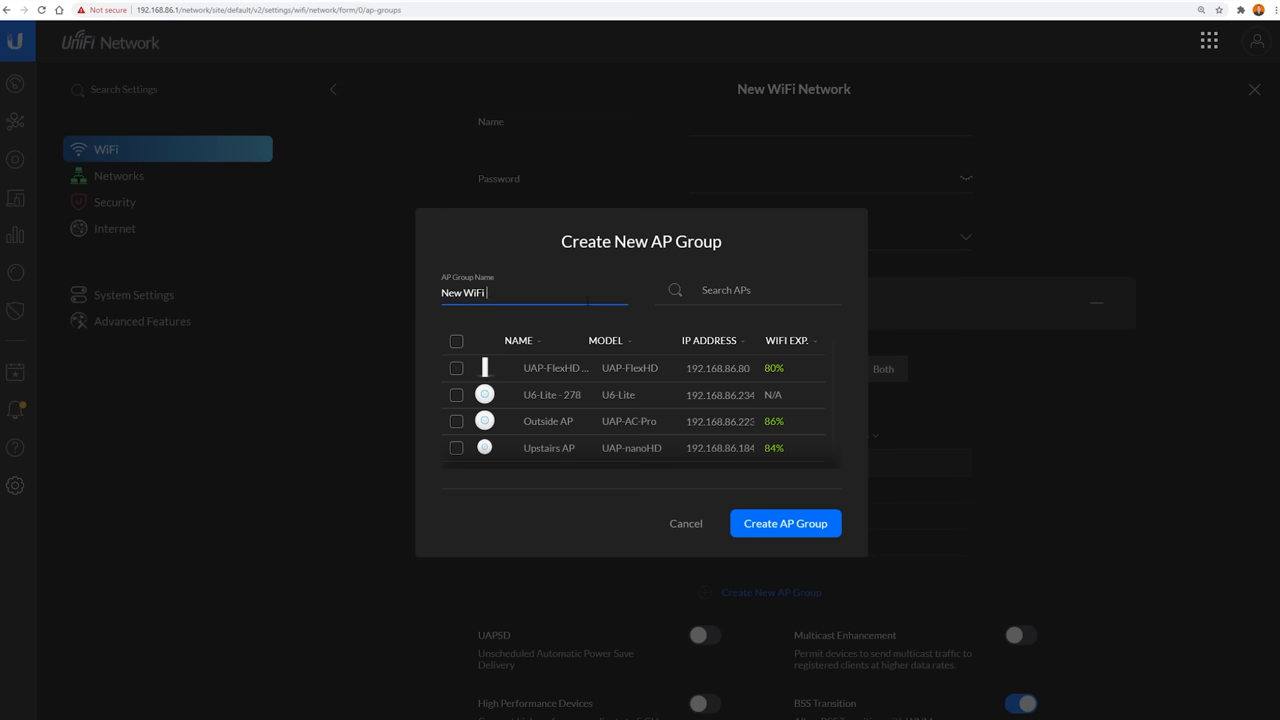
{"action": "type", "text": "Group"}
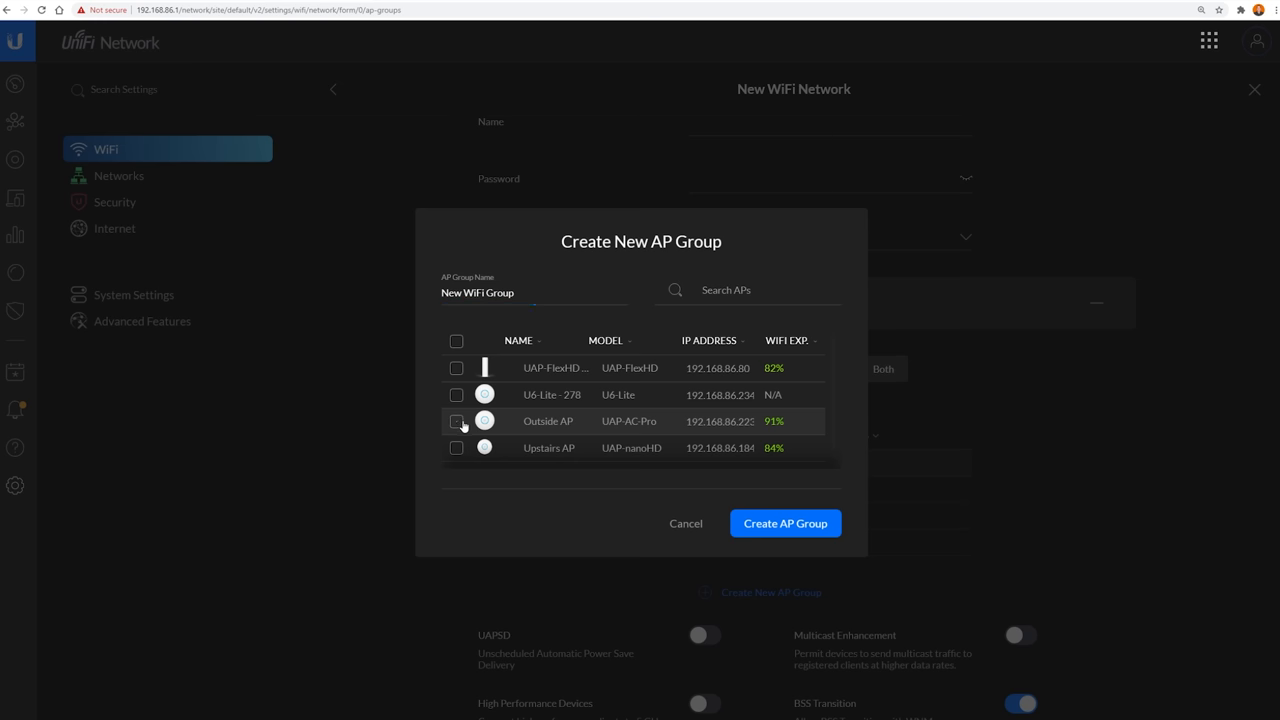
{"action": "left_click", "coordinate": [456, 421]}
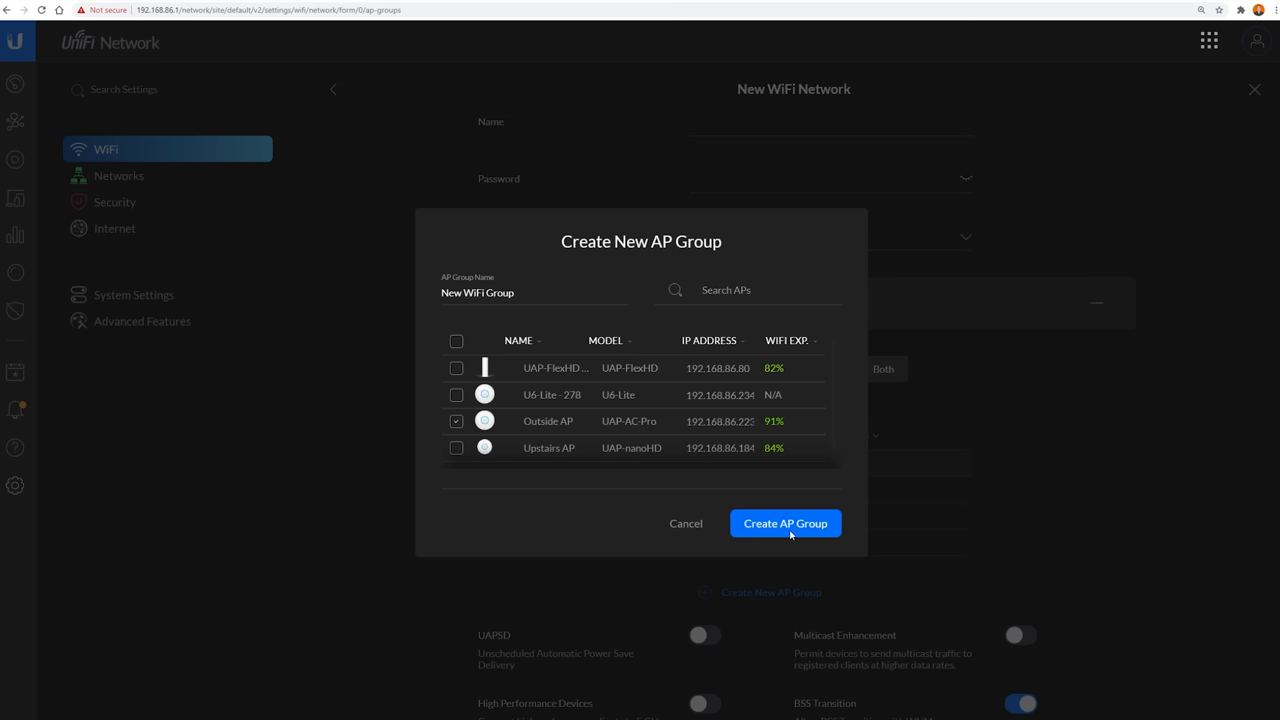
{"action": "left_click", "coordinate": [785, 523]}
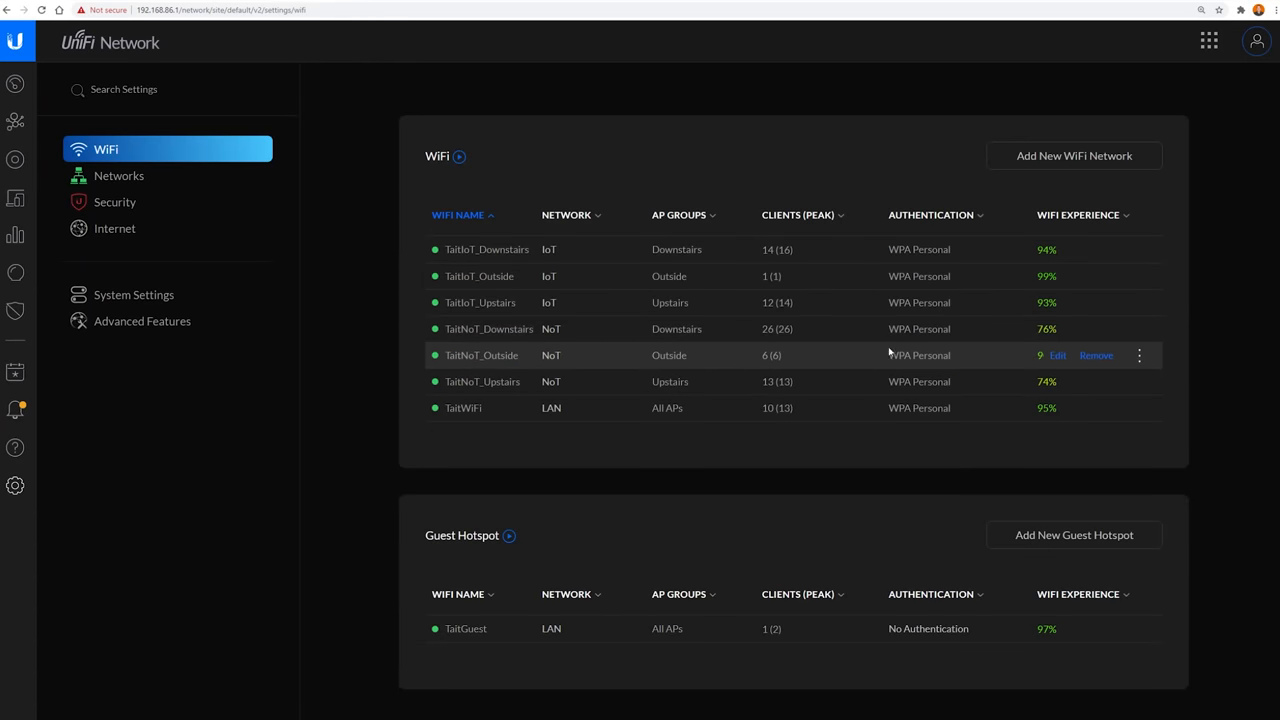
Step: Review TaitNoT_Outside: NoT network kept, 2.4 GHz band, broadcasting from the Outside AP group
{"action": "left_click", "coordinate": [1057, 355]}
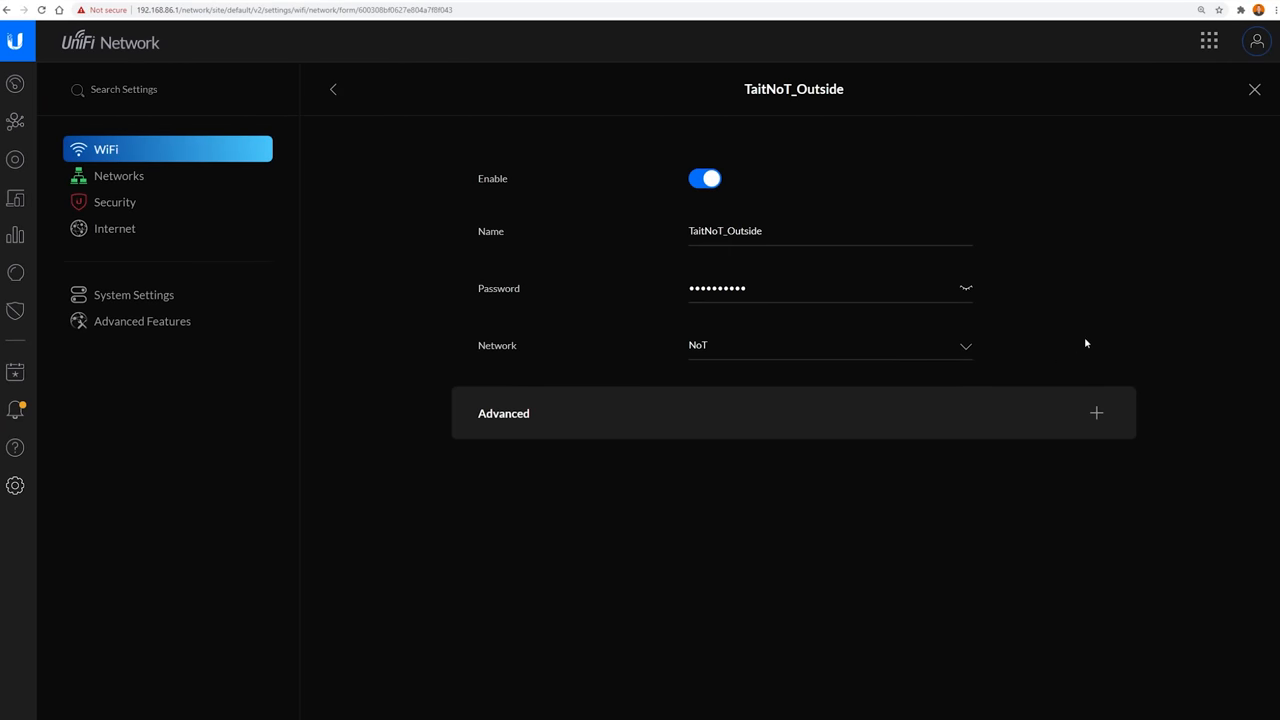
{"action": "left_click", "coordinate": [1096, 412]}
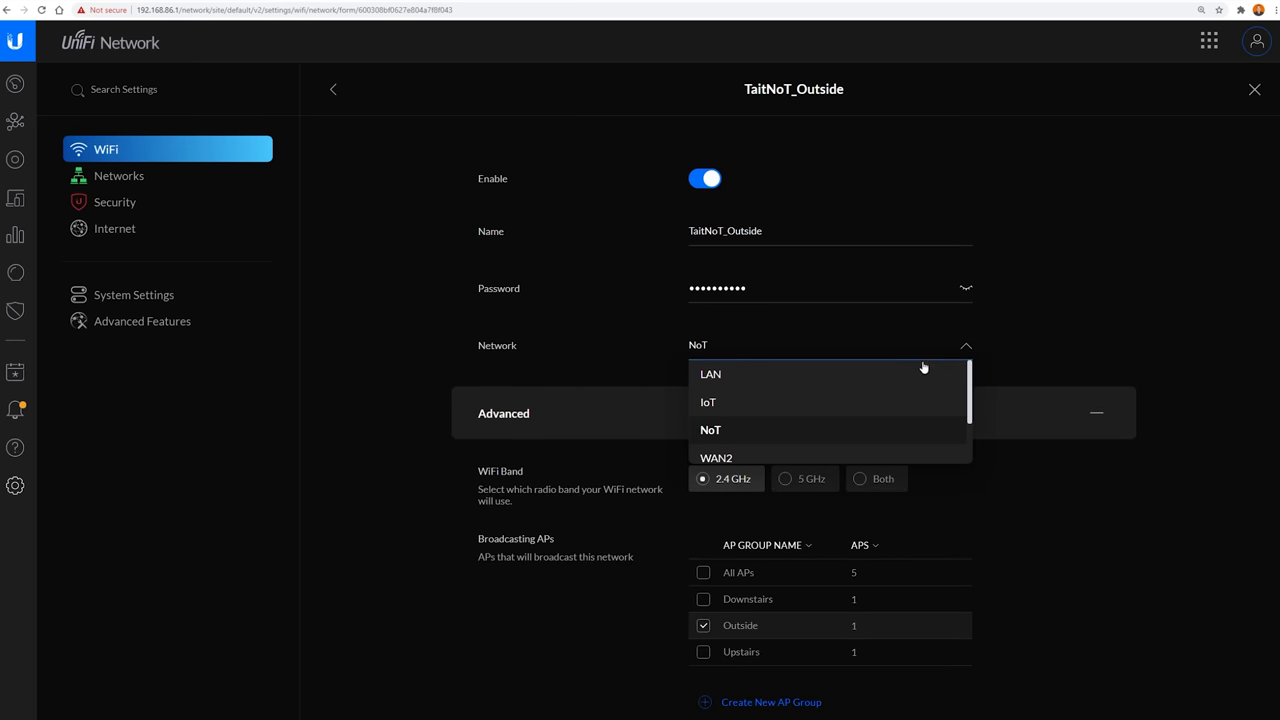
{"action": "left_click", "coordinate": [710, 429]}
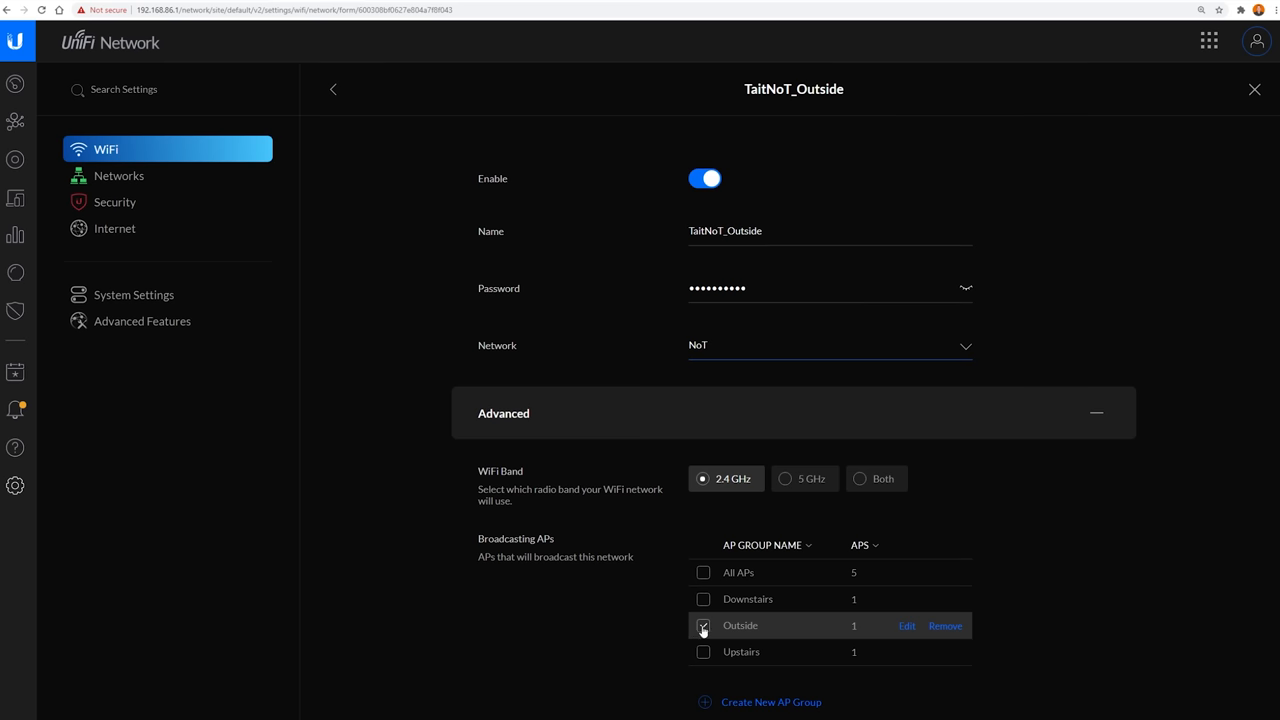
{"action": "left_click", "coordinate": [703, 625]}
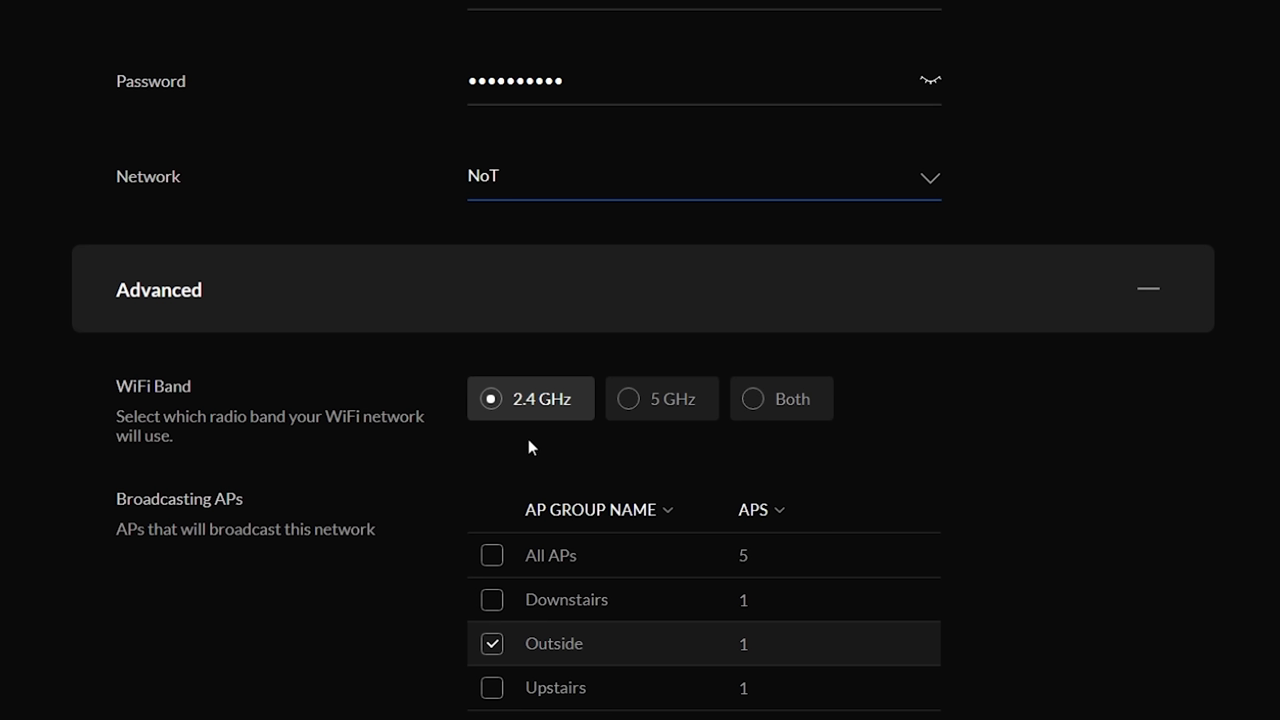
{"action": "mouse_move", "coordinate": [737, 398]}
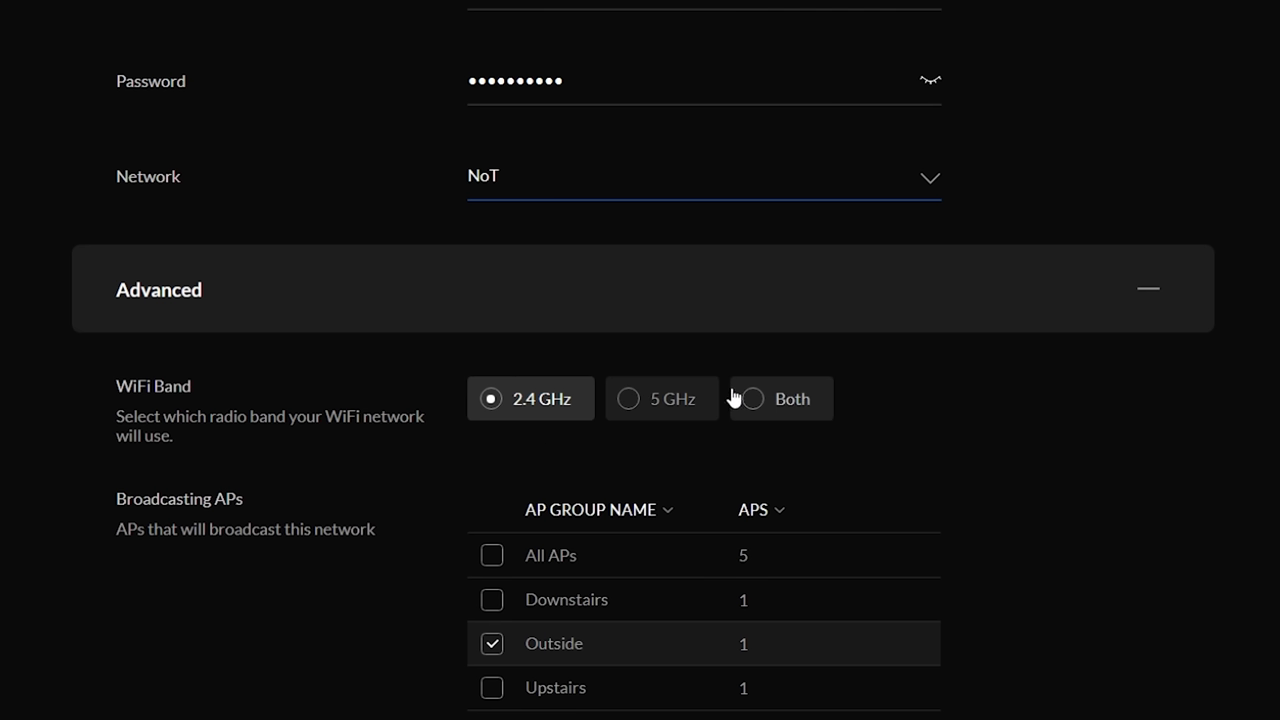
{"action": "mouse_move", "coordinate": [1137, 526]}
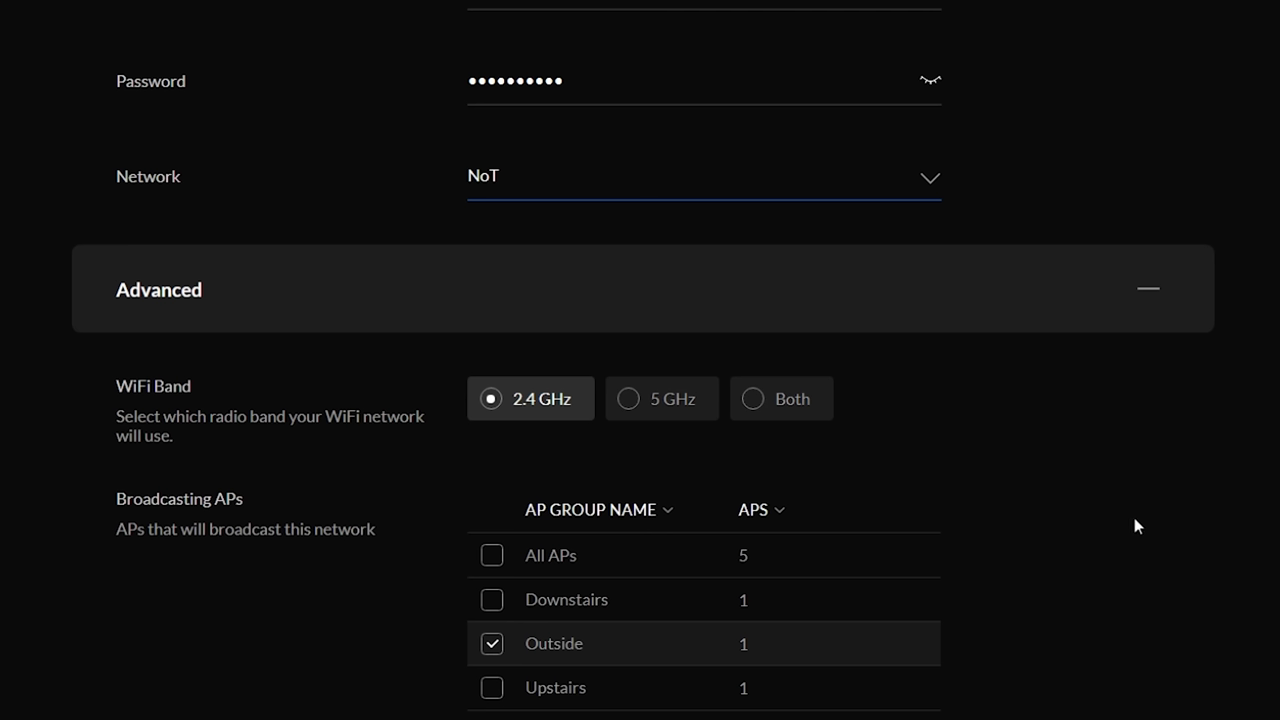
{"action": "mouse_move", "coordinate": [1127, 520]}
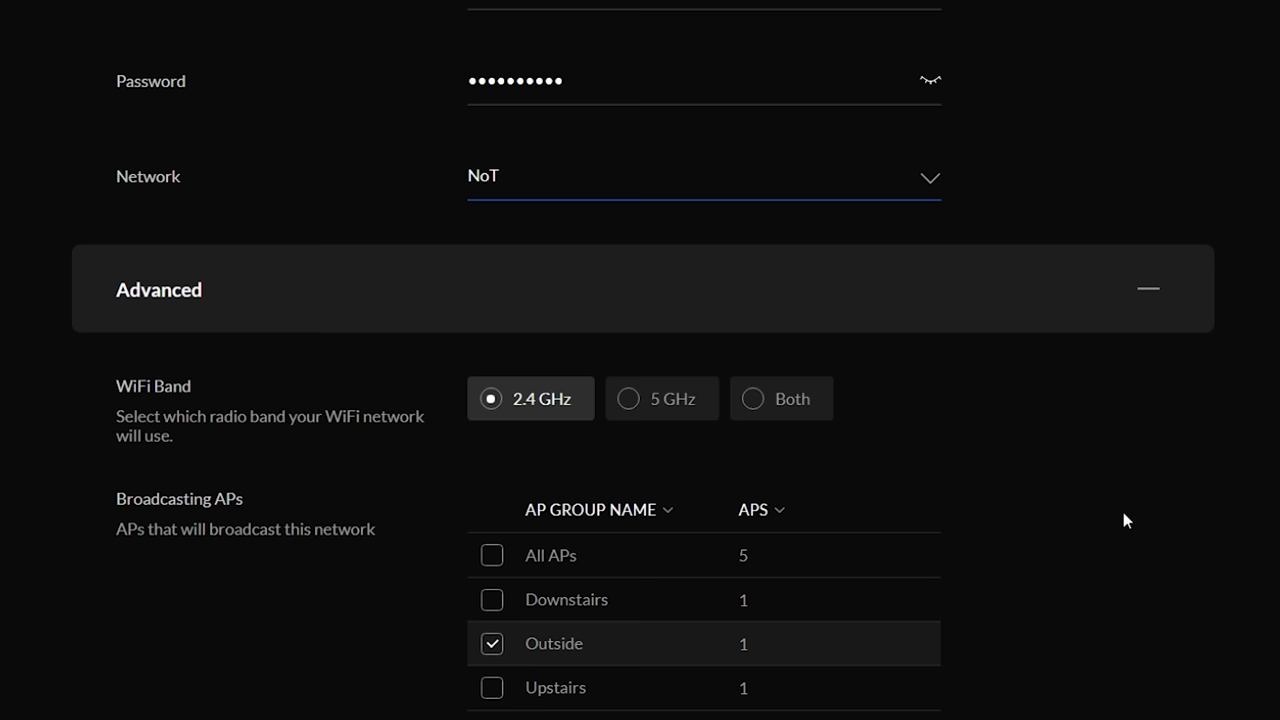
{"action": "scroll", "scroll_direction": "down", "scroll_amount": 3}
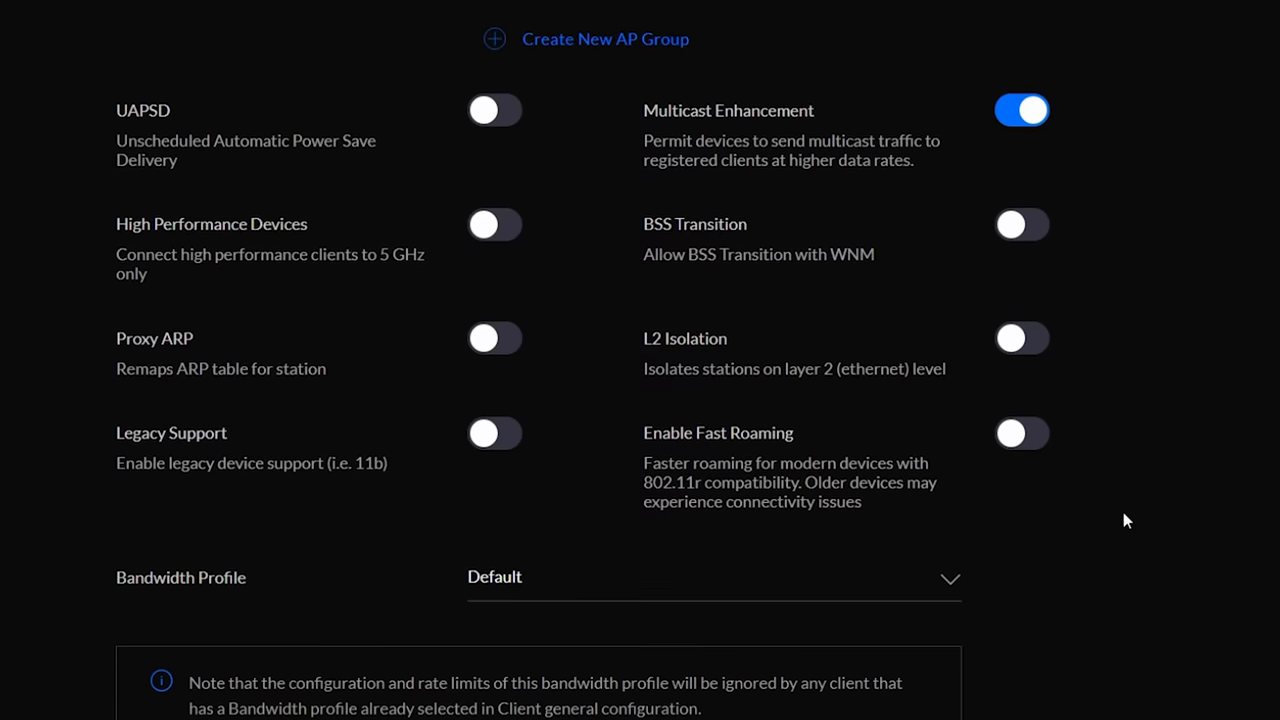
{"action": "scroll", "scroll_direction": "down", "scroll_amount": 3}
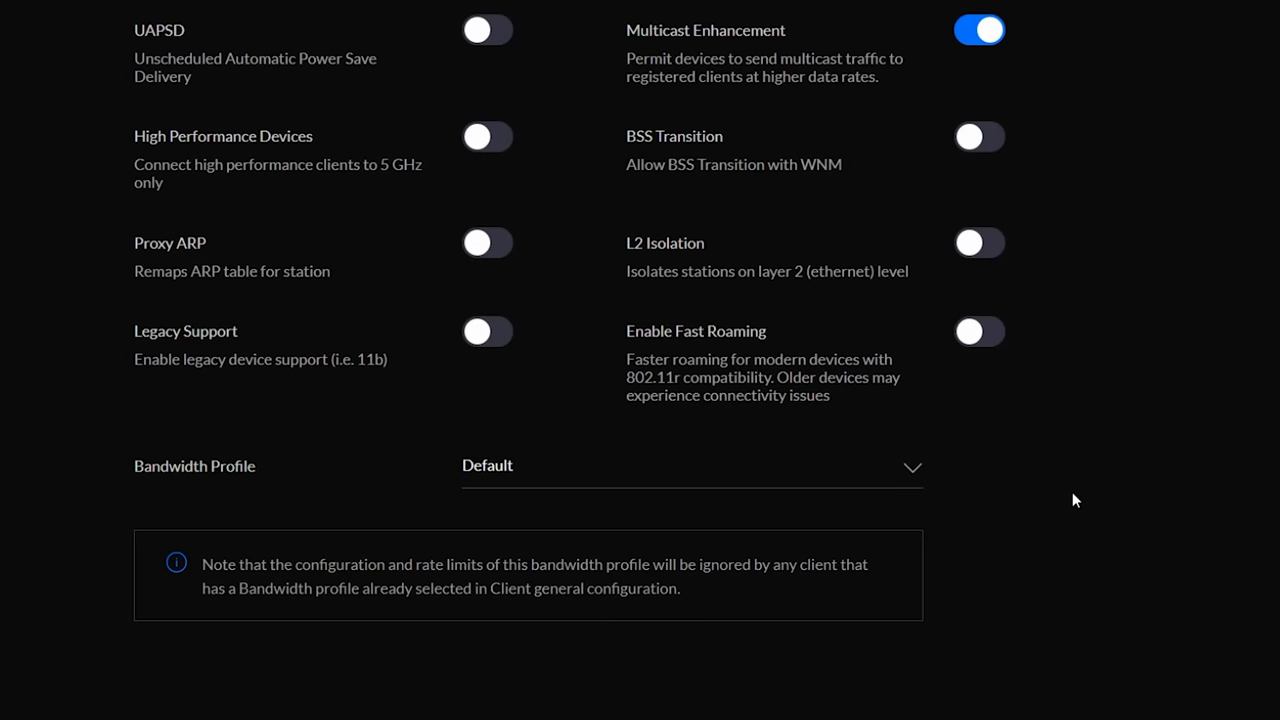
{"action": "left_click", "coordinate": [487, 30]}
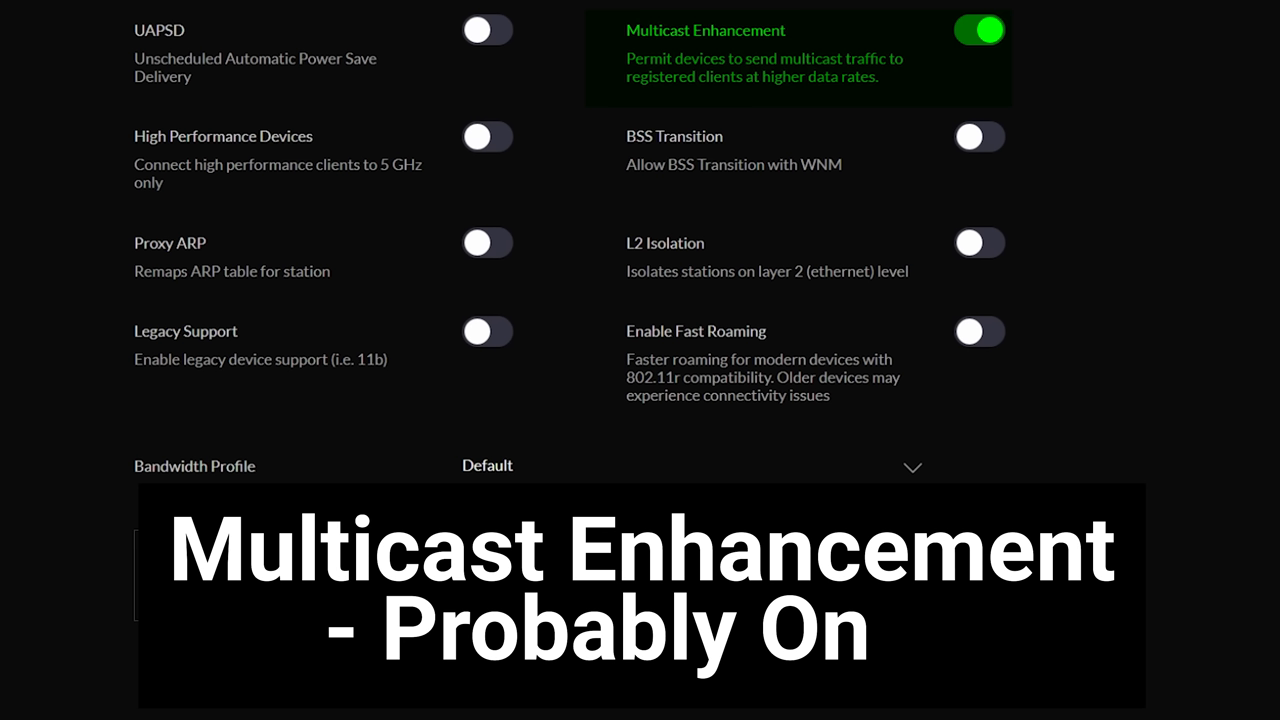
{"action": "left_click", "coordinate": [487, 136]}
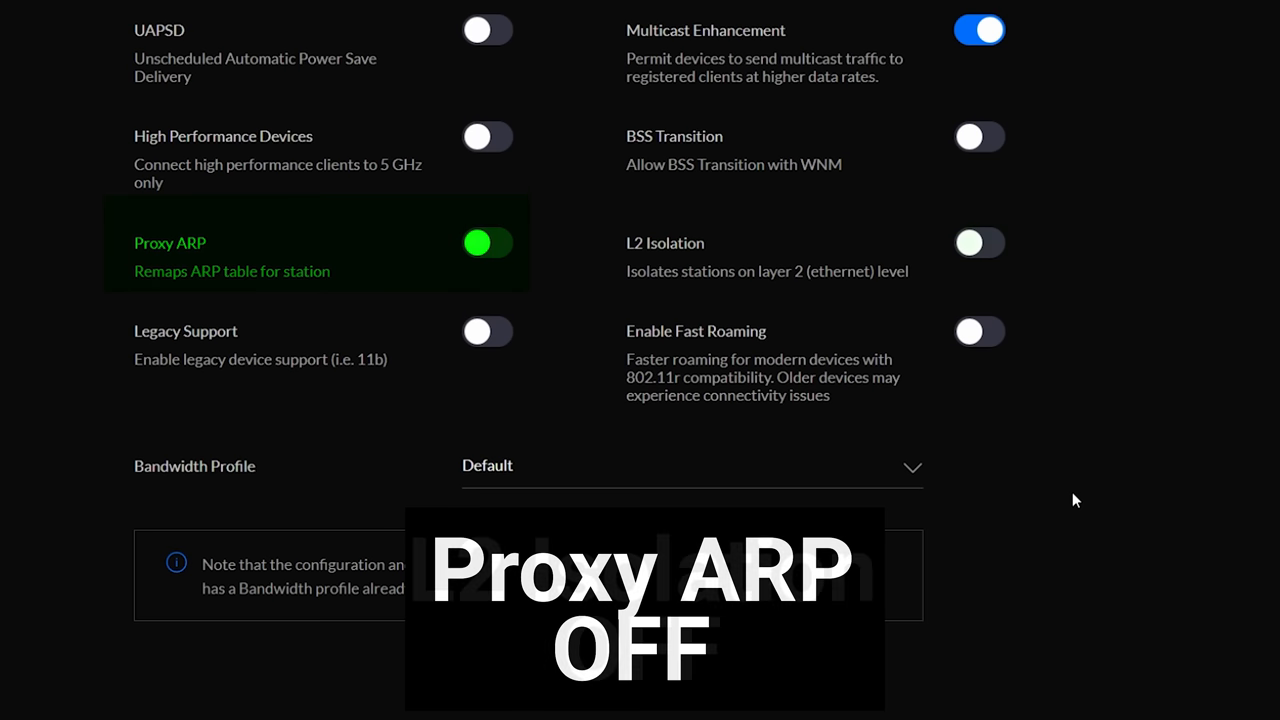
Step: Expand TaitNoT_Outside's Security section, showing WPA-2 Default as the protocol
{"action": "left_click", "coordinate": [979, 242]}
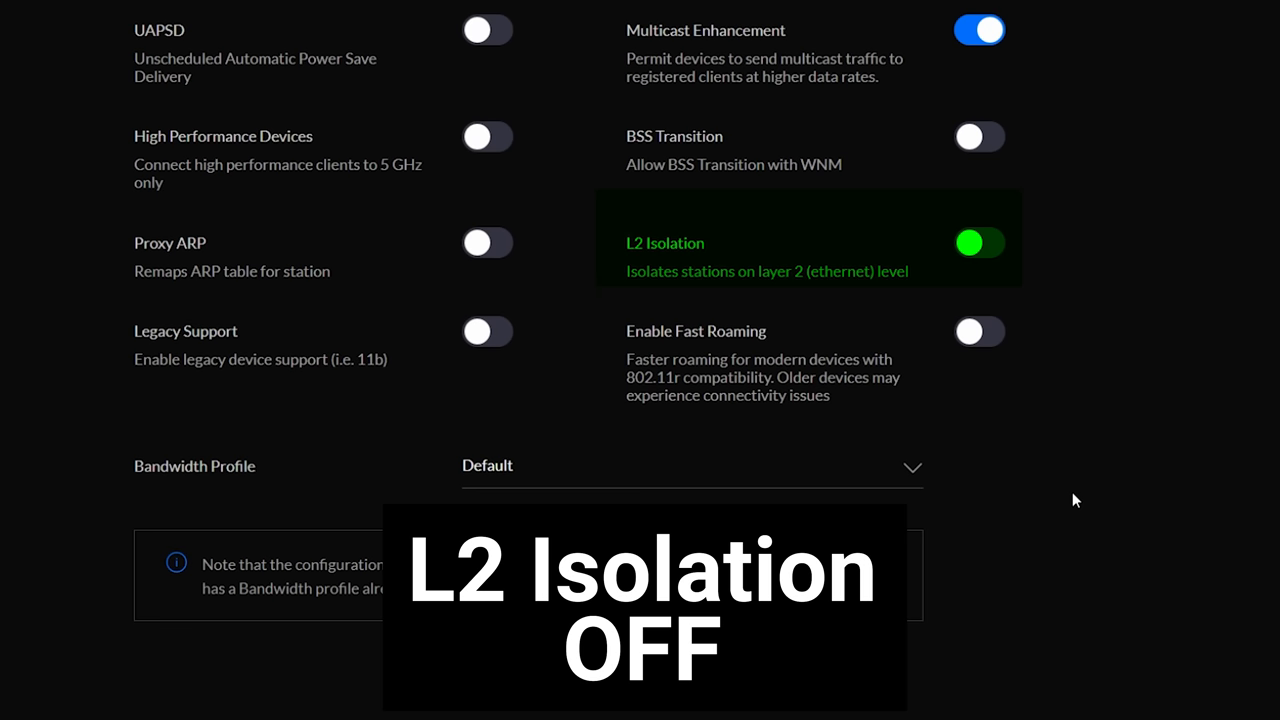
{"action": "left_click", "coordinate": [487, 331]}
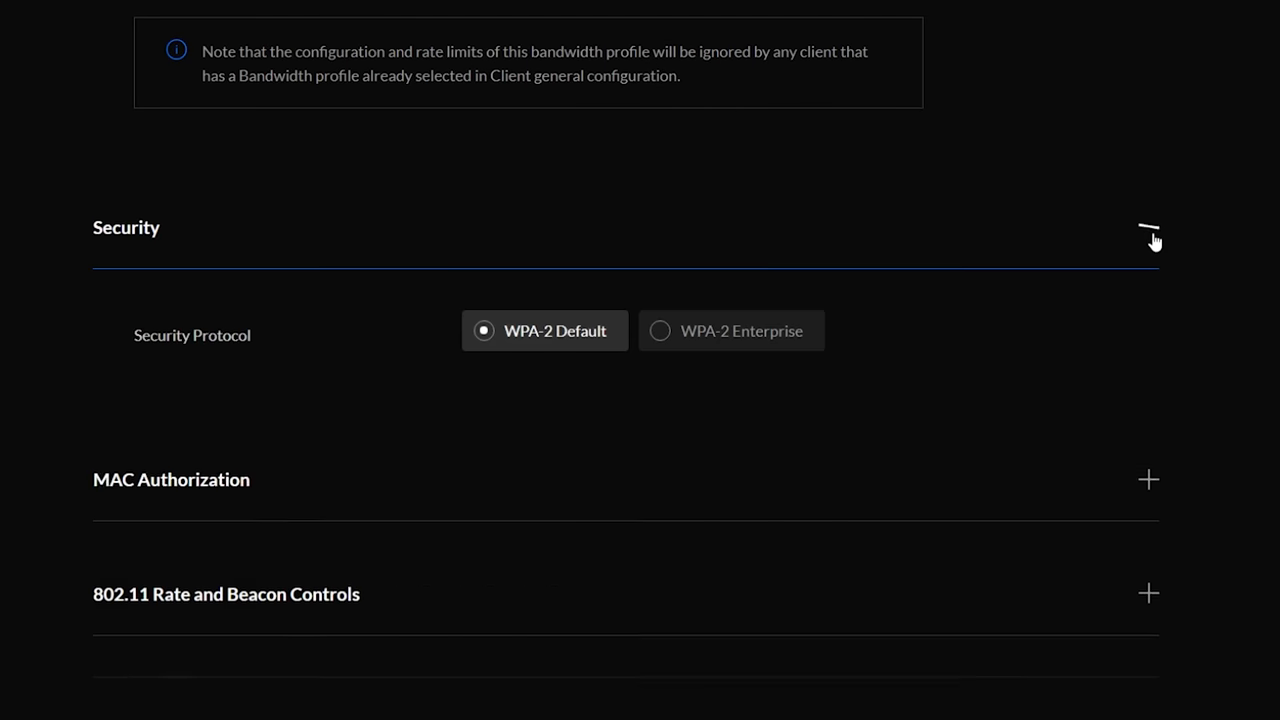
Step: Expand MAC Authorization, showing MAC filtering on with a seven-address deny list
{"action": "left_click", "coordinate": [1148, 232]}
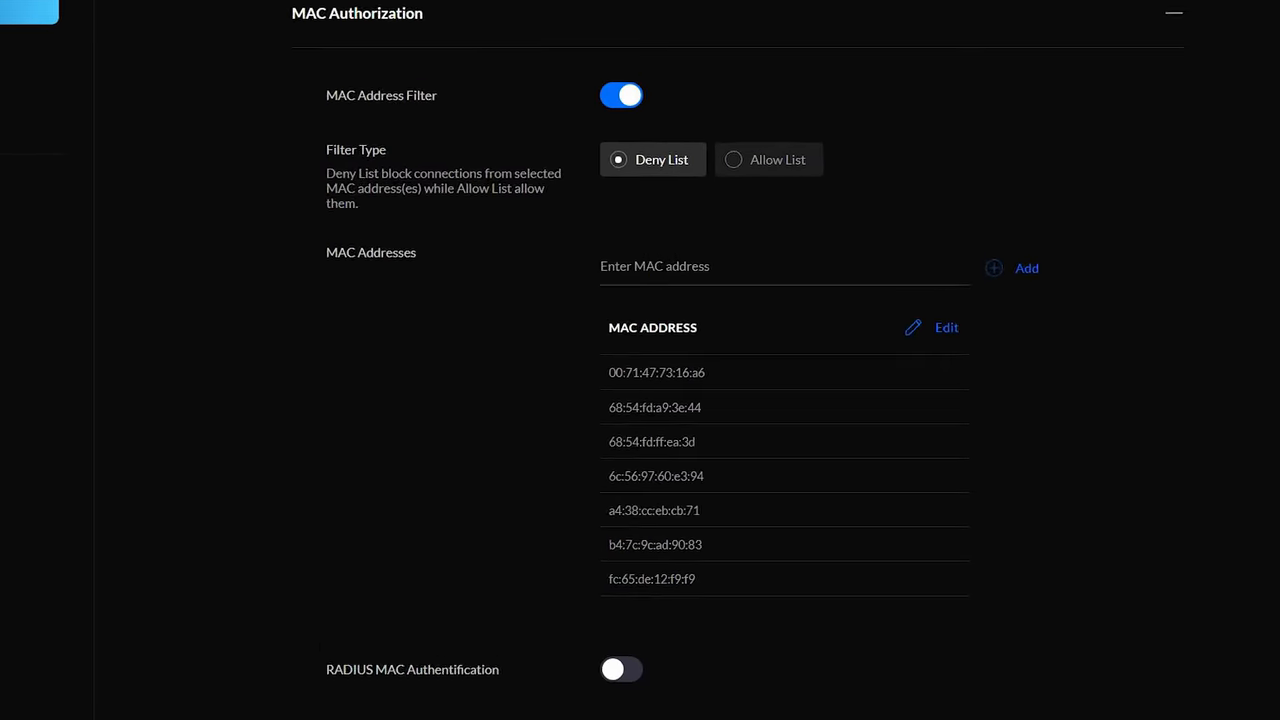
{"action": "scroll", "scroll_direction": "down", "scroll_amount": 3}
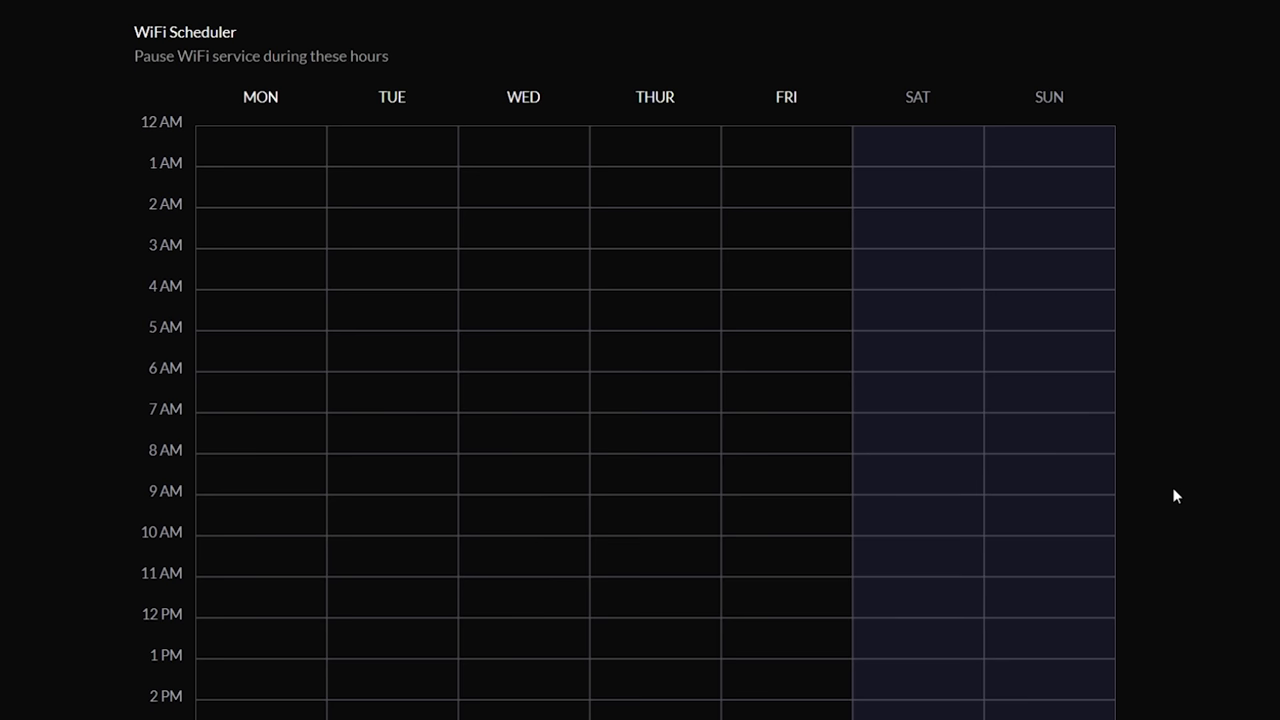
Step: Add a Wednesday 3:00 AM to 8:45 AM outage block in the WiFi Scheduler
{"action": "left_click", "coordinate": [522, 226]}
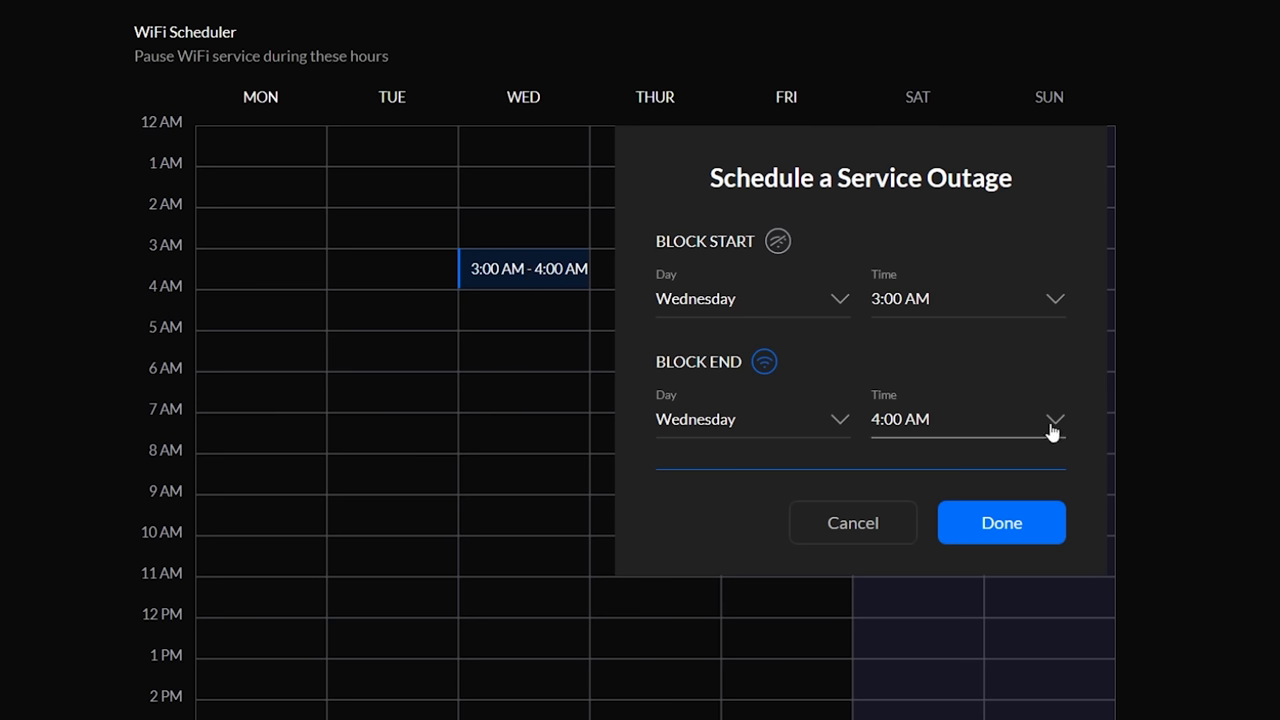
{"action": "left_click", "coordinate": [1001, 522]}
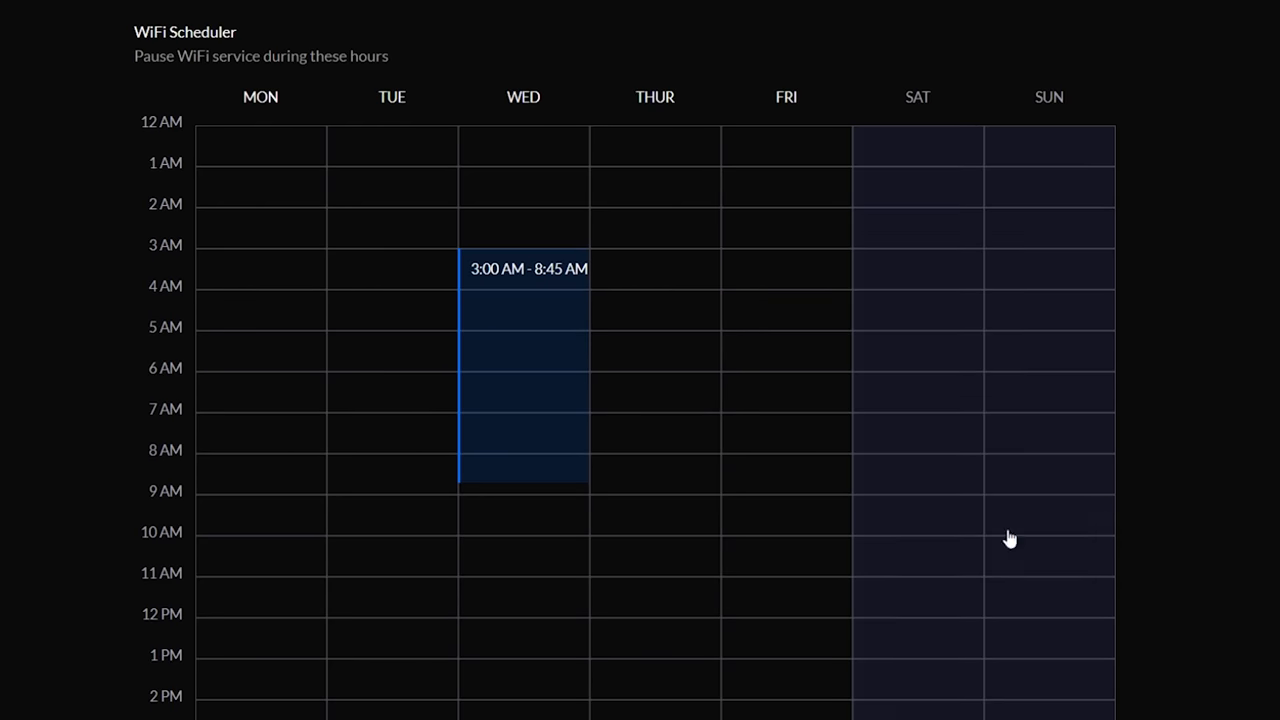
{"action": "mouse_move", "coordinate": [1225, 505]}
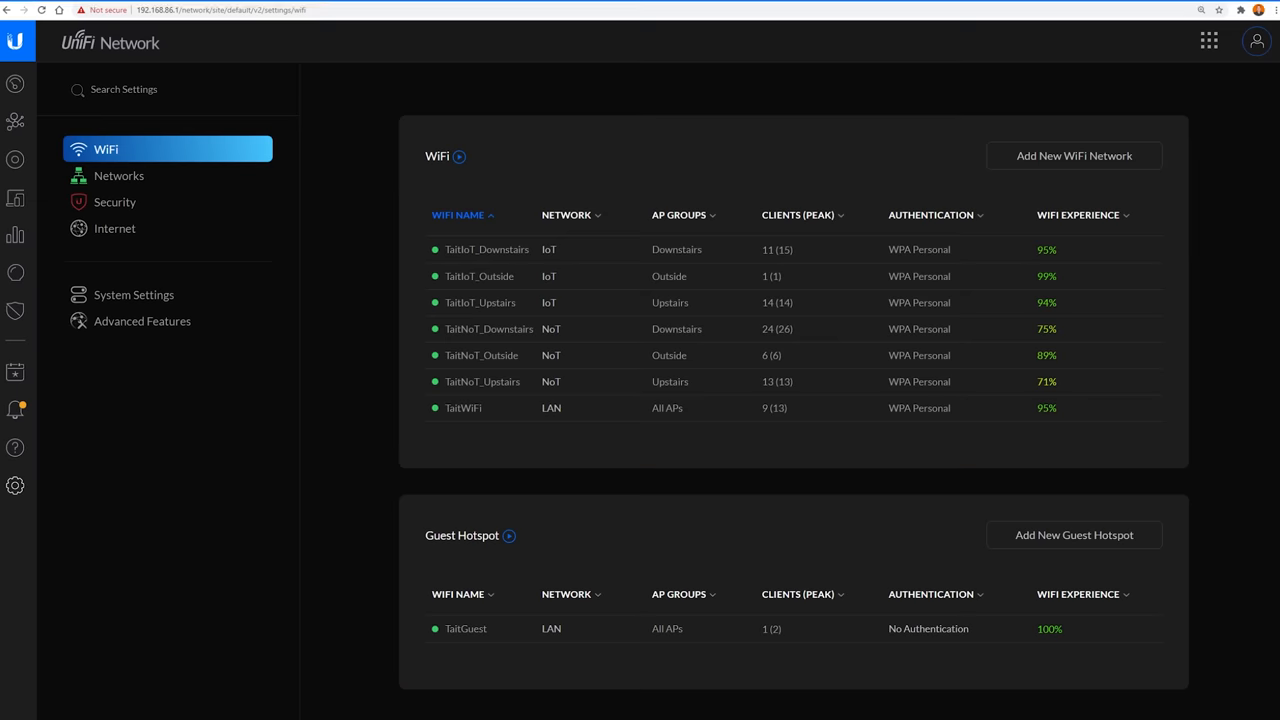
Step: Go to Security > Internet Threat Management > Firewall and show the LAN rules
{"action": "left_click", "coordinate": [114, 201]}
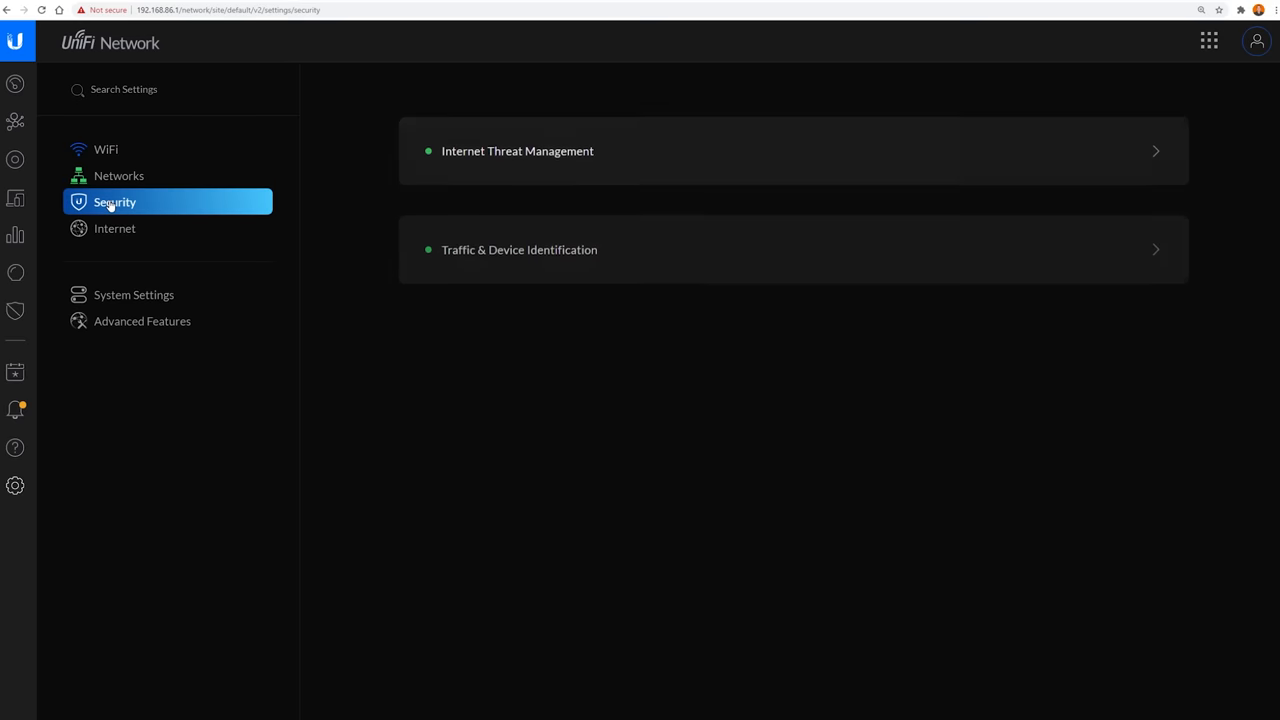
{"action": "left_click", "coordinate": [793, 151]}
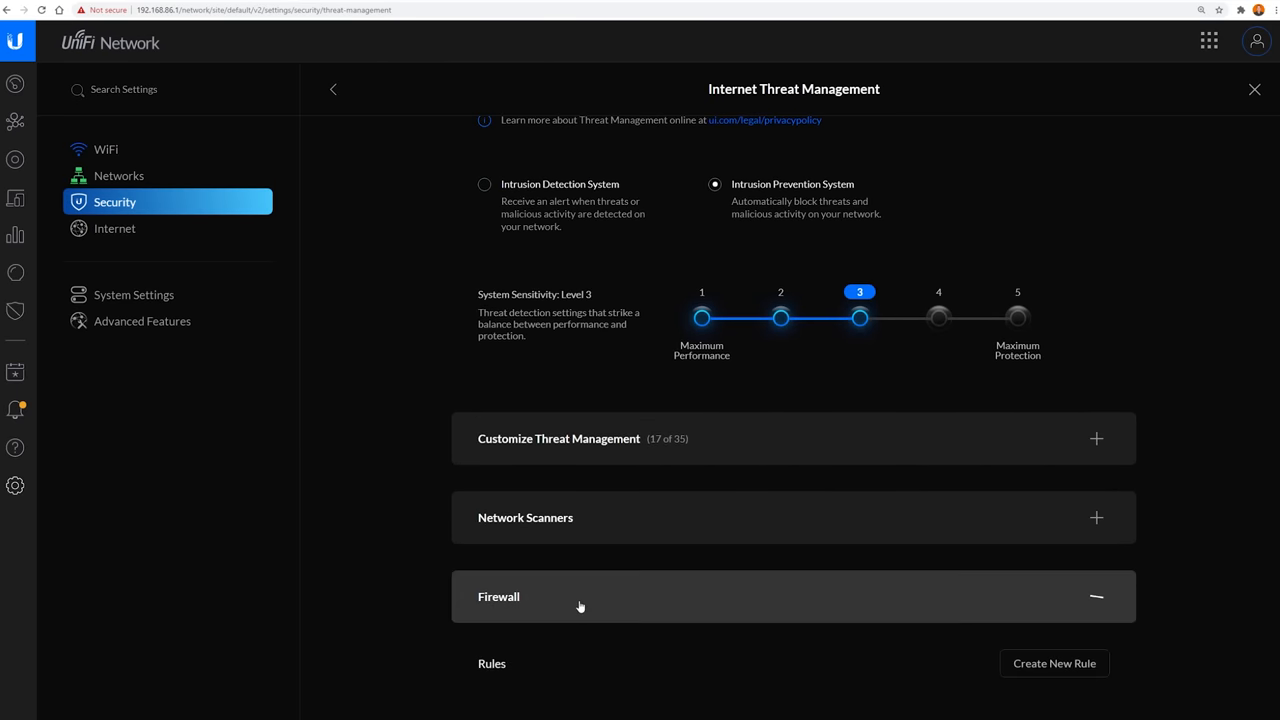
{"action": "scroll", "scroll_direction": "down", "scroll_amount": 3}
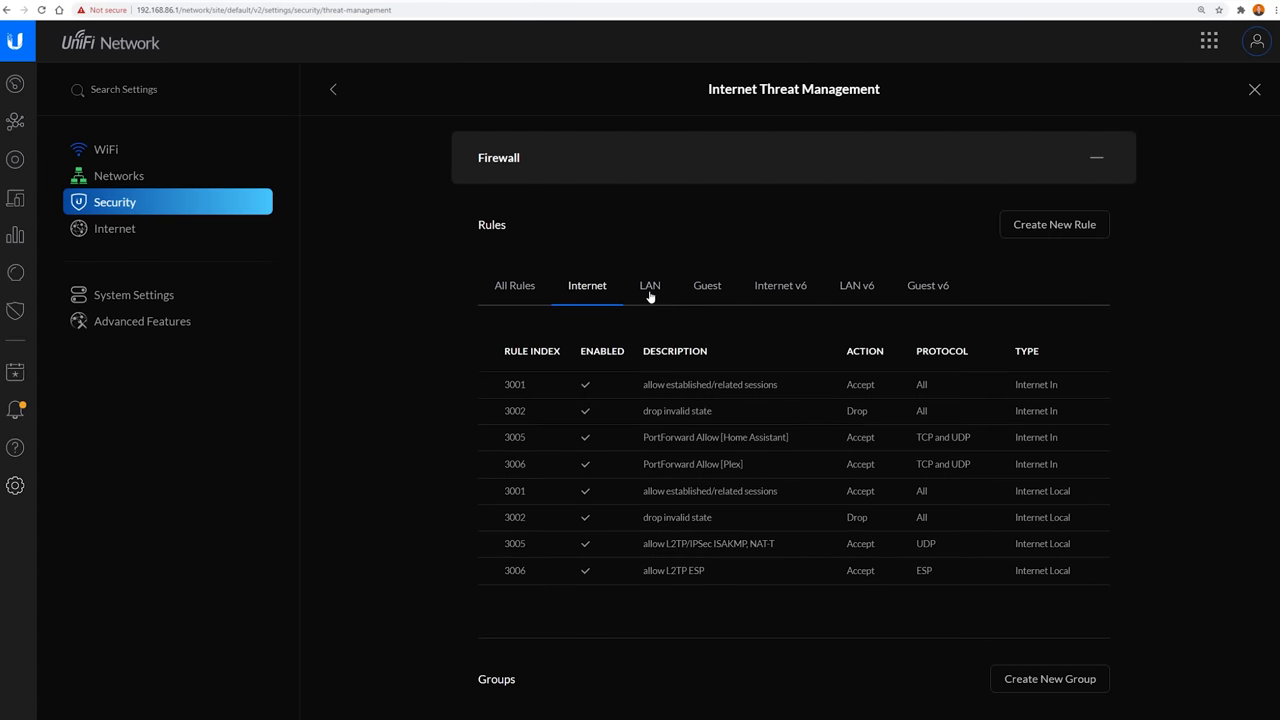
{"action": "left_click", "coordinate": [649, 285]}
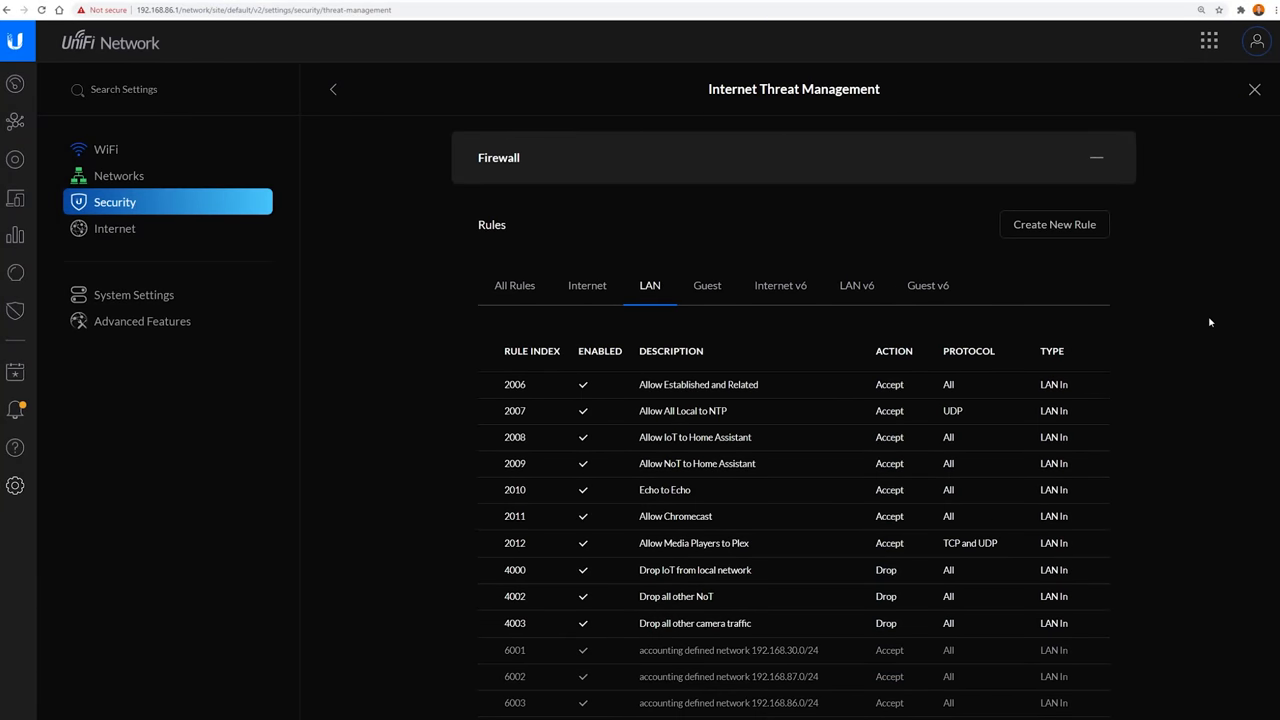
{"action": "scroll", "scroll_direction": "down", "scroll_amount": 3}
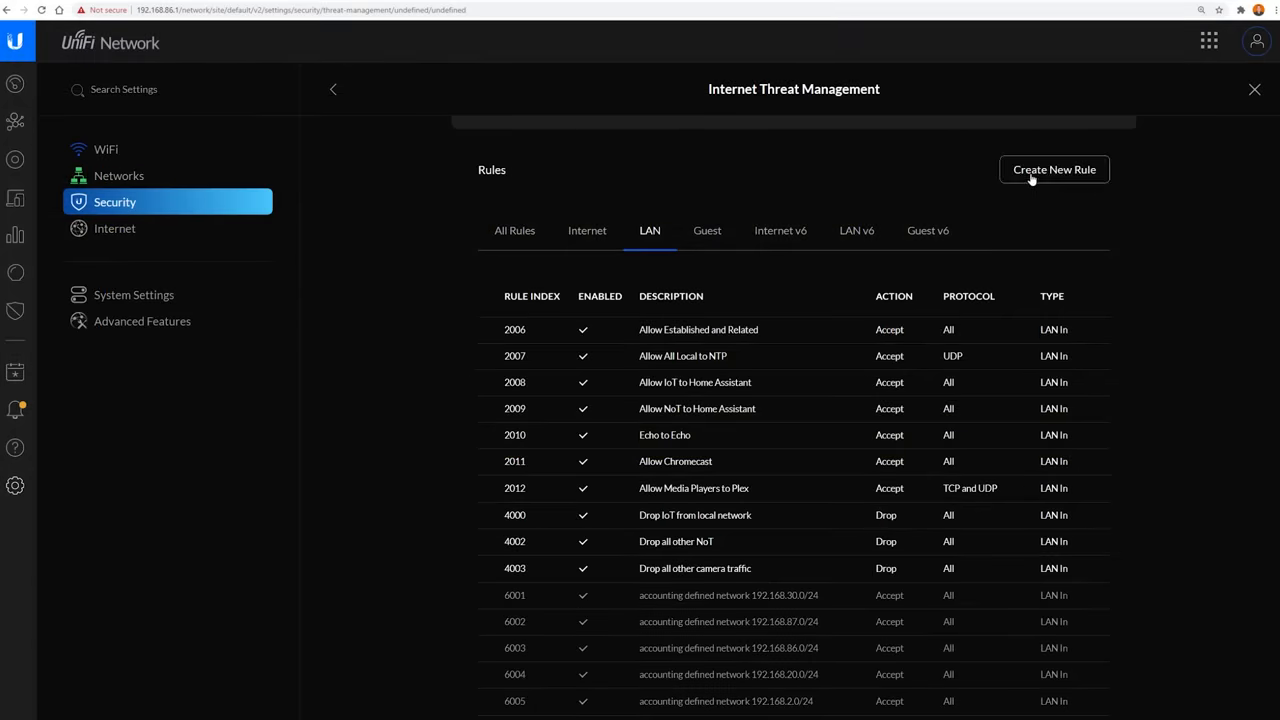
Step: Build LAN In rule 'Allow Established and Related' matching established and related connection states
{"action": "left_click", "coordinate": [1053, 169]}
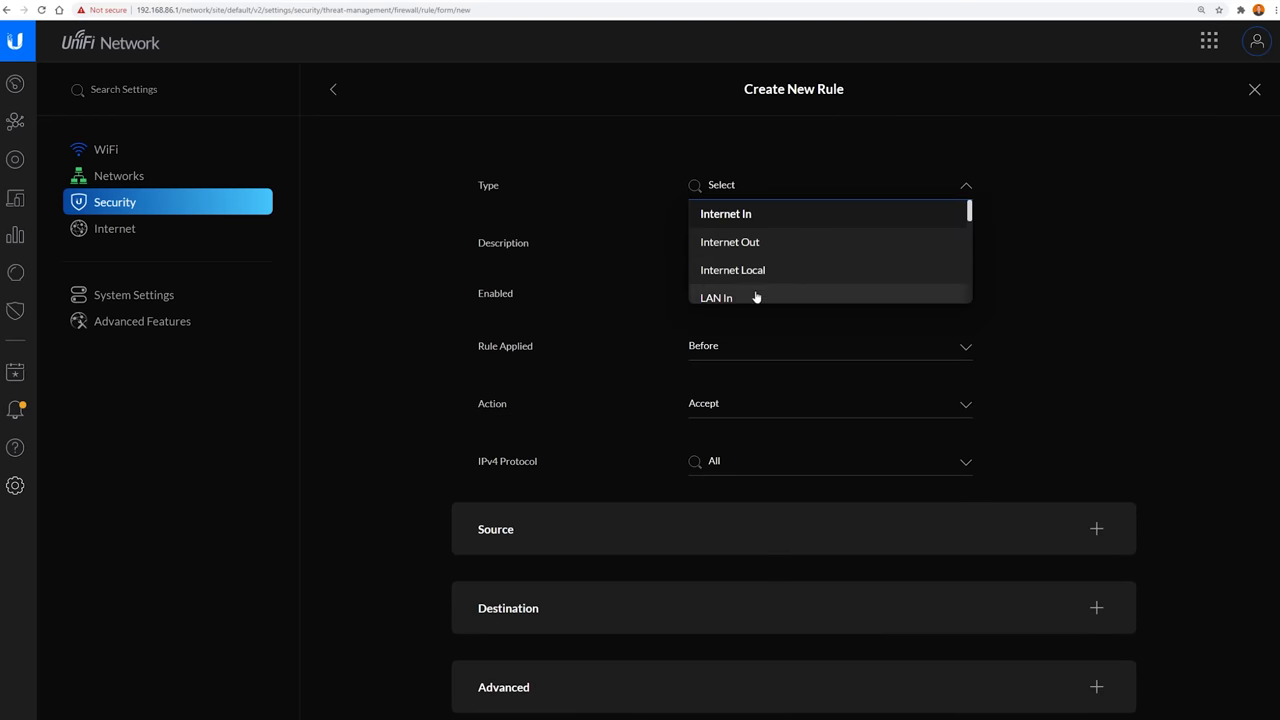
{"action": "left_click", "coordinate": [716, 297]}
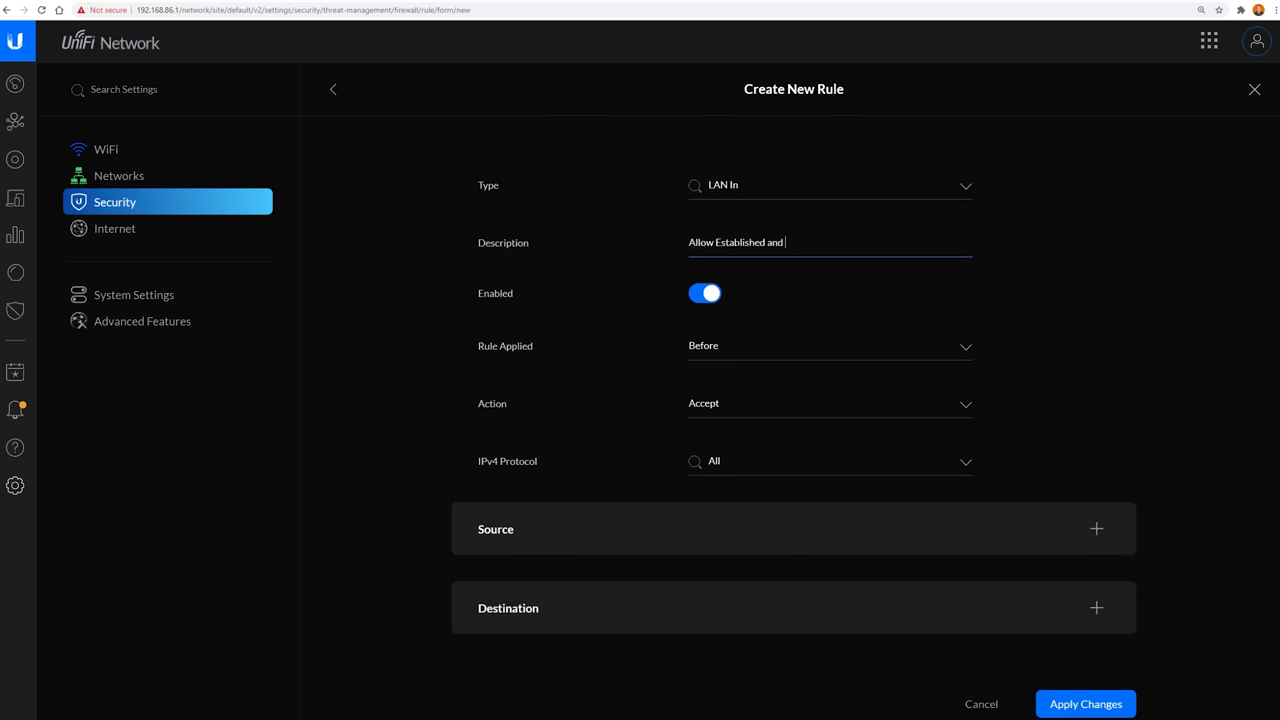
{"action": "left_click", "coordinate": [829, 403]}
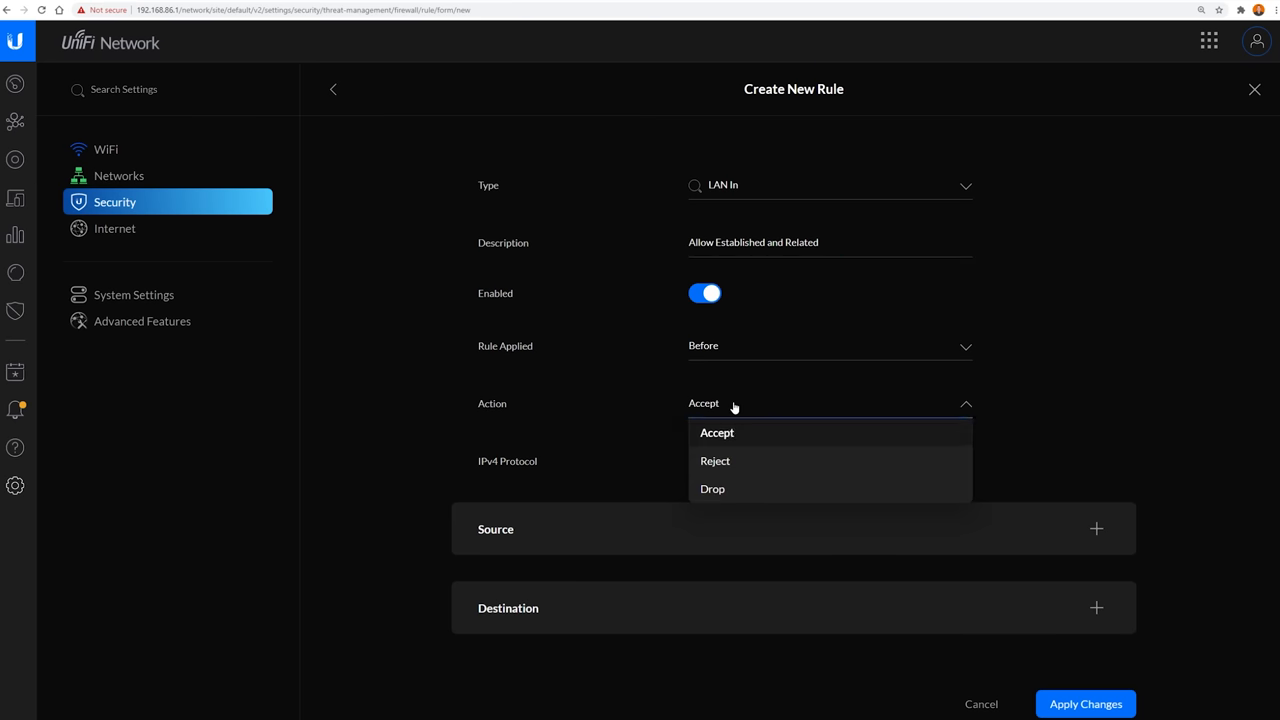
{"action": "left_click", "coordinate": [828, 345]}
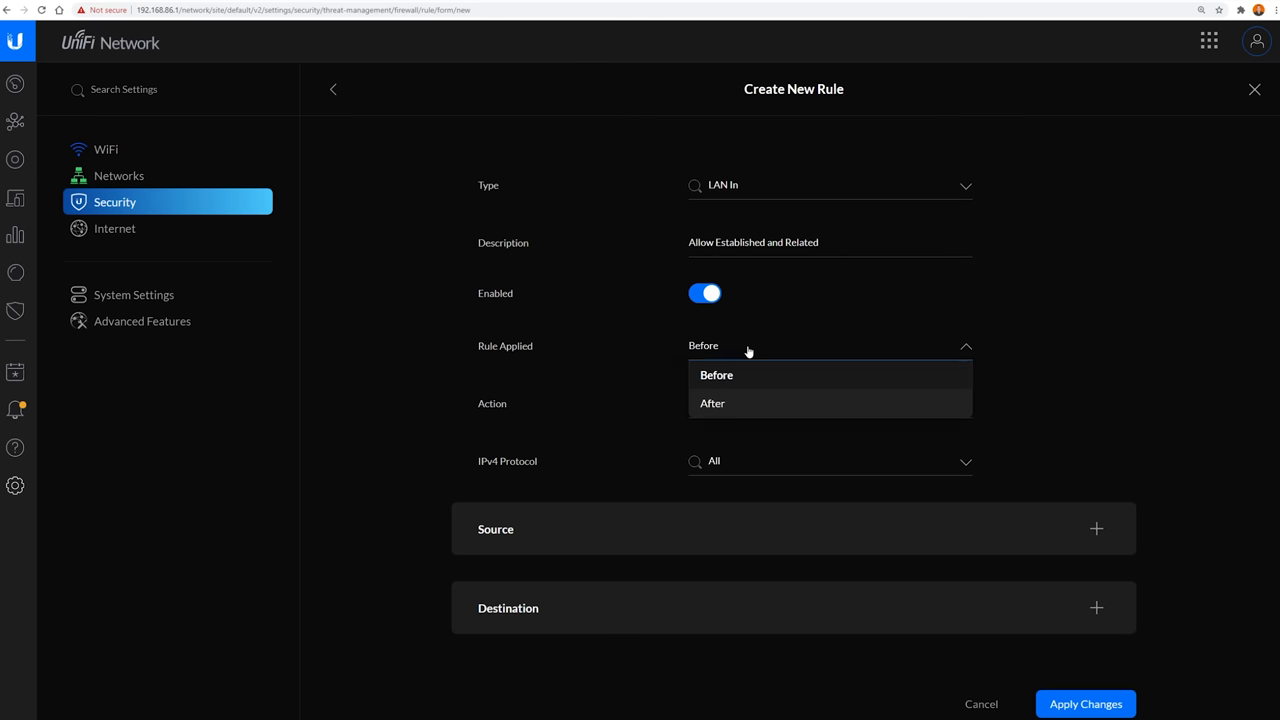
{"action": "left_click", "coordinate": [716, 374]}
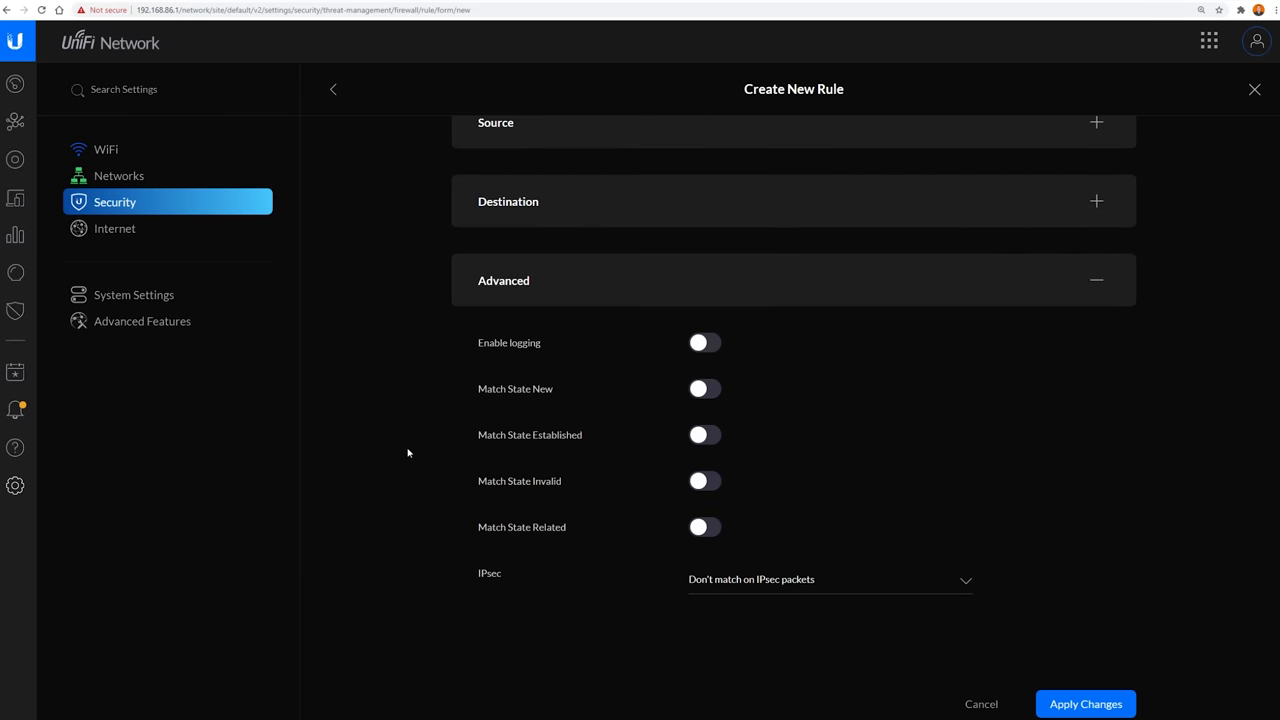
{"action": "left_click", "coordinate": [704, 434]}
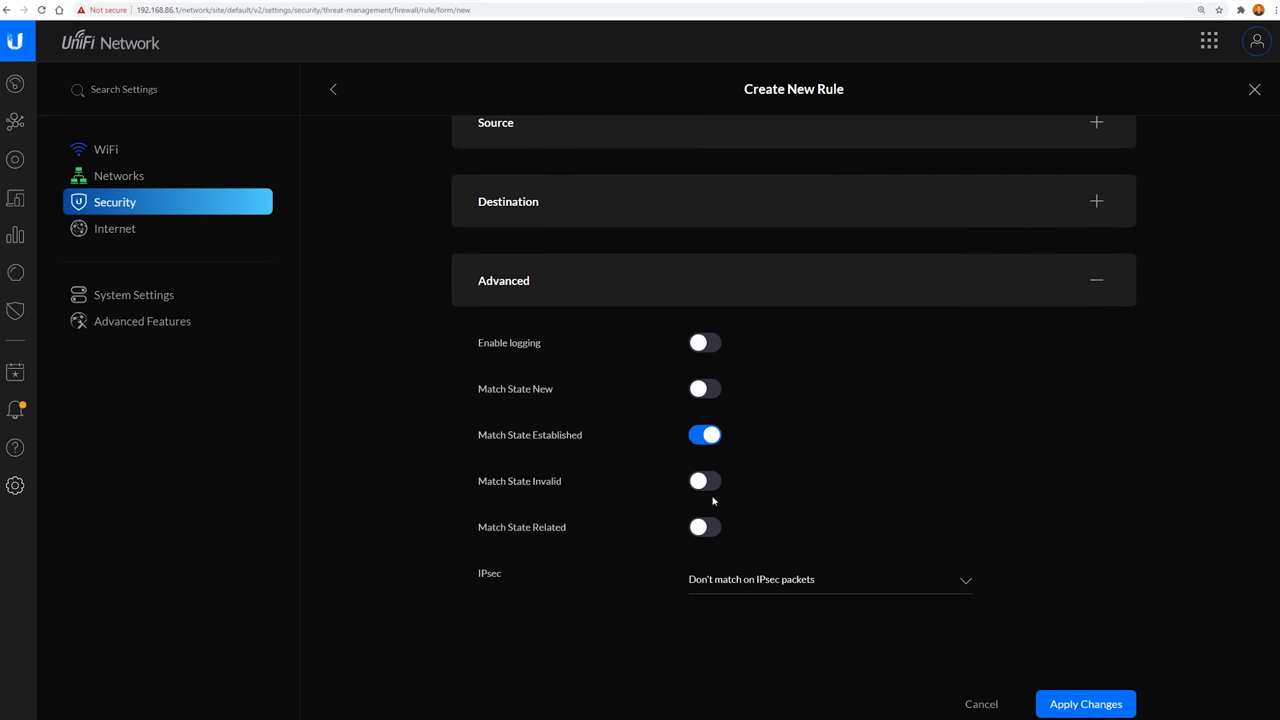
{"action": "left_click", "coordinate": [704, 527]}
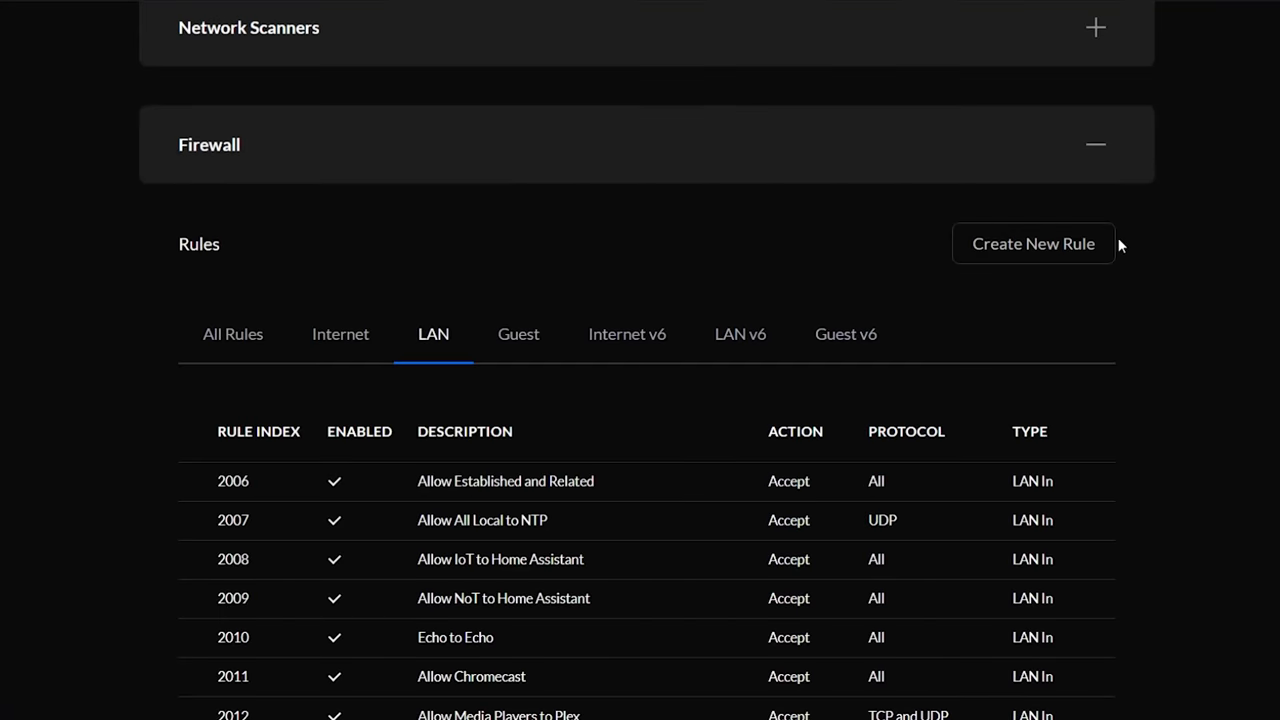
Step: Start a new LAN In rule described 'Allow all Local to NTP'
{"action": "left_click", "coordinate": [1033, 243]}
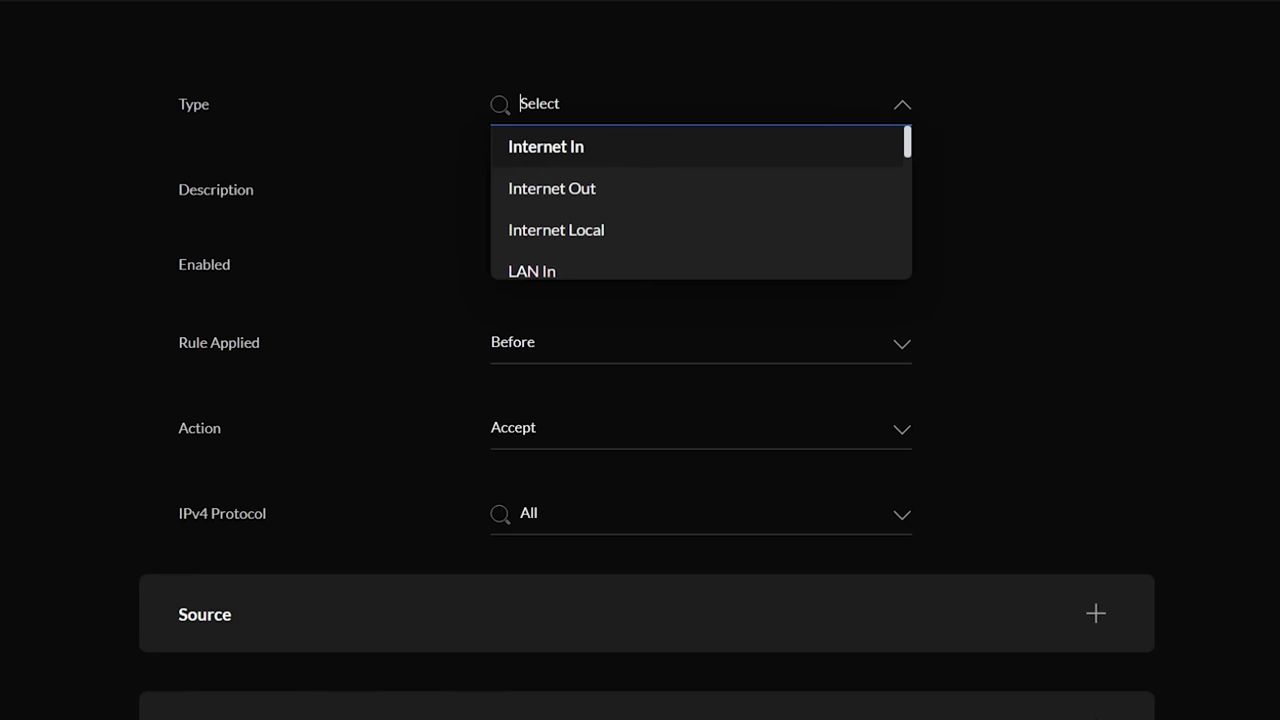
{"action": "left_click", "coordinate": [531, 271]}
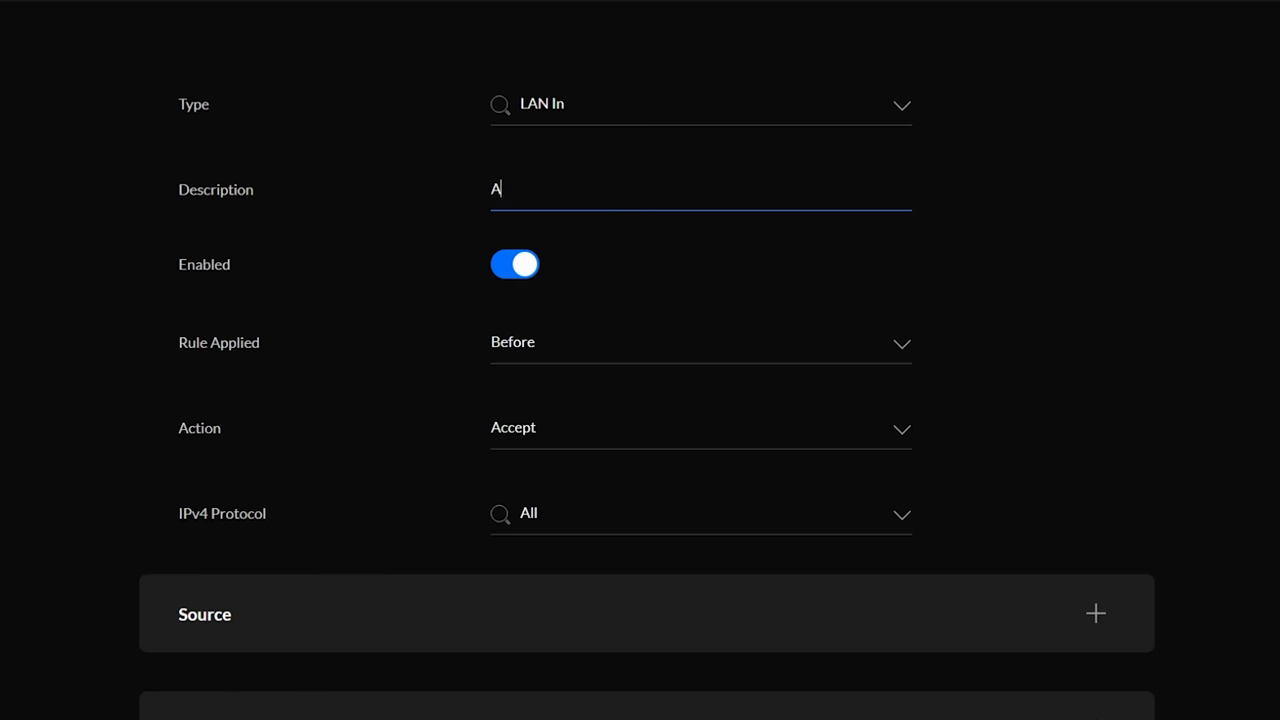
{"action": "type", "text": "llow all Local t"}
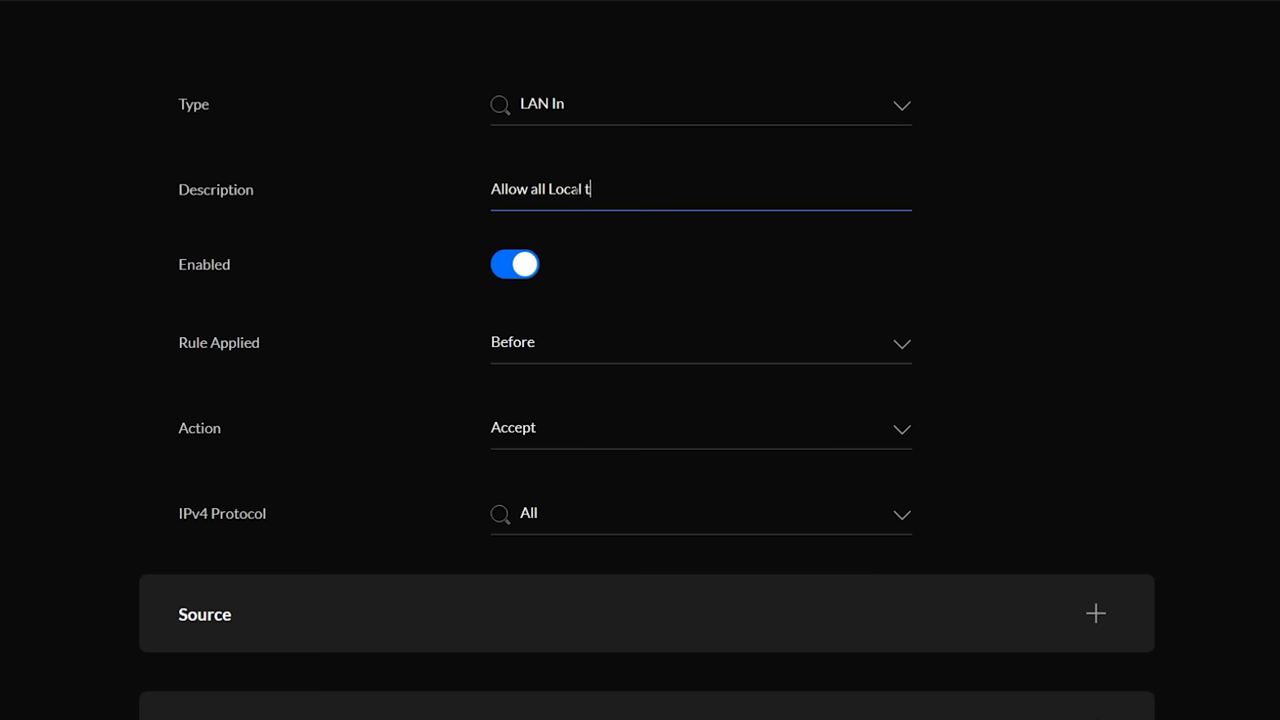
{"action": "type", "text": "o NTP"}
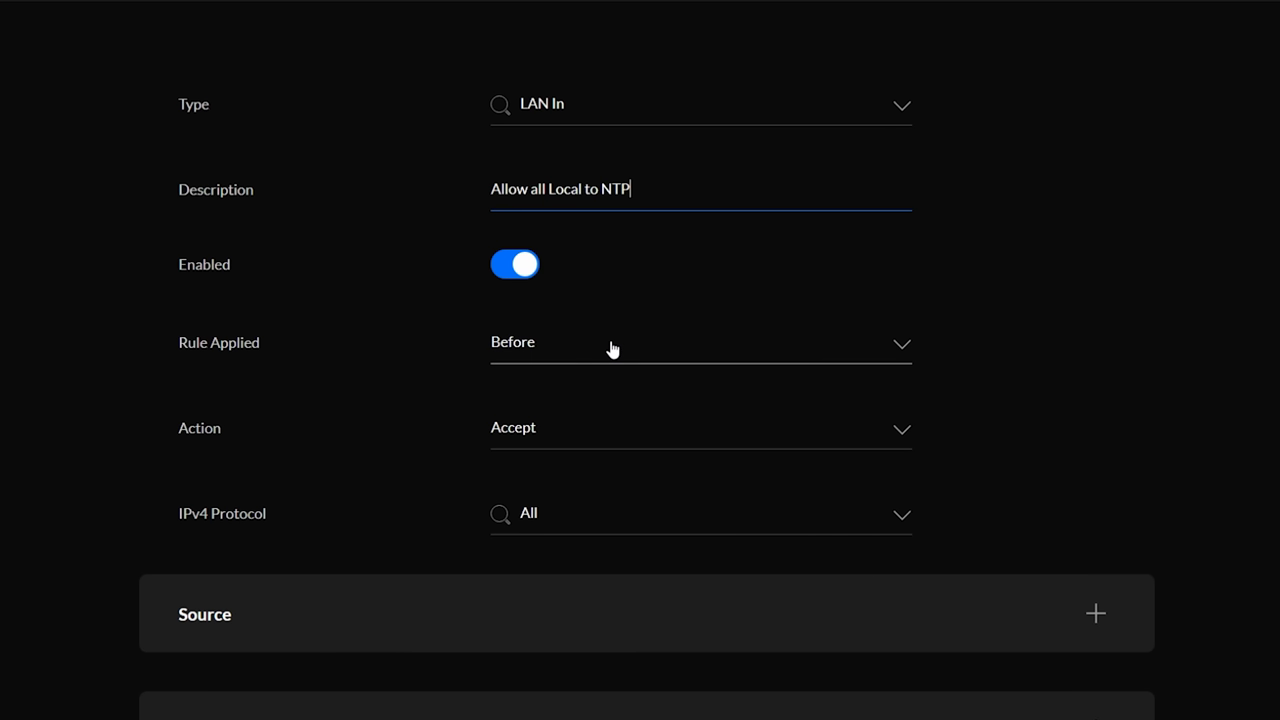
Step: Keep the rule's action as Accept and restrict its IPv4 protocol to UDP
{"action": "left_click", "coordinate": [700, 342]}
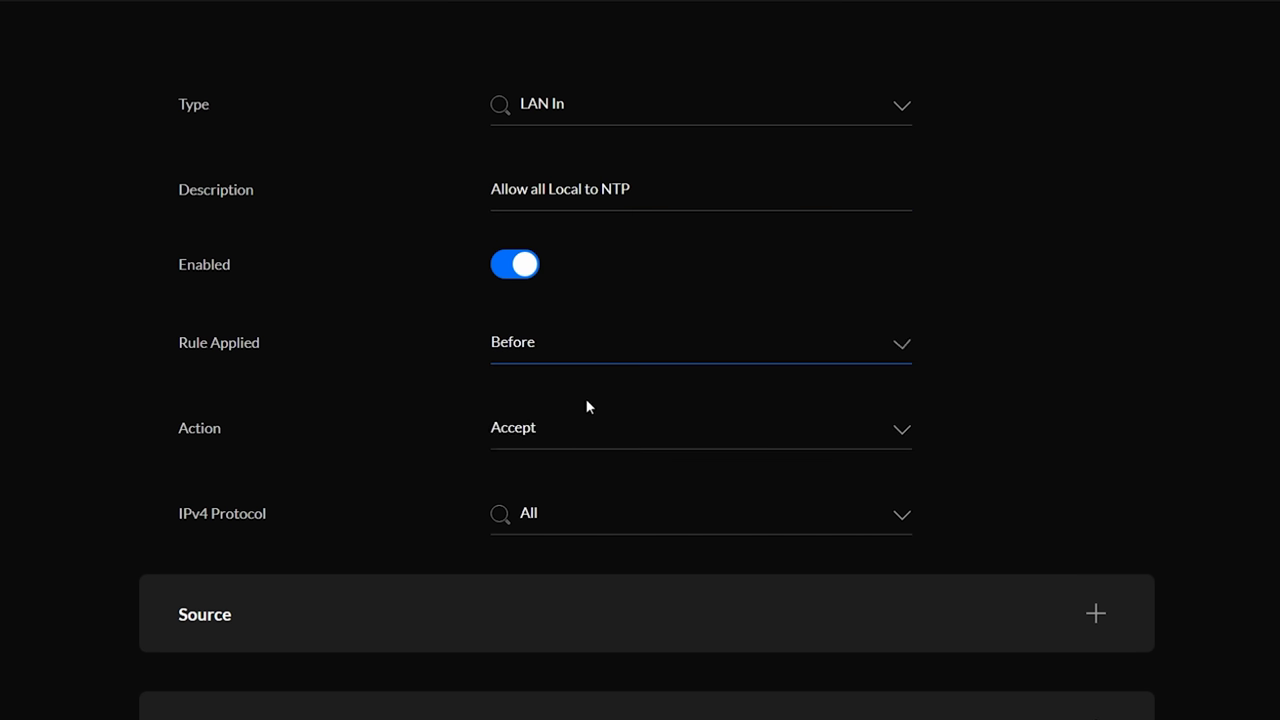
{"action": "left_click", "coordinate": [700, 427]}
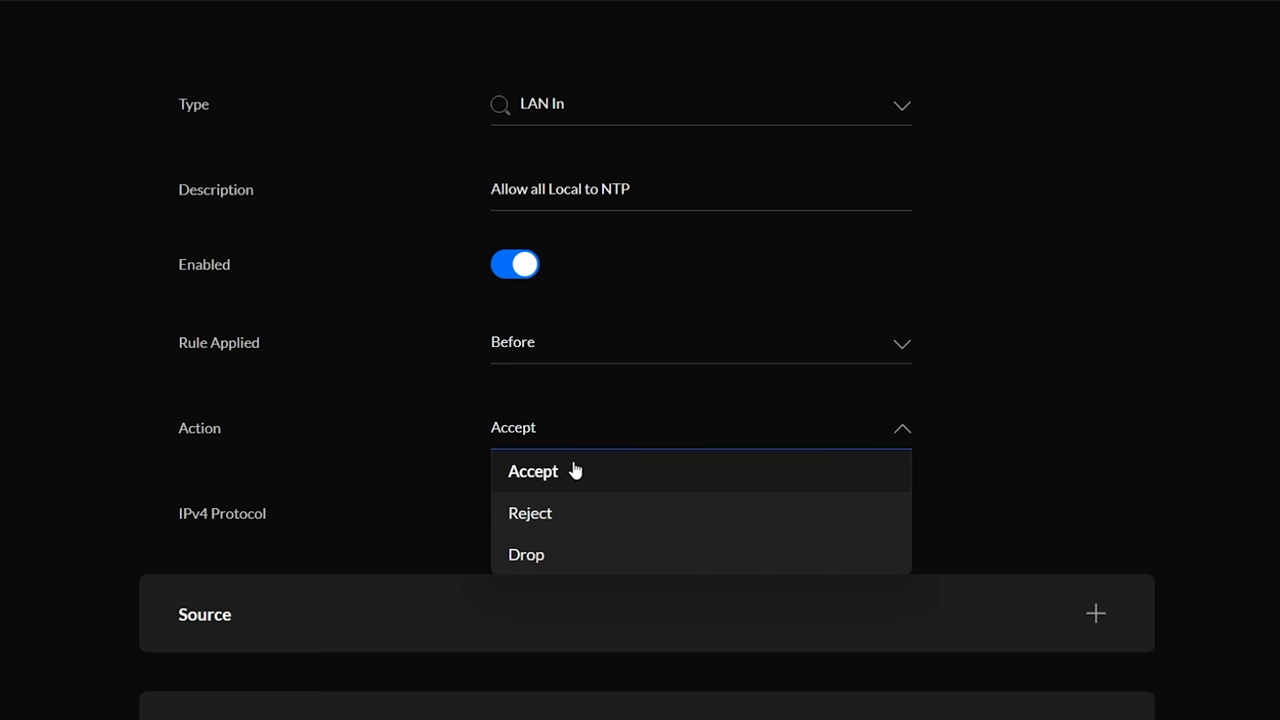
{"action": "left_click", "coordinate": [532, 471]}
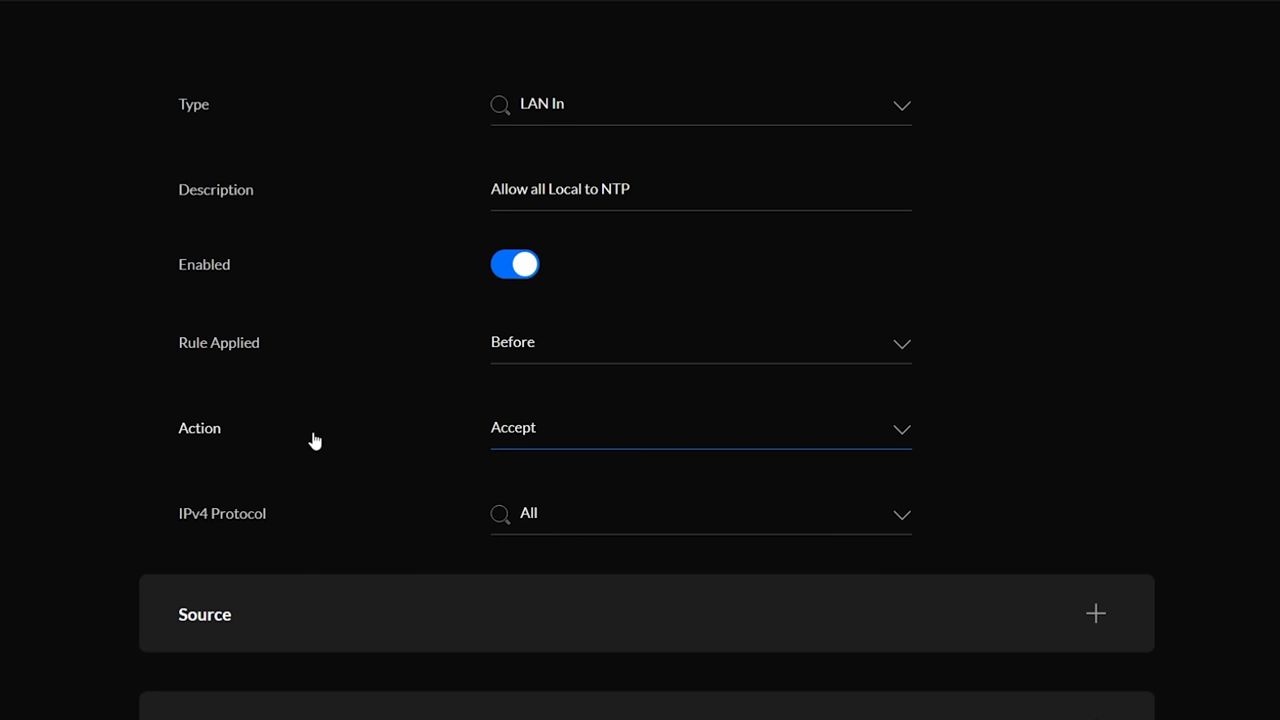
{"action": "mouse_move", "coordinate": [270, 427]}
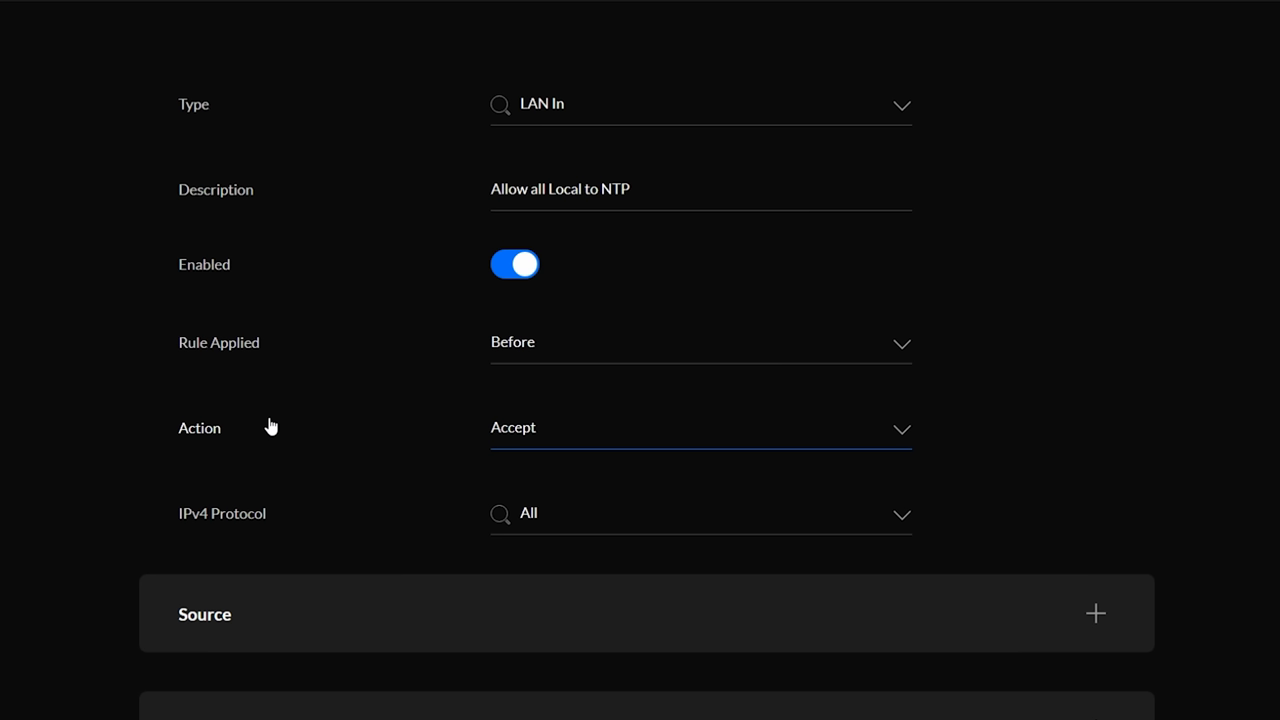
{"action": "left_click", "coordinate": [700, 513]}
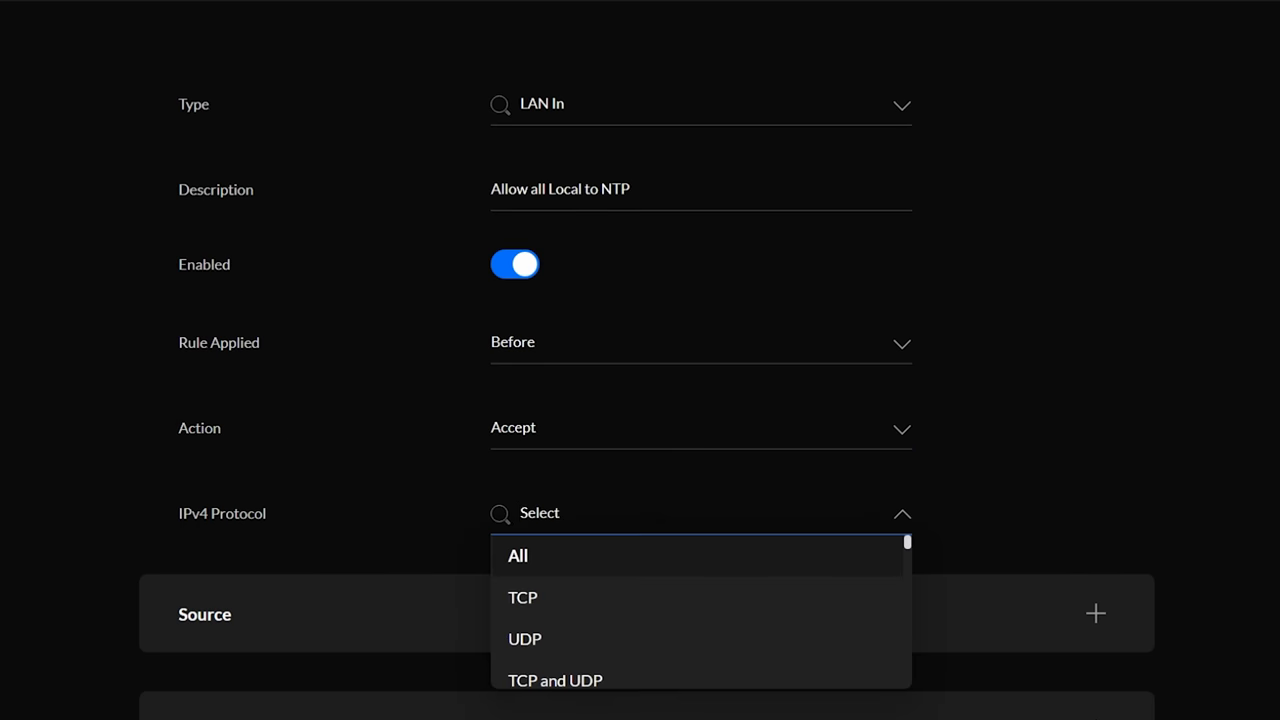
{"action": "left_click", "coordinate": [524, 639]}
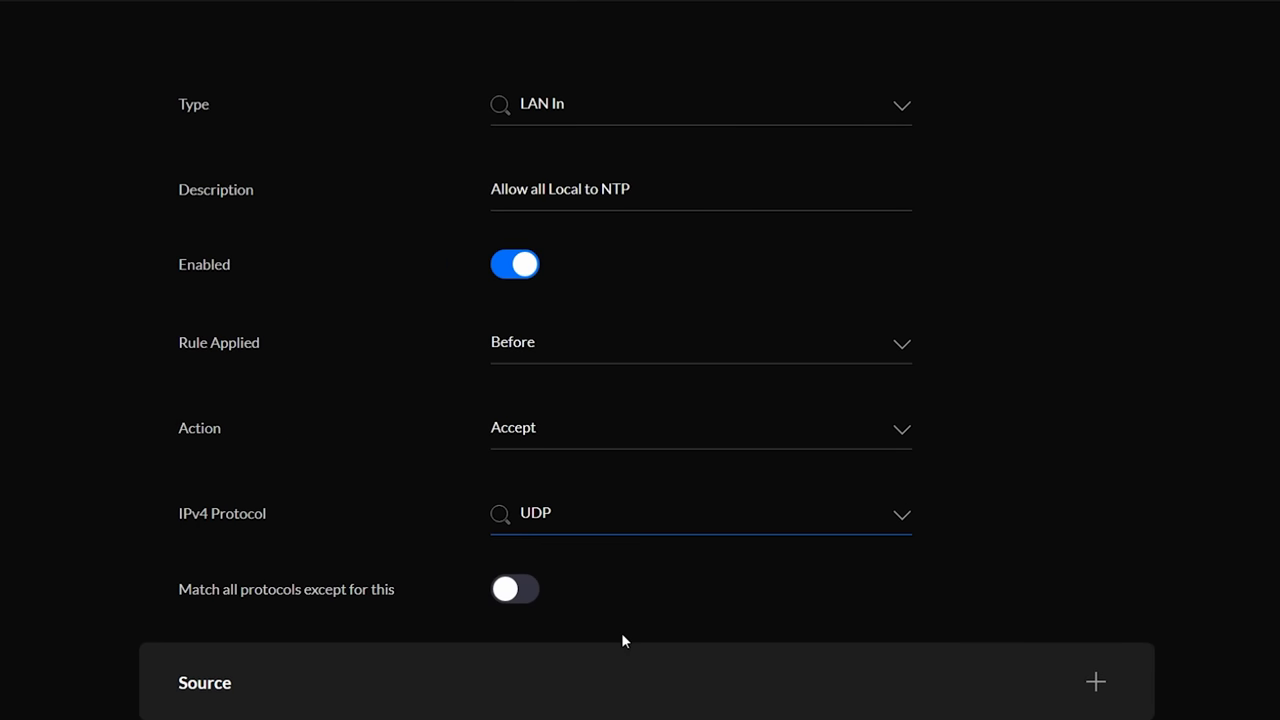
{"action": "mouse_move", "coordinate": [278, 403]}
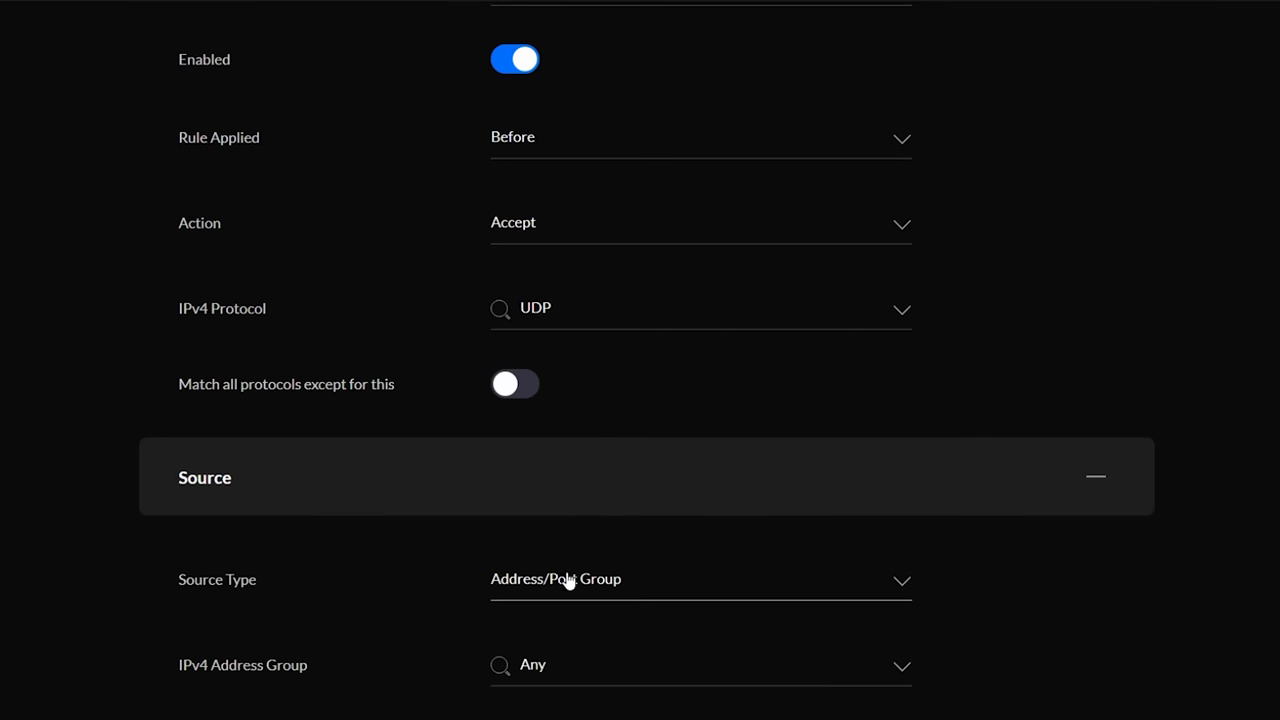
Step: Create the All Local IP Addresses source group with 192.168.86.0/24, 192.168.30.0/24 and 192.168.20.0/24
{"action": "left_click", "coordinate": [700, 579]}
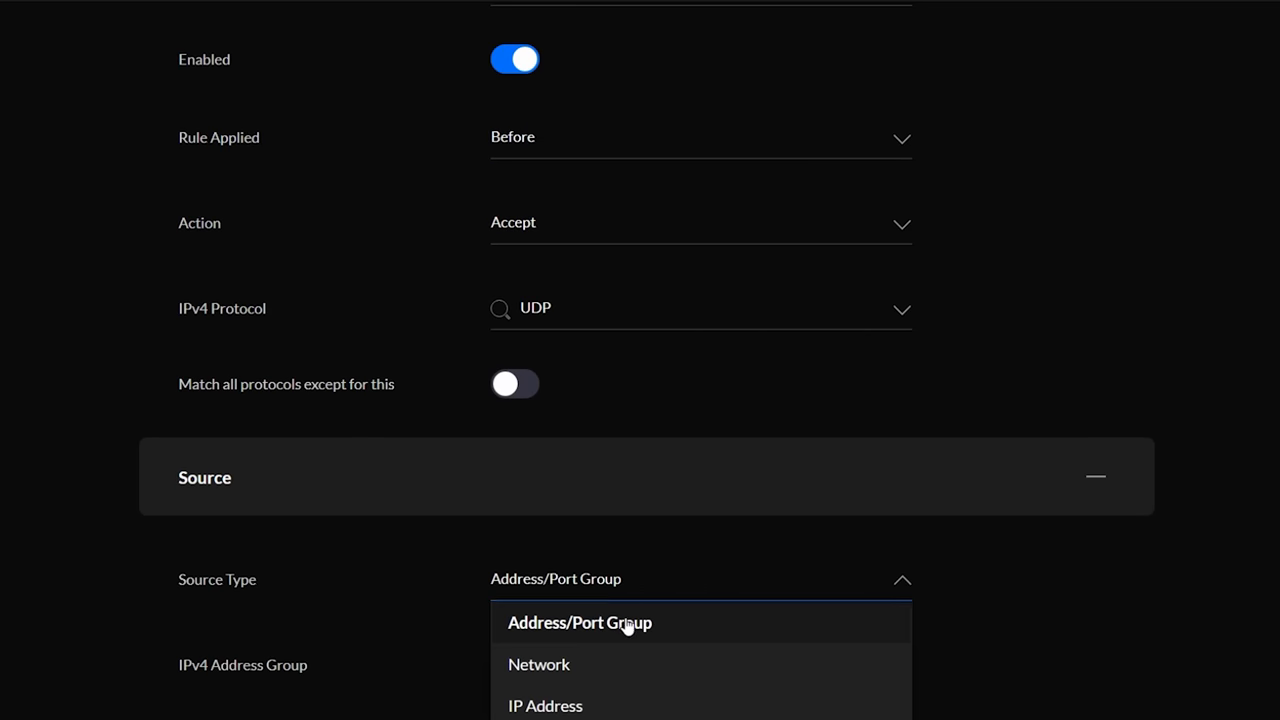
{"action": "left_click", "coordinate": [579, 622]}
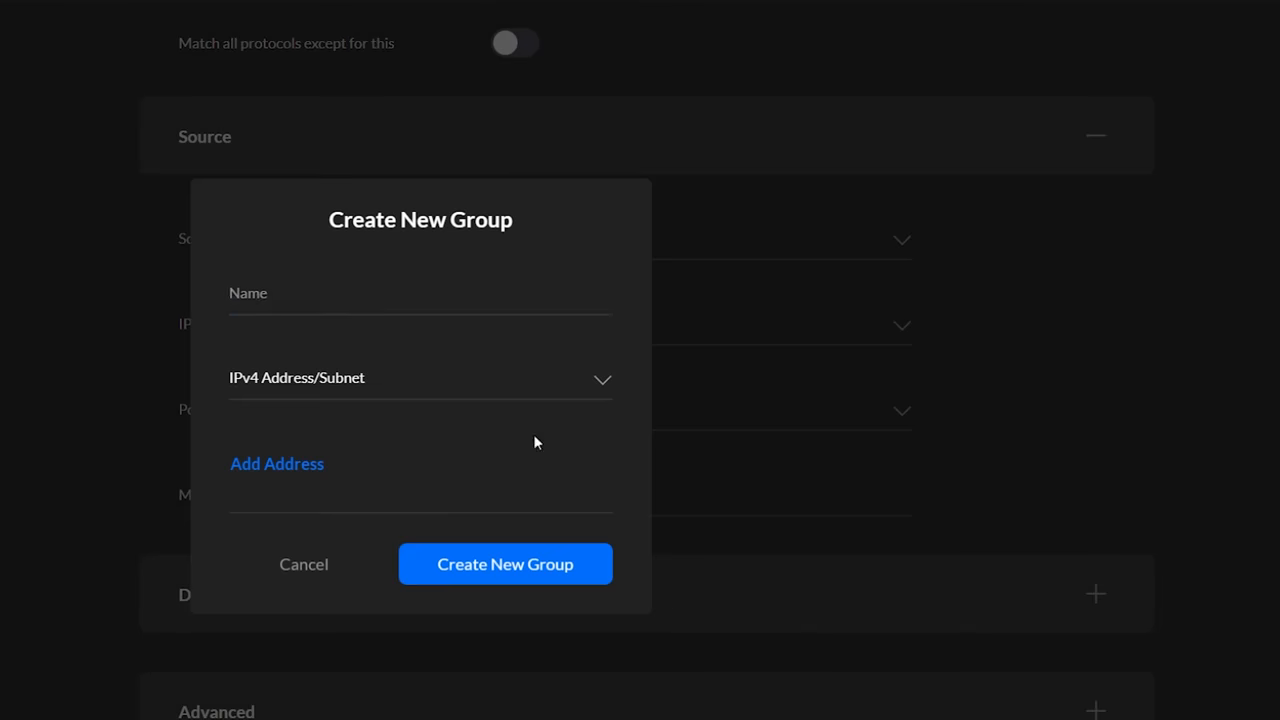
{"action": "type", "text": "All Local IP Addresses"}
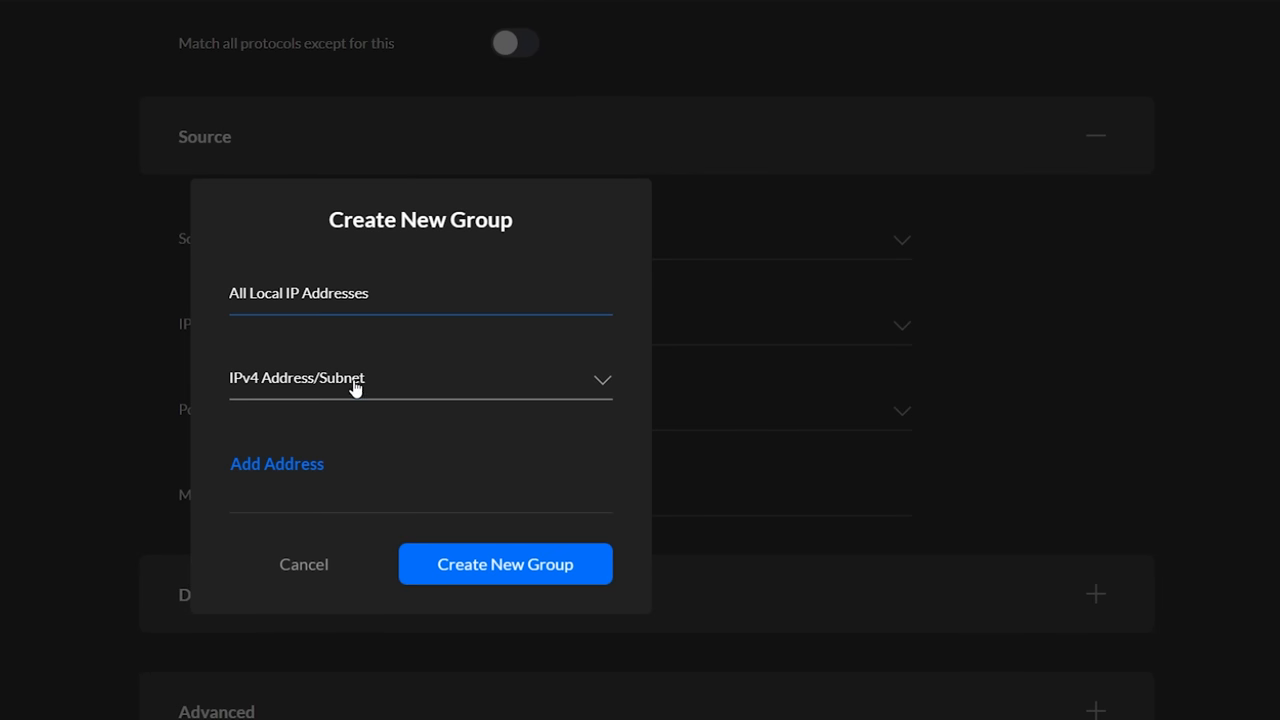
{"action": "left_click", "coordinate": [277, 463]}
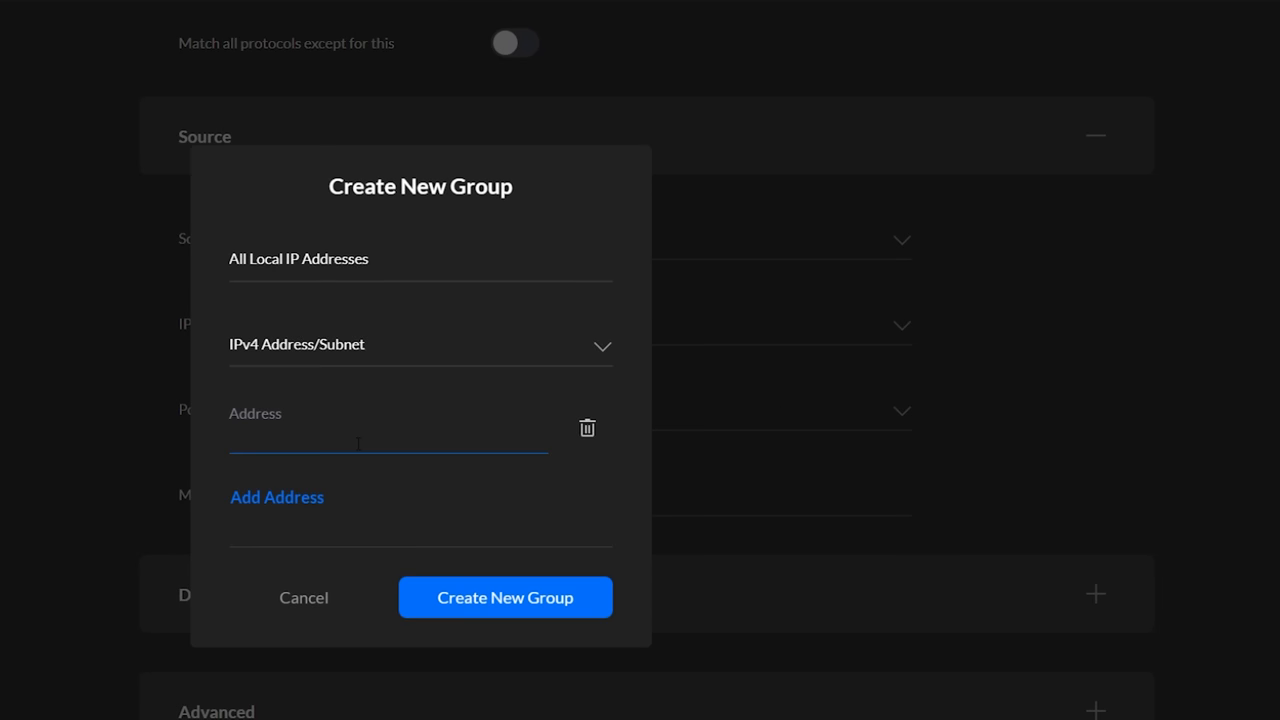
{"action": "type", "text": "192.168."}
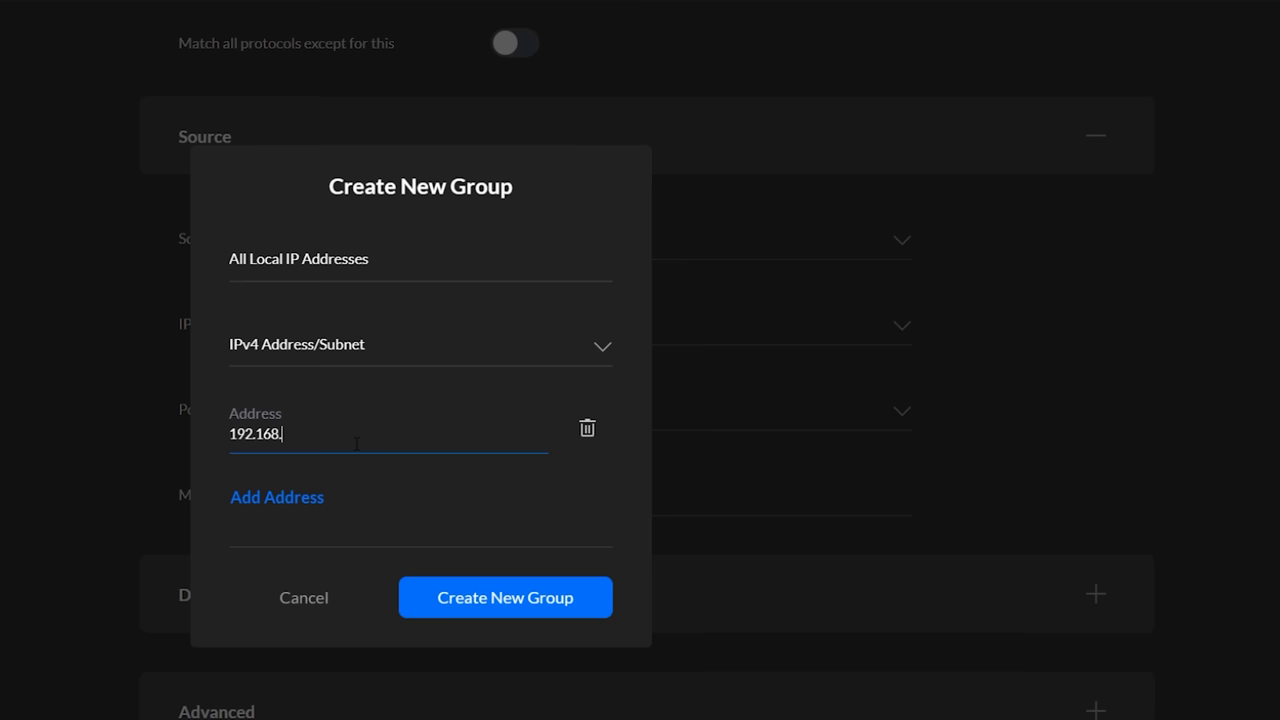
{"action": "left_click", "coordinate": [276, 497]}
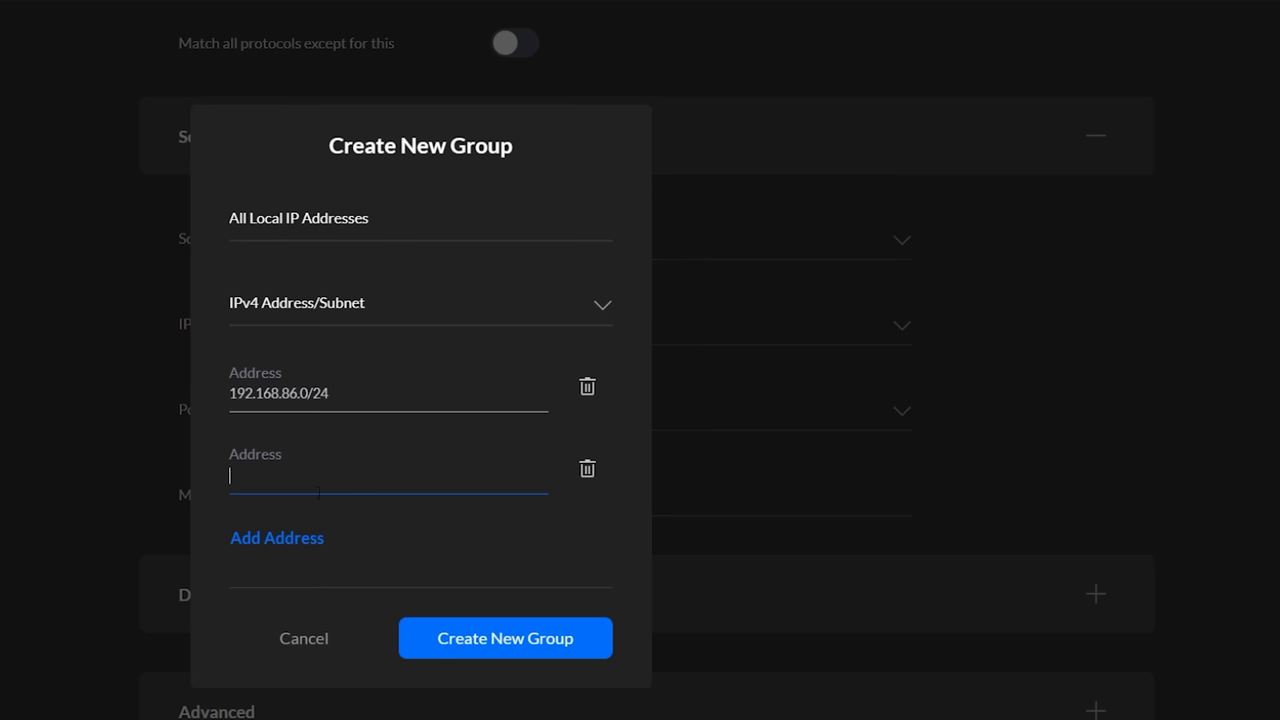
{"action": "type", "text": "192.168.30.0/24"}
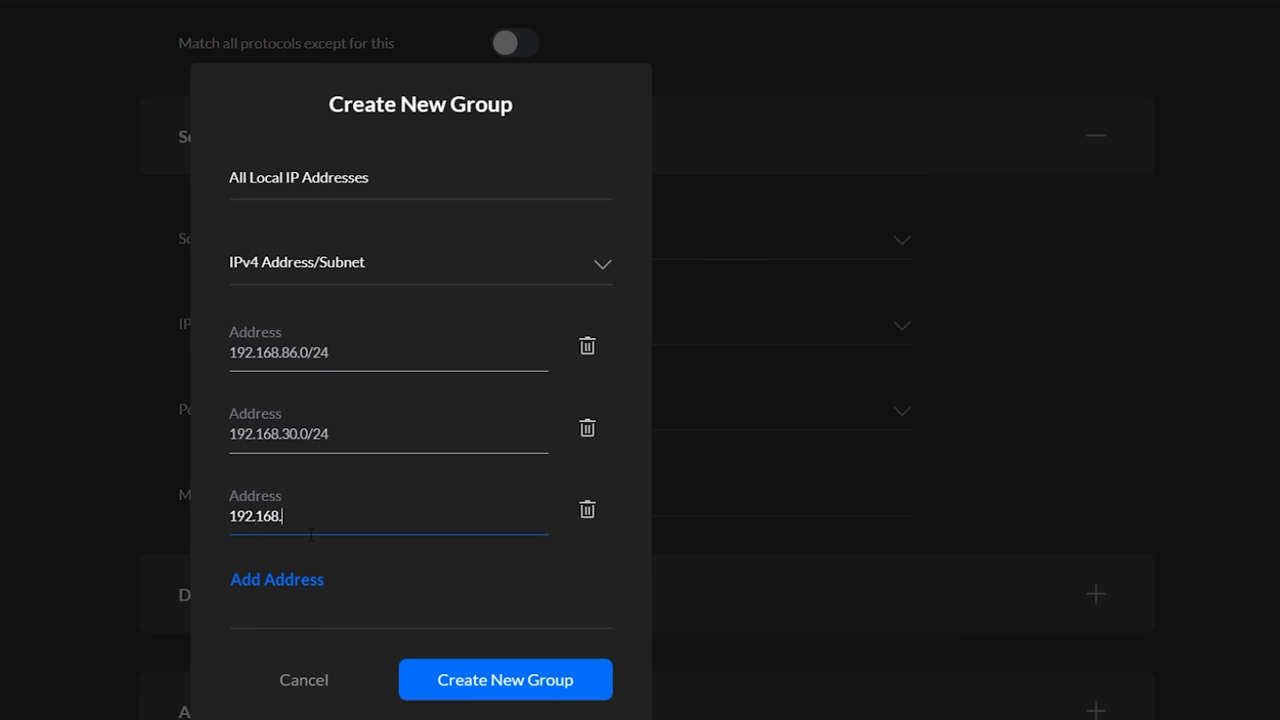
{"action": "type", "text": "20.0/24"}
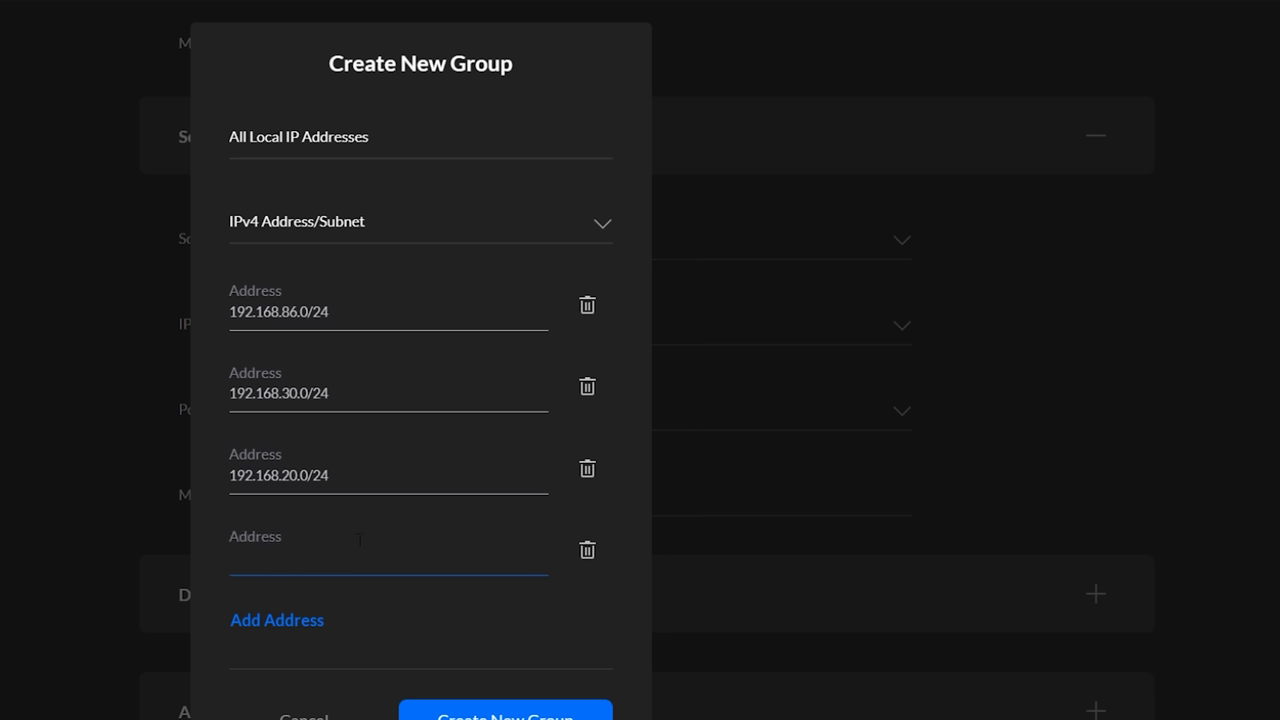
{"action": "type", "text": "192.168.2.0"}
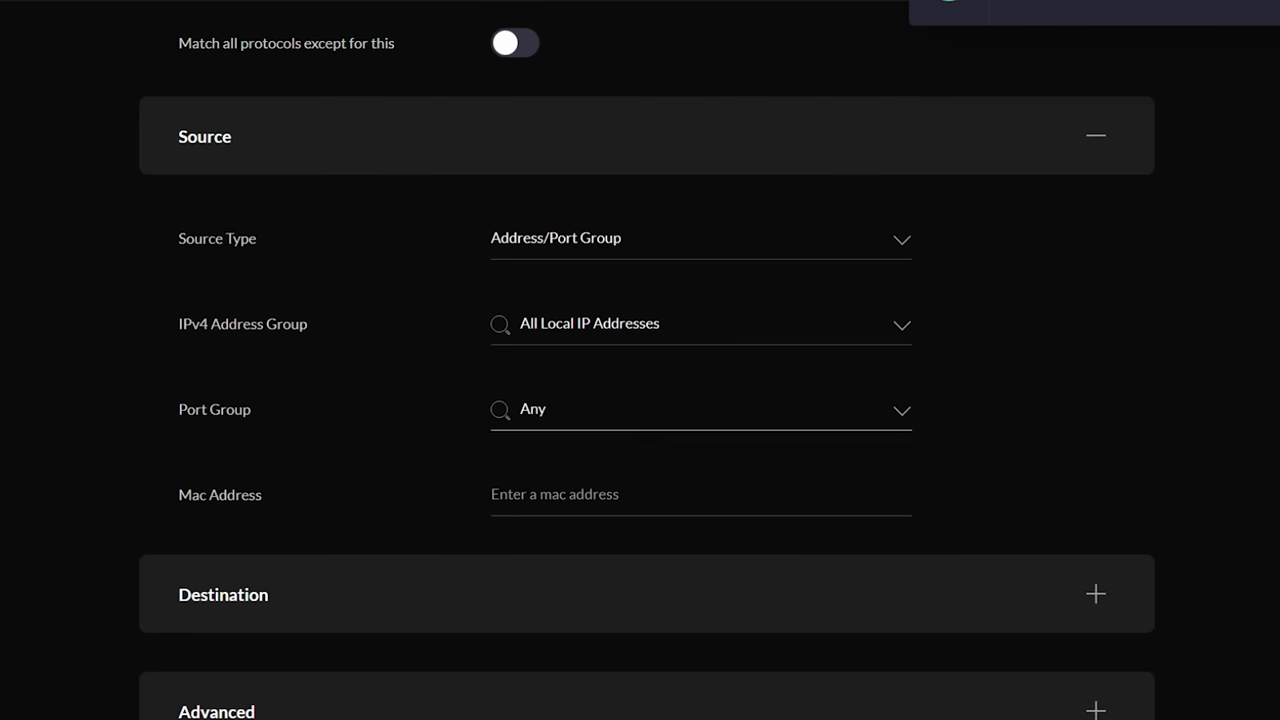
Step: Create an NTP Ports port group holding port 123 and assign it as the rule's port group
{"action": "left_click", "coordinate": [700, 409]}
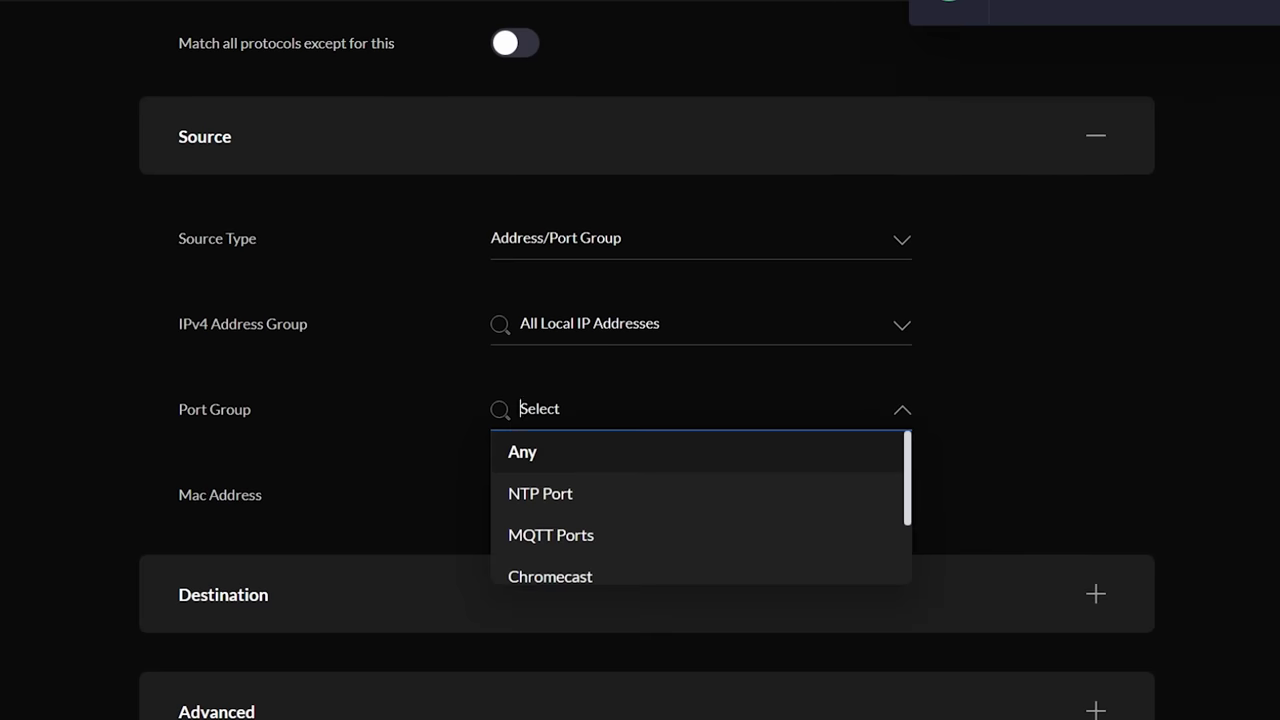
{"action": "scroll", "scroll_direction": "down", "scroll_amount": 3}
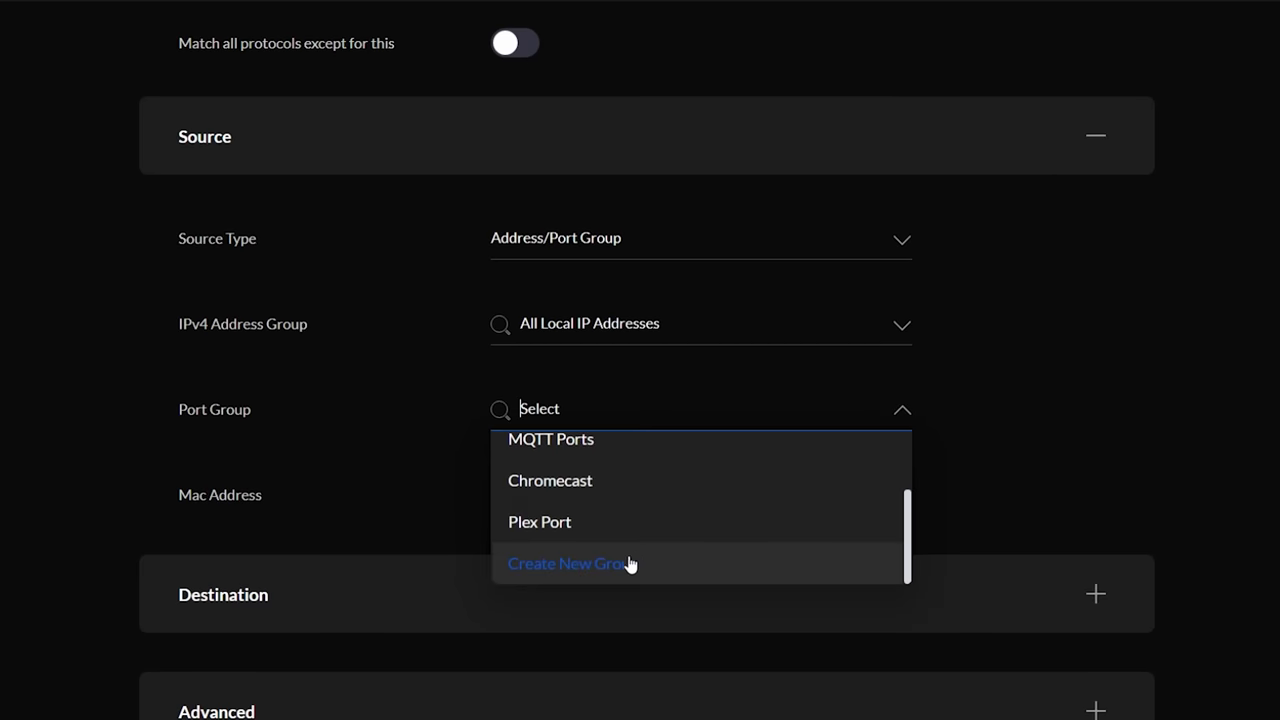
{"action": "left_click", "coordinate": [567, 562]}
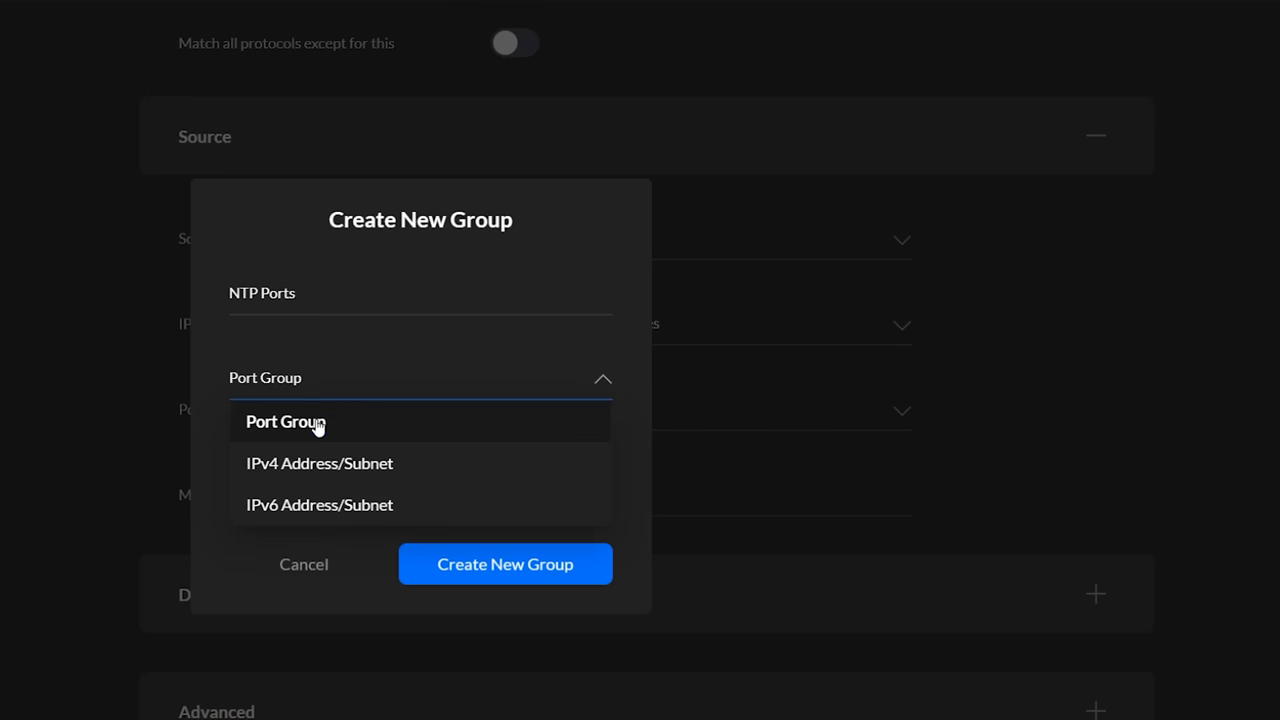
{"action": "left_click", "coordinate": [285, 421]}
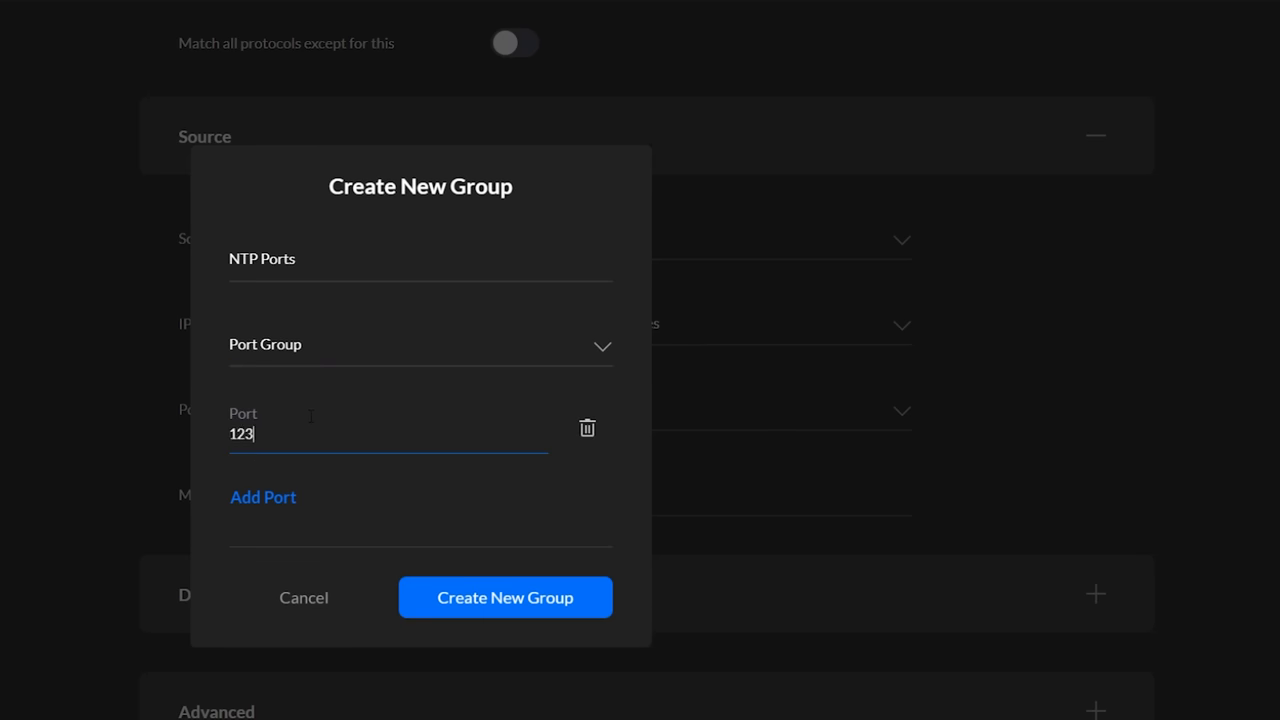
{"action": "left_click", "coordinate": [505, 597]}
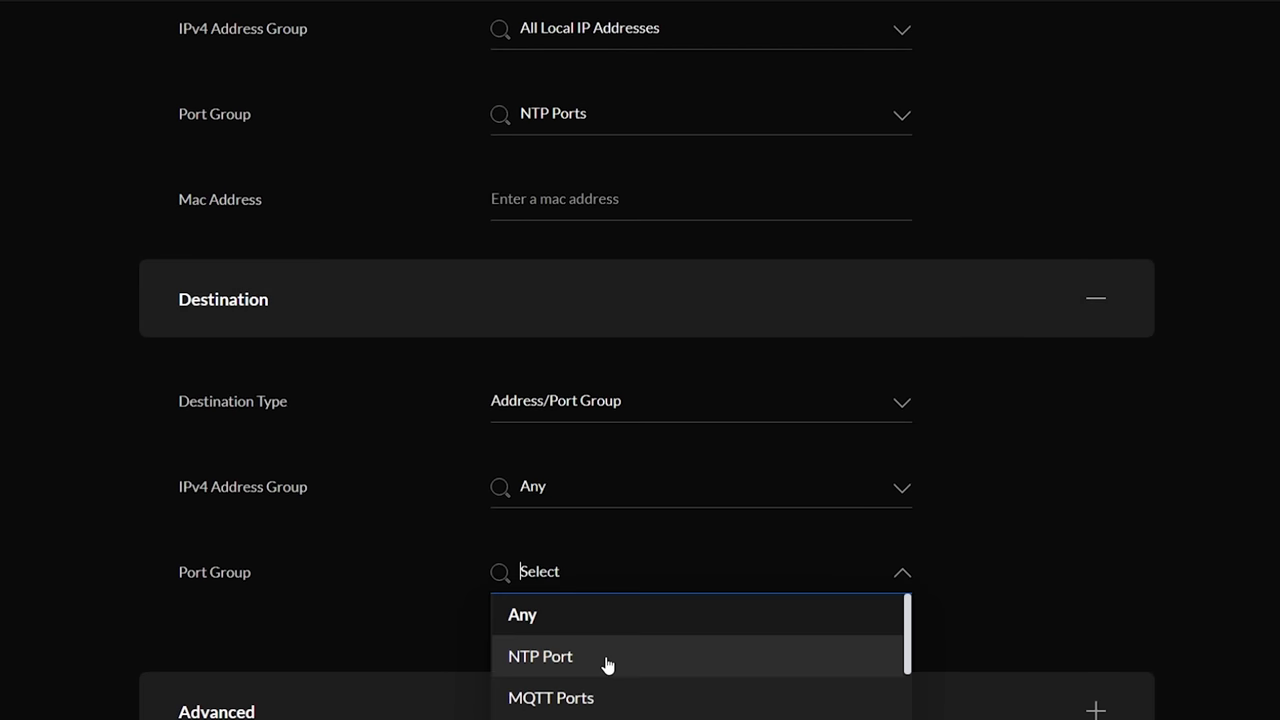
{"action": "left_click", "coordinate": [540, 656]}
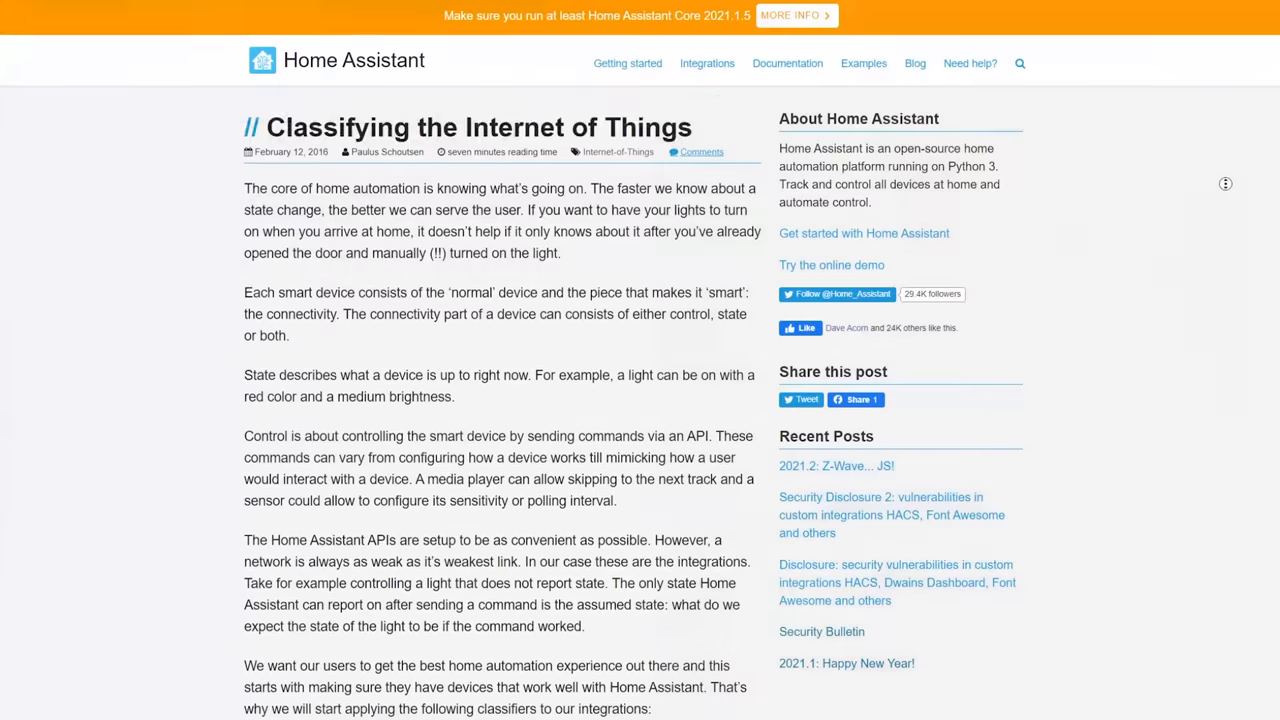
Step: Scroll the Classifying the Internet of Things article down to the classifier table
{"action": "scroll", "scroll_direction": "down", "scroll_amount": 3}
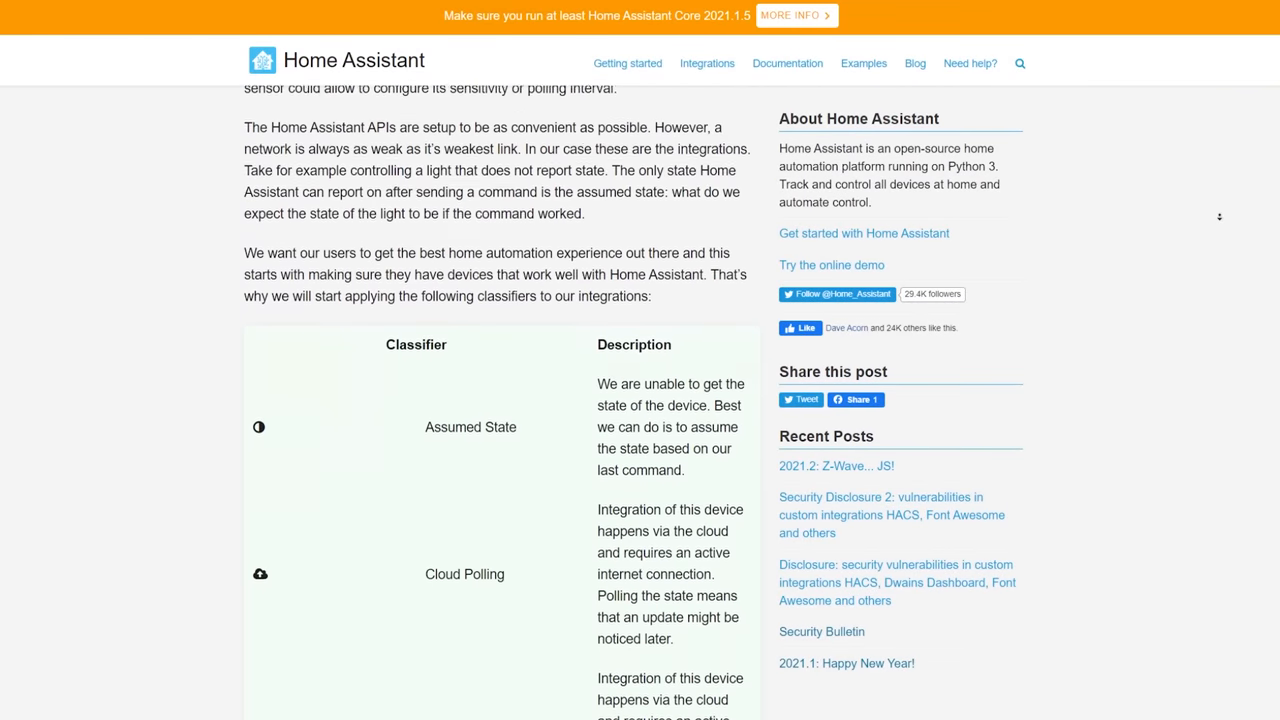
{"action": "scroll", "scroll_direction": "down", "scroll_amount": 3}
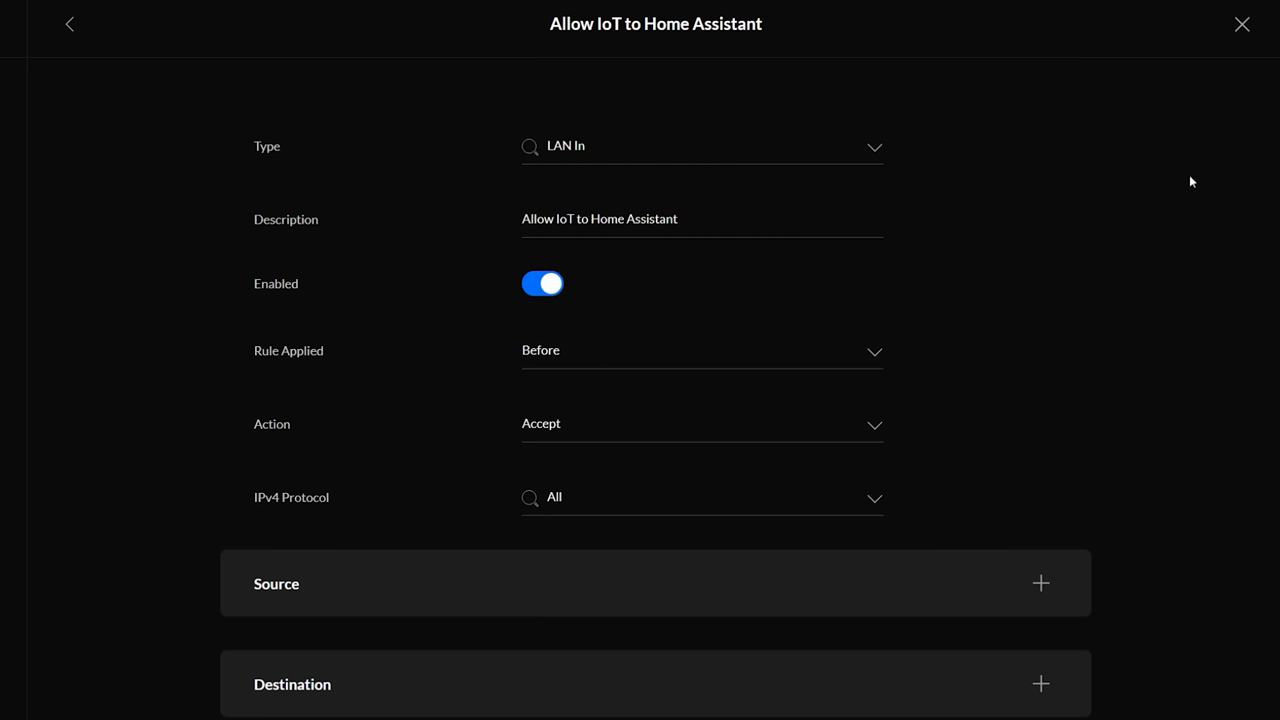
{"action": "mouse_move", "coordinate": [1165, 229]}
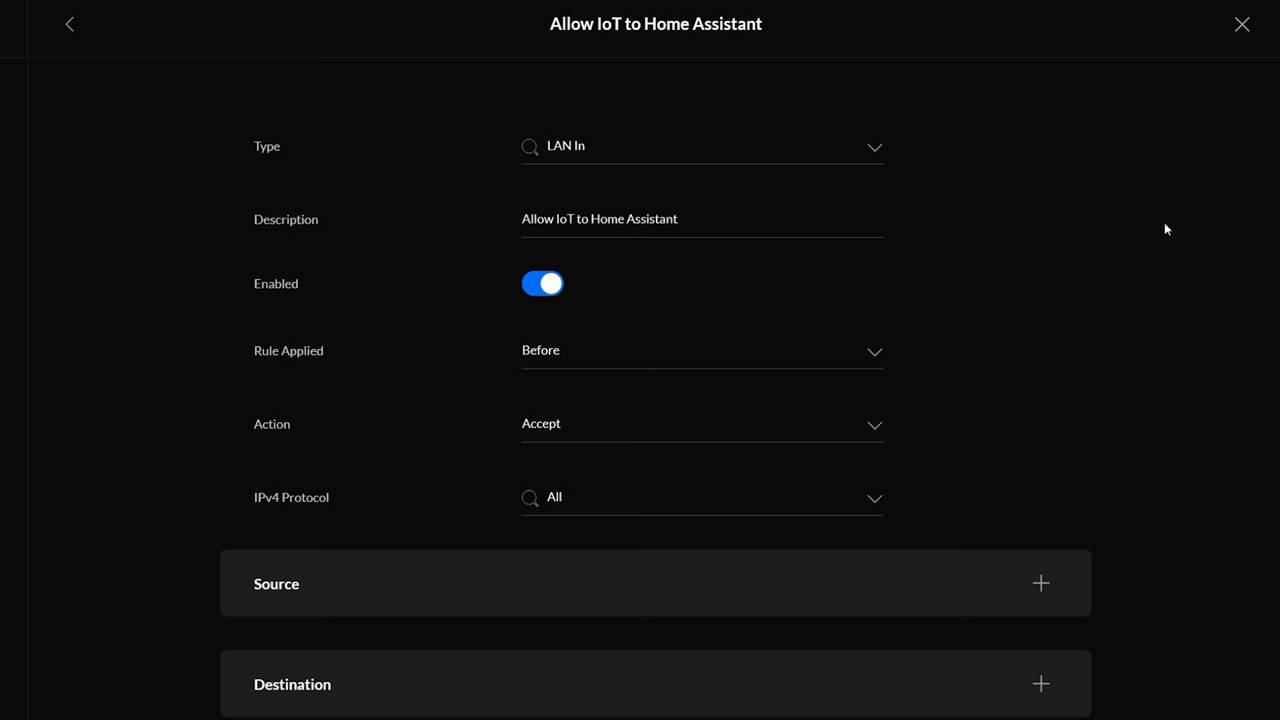
Step: Set the source to the IoT network and create a Home Assistant Server group with 192.168.86.168
{"action": "left_click", "coordinate": [1040, 583]}
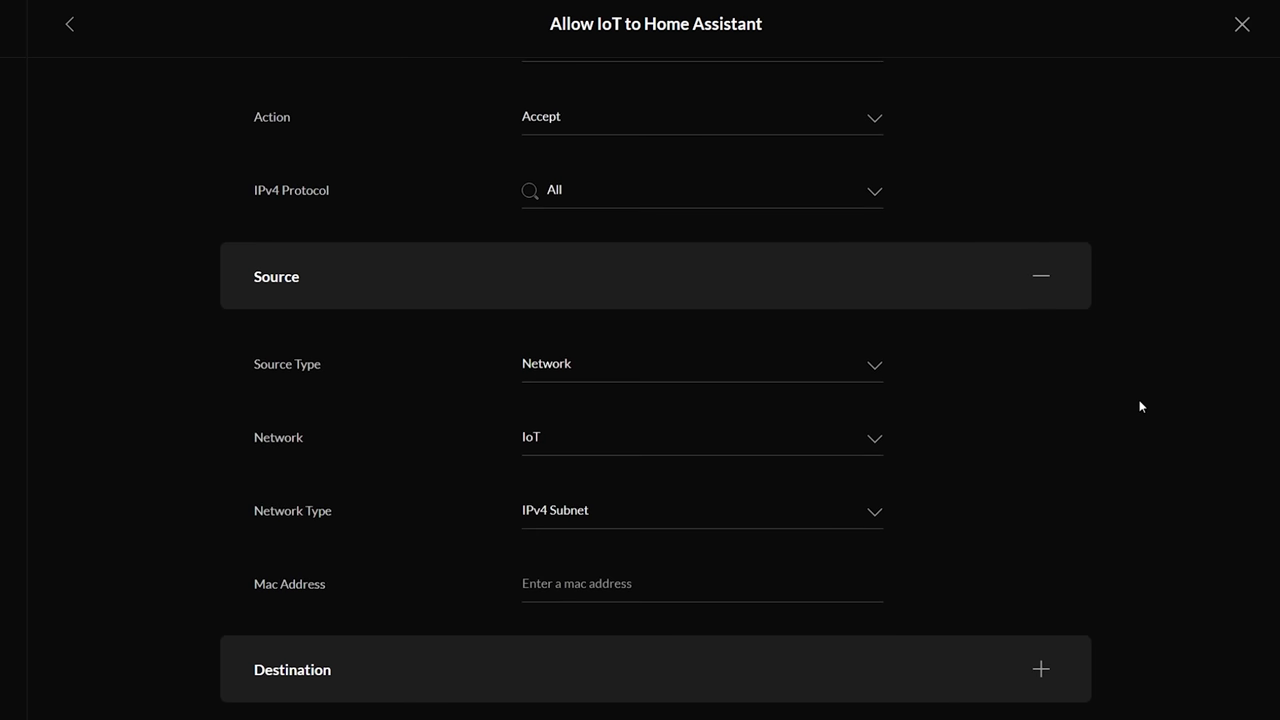
{"action": "mouse_move", "coordinate": [1016, 679]}
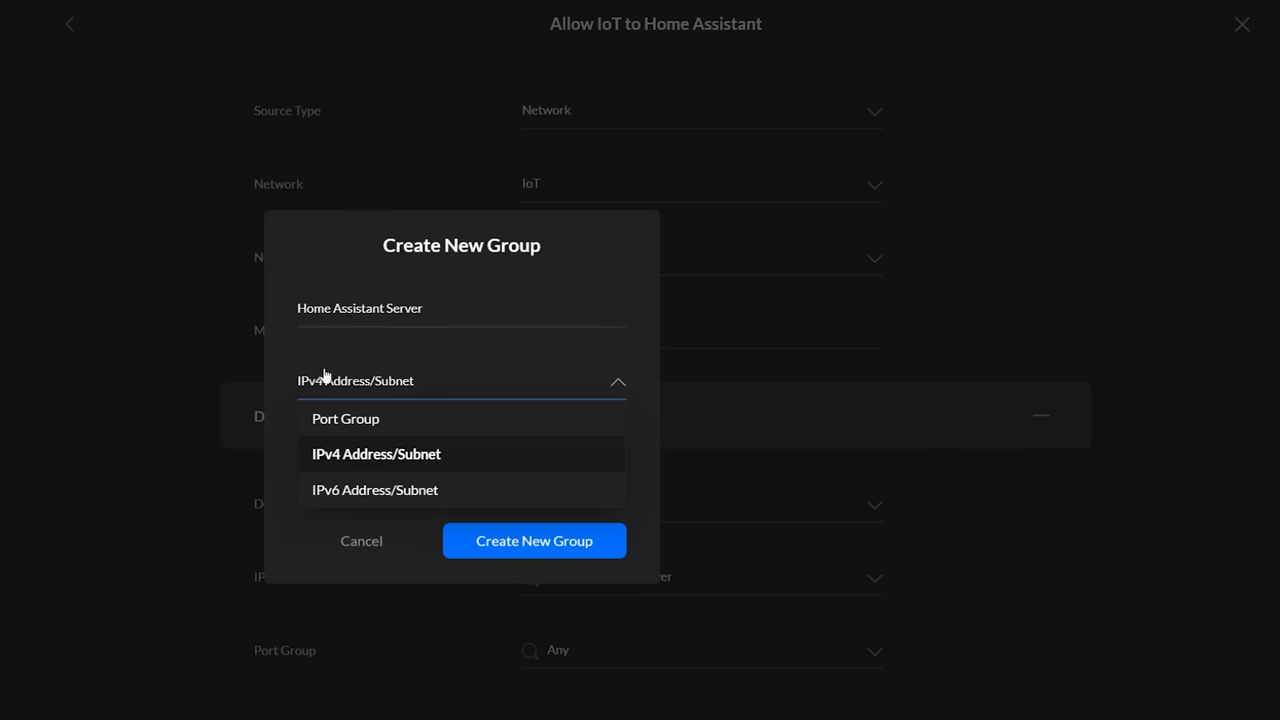
{"action": "left_click", "coordinate": [376, 453]}
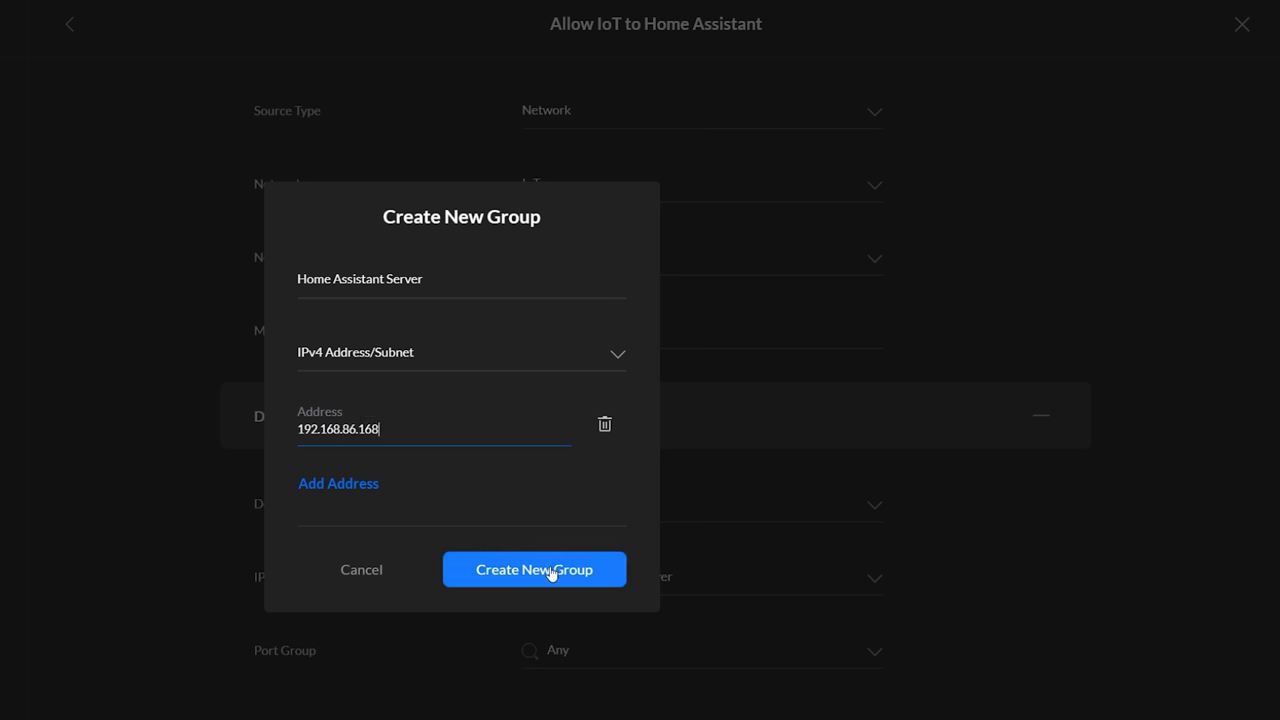
{"action": "left_click", "coordinate": [534, 569]}
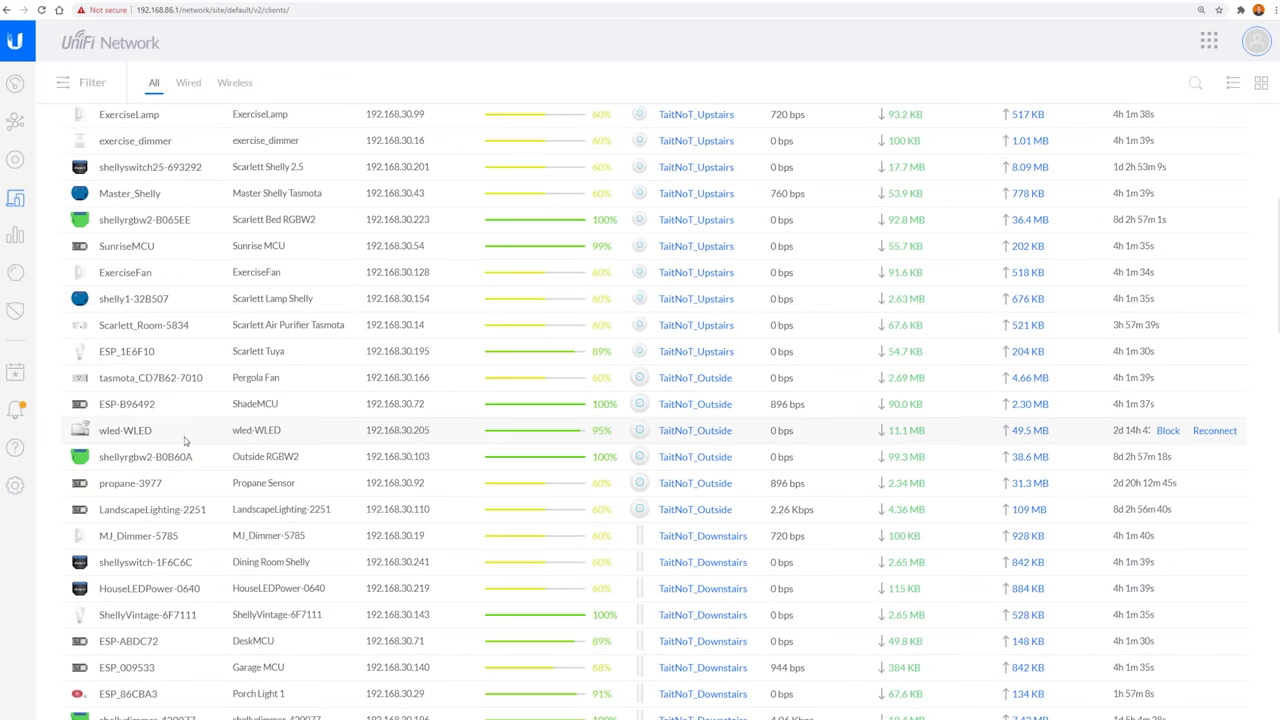
Step: Pin the wled-WLED client to fixed IP 192.168.30.205 on the NoT network and apply
{"action": "left_click", "coordinate": [125, 430]}
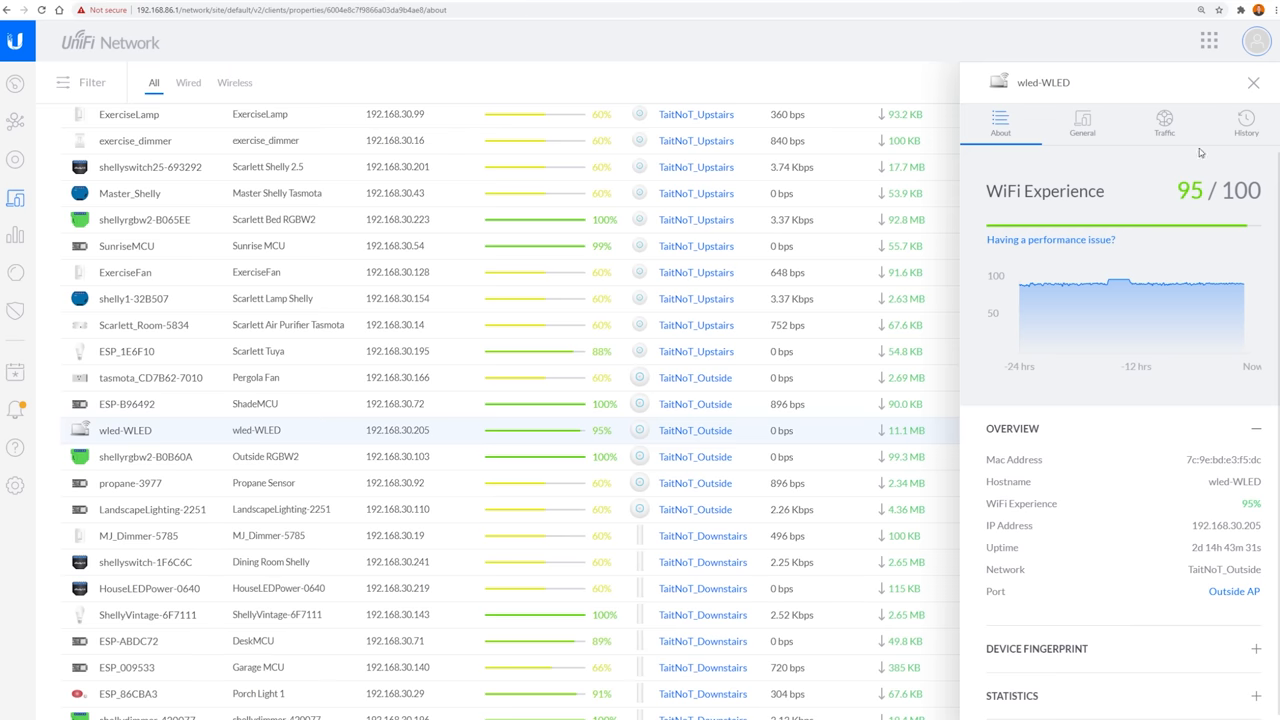
{"action": "scroll", "scroll_direction": "down", "scroll_amount": 3}
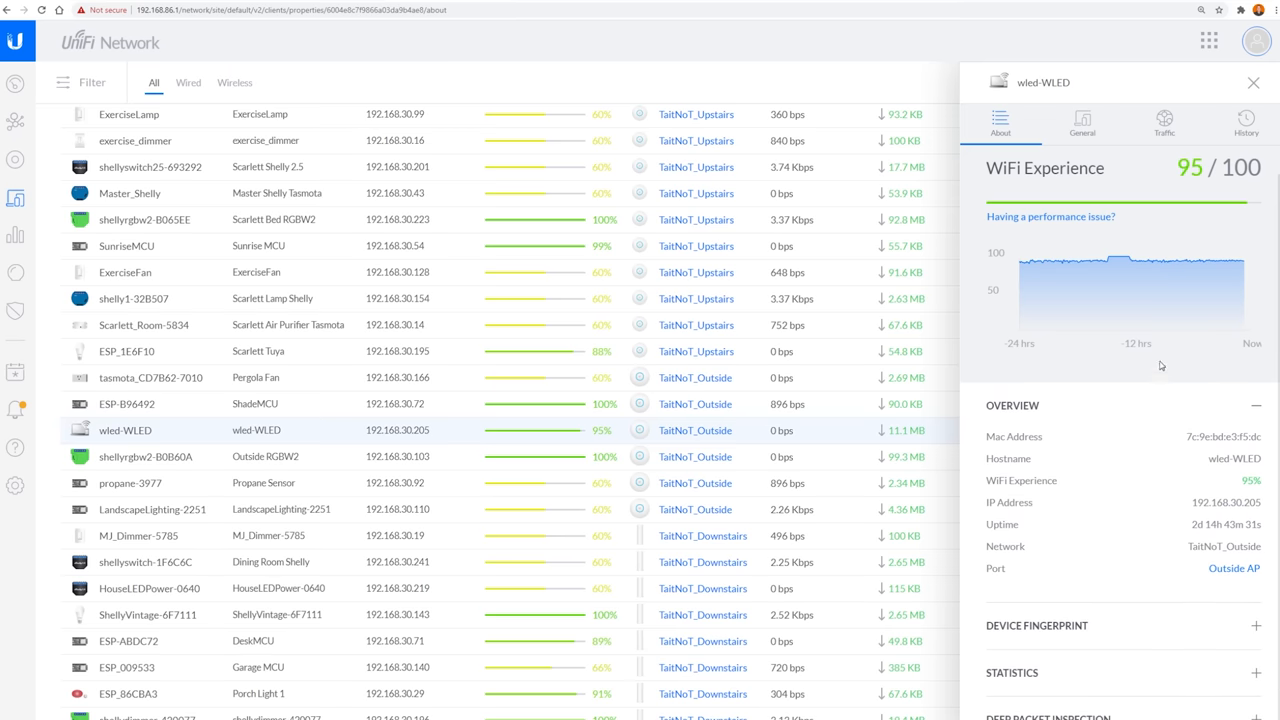
{"action": "left_click", "coordinate": [1082, 123]}
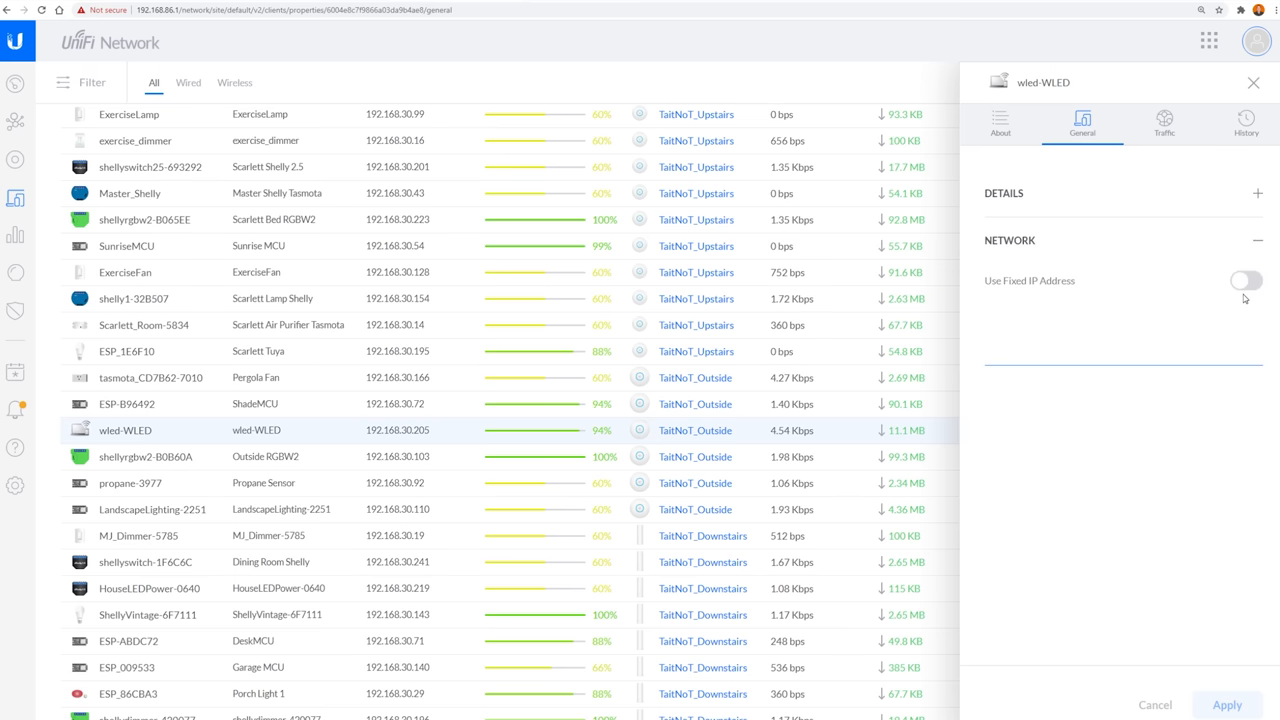
{"action": "left_click", "coordinate": [1246, 280]}
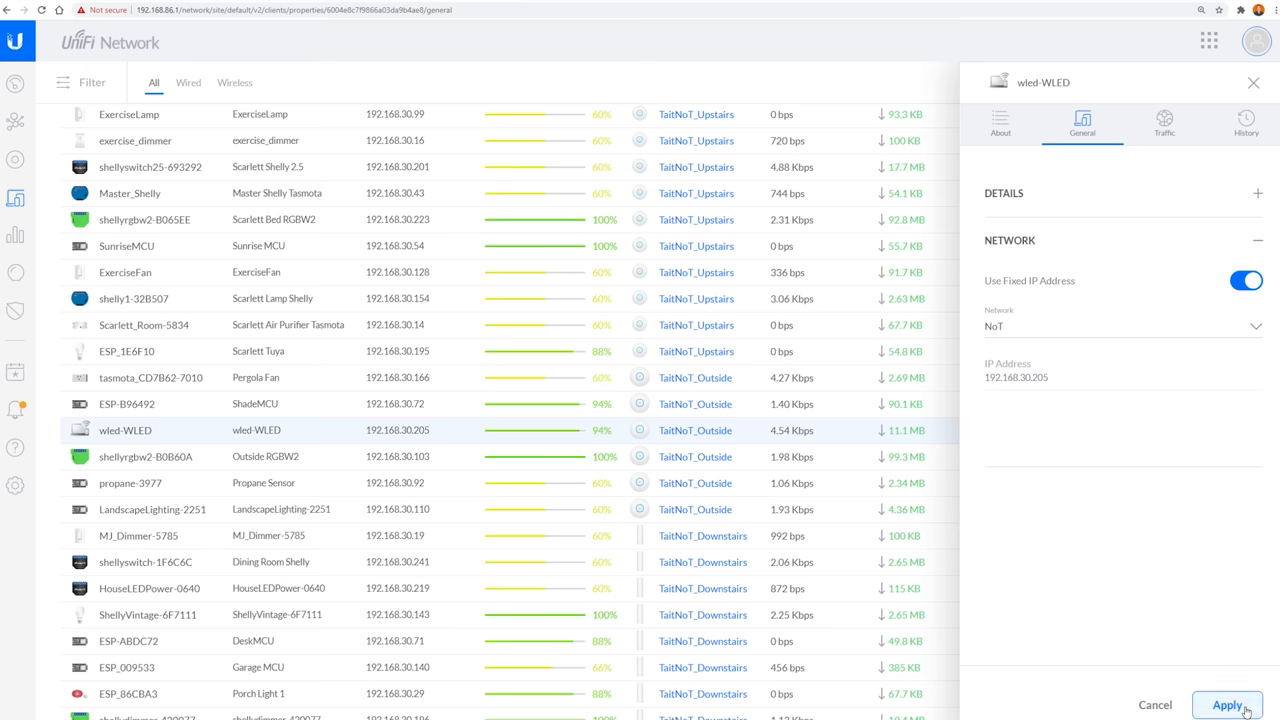
{"action": "left_click", "coordinate": [1227, 705]}
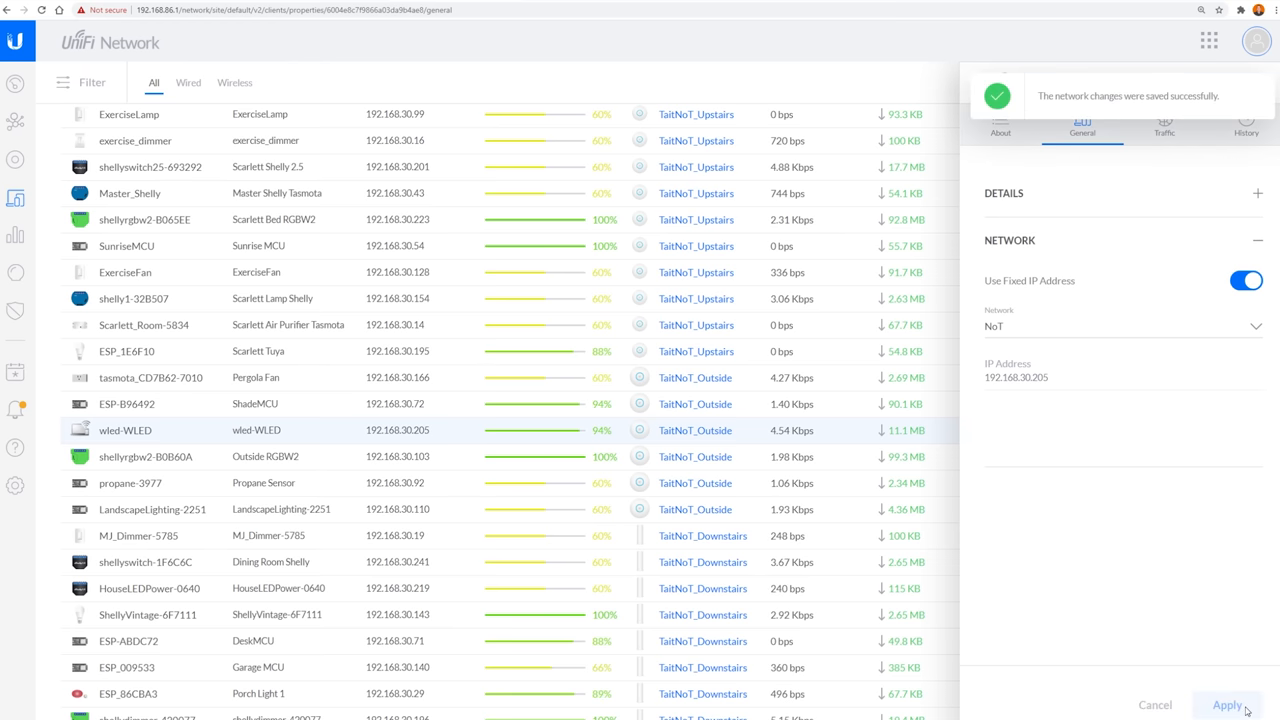
{"action": "left_click", "coordinate": [1227, 705]}
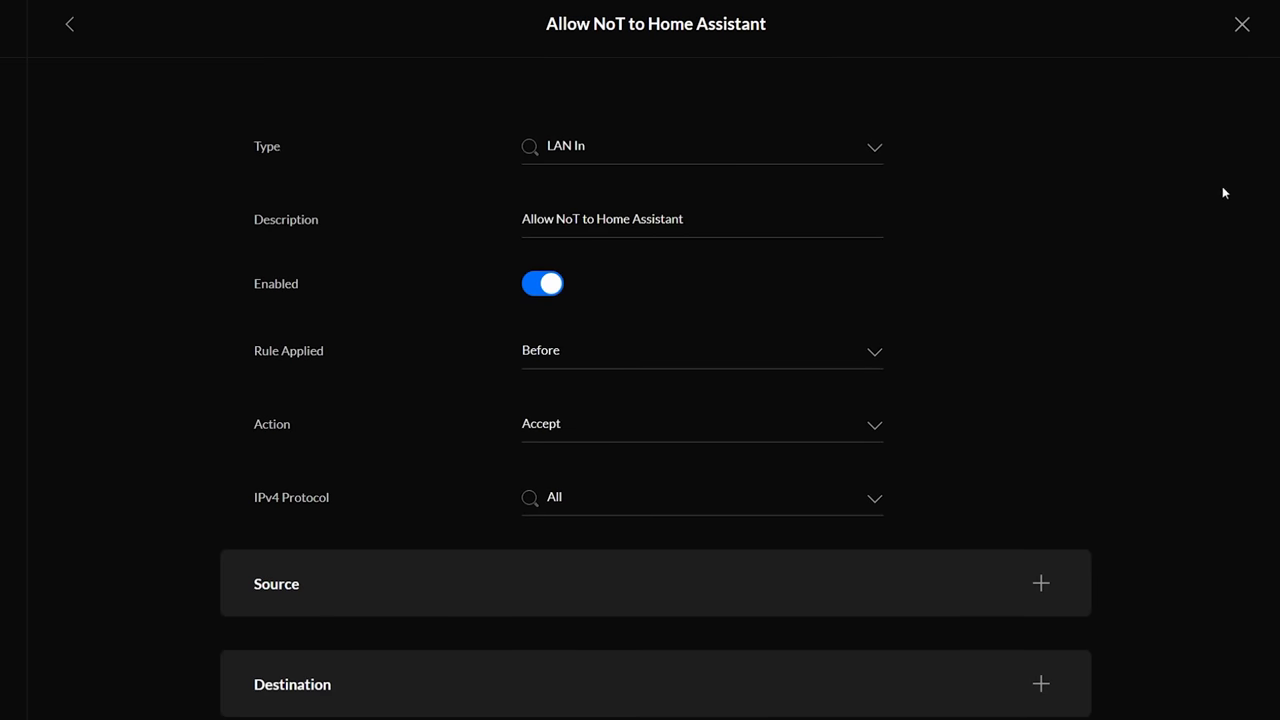
{"action": "mouse_move", "coordinate": [1156, 510]}
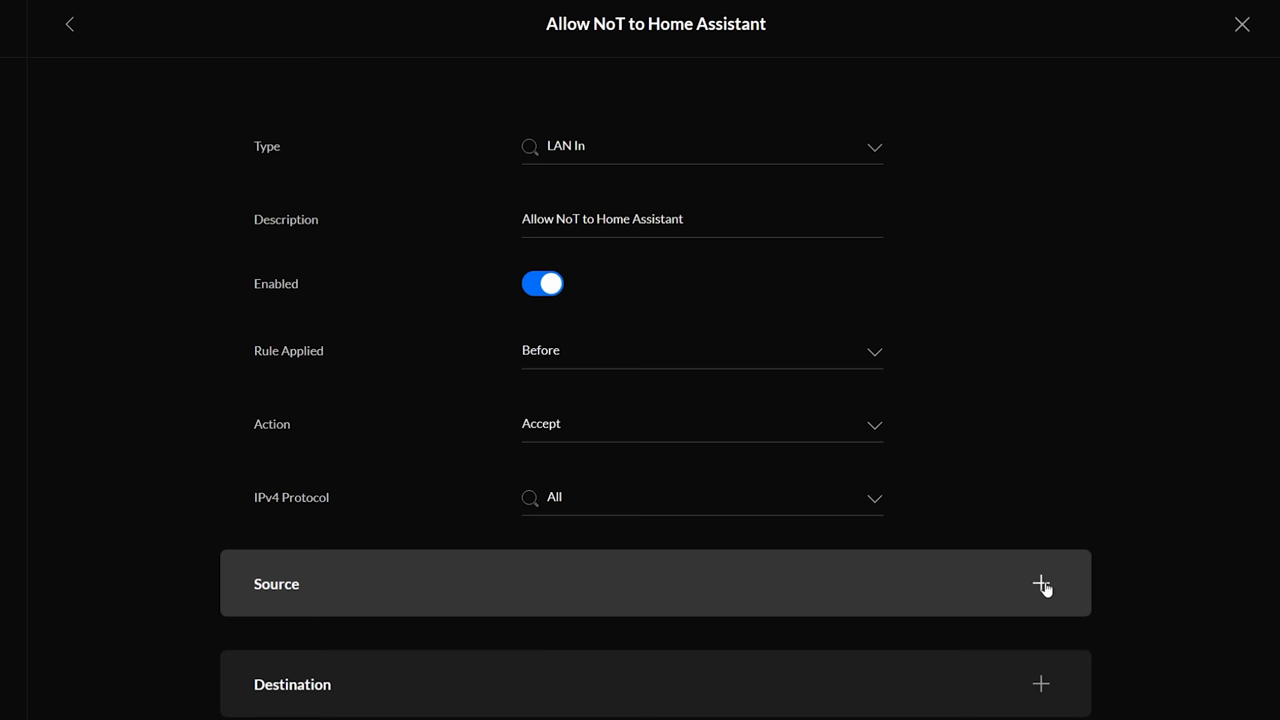
Step: Inspect the NoT rule's source and destination settings, then close the rule
{"action": "left_click", "coordinate": [1040, 583]}
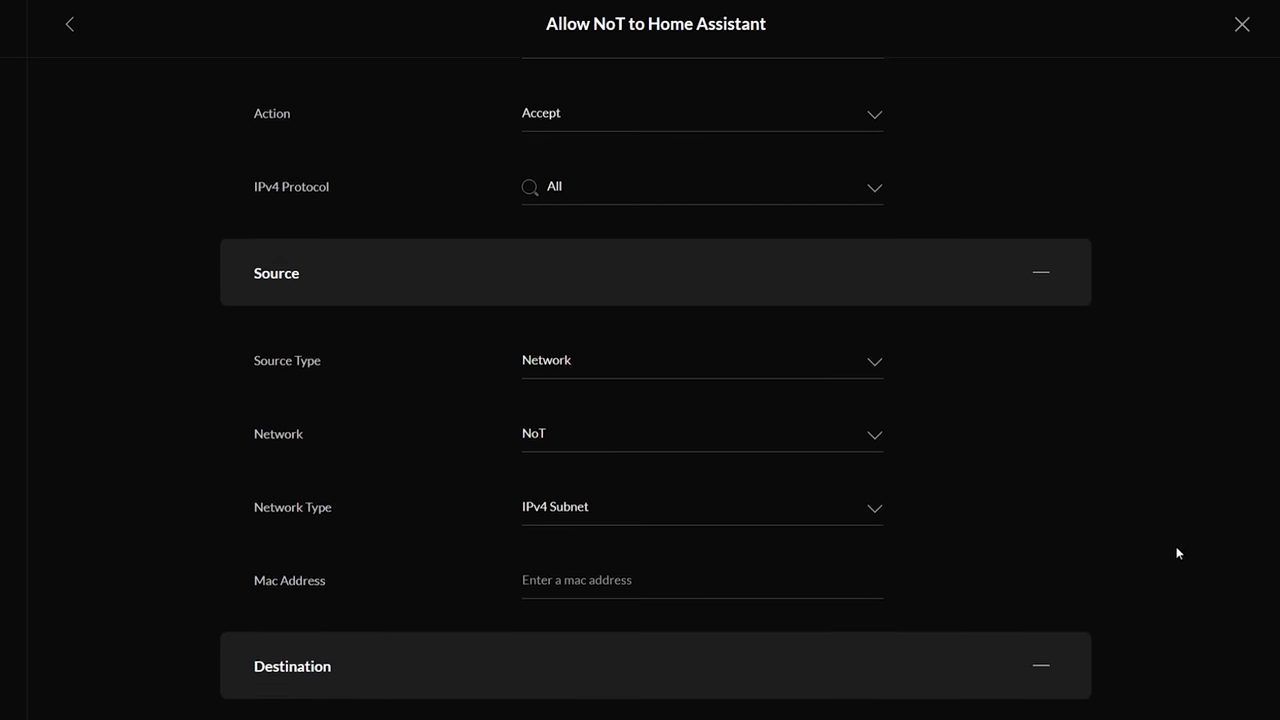
{"action": "scroll", "scroll_direction": "down", "scroll_amount": 3}
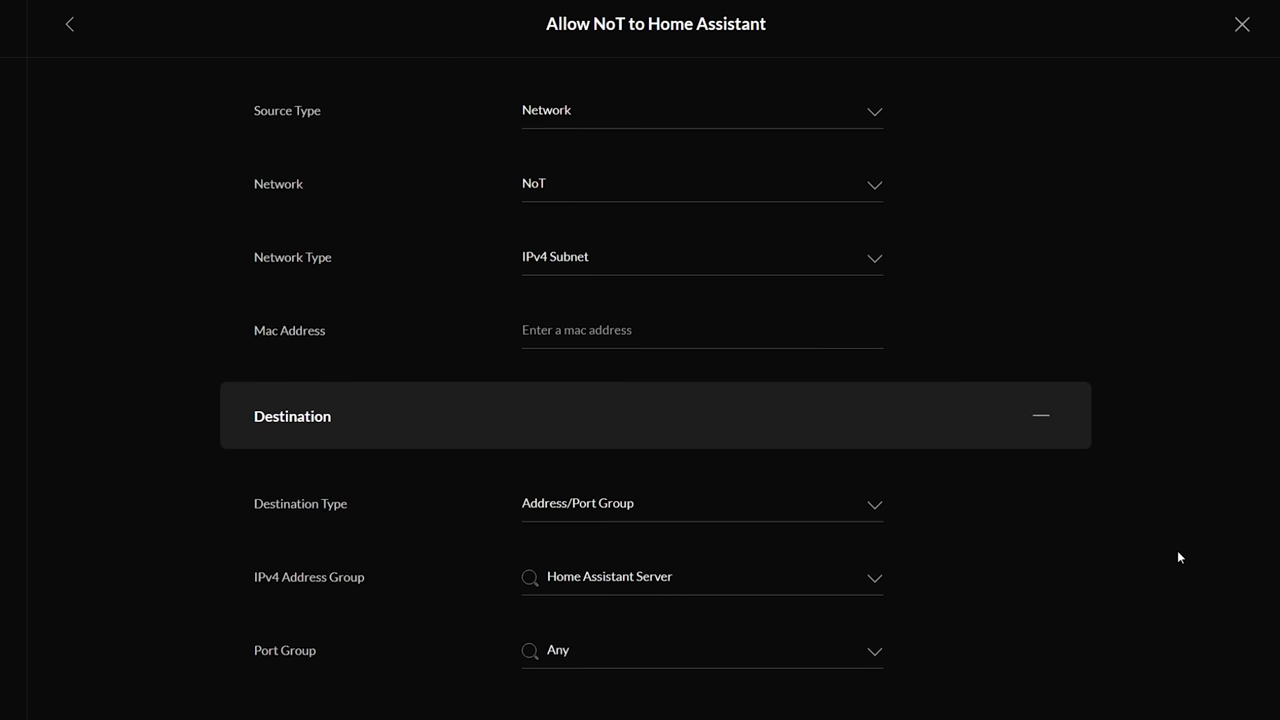
{"action": "mouse_move", "coordinate": [1168, 564]}
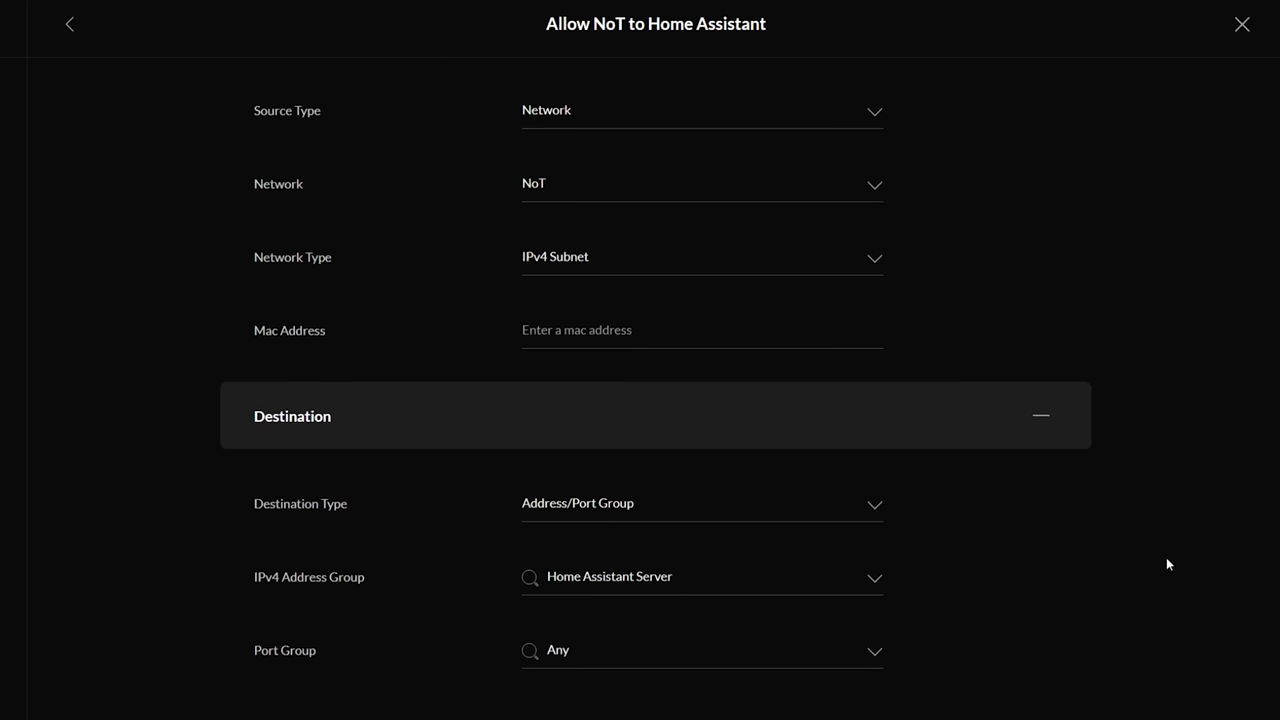
{"action": "left_click", "coordinate": [1242, 24]}
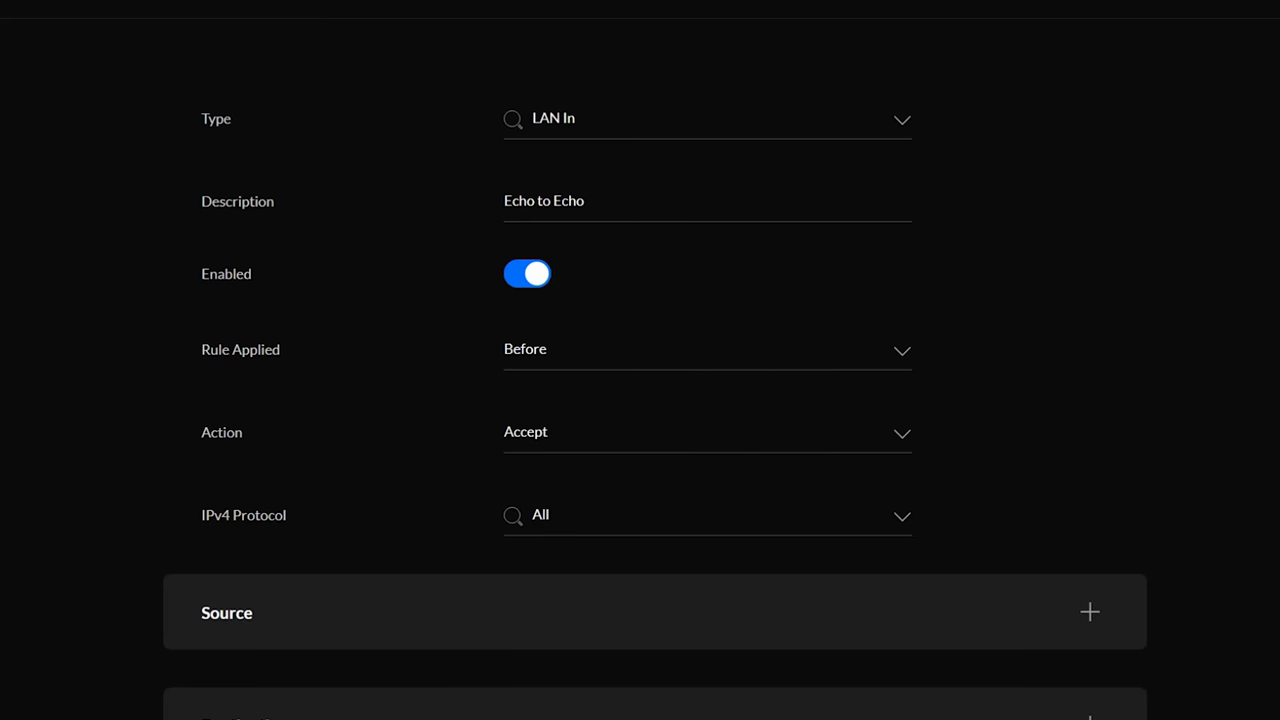
{"action": "mouse_move", "coordinate": [1262, 294]}
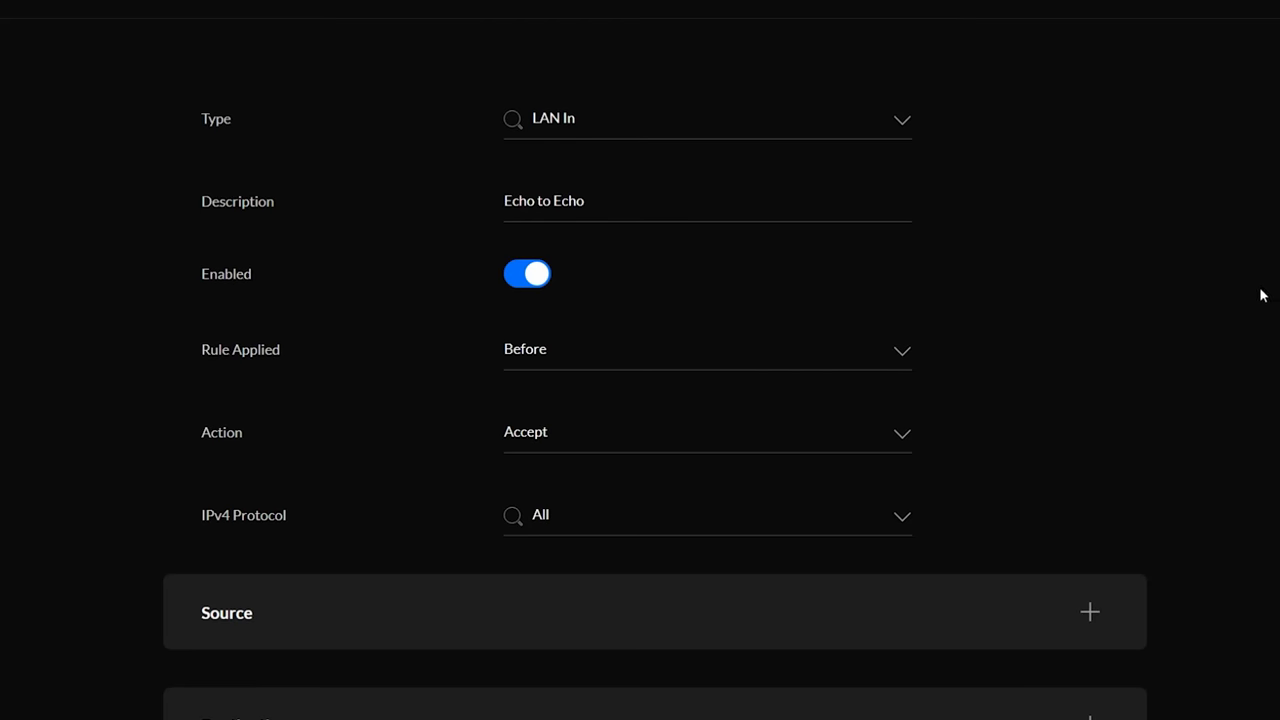
Step: Expand the Echo to Echo rule's source and scroll to its Echos address group
{"action": "left_click", "coordinate": [1089, 611]}
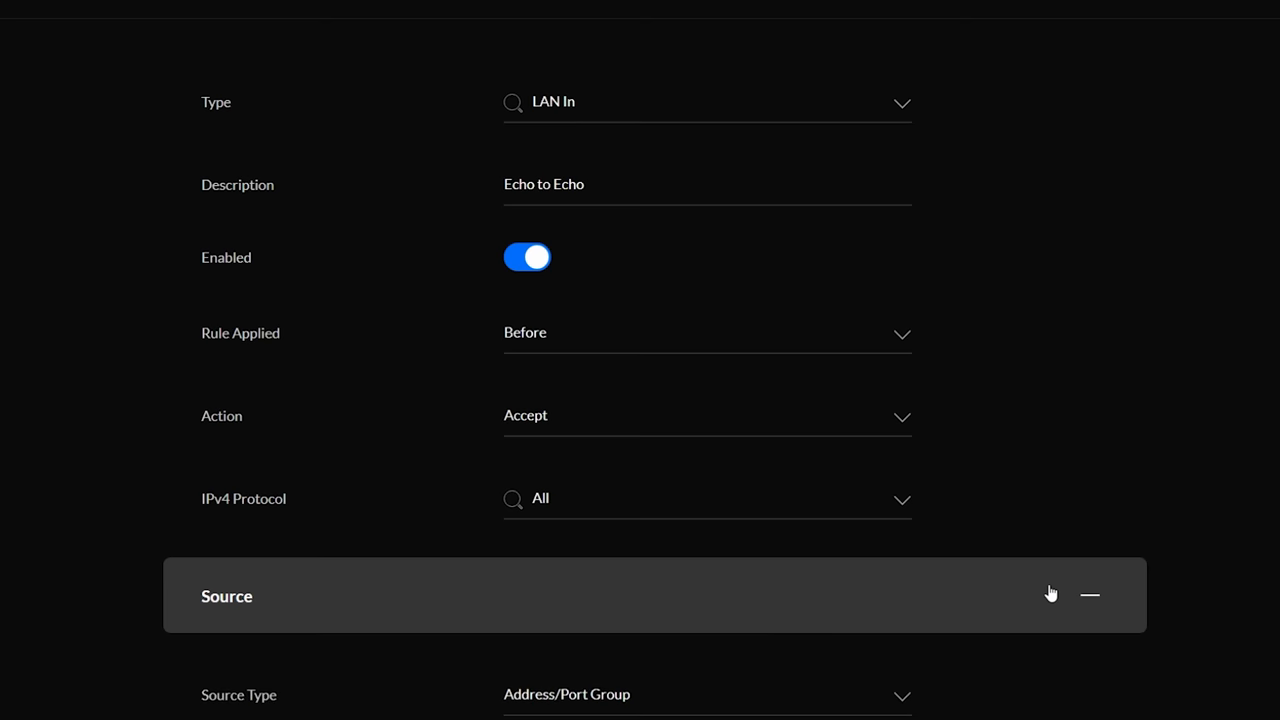
{"action": "scroll", "scroll_direction": "down", "scroll_amount": 3}
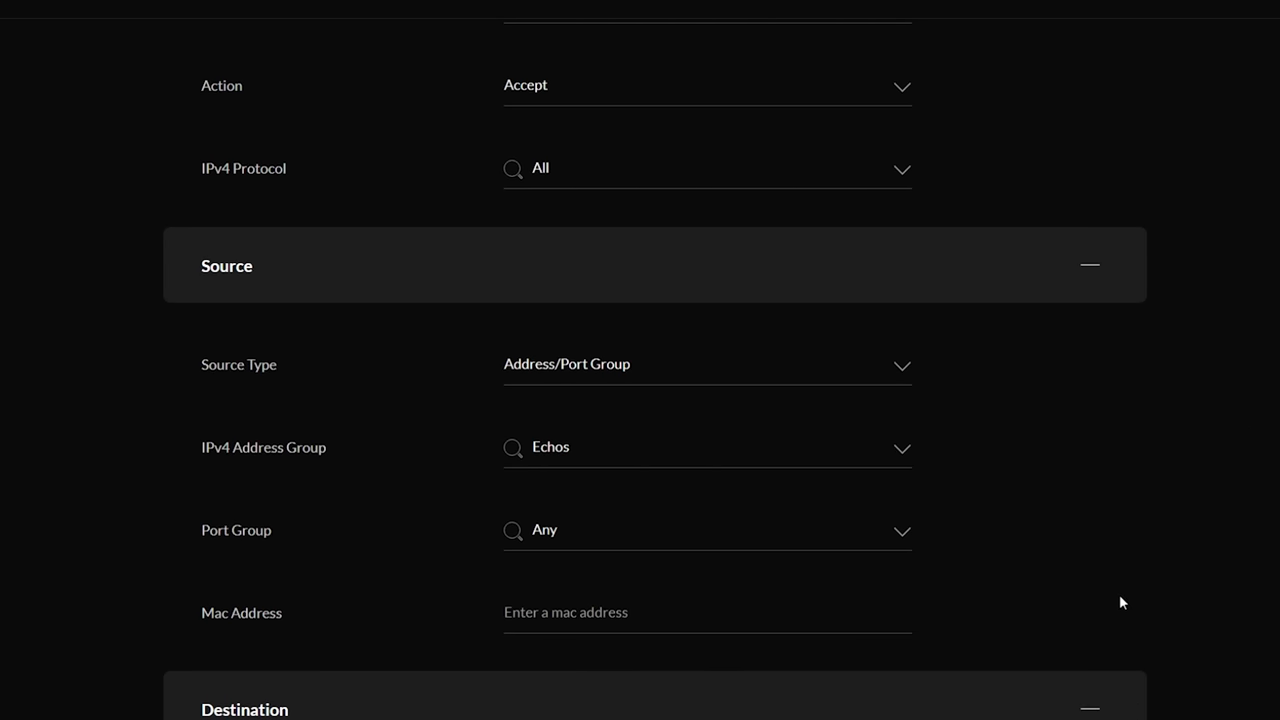
{"action": "scroll", "scroll_direction": "down", "scroll_amount": 3}
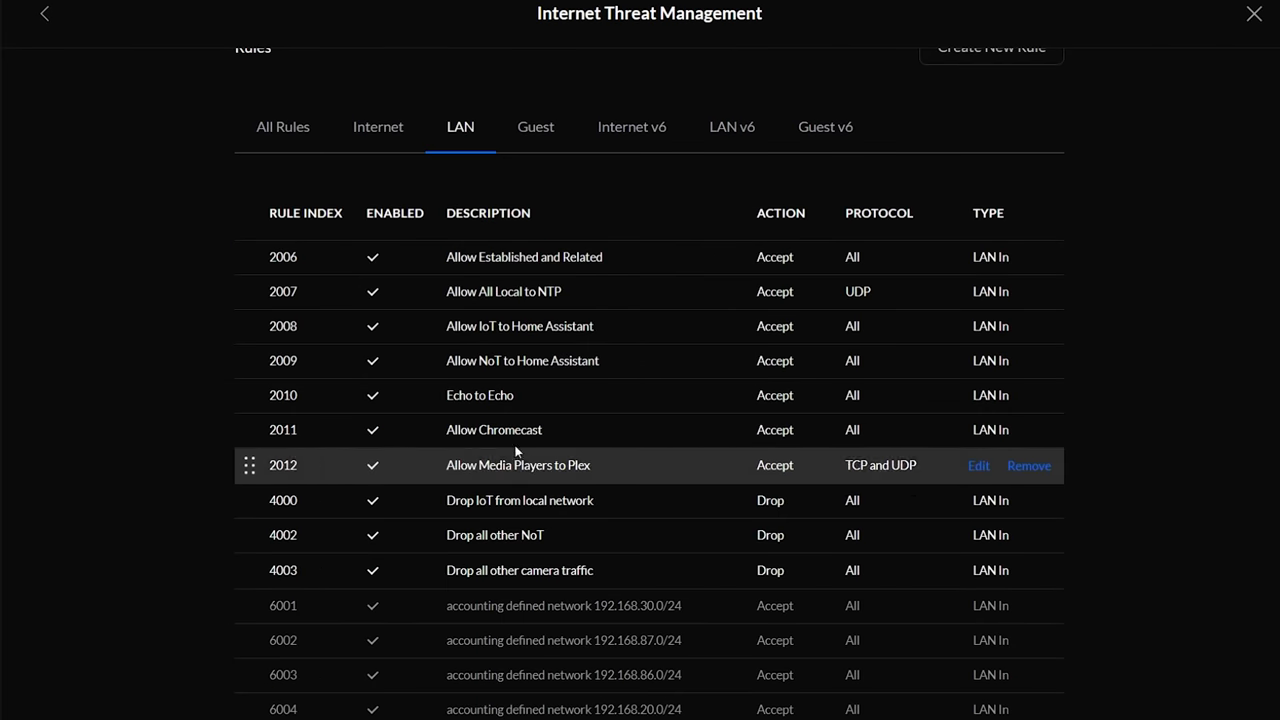
Step: Open Allow Chromecast and view its Chromecasts source groups and LAN destination
{"action": "left_click", "coordinate": [494, 429]}
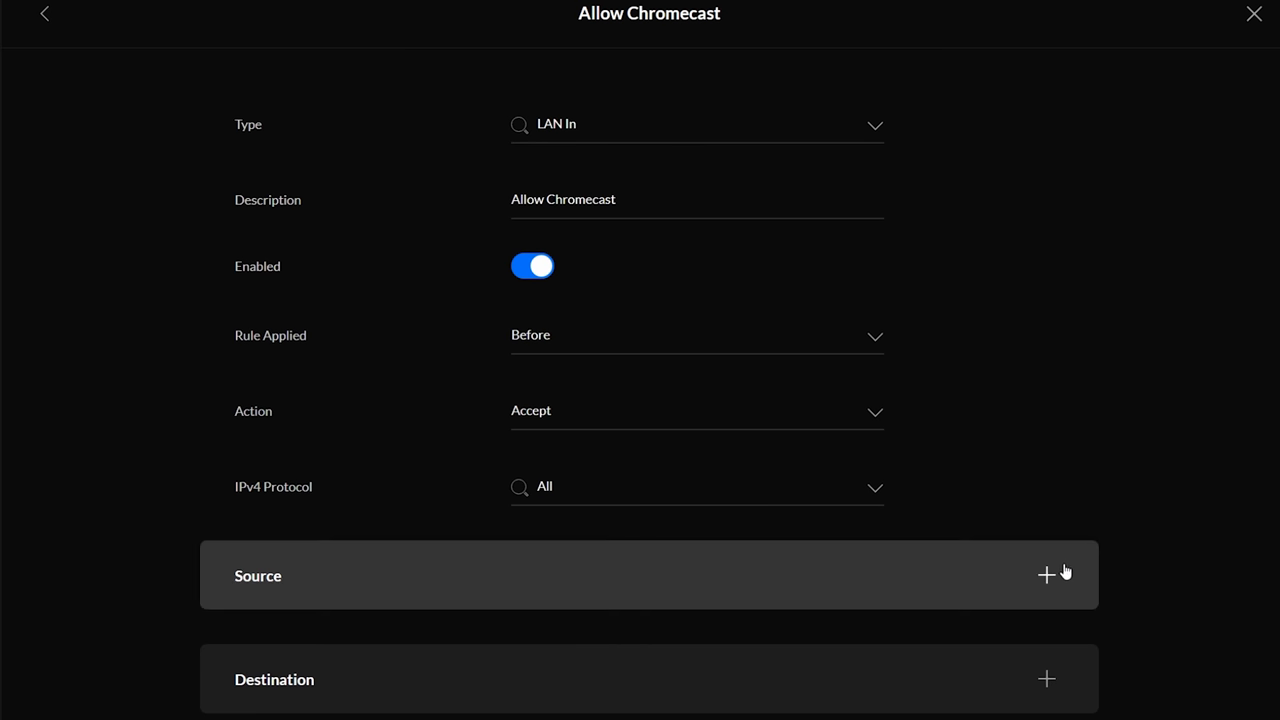
{"action": "left_click", "coordinate": [1046, 575]}
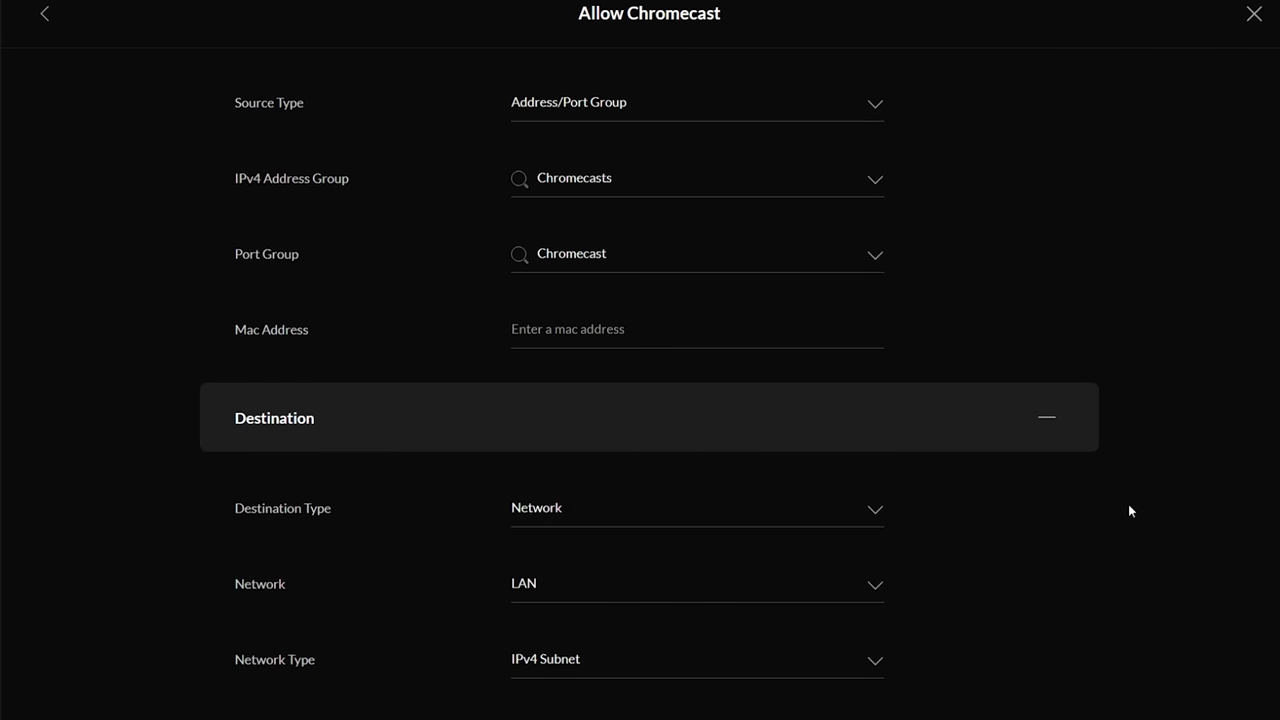
{"action": "mouse_move", "coordinate": [1119, 506]}
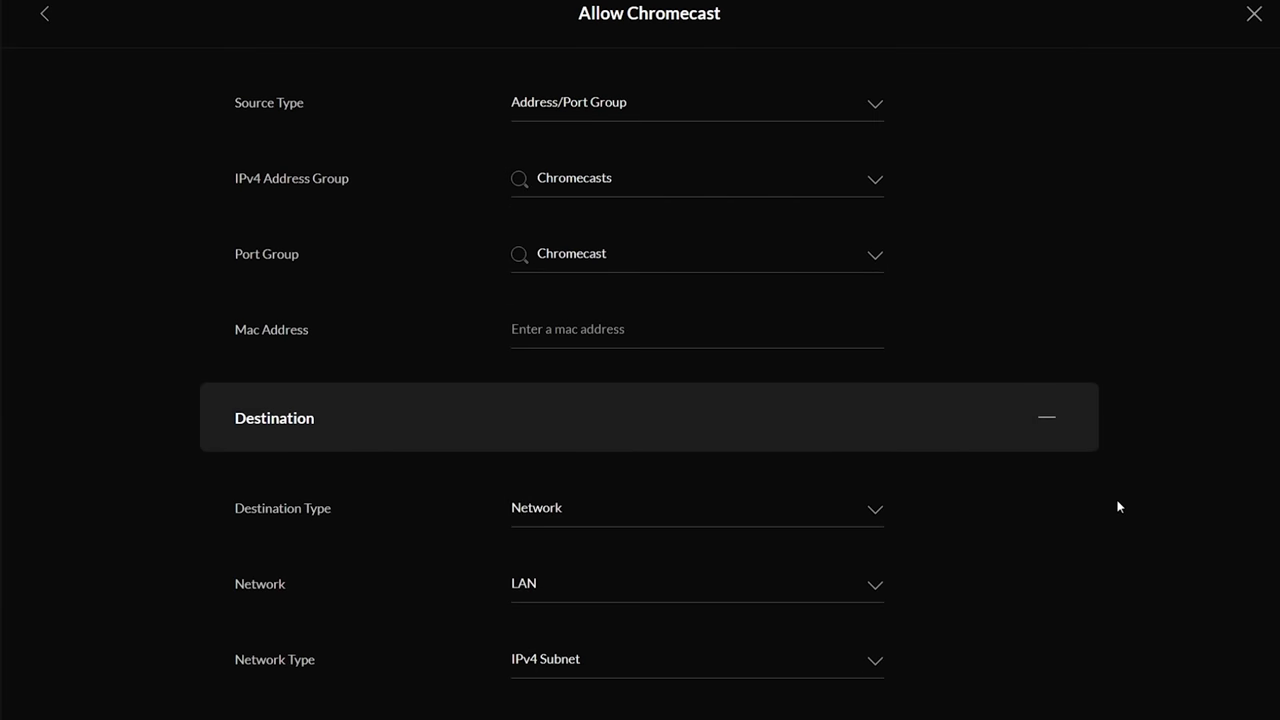
{"action": "scroll", "scroll_direction": "down", "scroll_amount": 3}
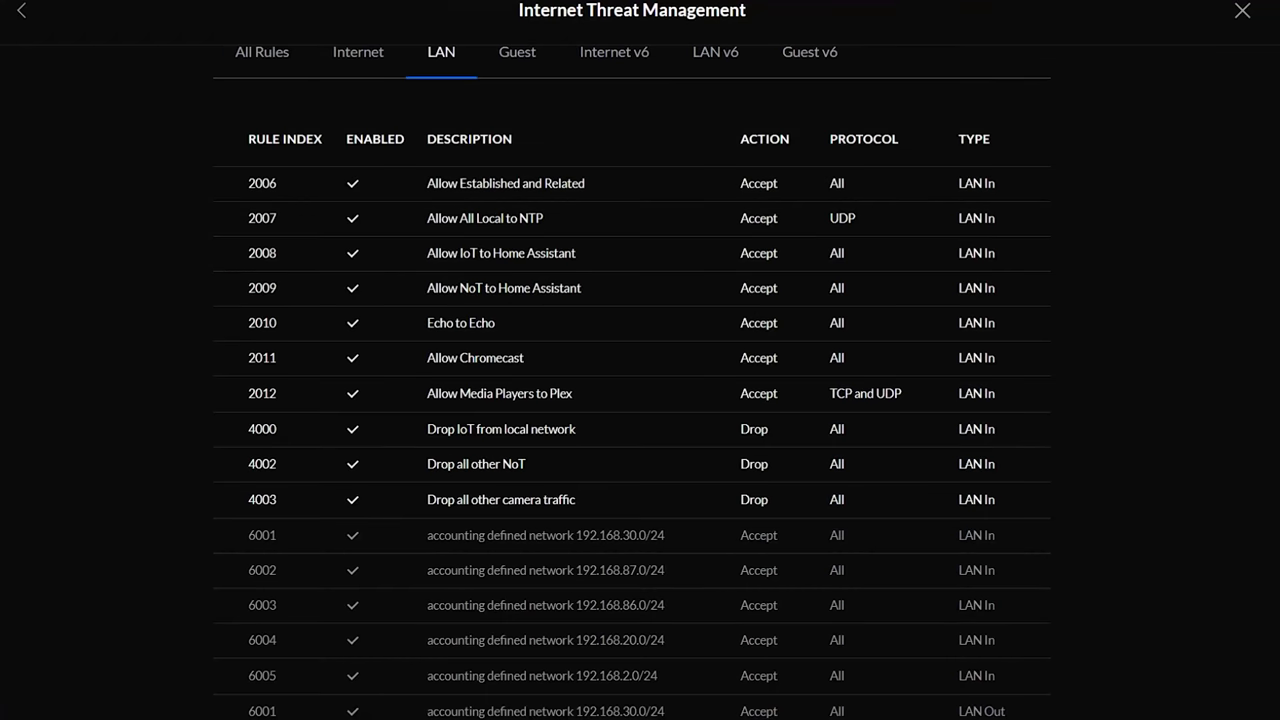
{"action": "mouse_move", "coordinate": [671, 400]}
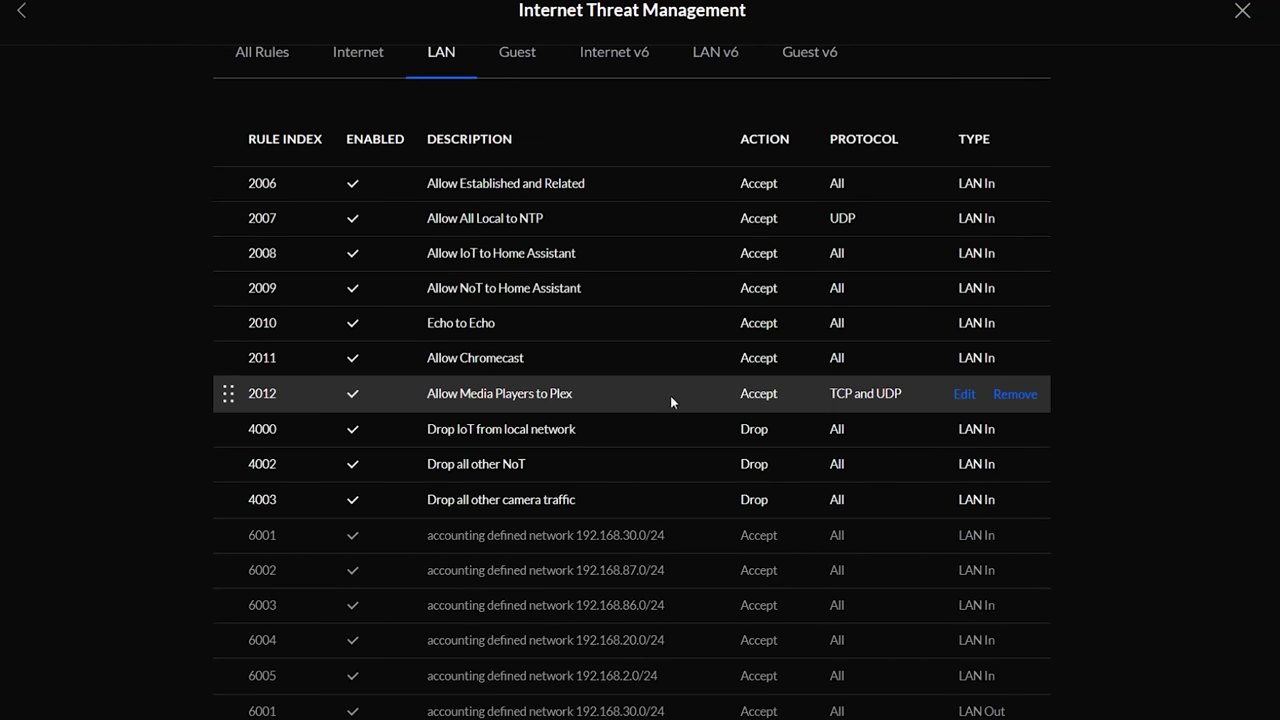
Step: Open Allow Media Players to Plex and inspect its Streaming Media Devices source for TCP/UDP
{"action": "left_click", "coordinate": [963, 393]}
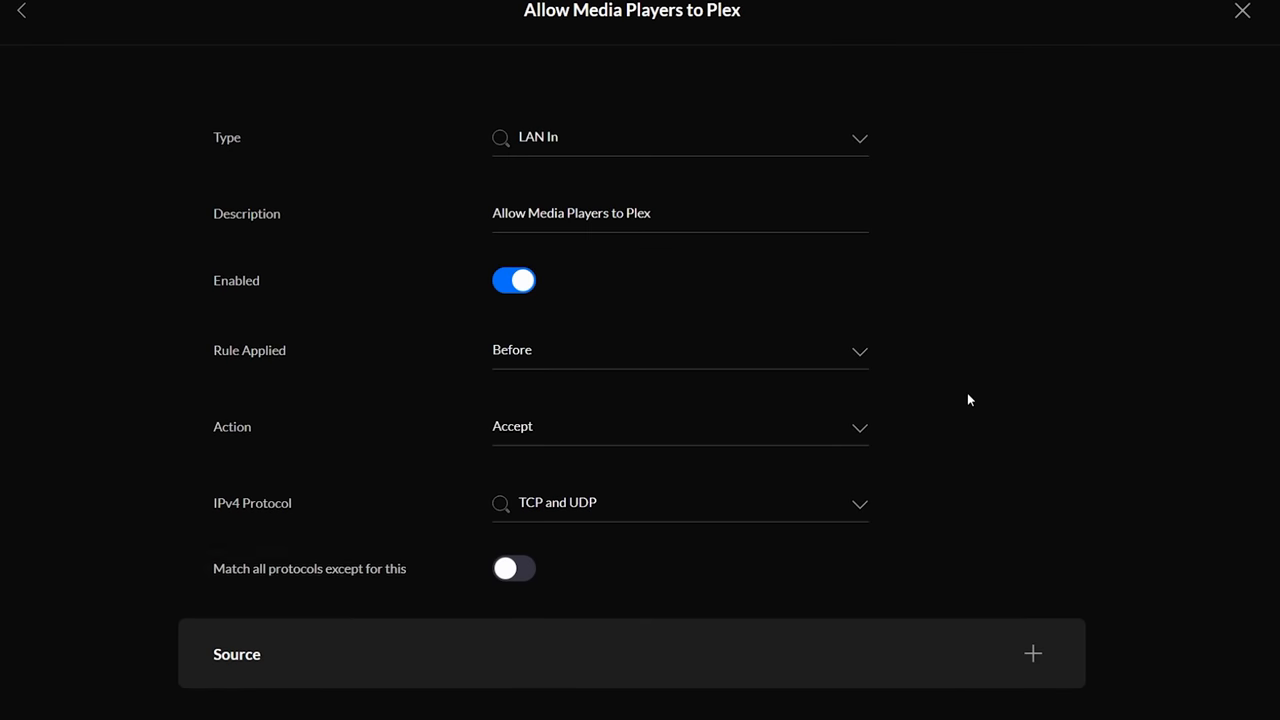
{"action": "mouse_move", "coordinate": [1048, 397]}
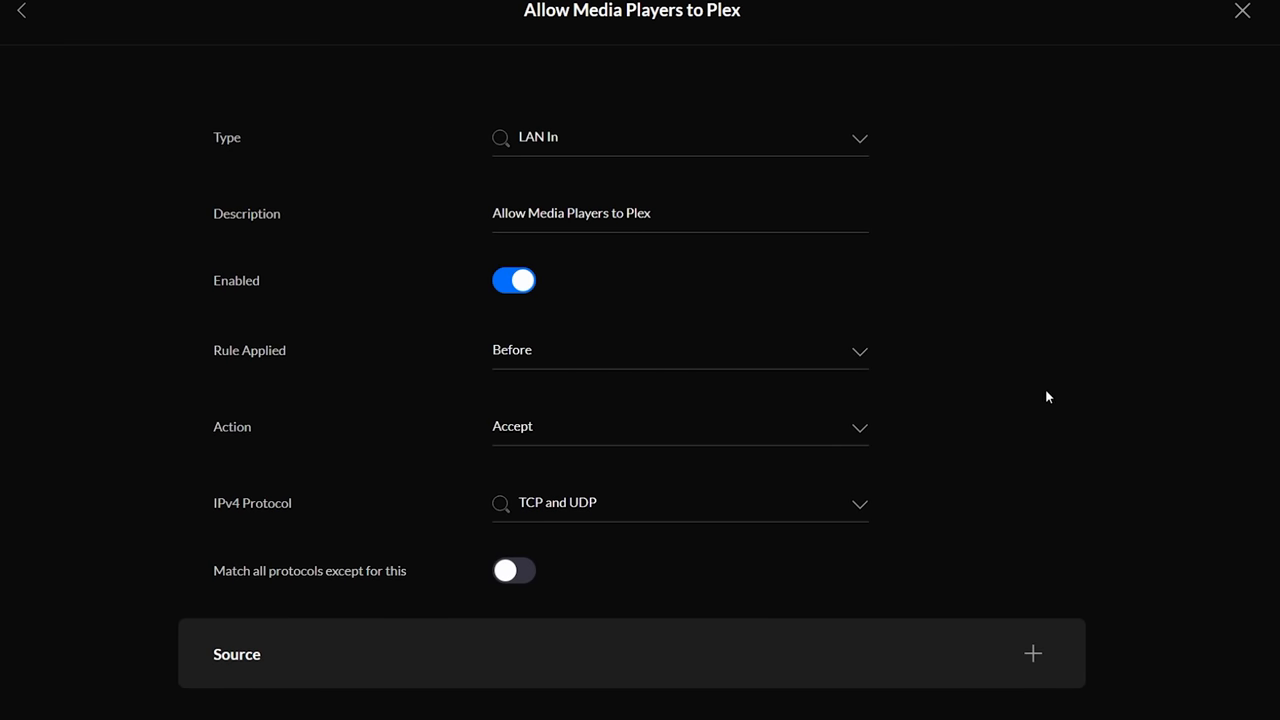
{"action": "mouse_move", "coordinate": [1043, 622]}
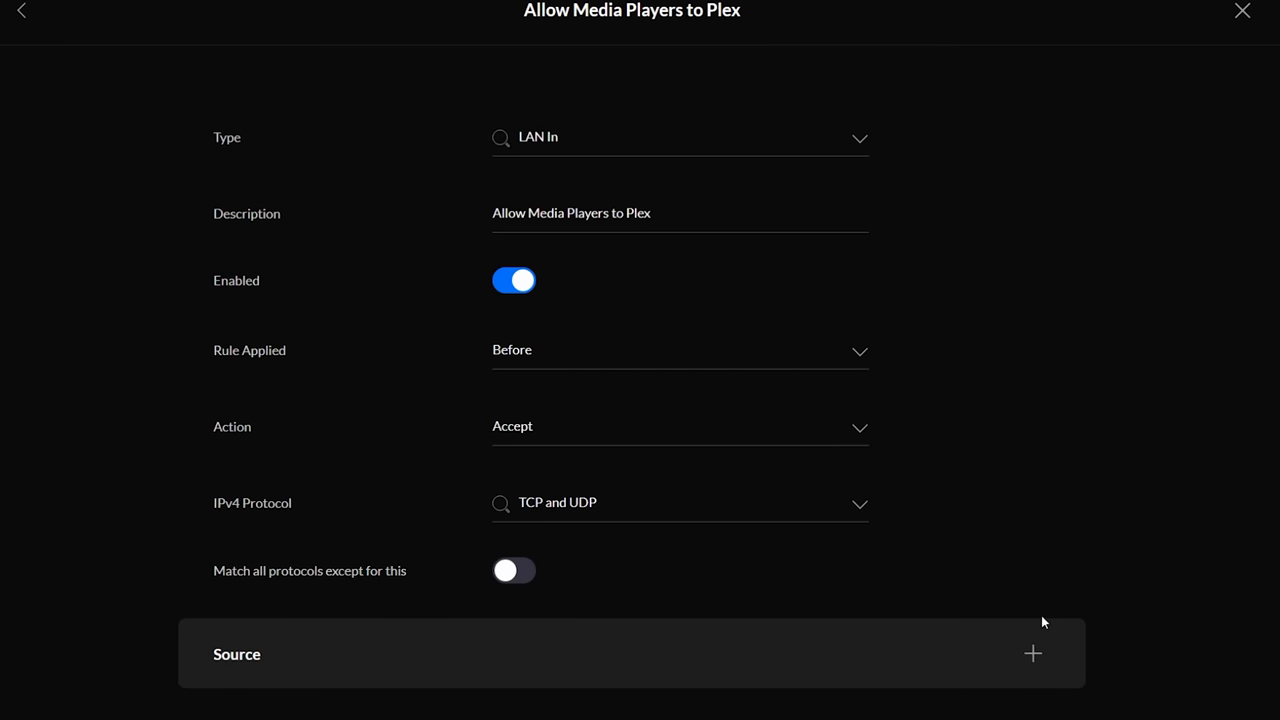
{"action": "left_click", "coordinate": [1032, 653]}
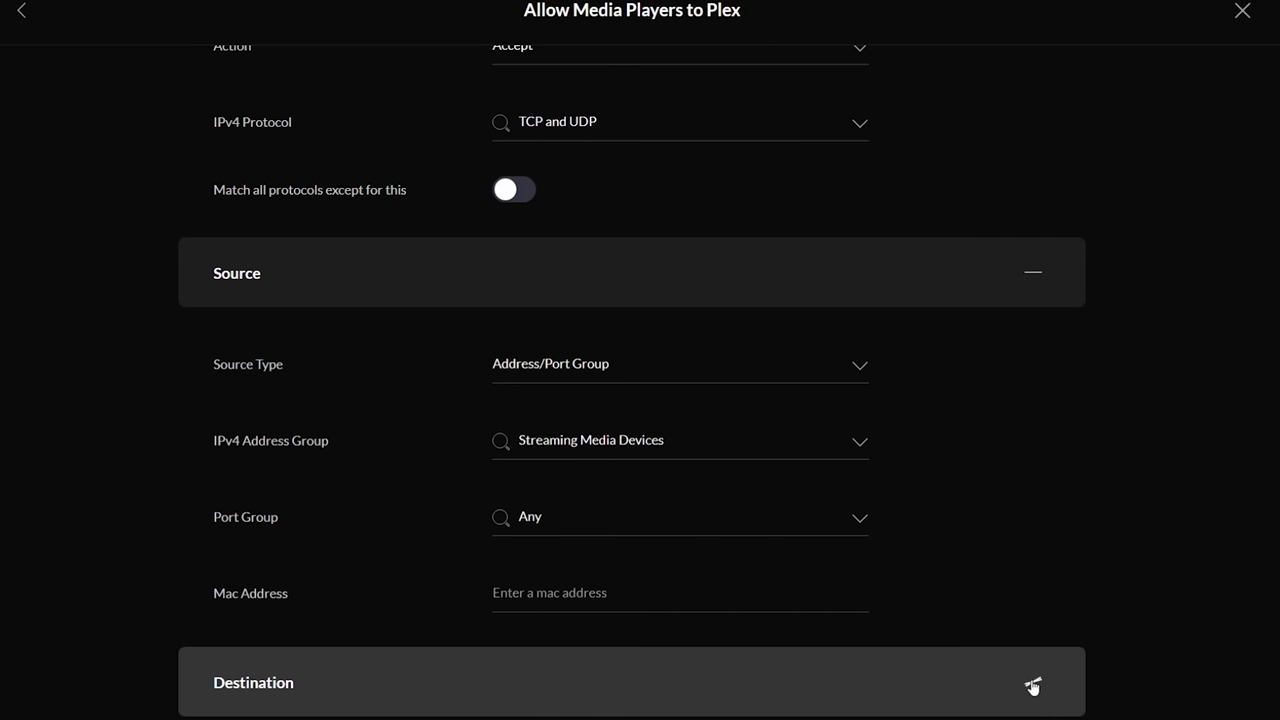
{"action": "scroll", "scroll_direction": "down", "scroll_amount": 3}
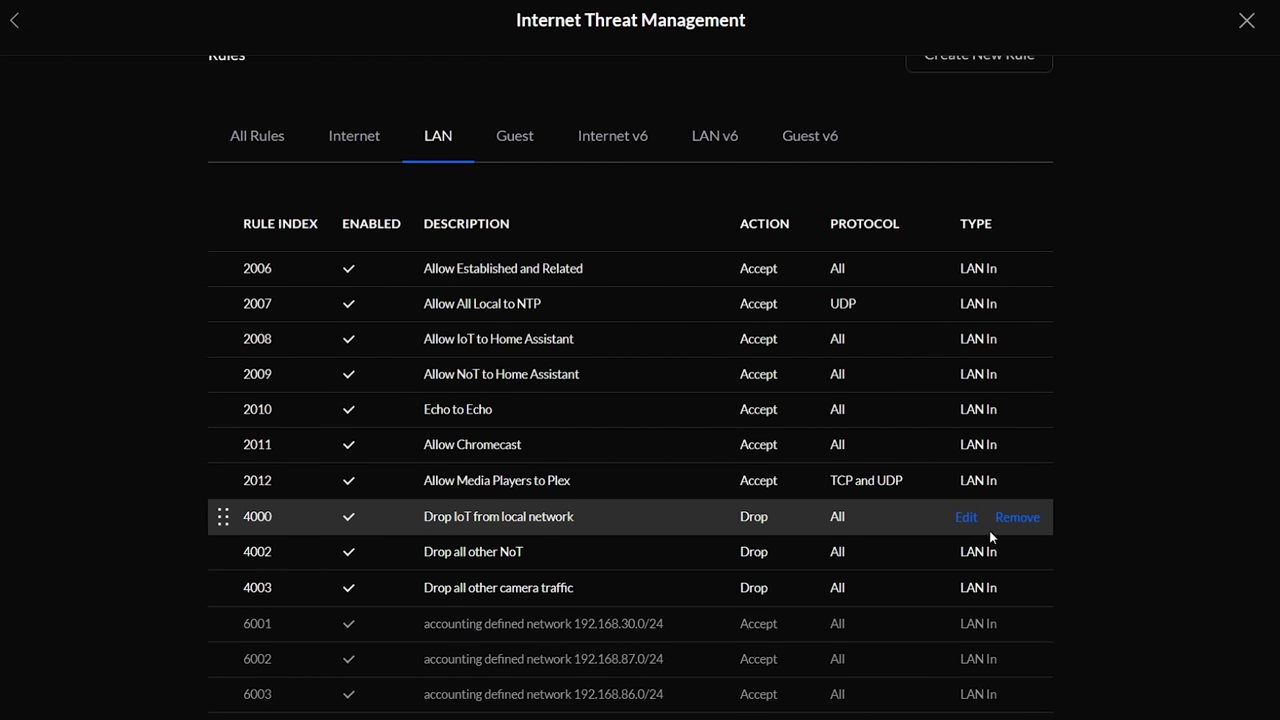
Step: Open Drop IoT from local network and inspect its IoT network source settings
{"action": "left_click", "coordinate": [965, 517]}
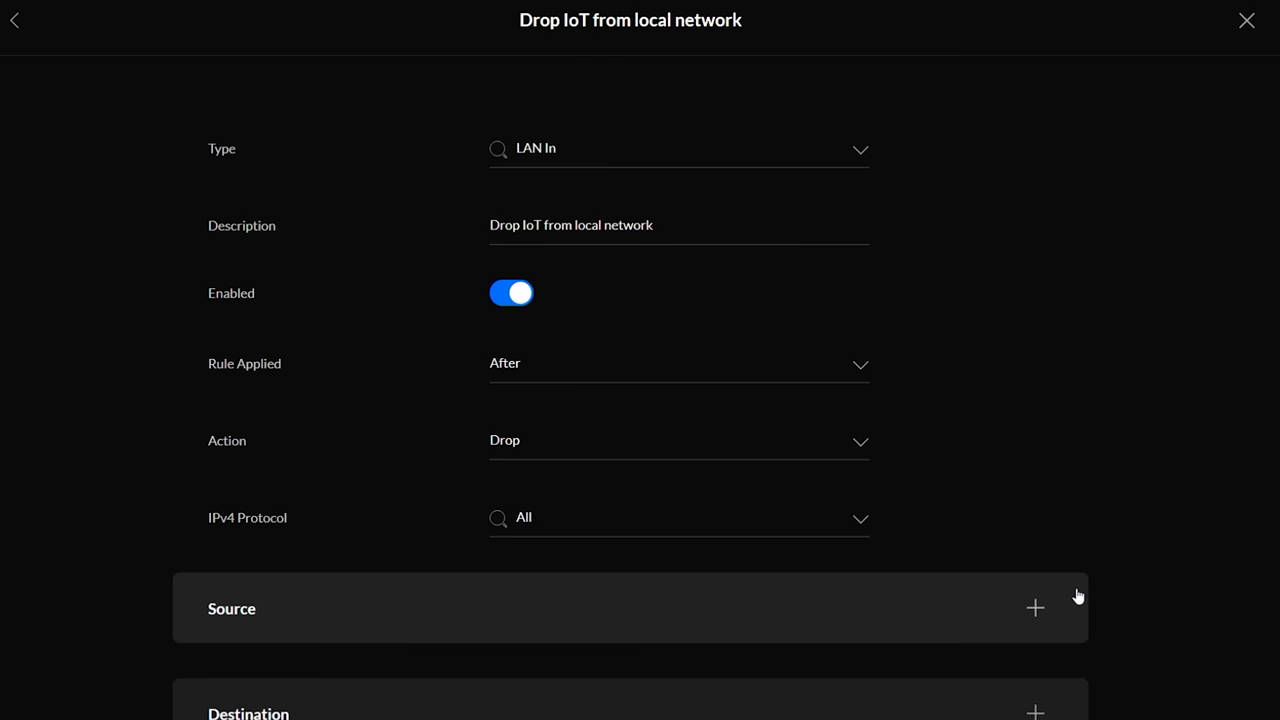
{"action": "left_click", "coordinate": [1035, 607]}
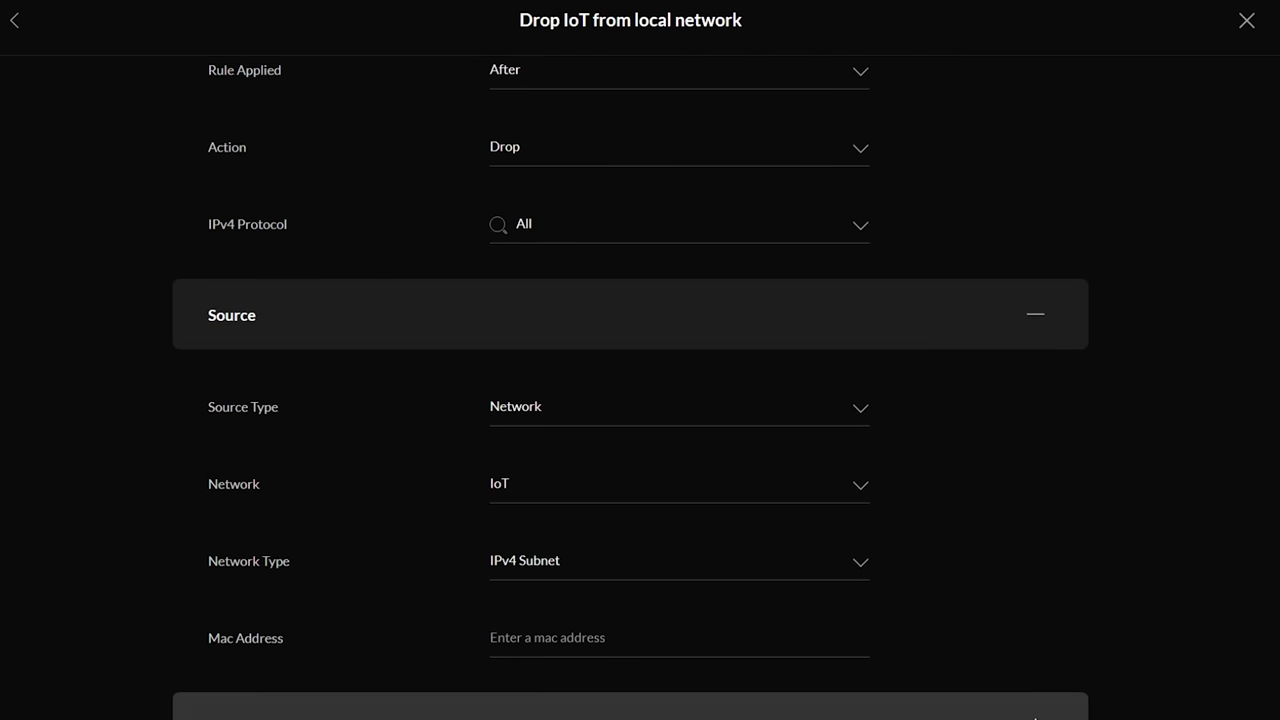
{"action": "scroll", "scroll_direction": "down", "scroll_amount": 3}
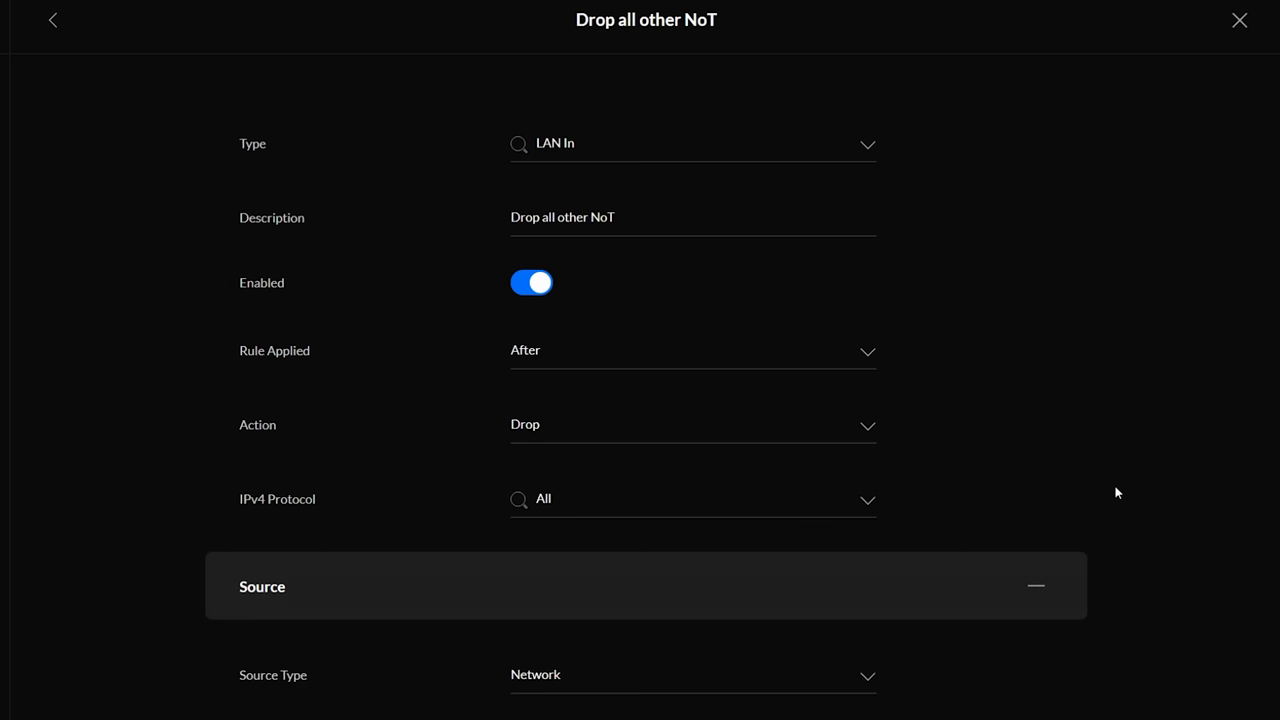
Step: Inspect the camera drop rule's Source (Cameras address group) and Destination settings
{"action": "scroll", "scroll_direction": "down", "scroll_amount": 3}
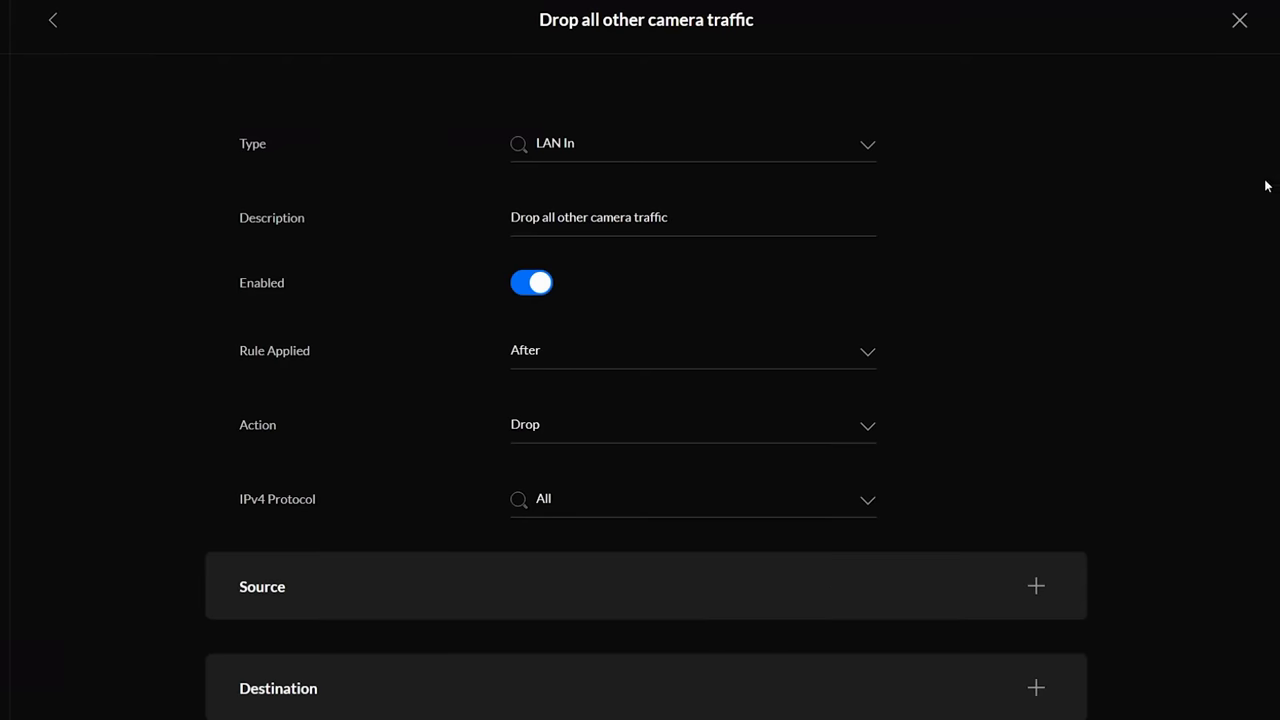
{"action": "mouse_move", "coordinate": [1232, 195]}
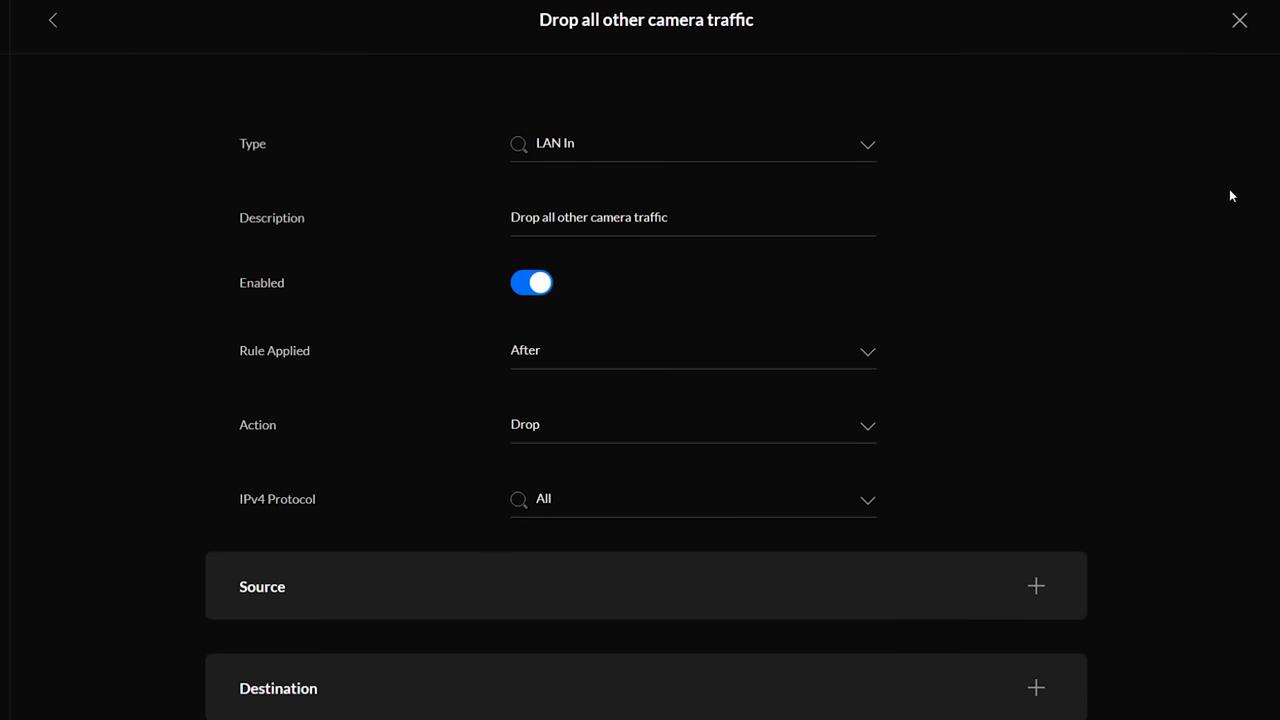
{"action": "left_click", "coordinate": [1035, 586]}
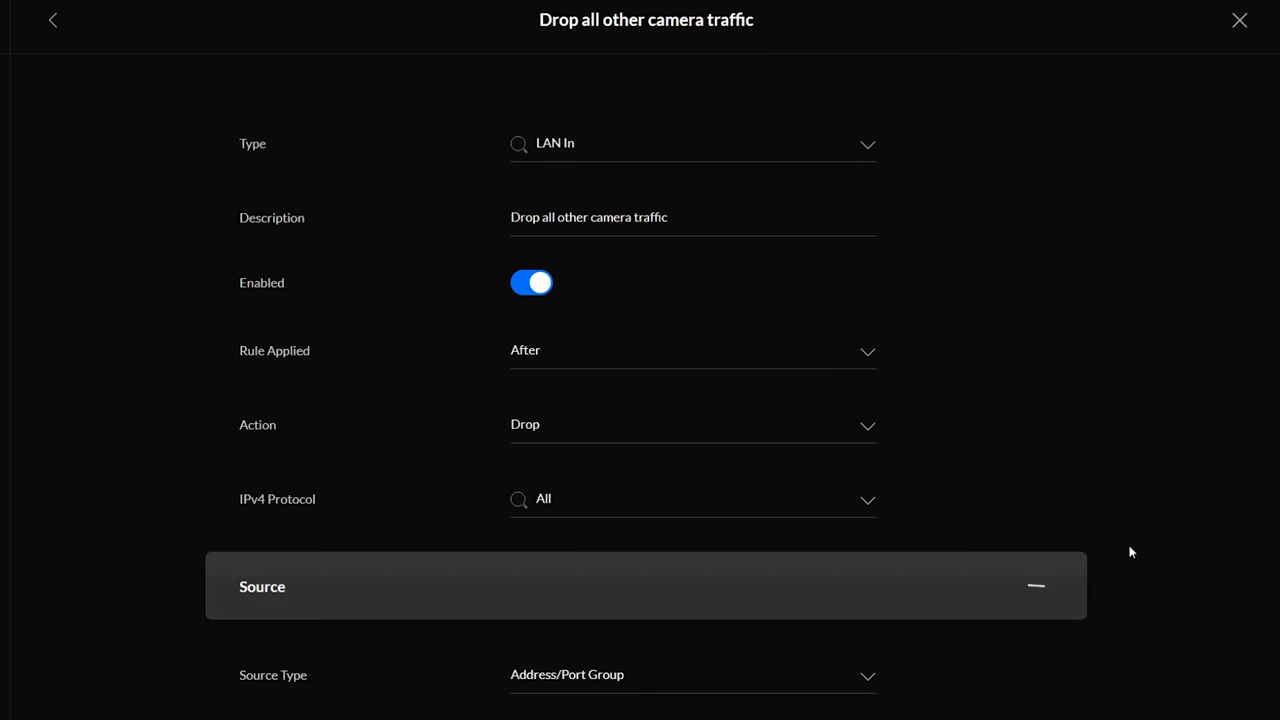
{"action": "scroll", "scroll_direction": "down", "scroll_amount": 3}
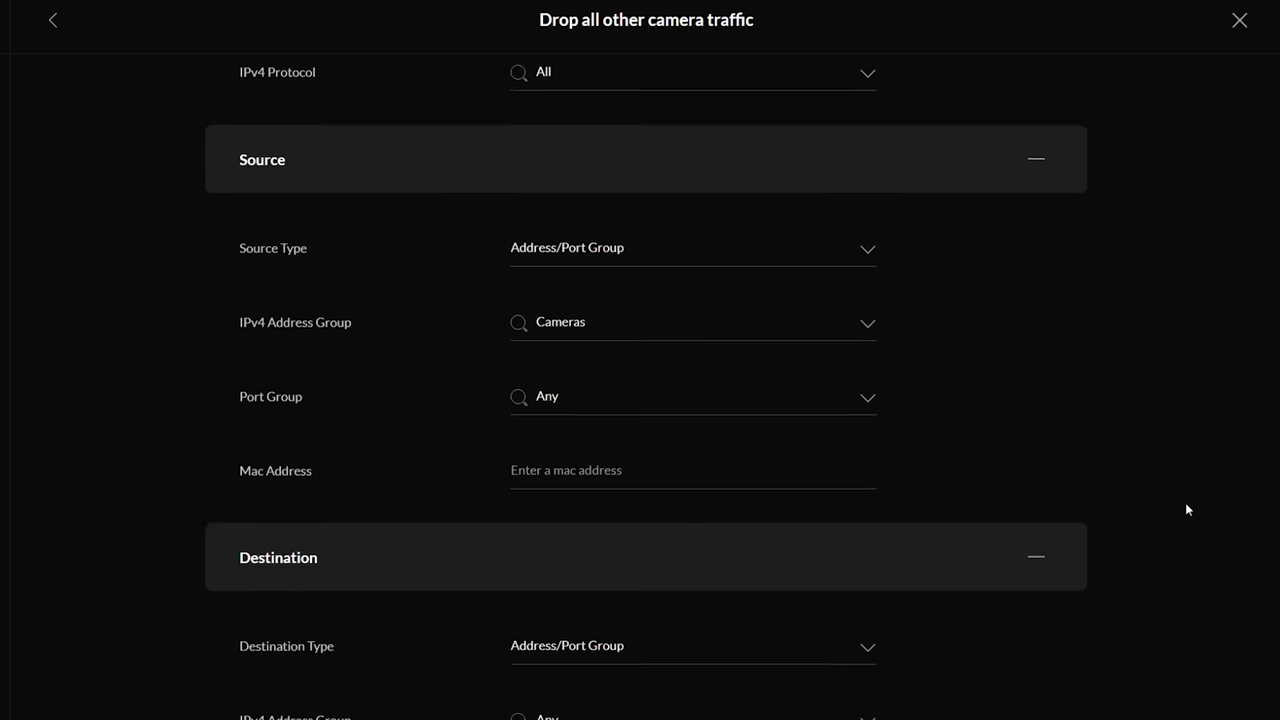
{"action": "scroll", "scroll_direction": "down", "scroll_amount": 3}
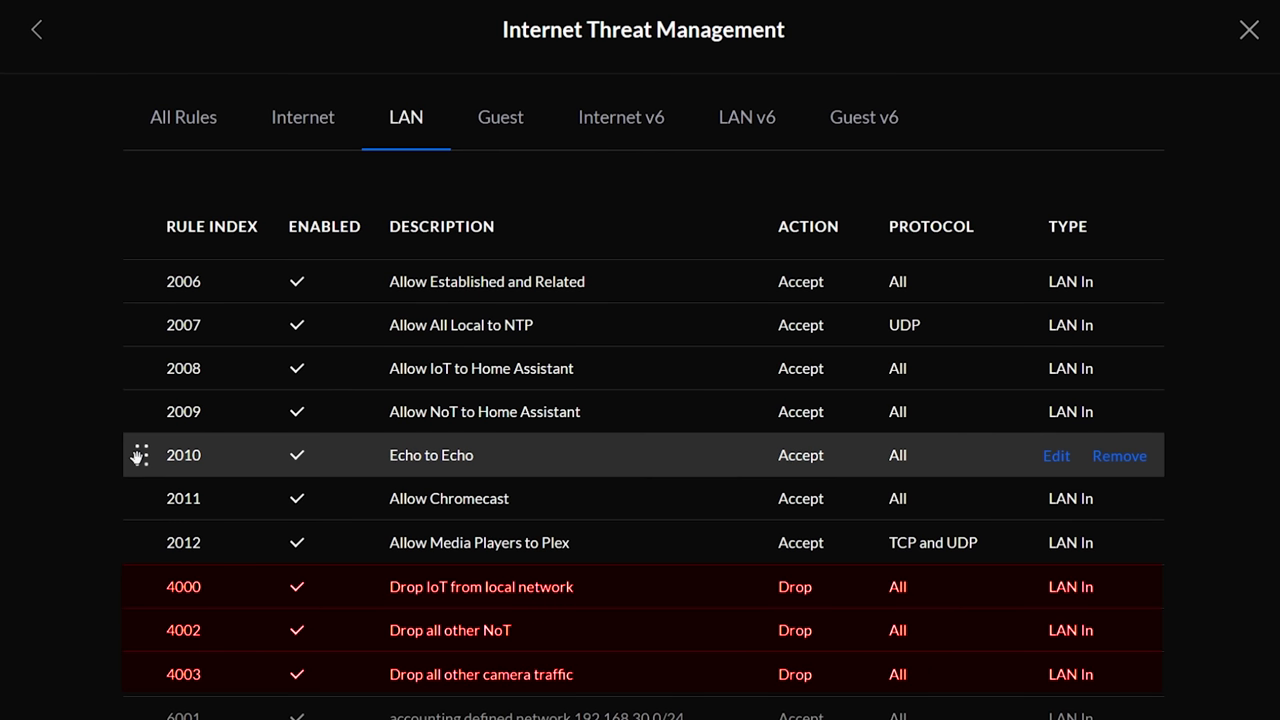
Step: Drag Echo to Echo up to index 2007 and Drop all other camera traffic above Drop IoT
{"action": "left_click_drag", "start_coordinate": [140, 455], "coordinate": [140, 330]}
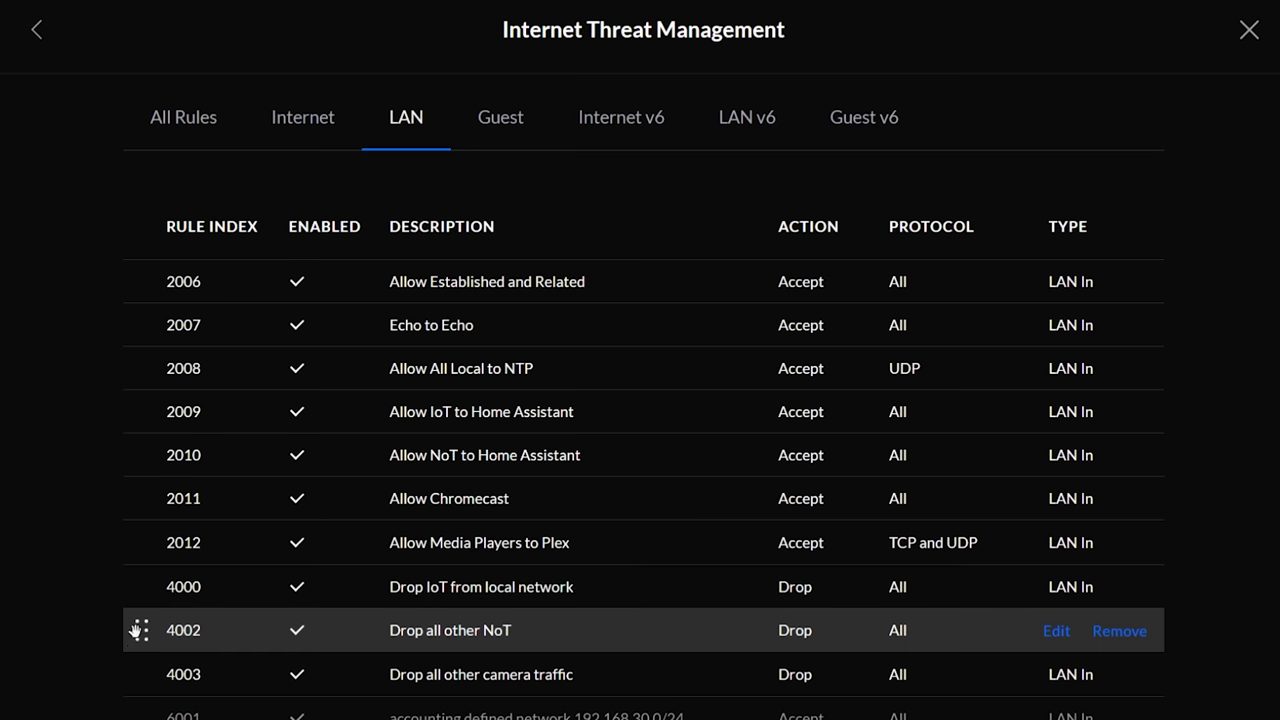
{"action": "left_click_drag", "start_coordinate": [140, 674], "coordinate": [140, 591]}
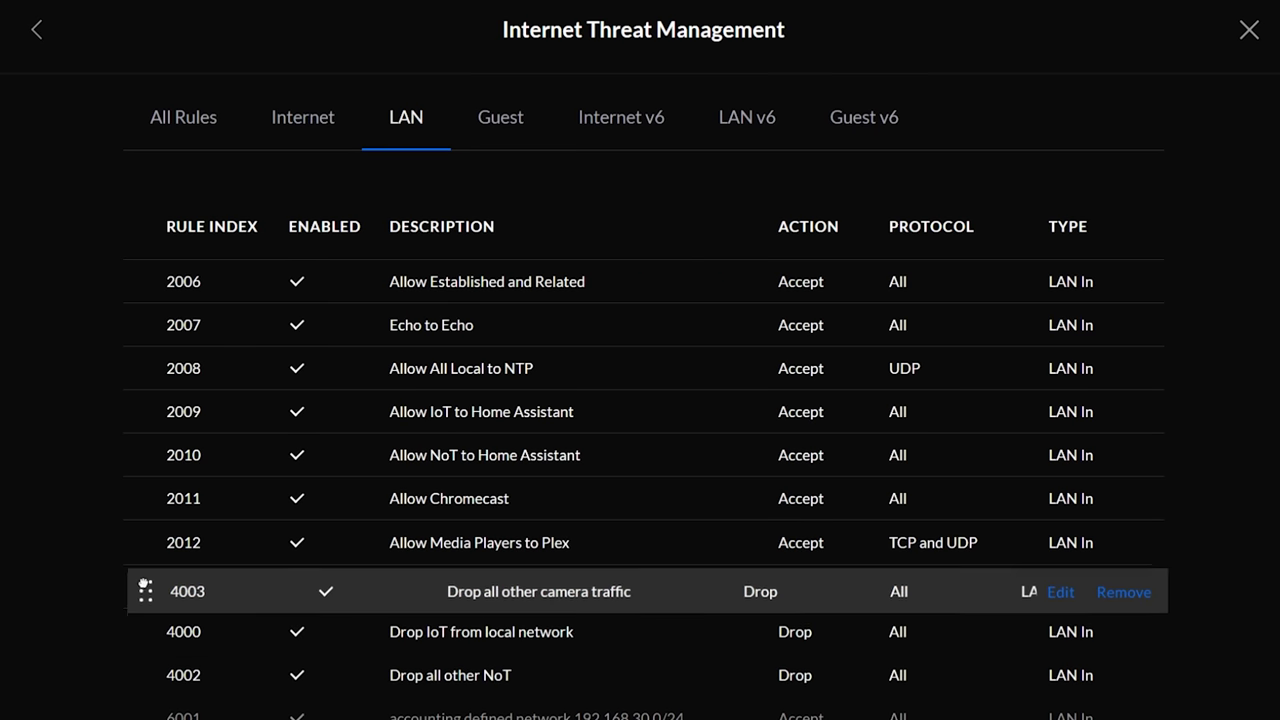